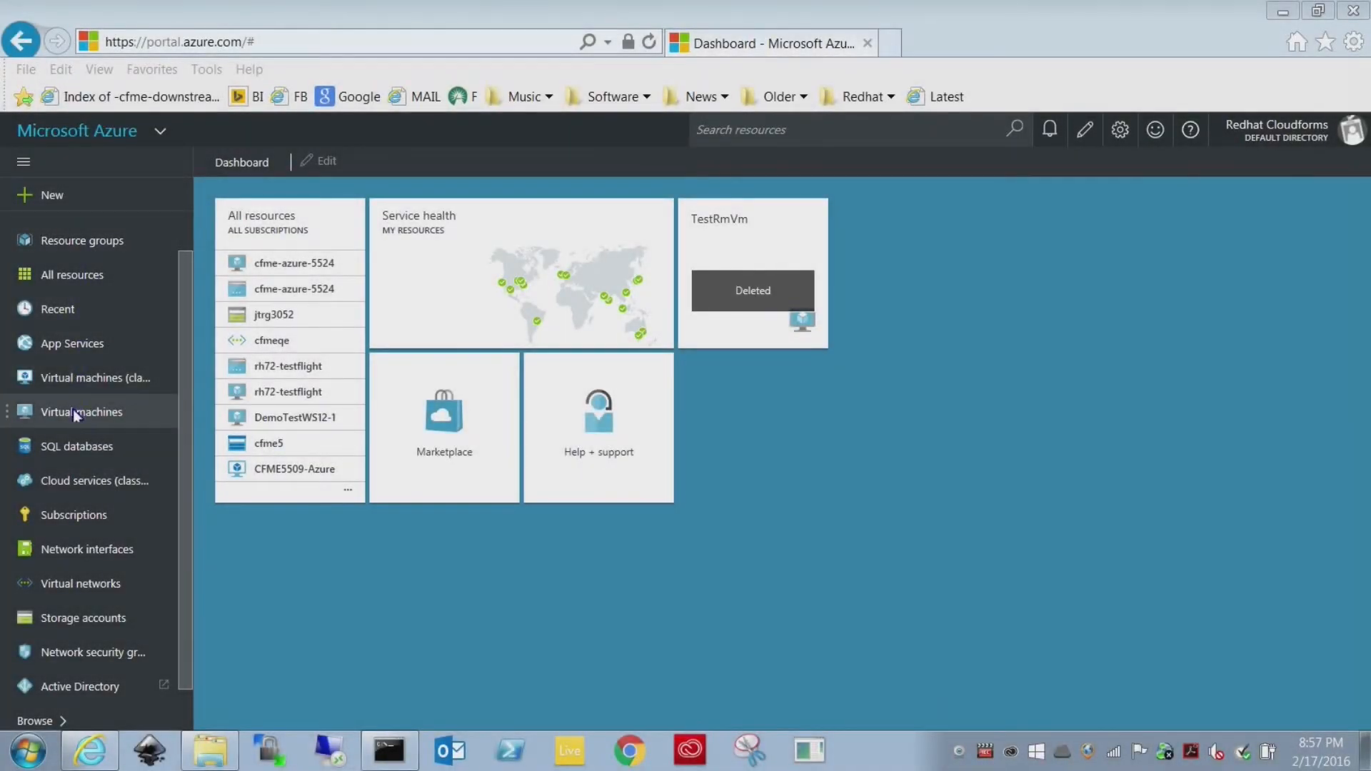
# Show the cfme-azure-5524 virtual machine's overview from the Virtual machines list
pyautogui.click(81, 412)
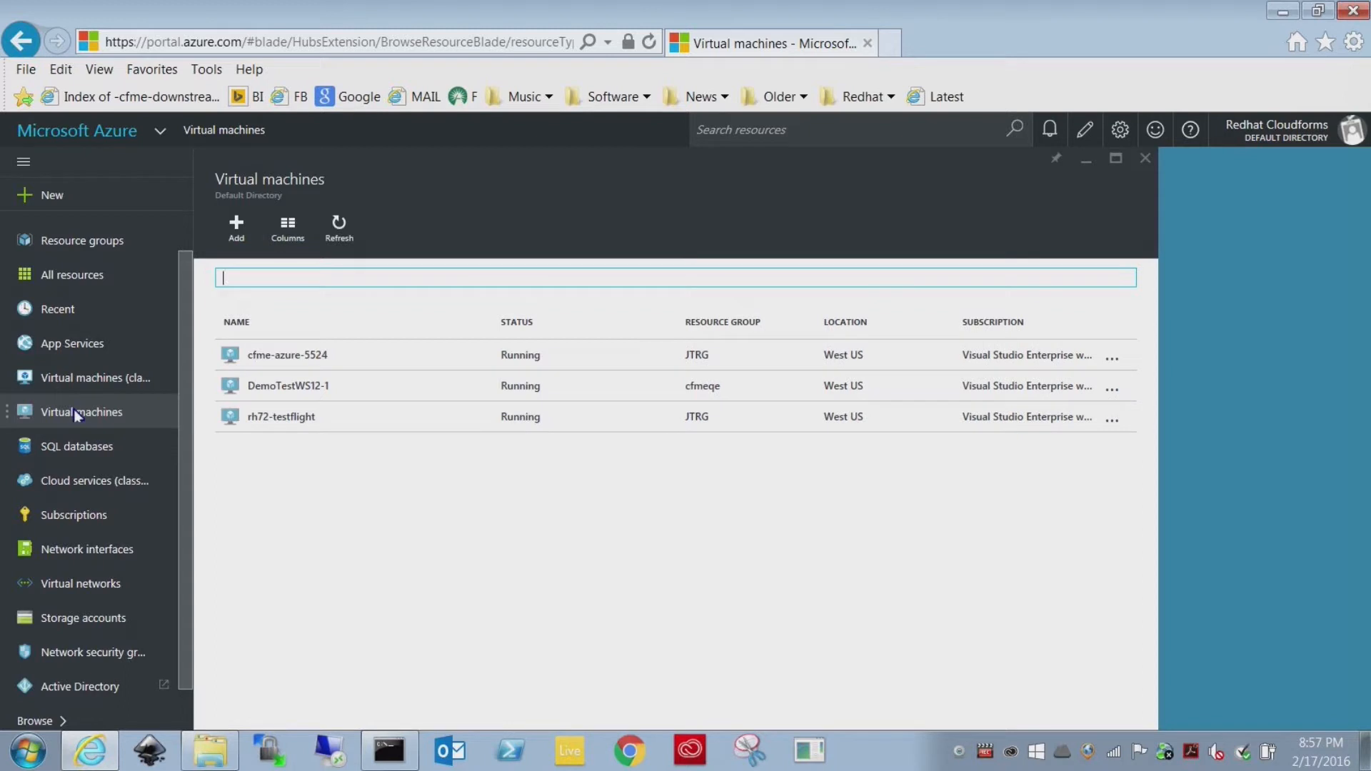
pyautogui.moveTo(293, 363)
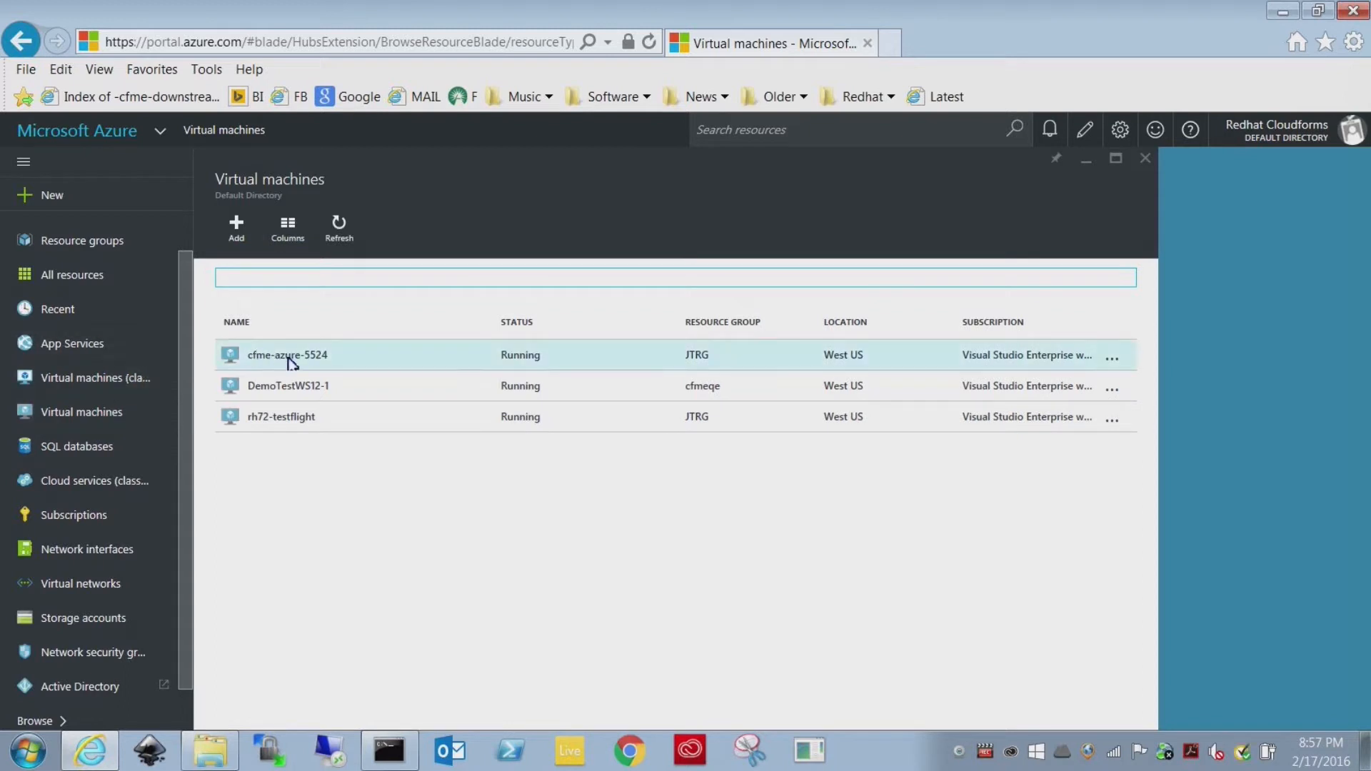
pyautogui.click(287, 354)
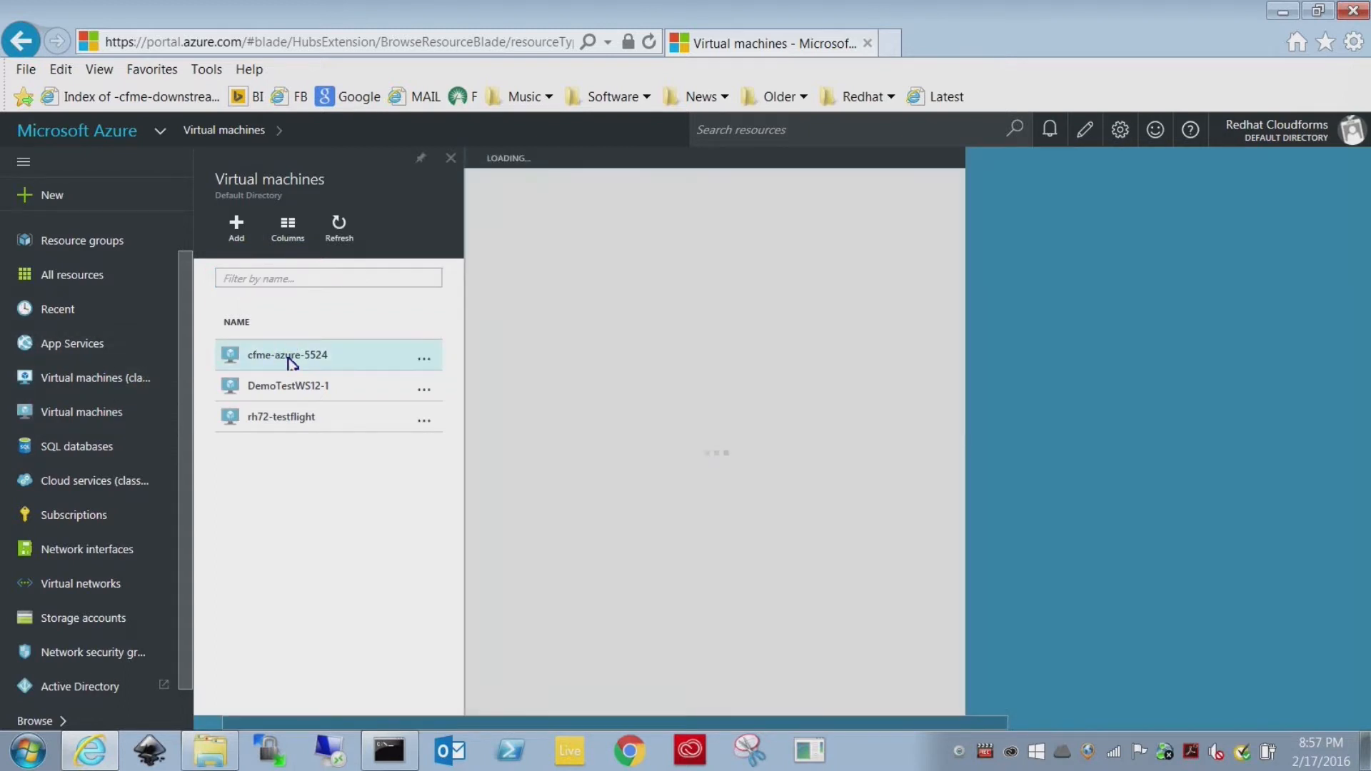
pyautogui.click(287, 355)
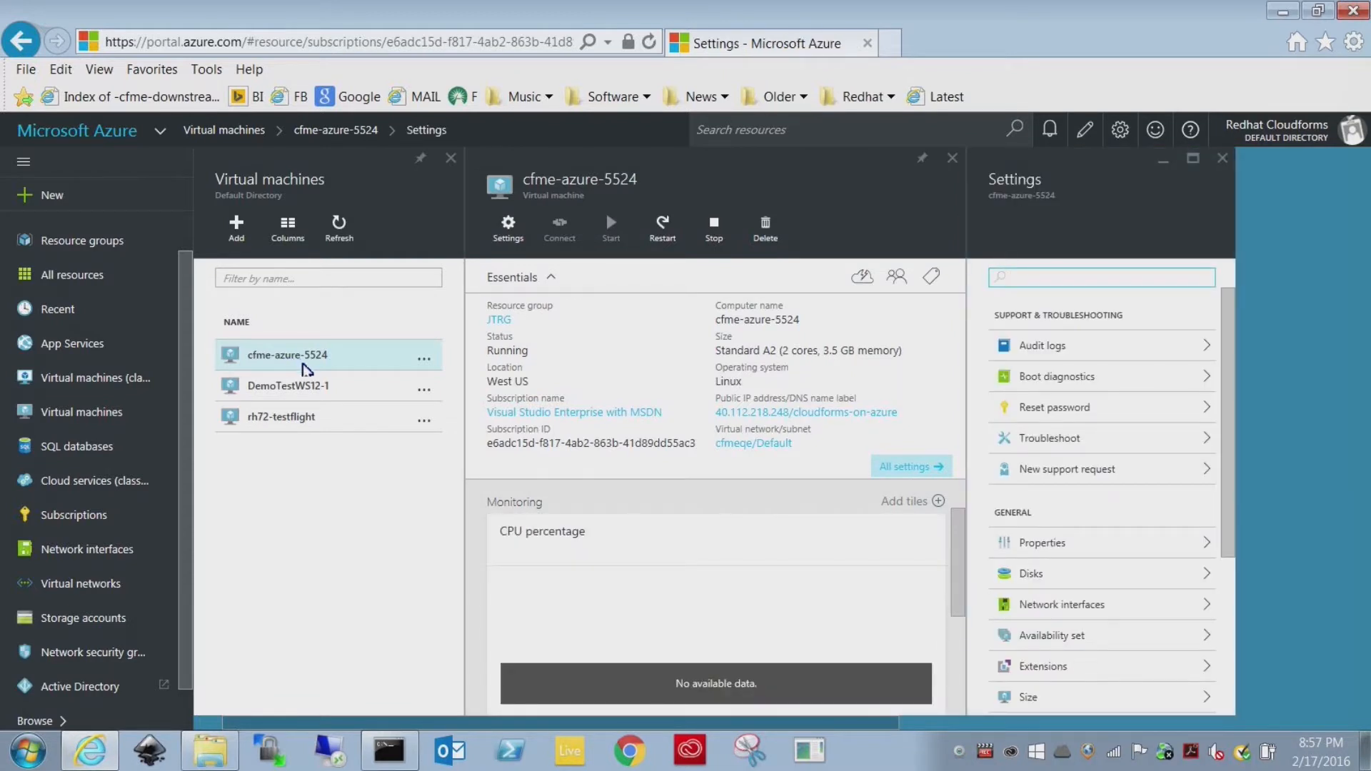
pyautogui.moveTo(1048, 438)
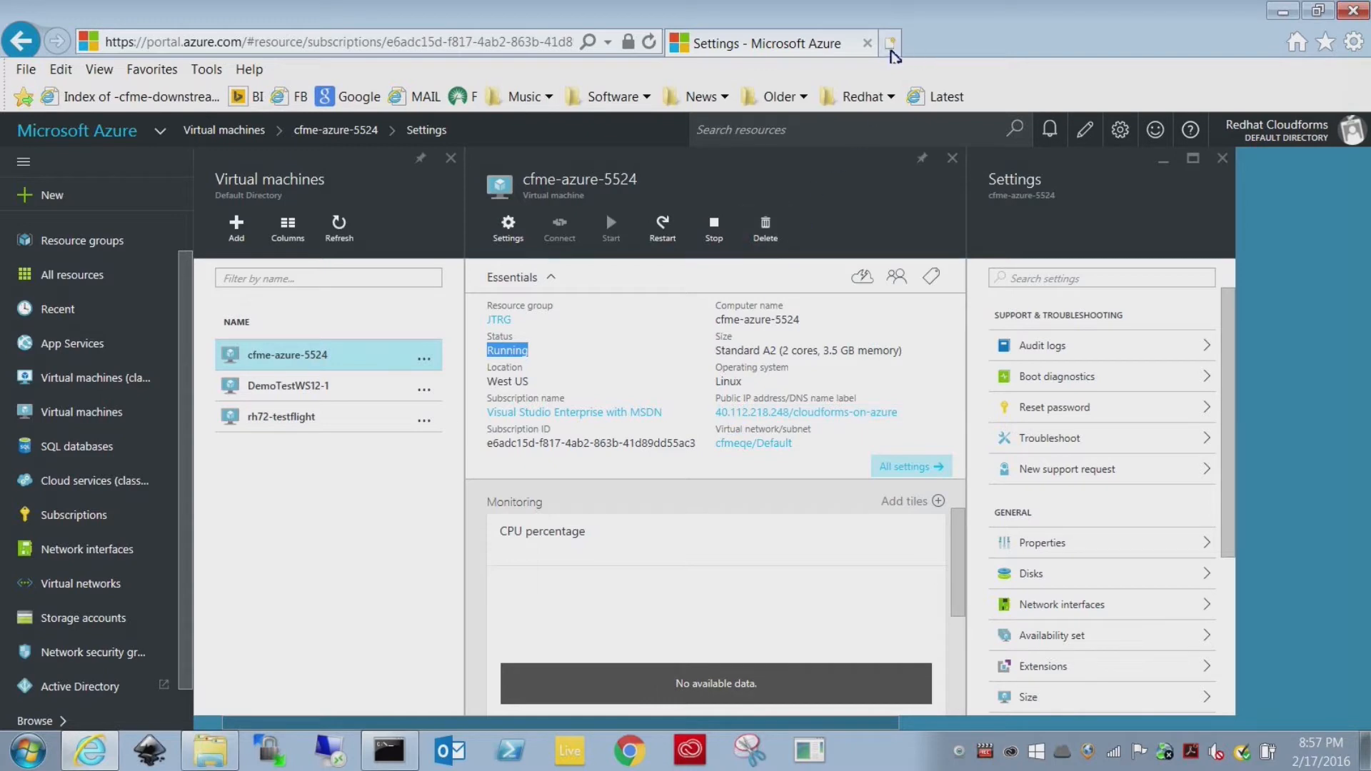
# In a new tab, reach the CloudForms appliance URL and log in as admin
pyautogui.click(890, 42)
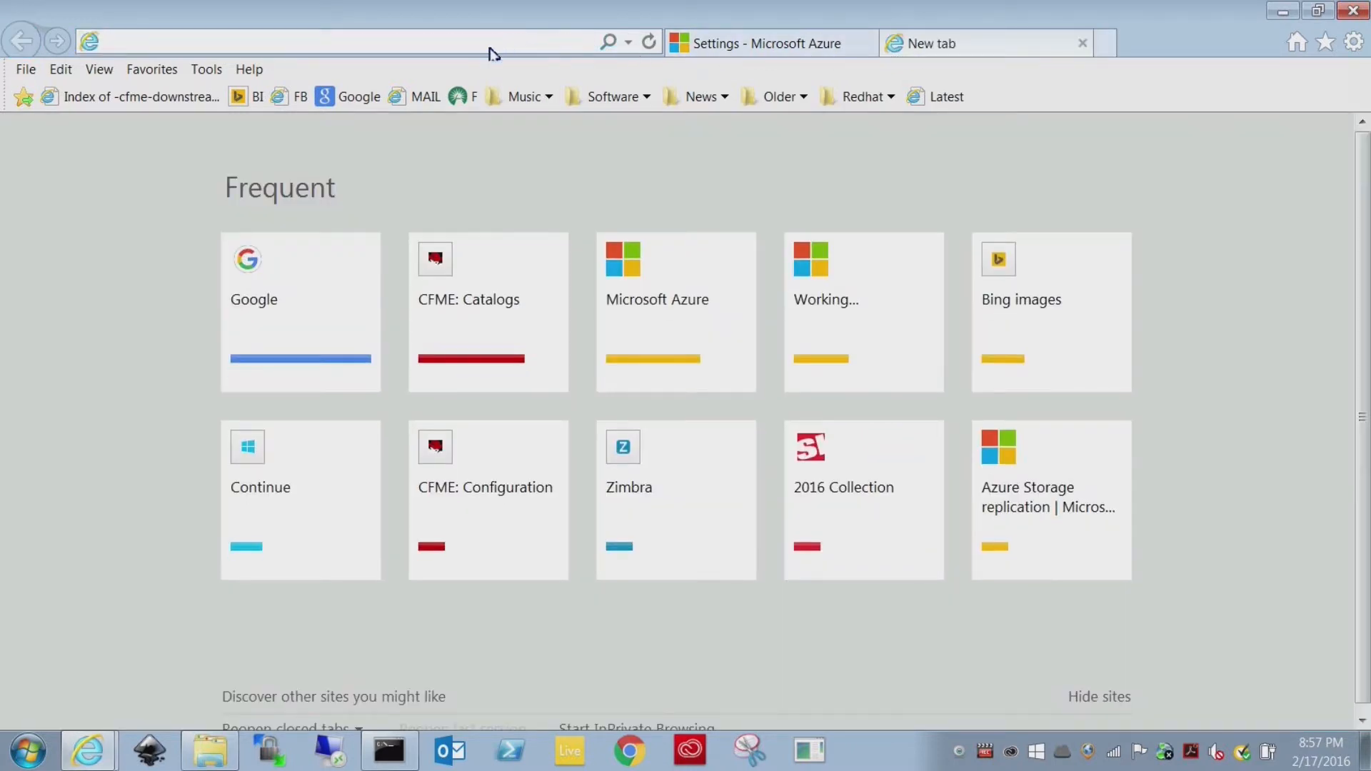
pyautogui.moveTo(533, 77)
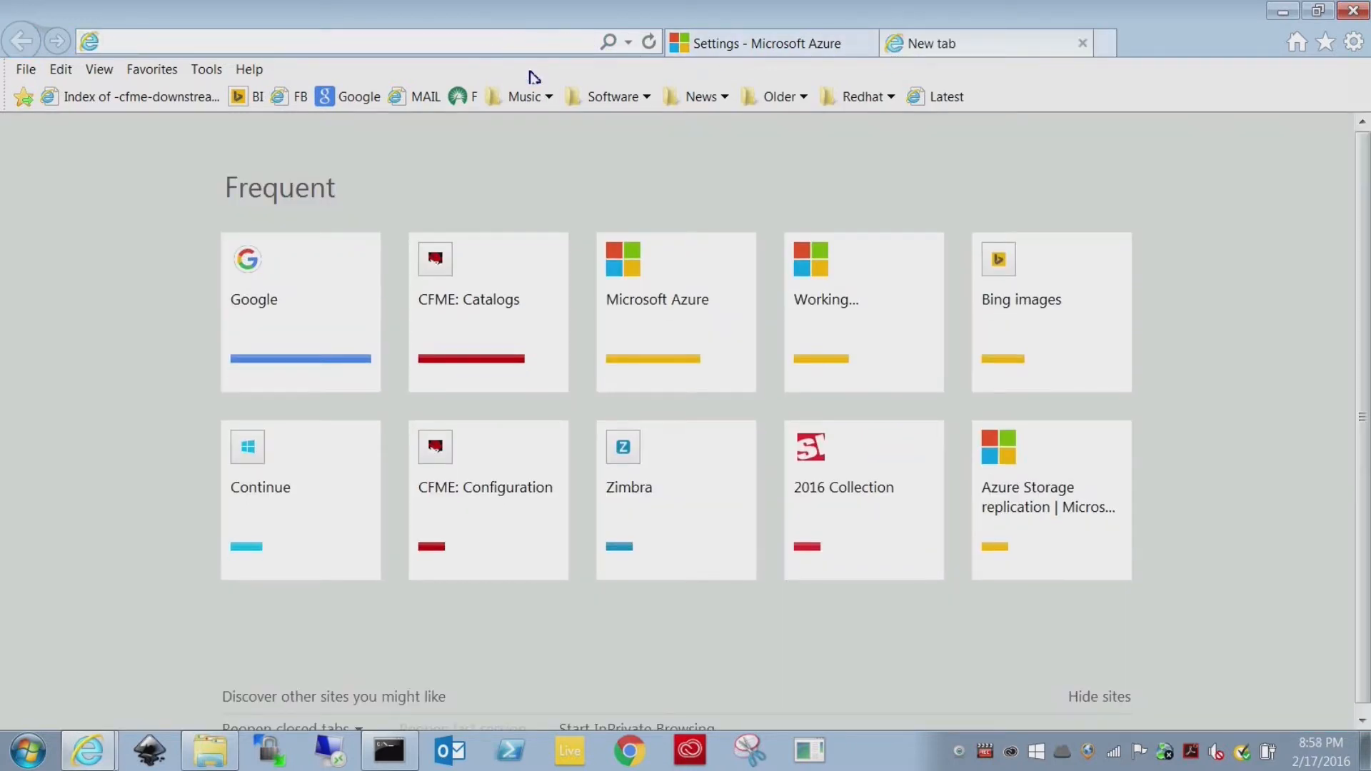
pyautogui.write('https://cloudforms-on-azure.westus.cloudapp.azure.com/')
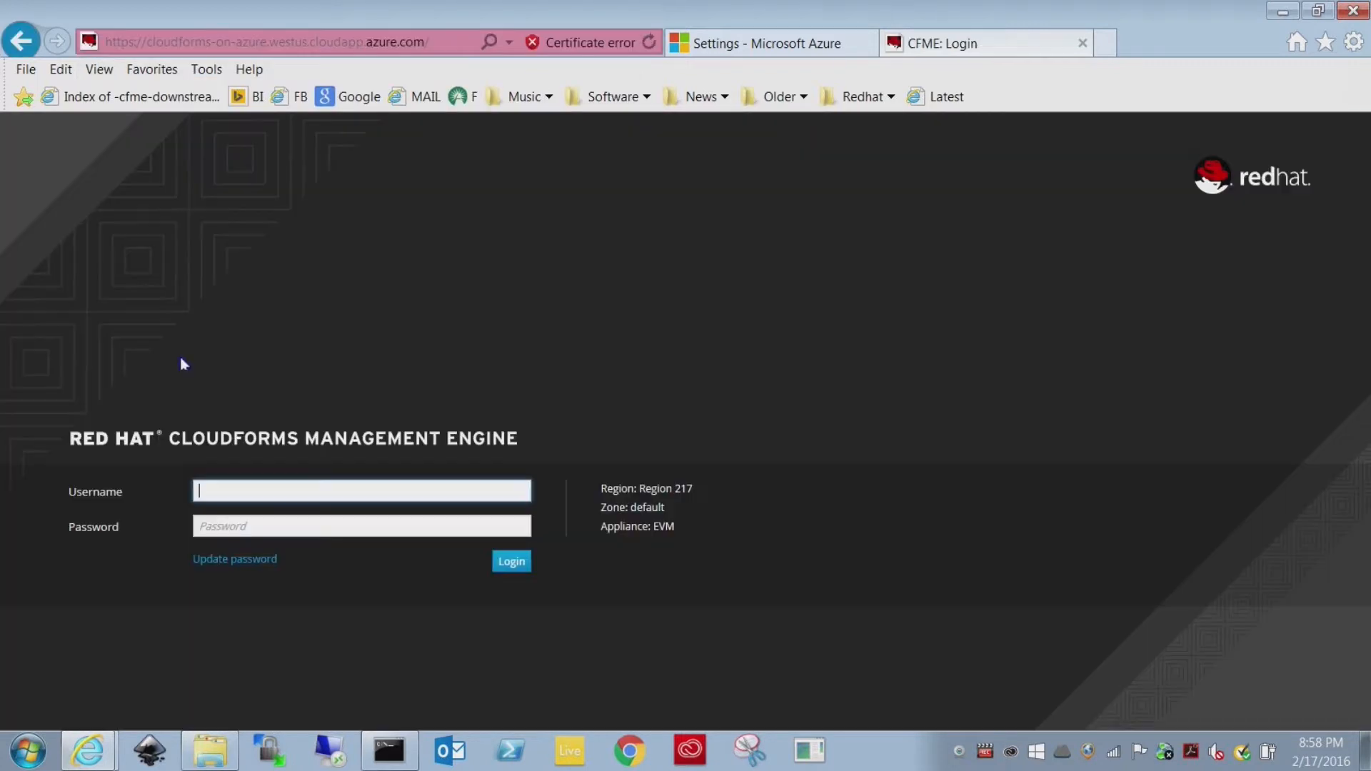
pyautogui.write('admin')
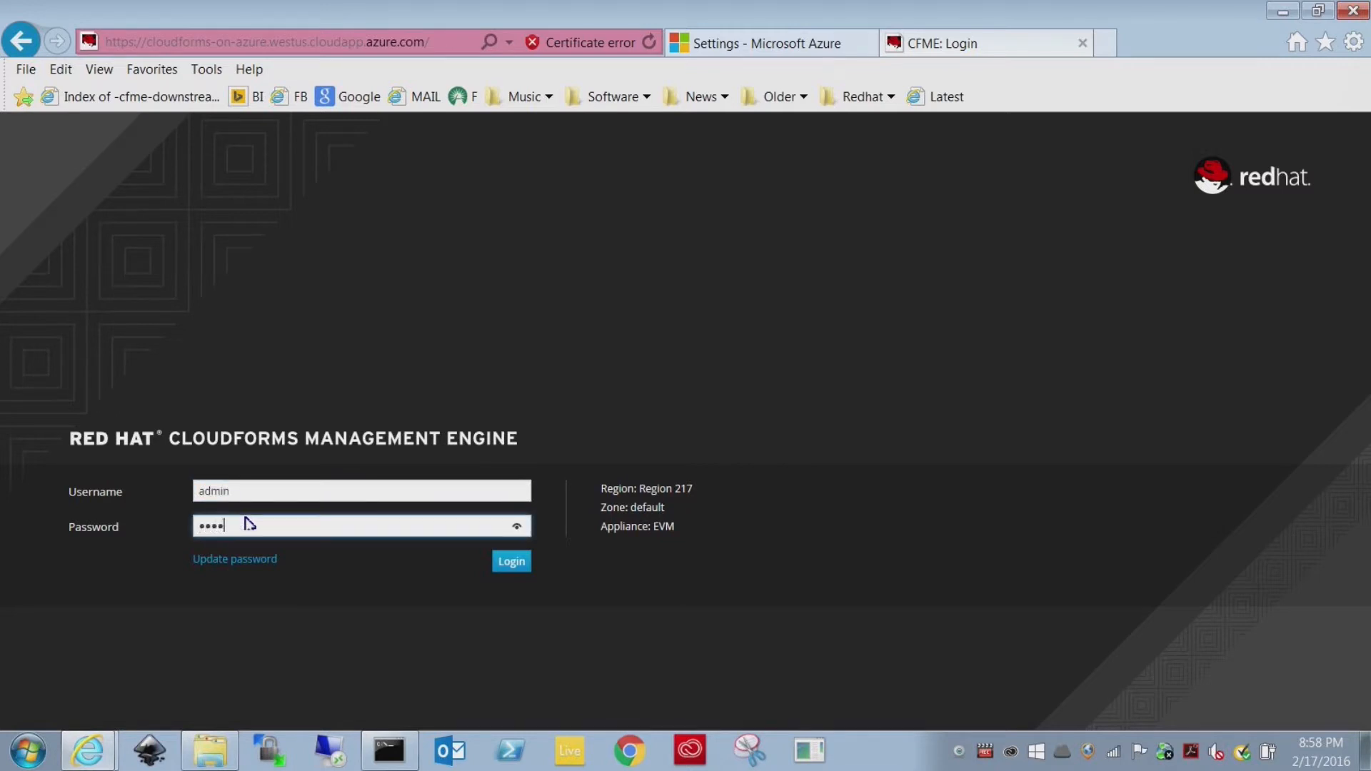
pyautogui.click(512, 562)
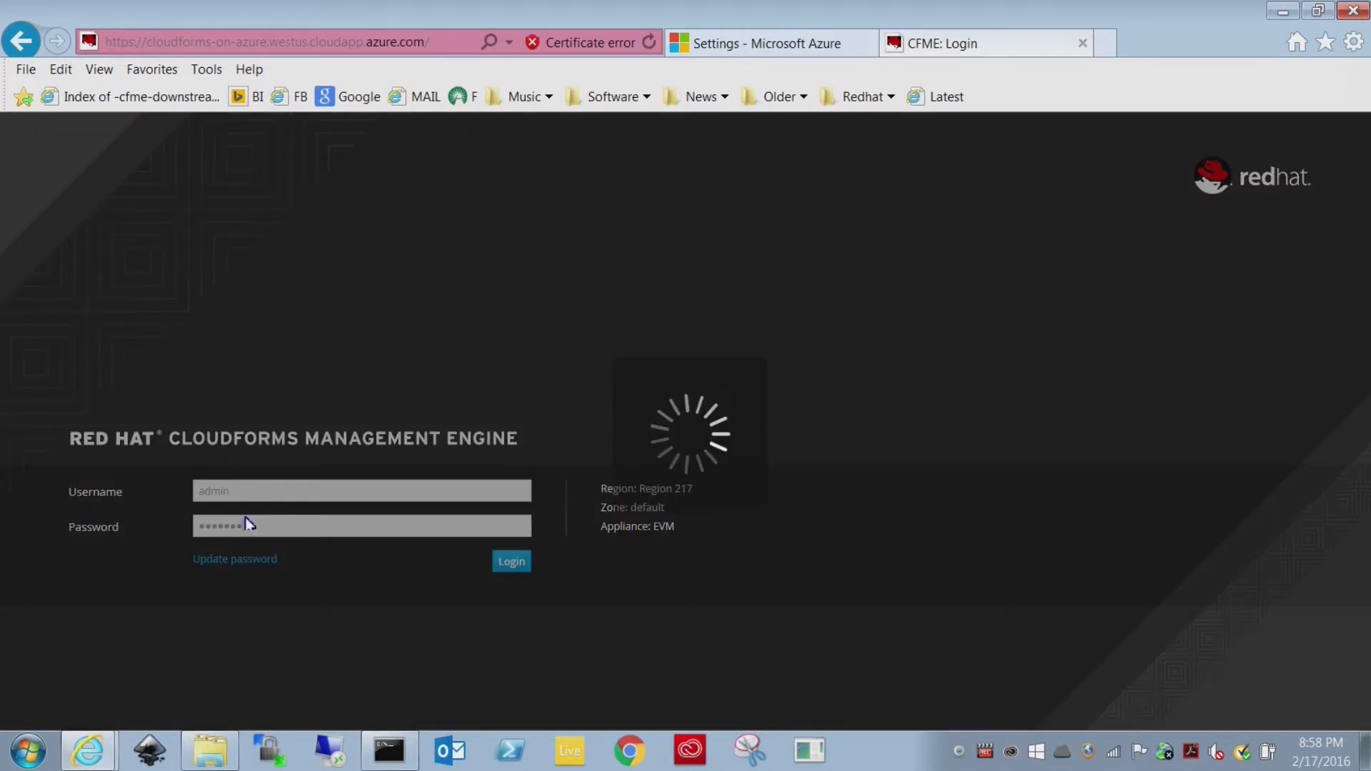
pyautogui.click(512, 560)
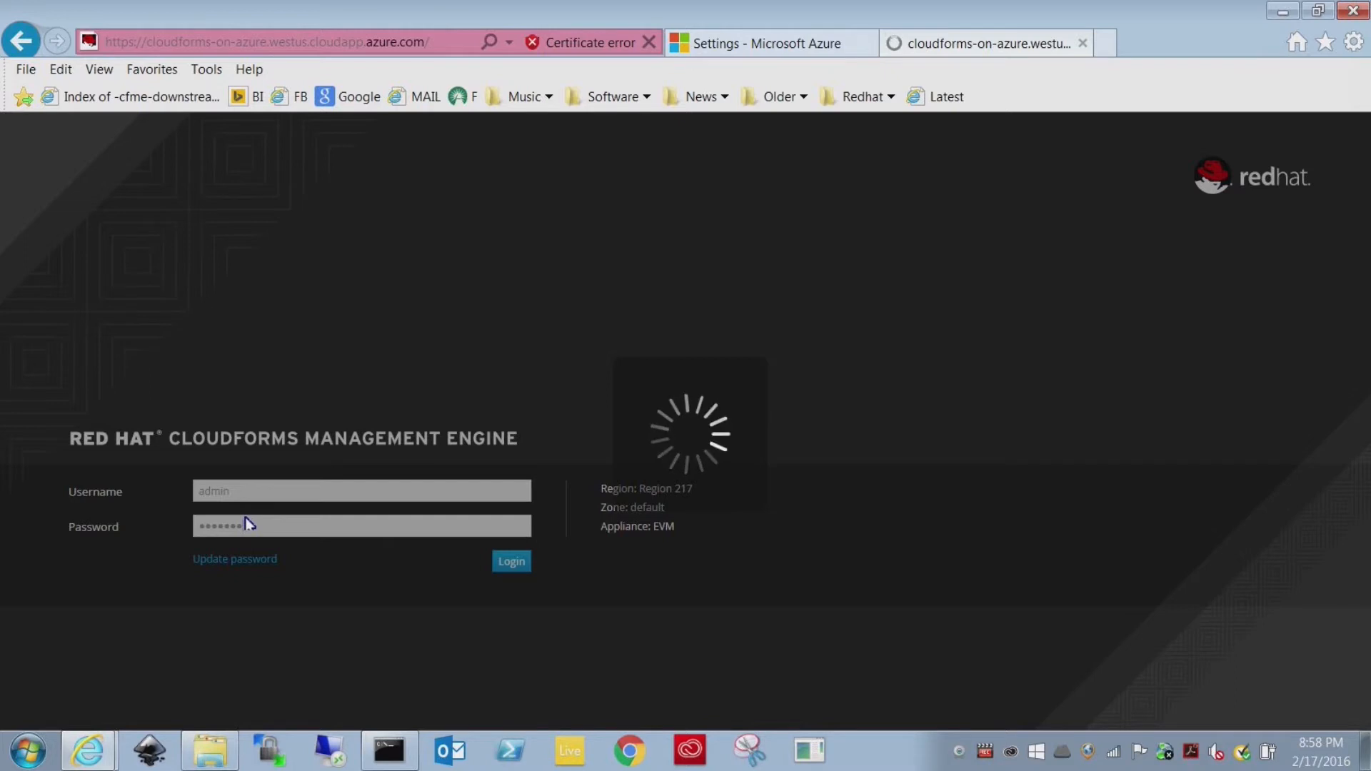
# Show the Amazon EC2 provider summary from Clouds > Providers in CloudForms
pyautogui.click(512, 560)
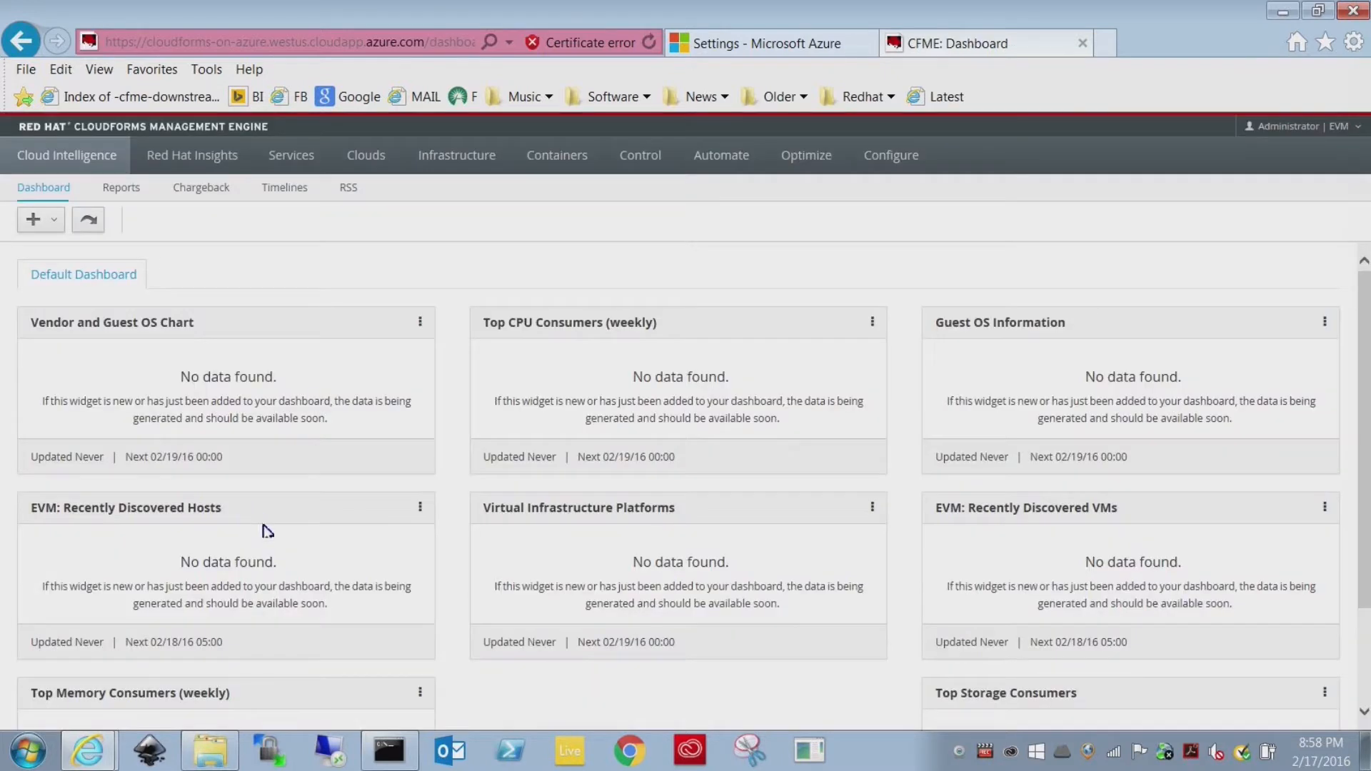
pyautogui.moveTo(318, 278)
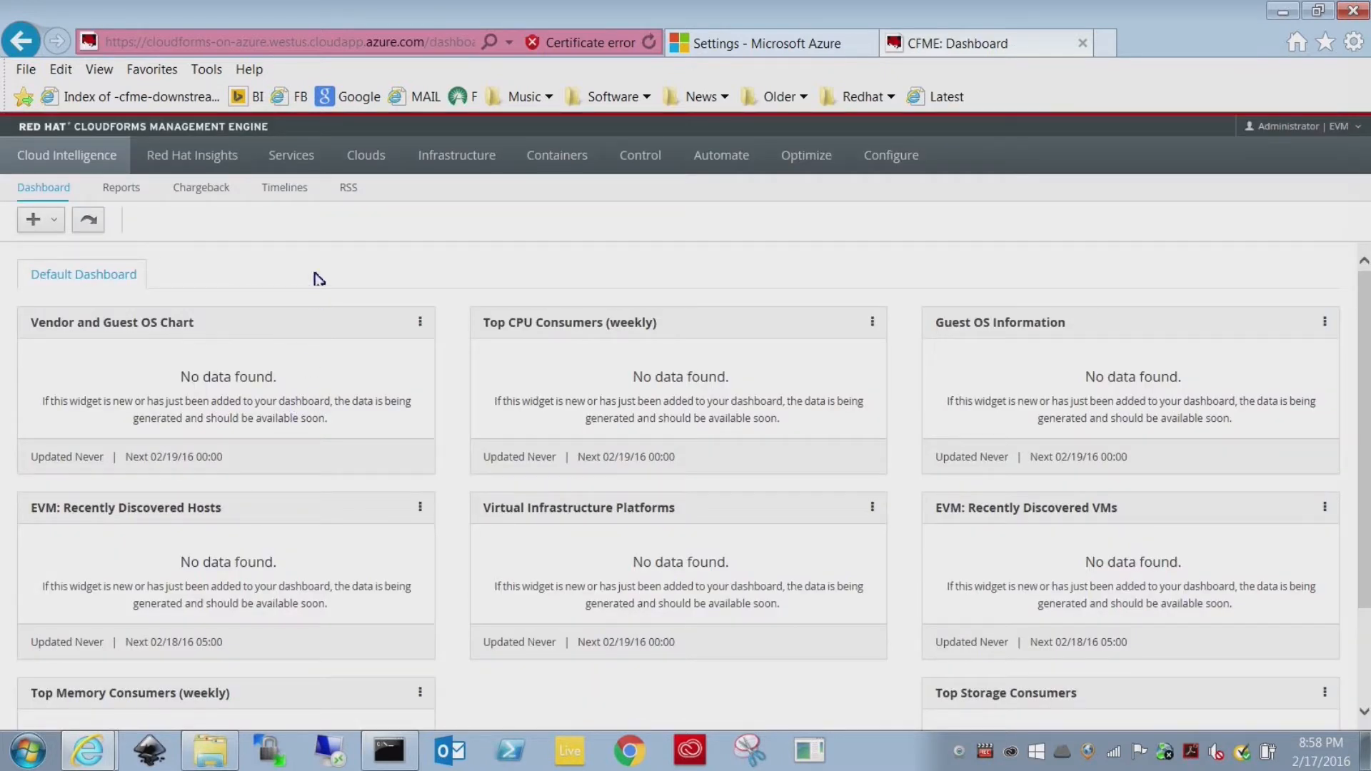
pyautogui.click(365, 155)
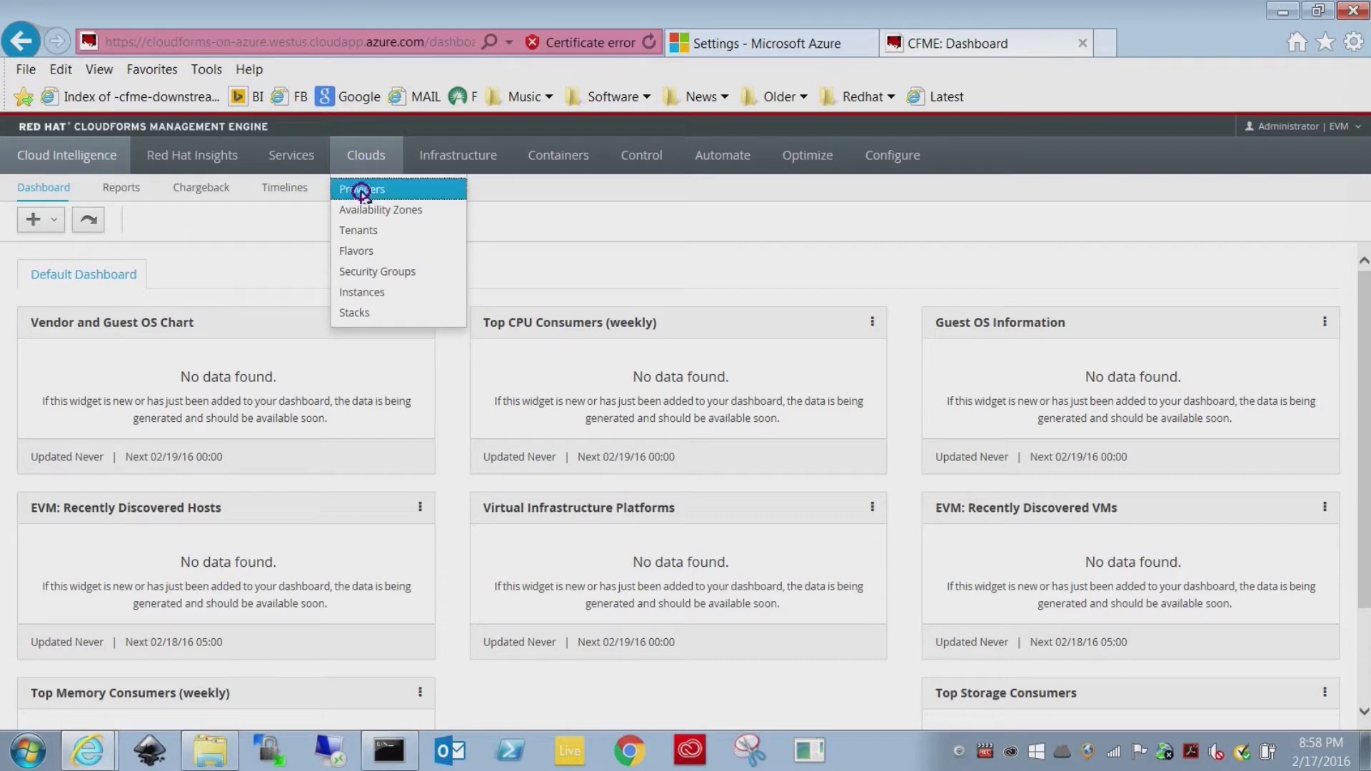
pyautogui.click(361, 188)
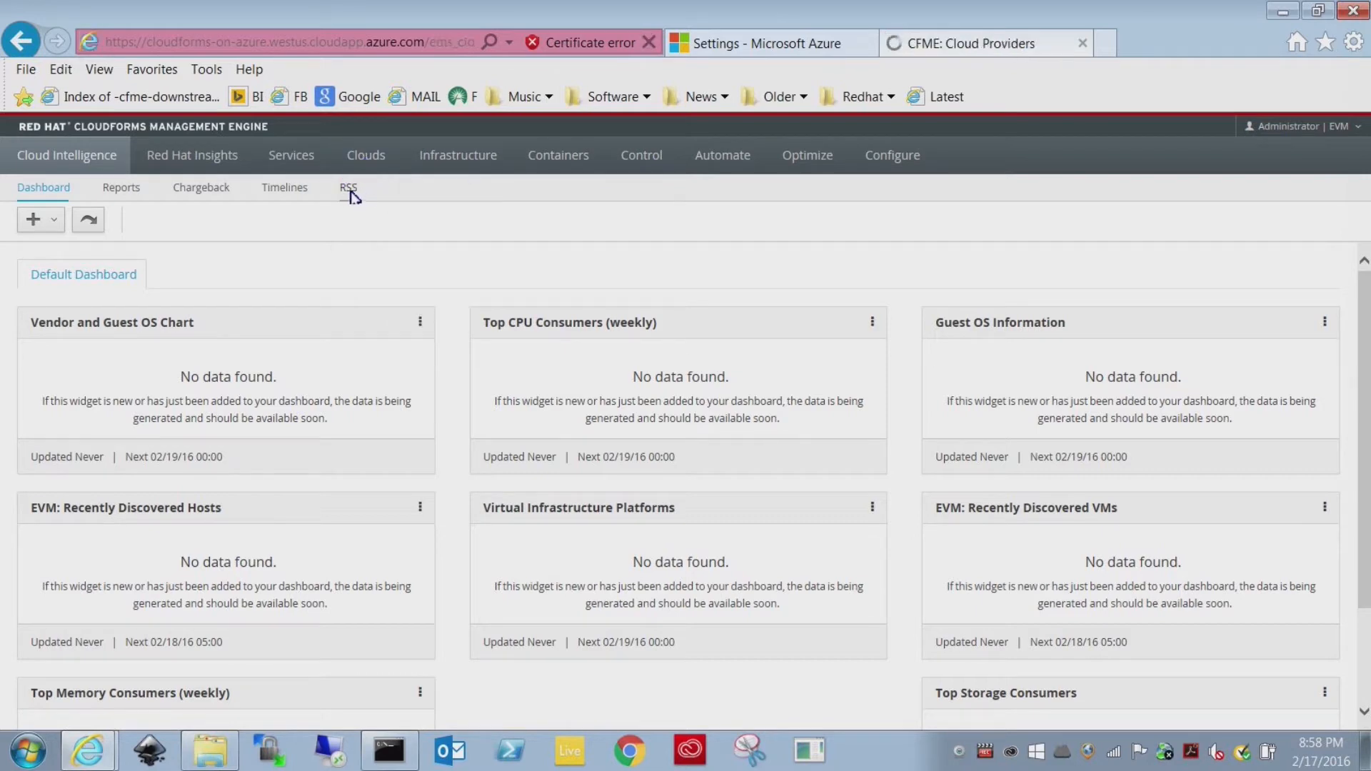
pyautogui.moveTo(349, 197)
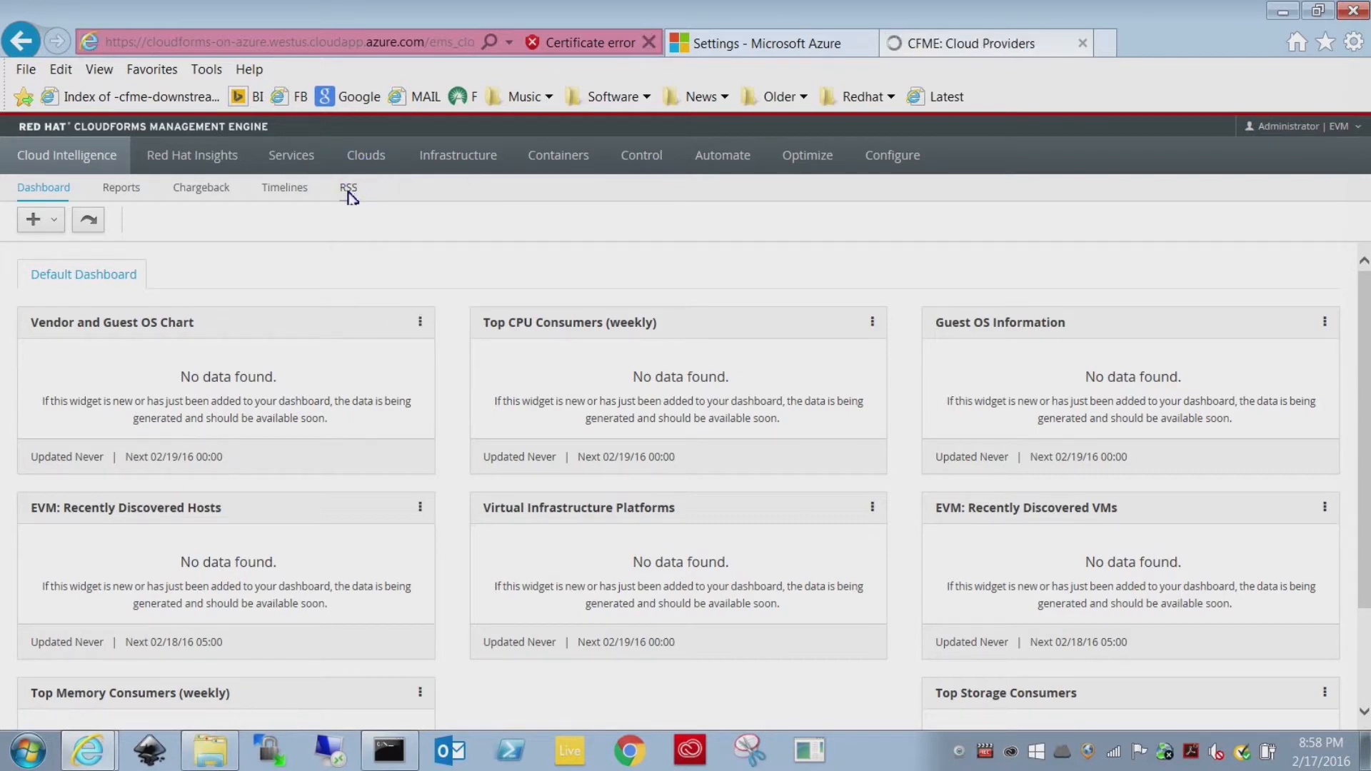
pyautogui.click(366, 154)
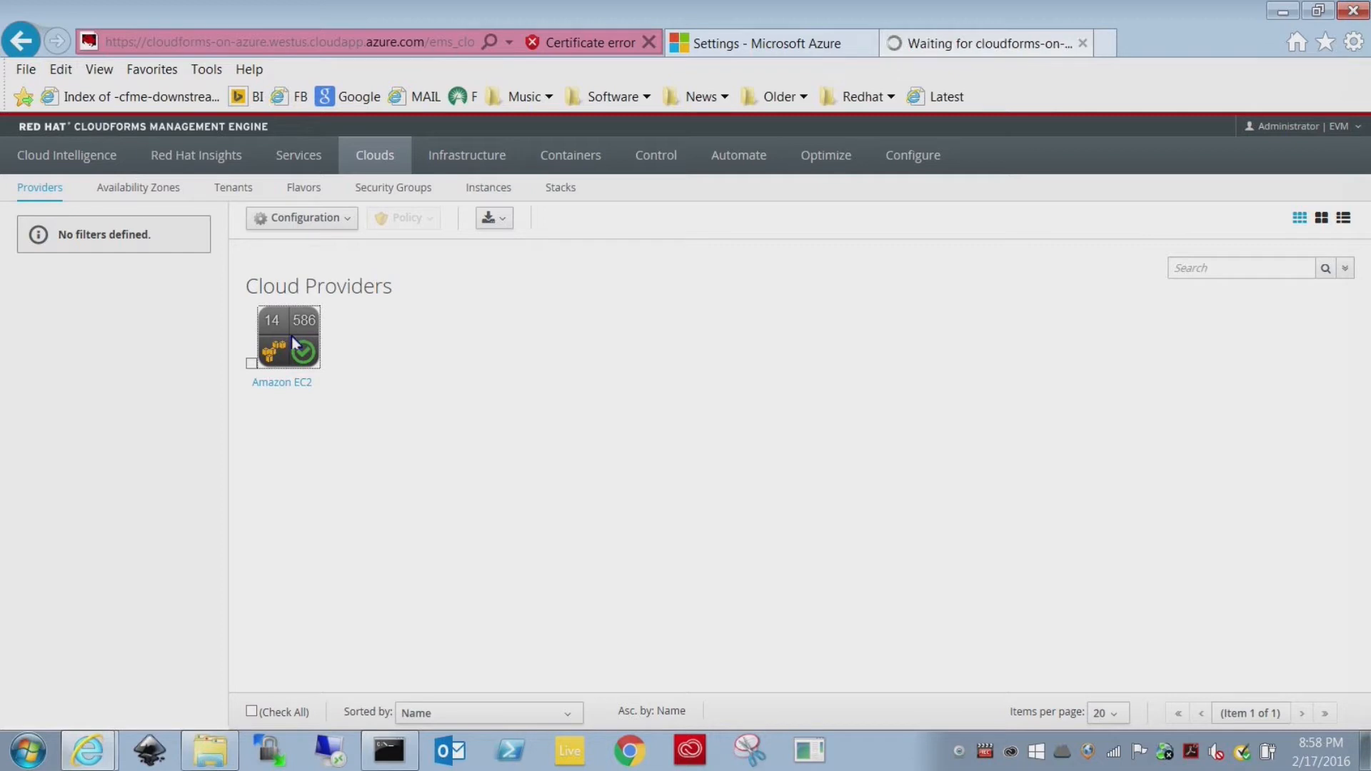
pyautogui.click(287, 337)
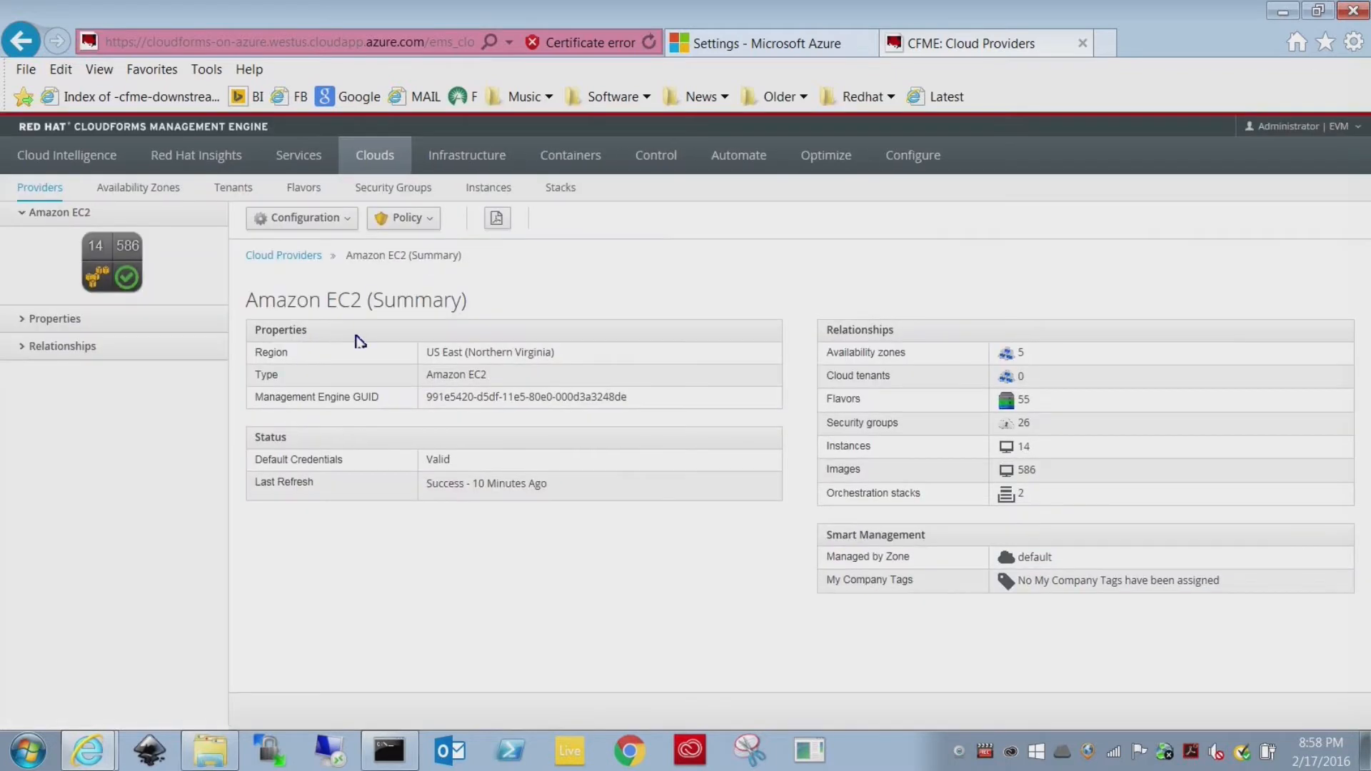
# Select the Amazon EC2 type value, then close the CloudForms browser tab
pyautogui.doubleClick(454, 374)
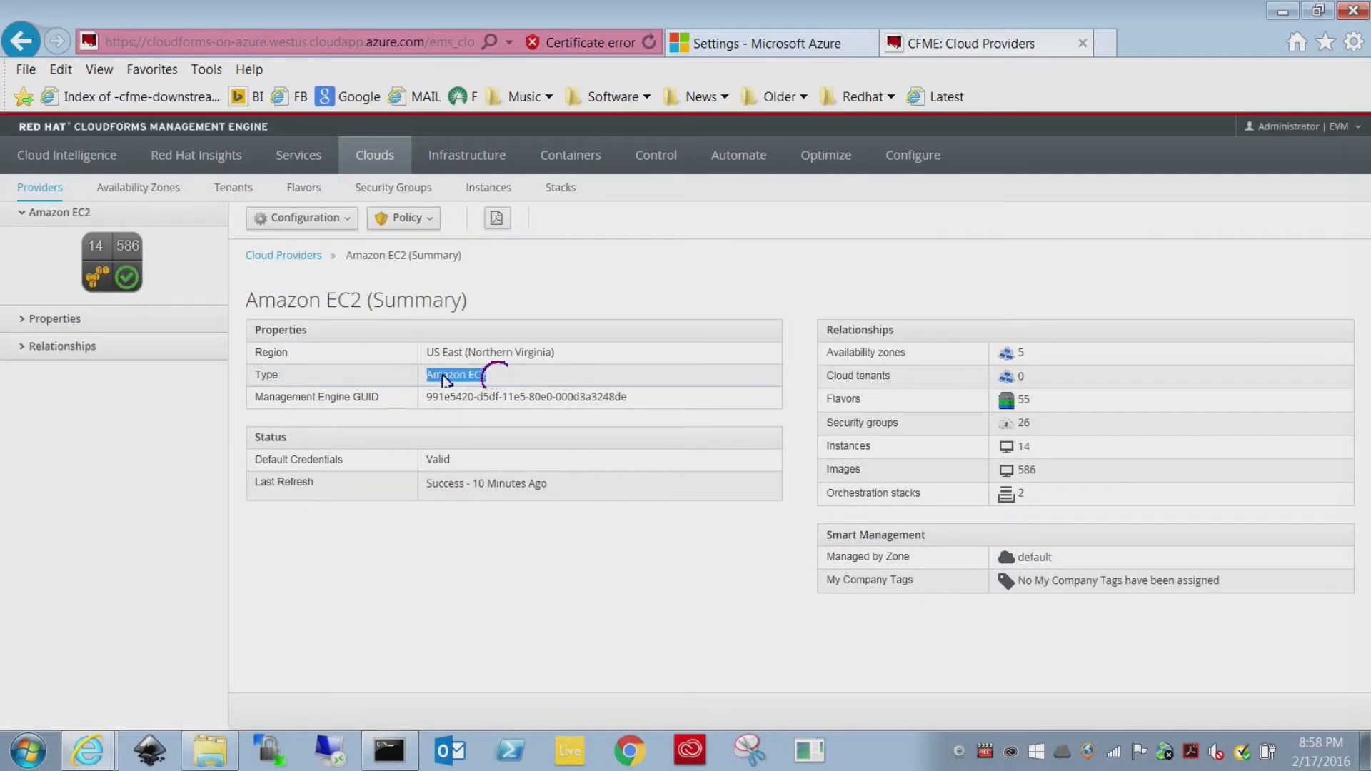
pyautogui.click(912, 155)
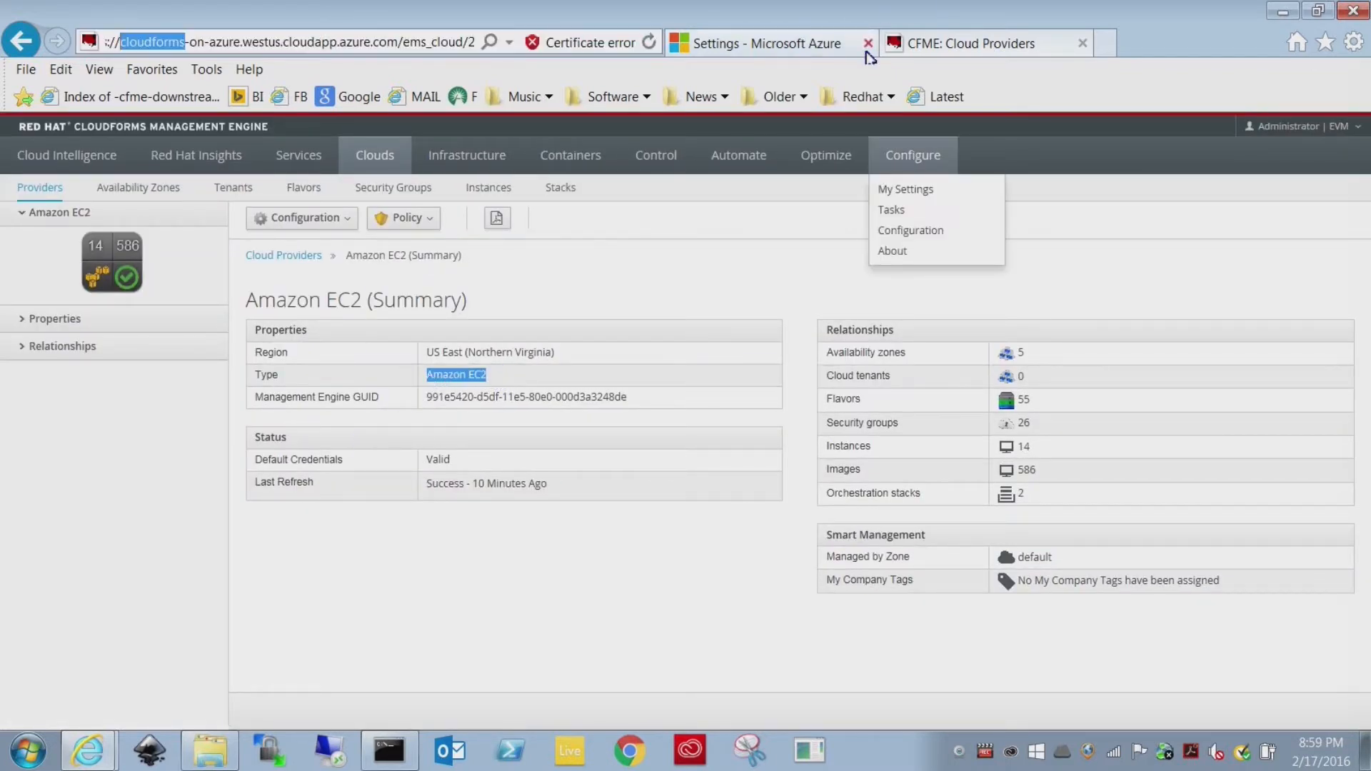
pyautogui.click(761, 43)
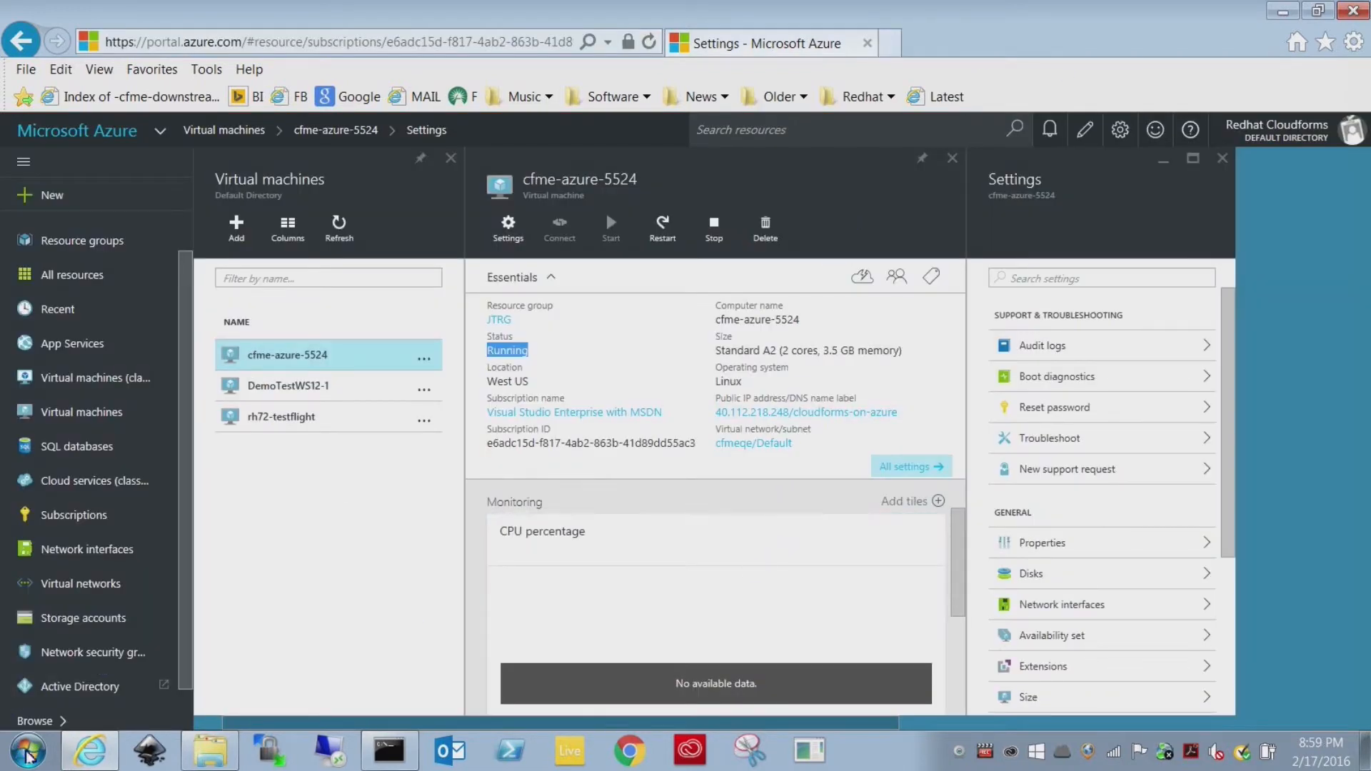
# Launch PuTTY and connect with the CloudFormsOnAzure saved session
pyautogui.click(25, 749)
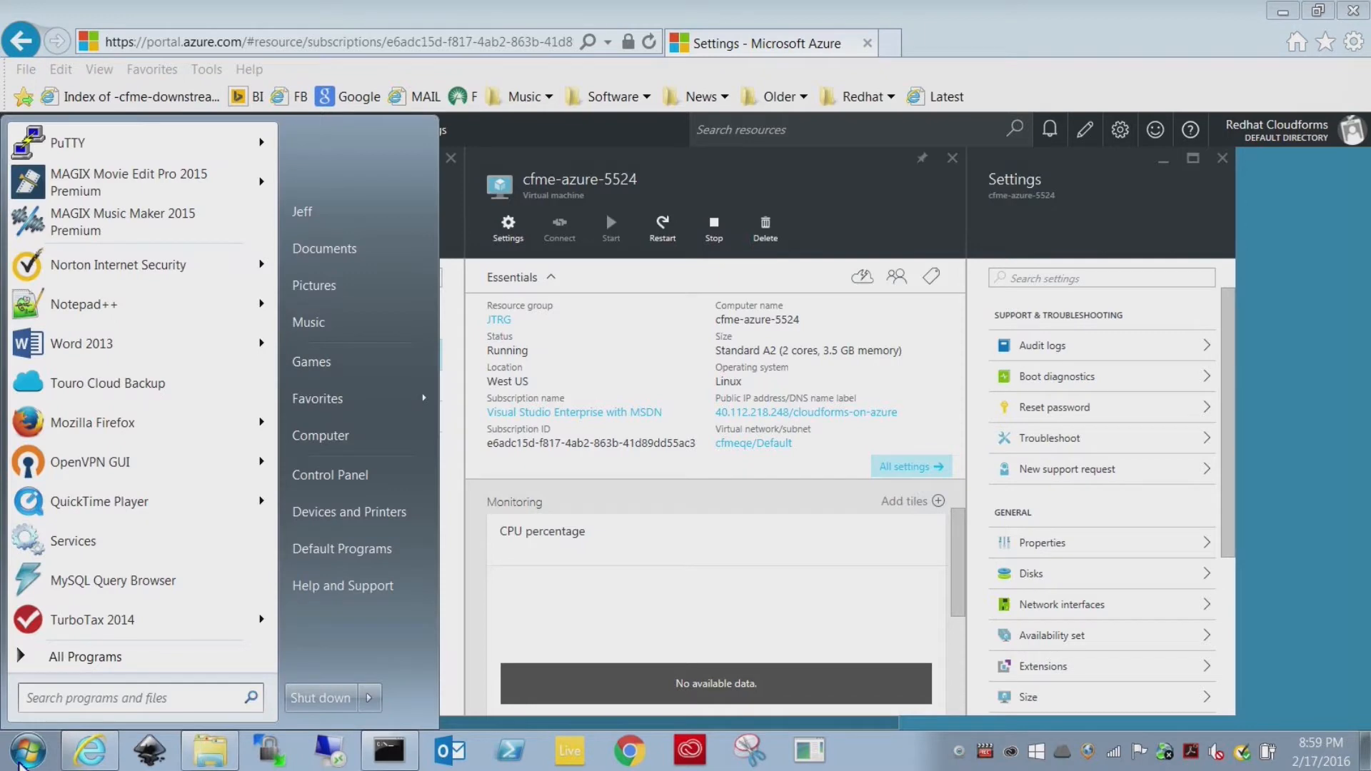
pyautogui.write('putty')
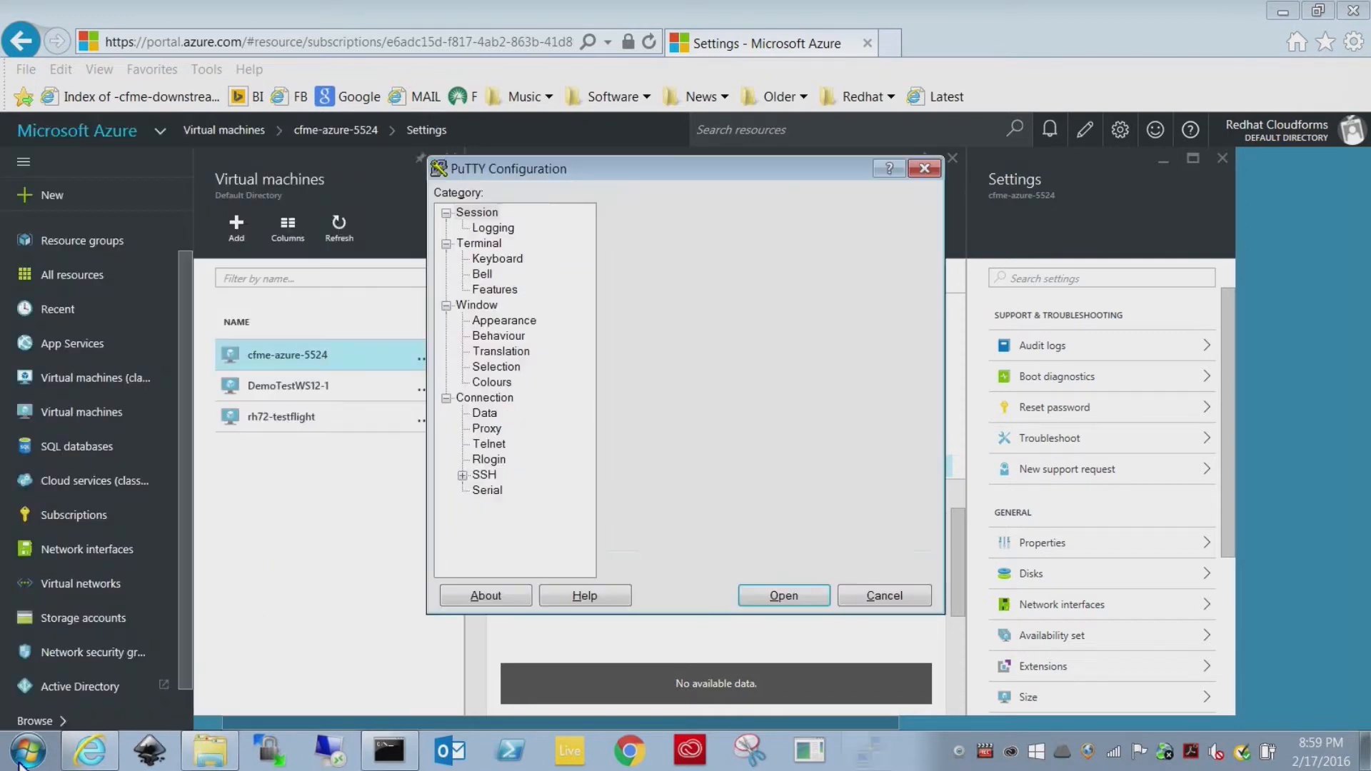
pyautogui.click(477, 211)
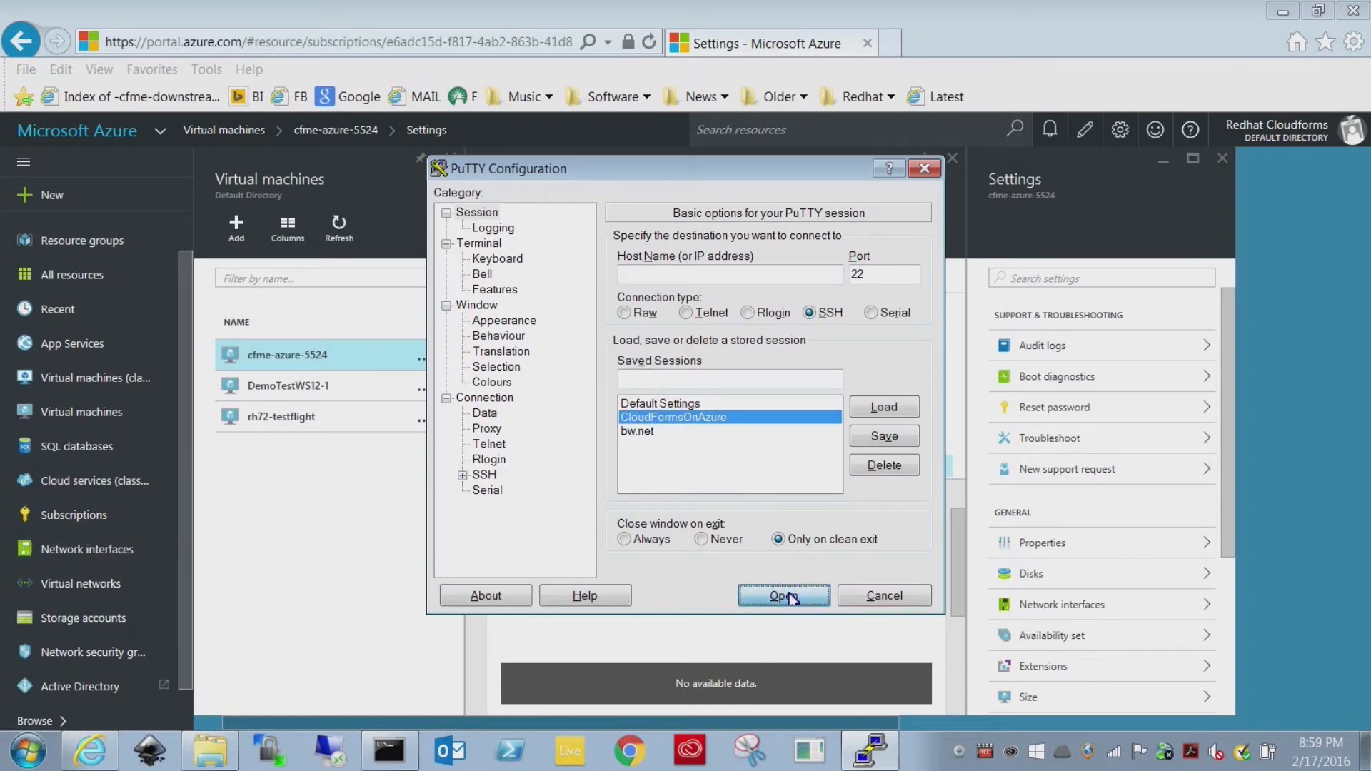
pyautogui.click(784, 595)
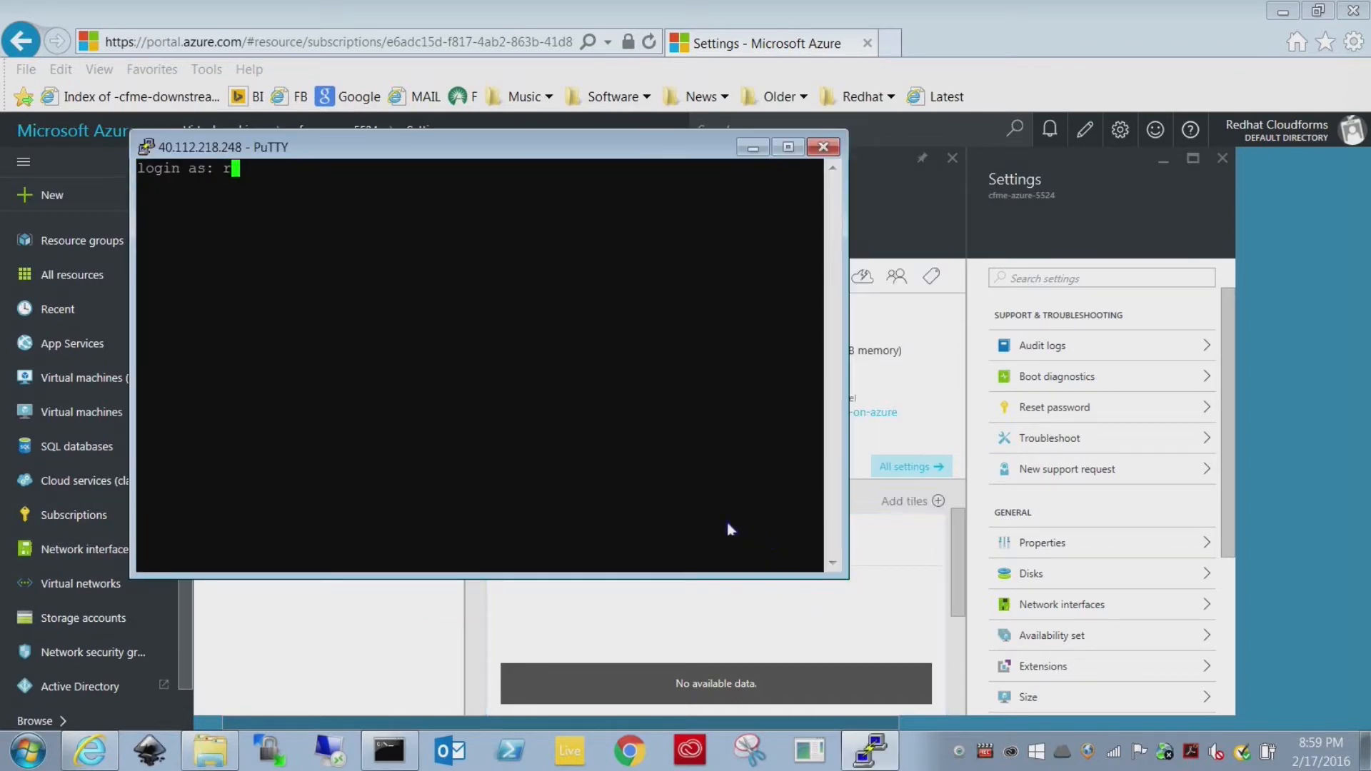
# Log in as root, run appliance_console, then close the terminal window
pyautogui.write('oot')
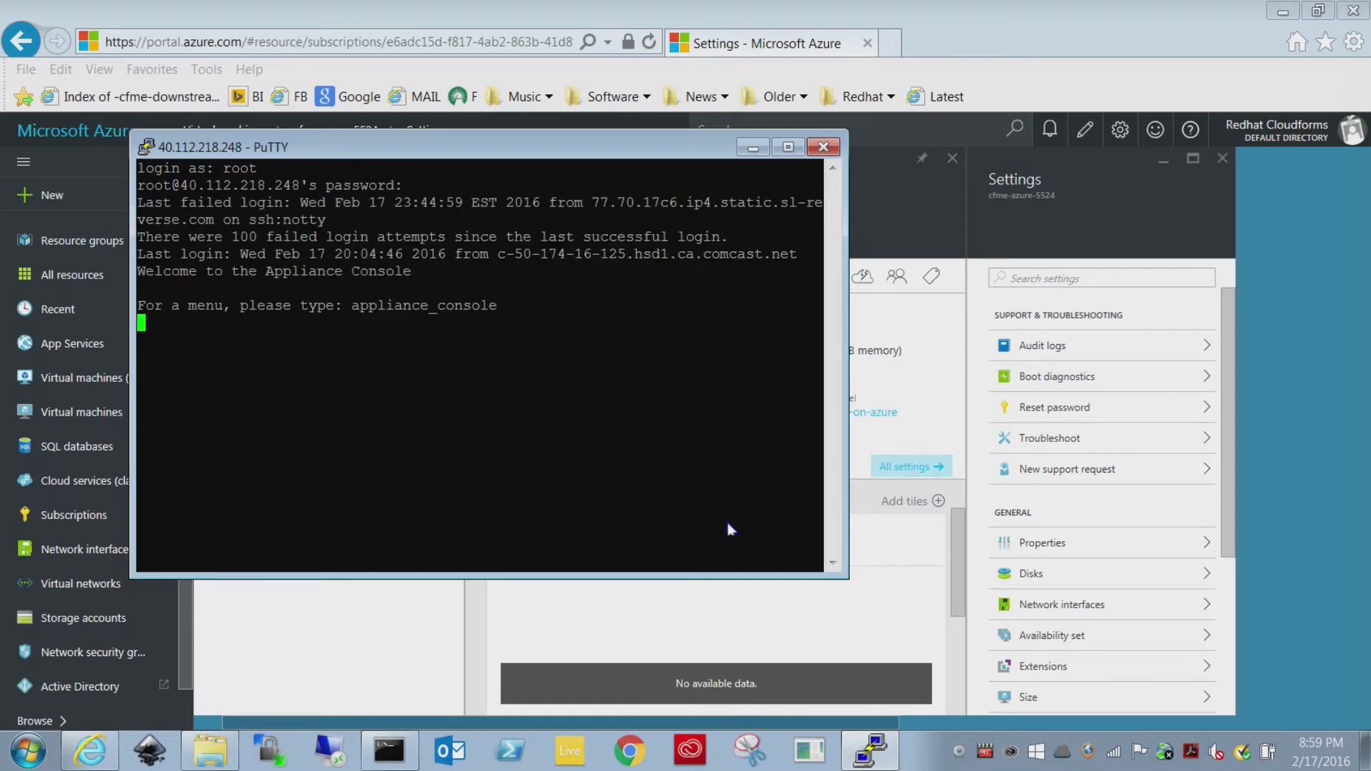
pyautogui.write('appliance_console')
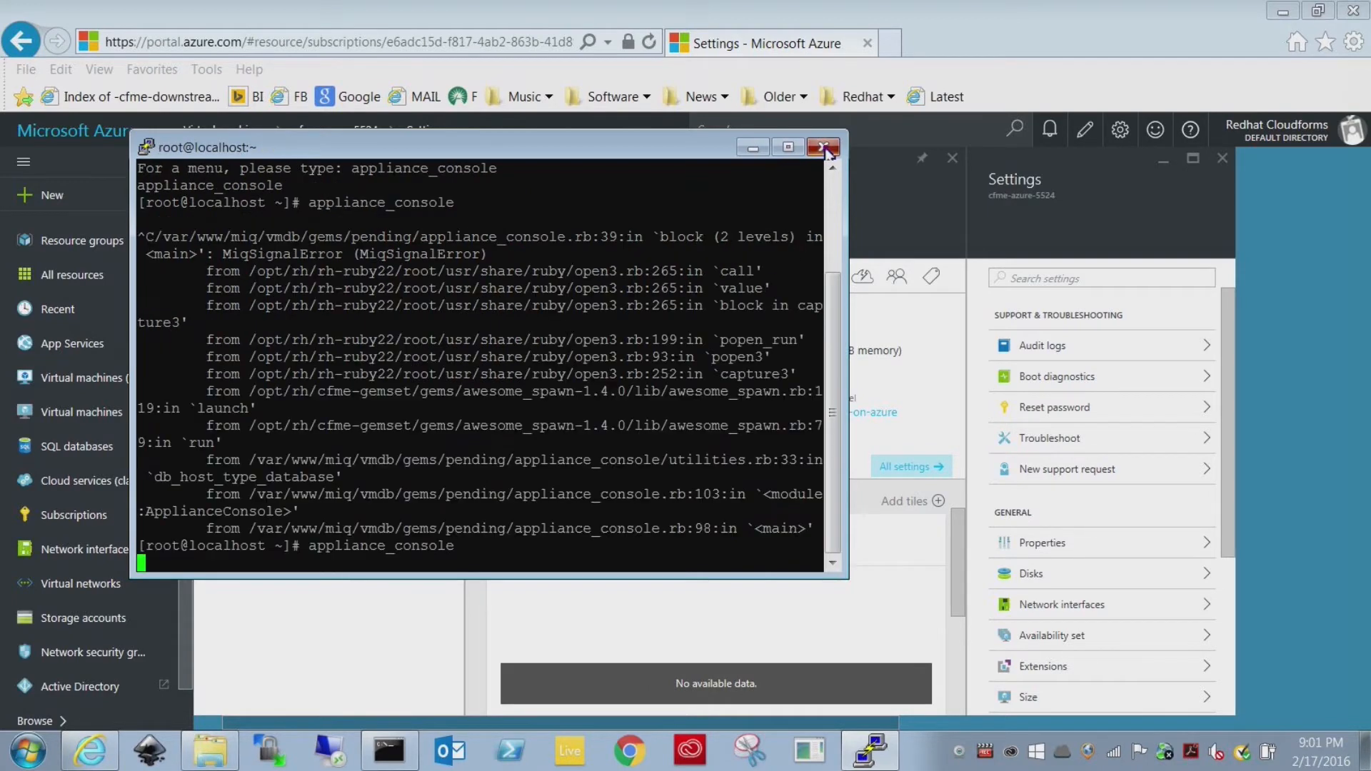
pyautogui.click(822, 147)
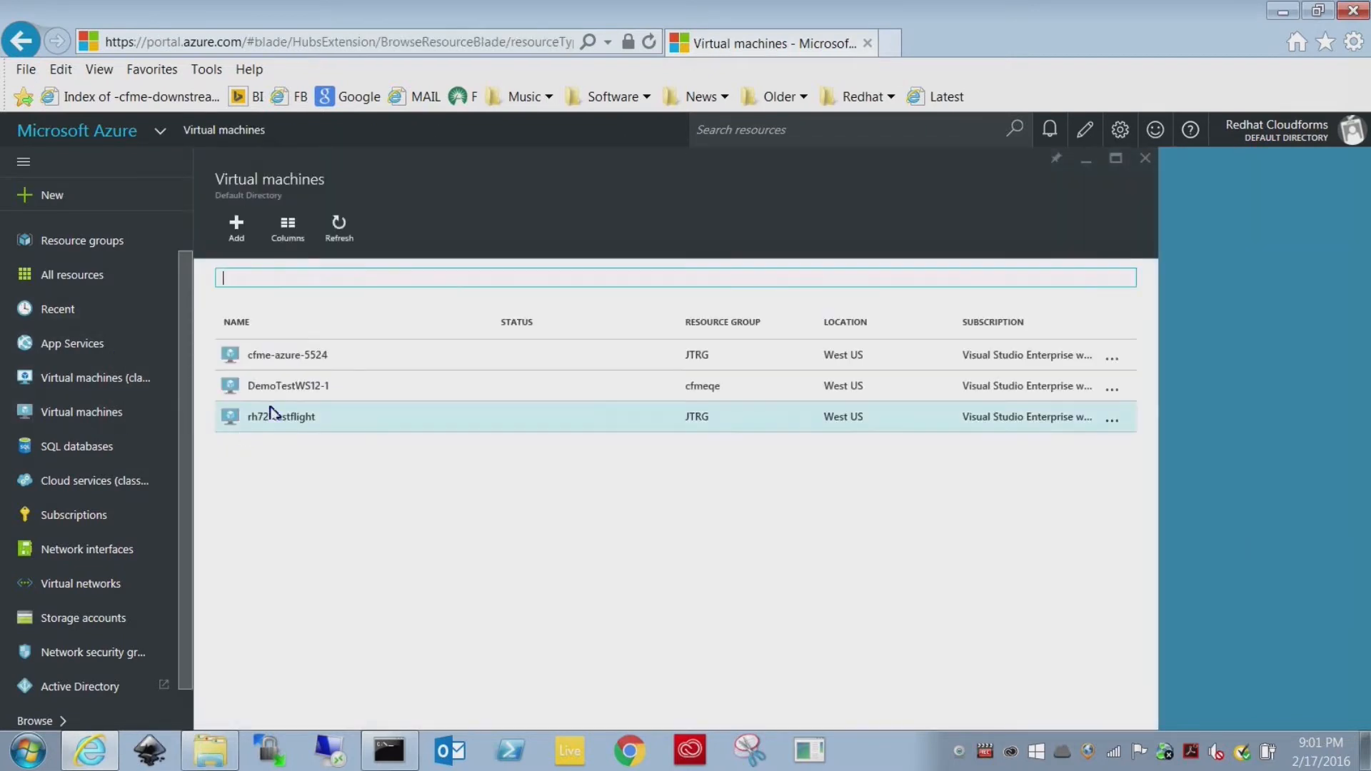
# Stop the DemoTestWS12-1 virtual machine from its context menu and confirm
pyautogui.rightClick(287, 385)
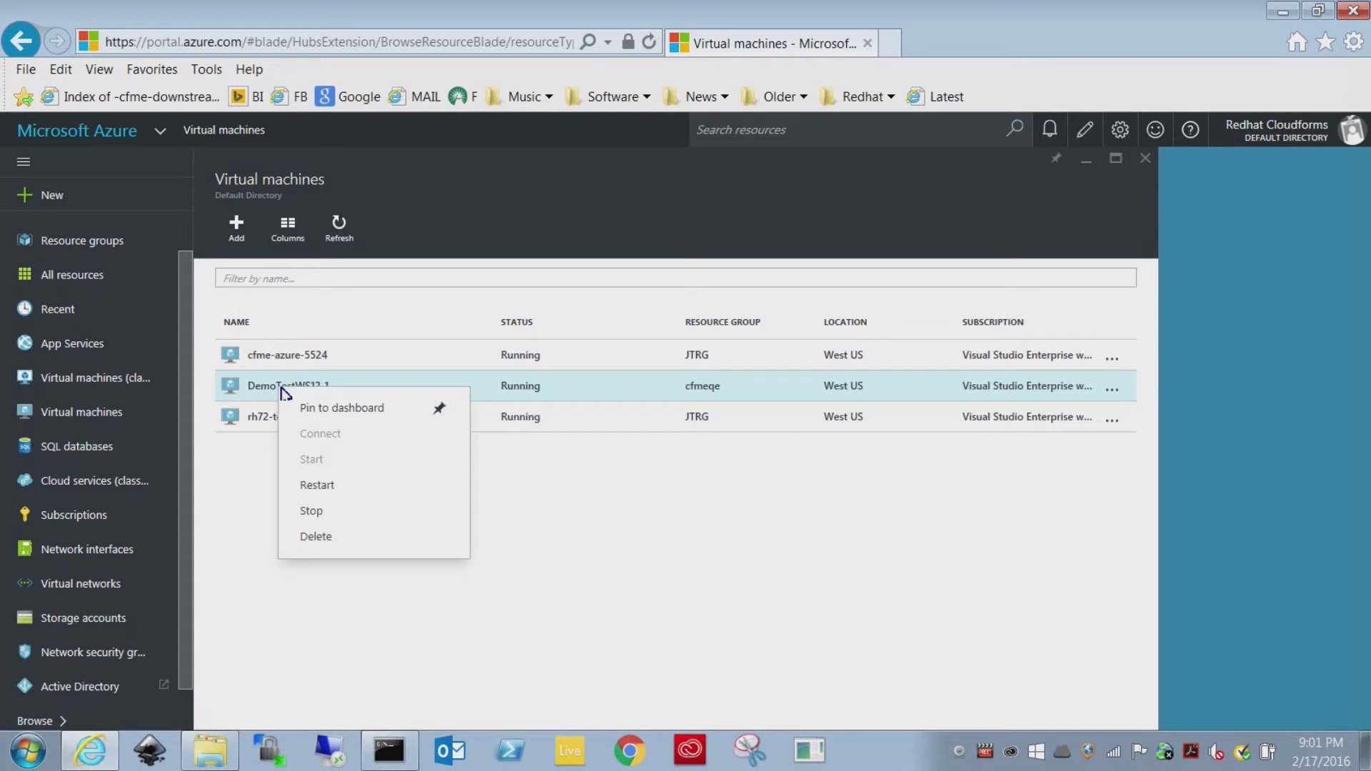
pyautogui.click(312, 511)
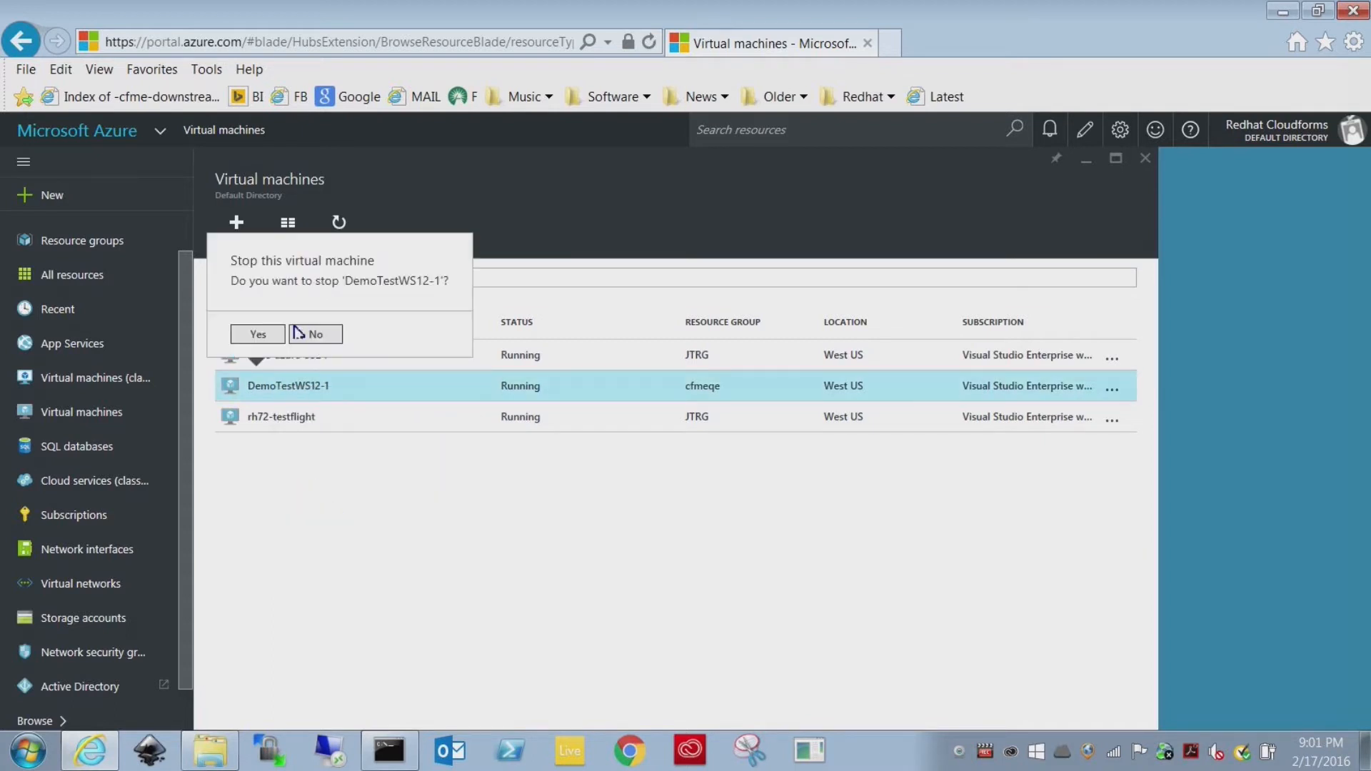
pyautogui.click(256, 332)
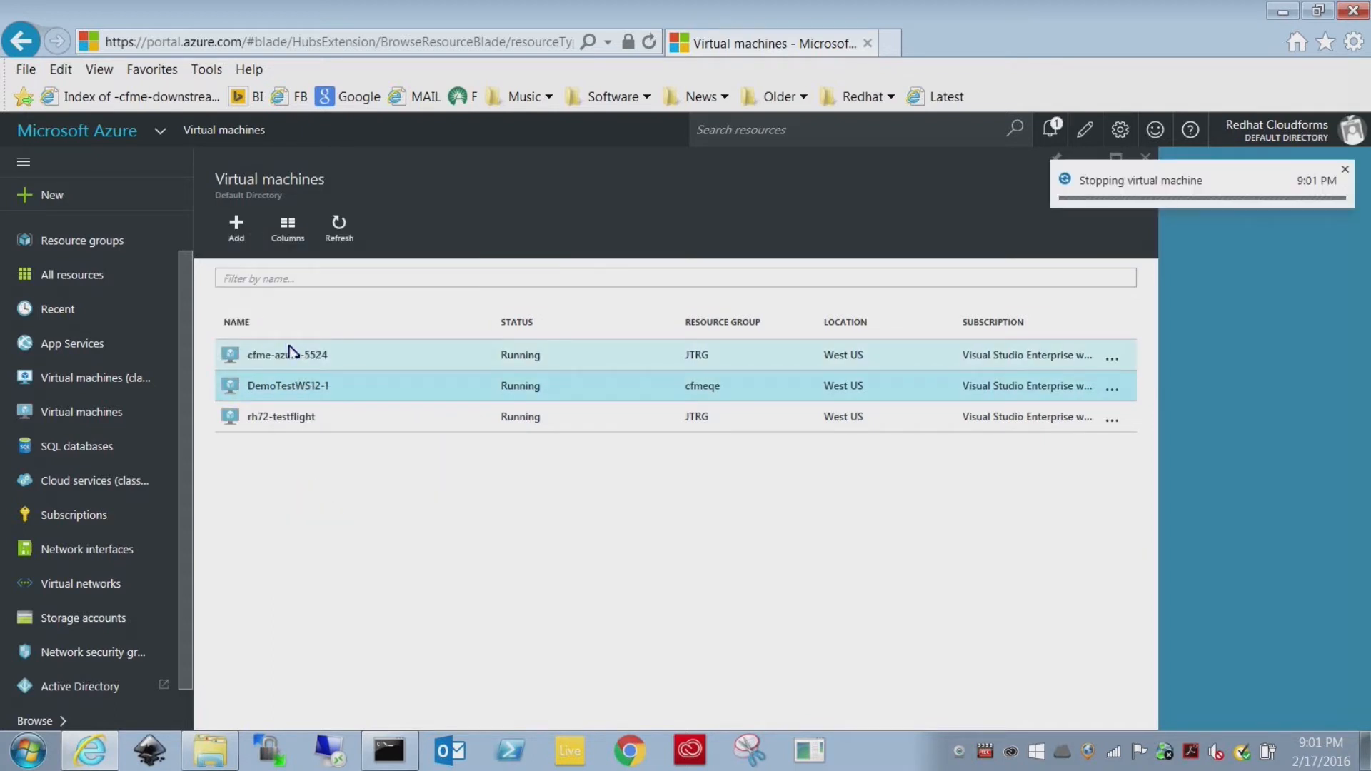
pyautogui.moveTo(321, 350)
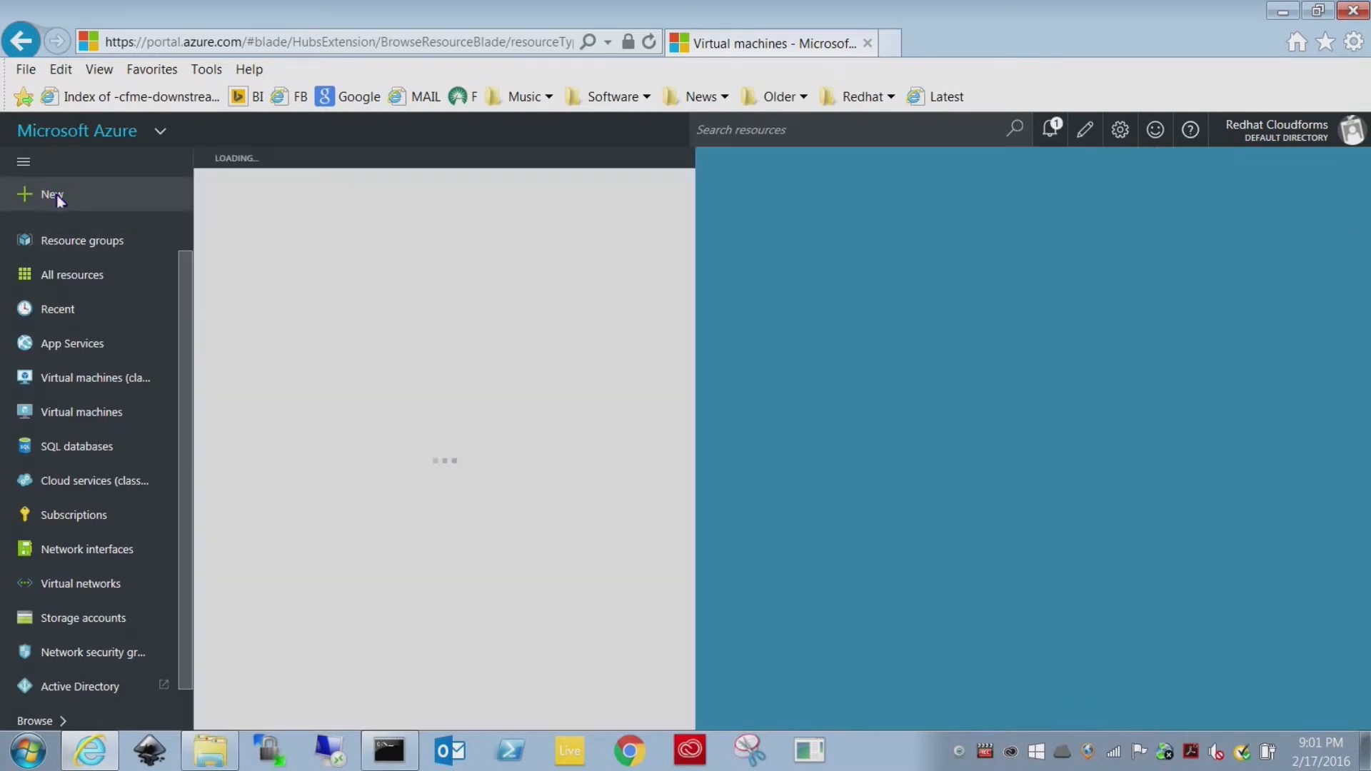
# Search the full marketplace catalogue for 'Red'
pyautogui.click(51, 194)
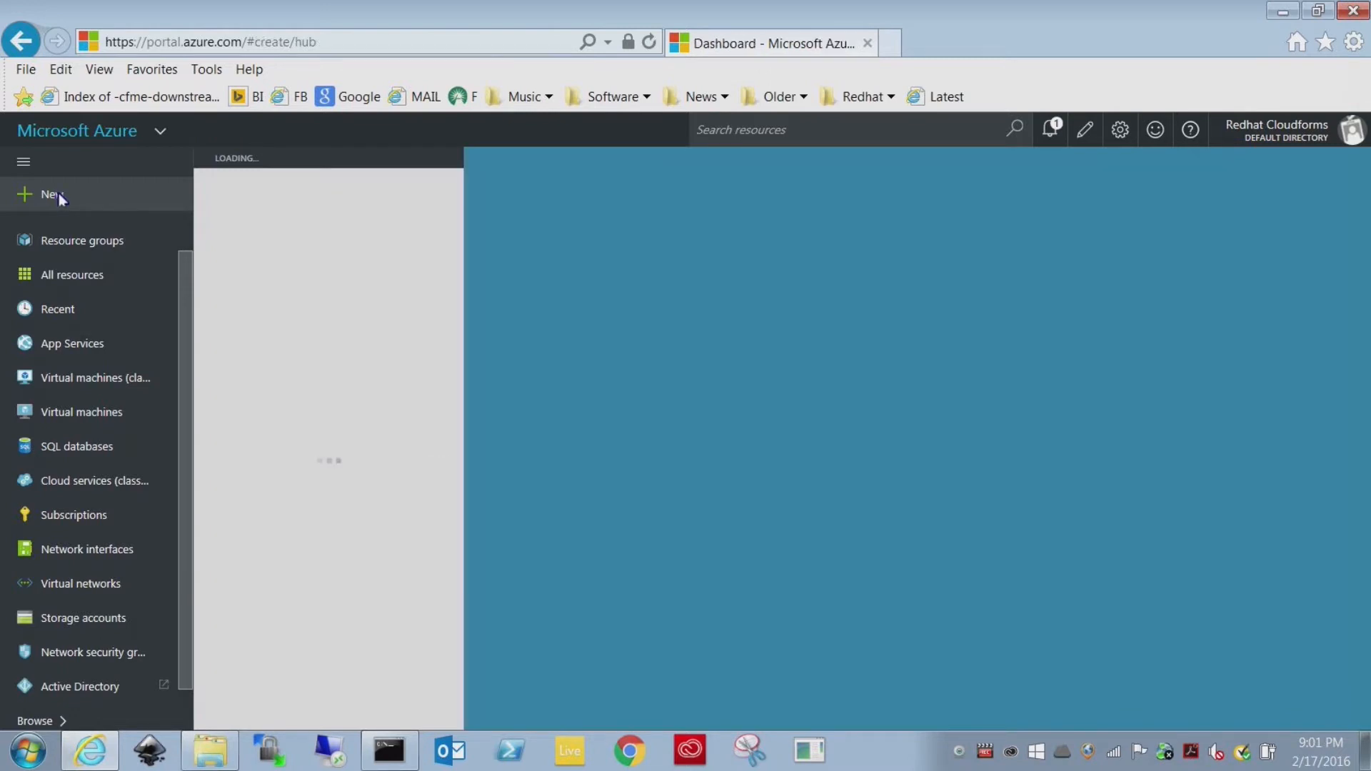
pyautogui.click(48, 194)
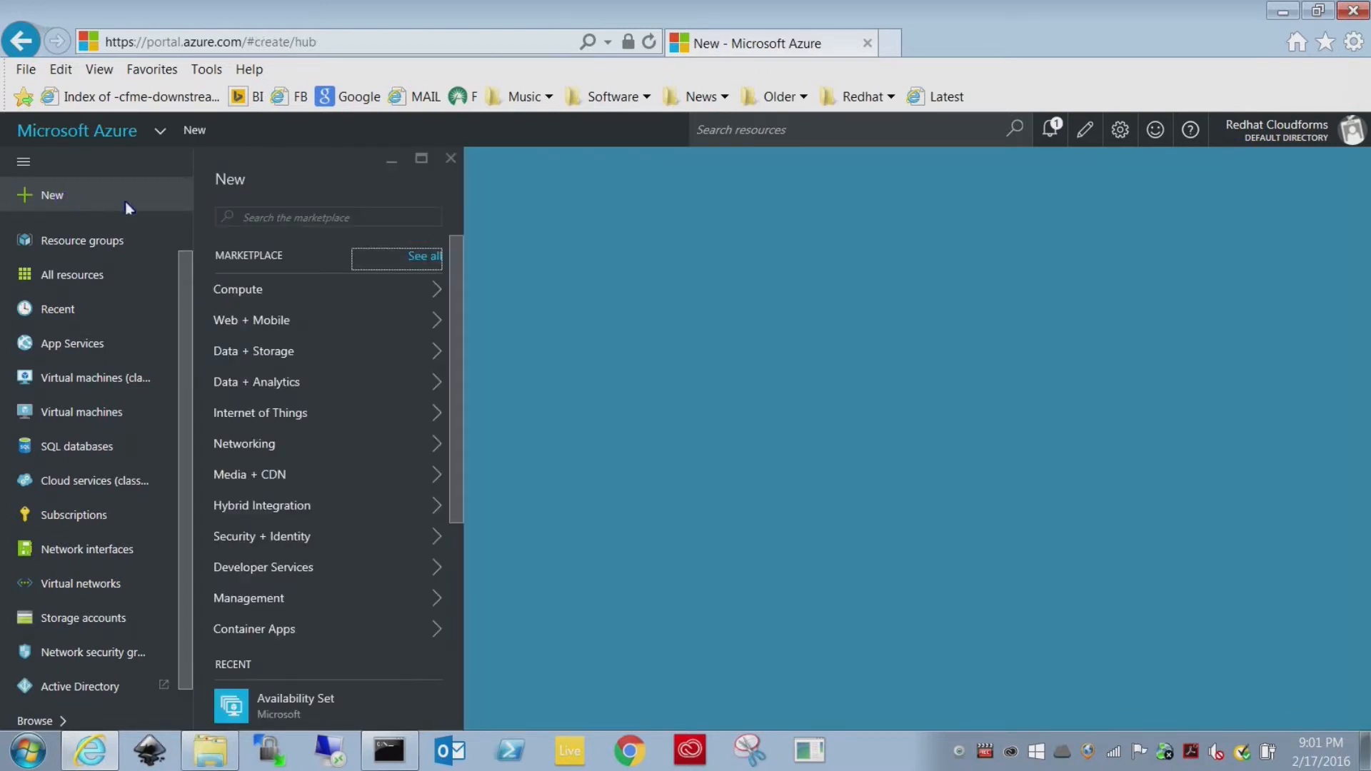
pyautogui.click(425, 255)
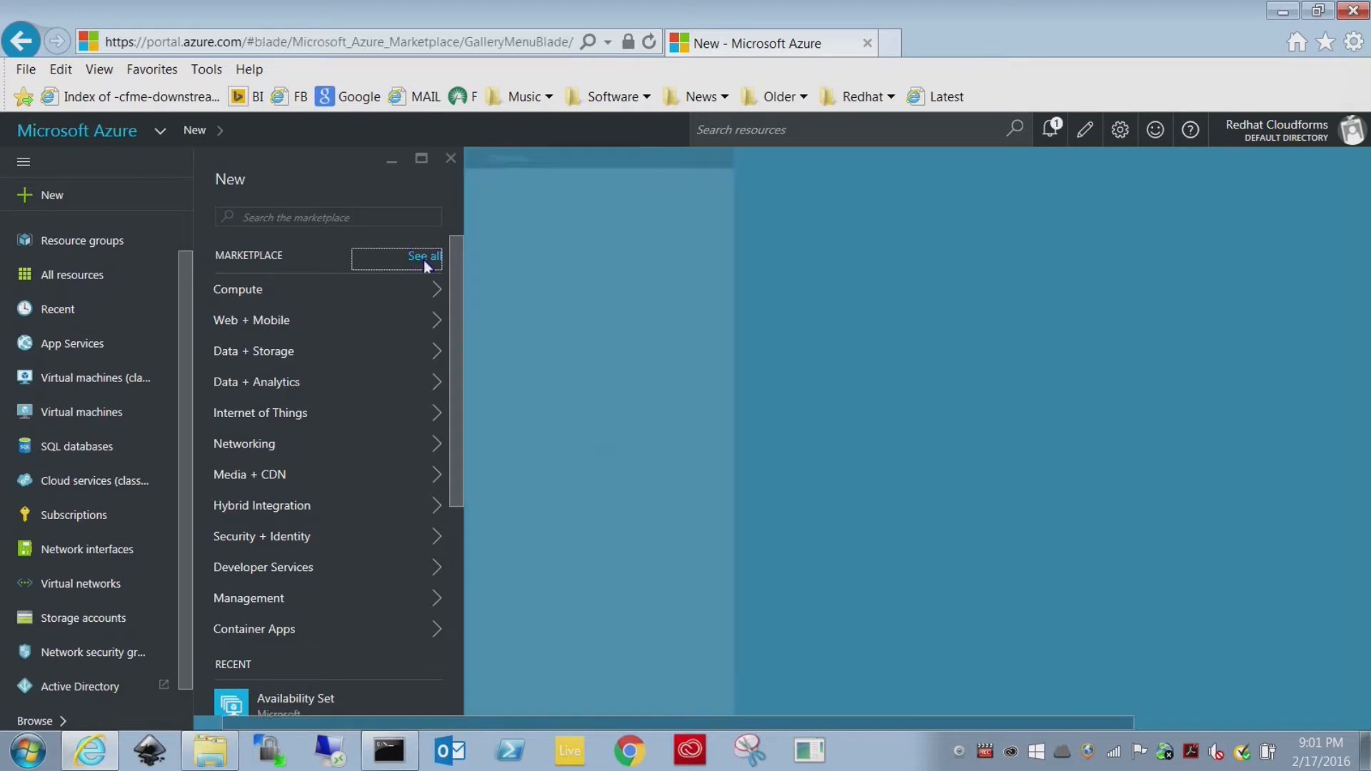
pyautogui.click(424, 255)
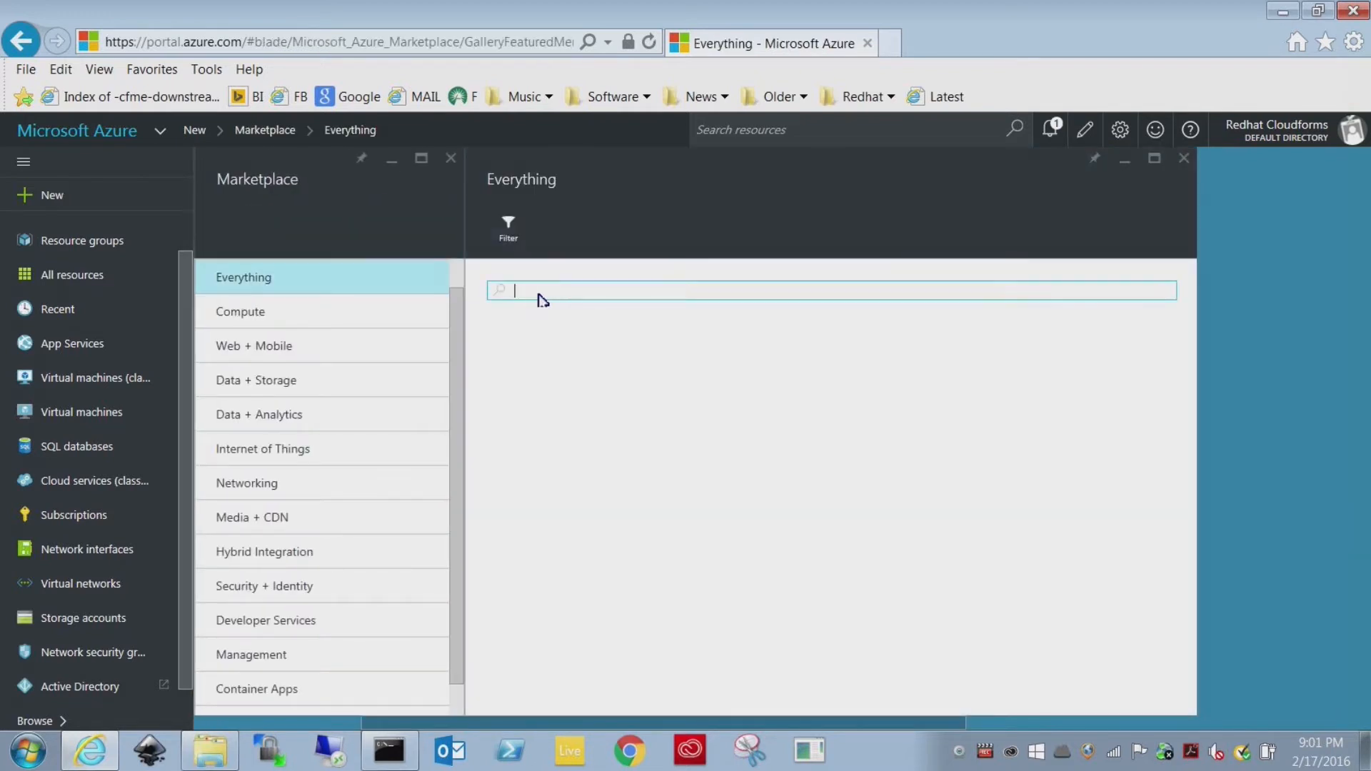
pyautogui.write('Red')
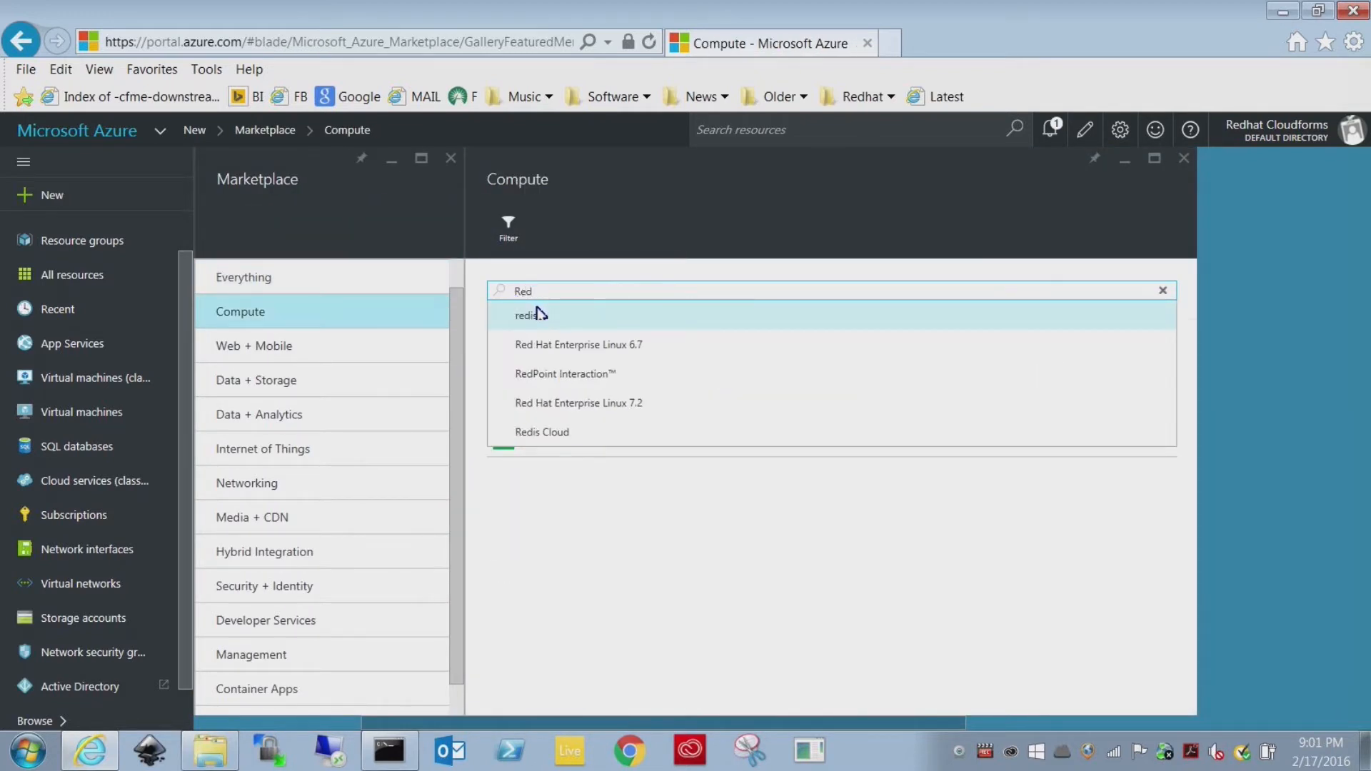
pyautogui.moveTo(583, 344)
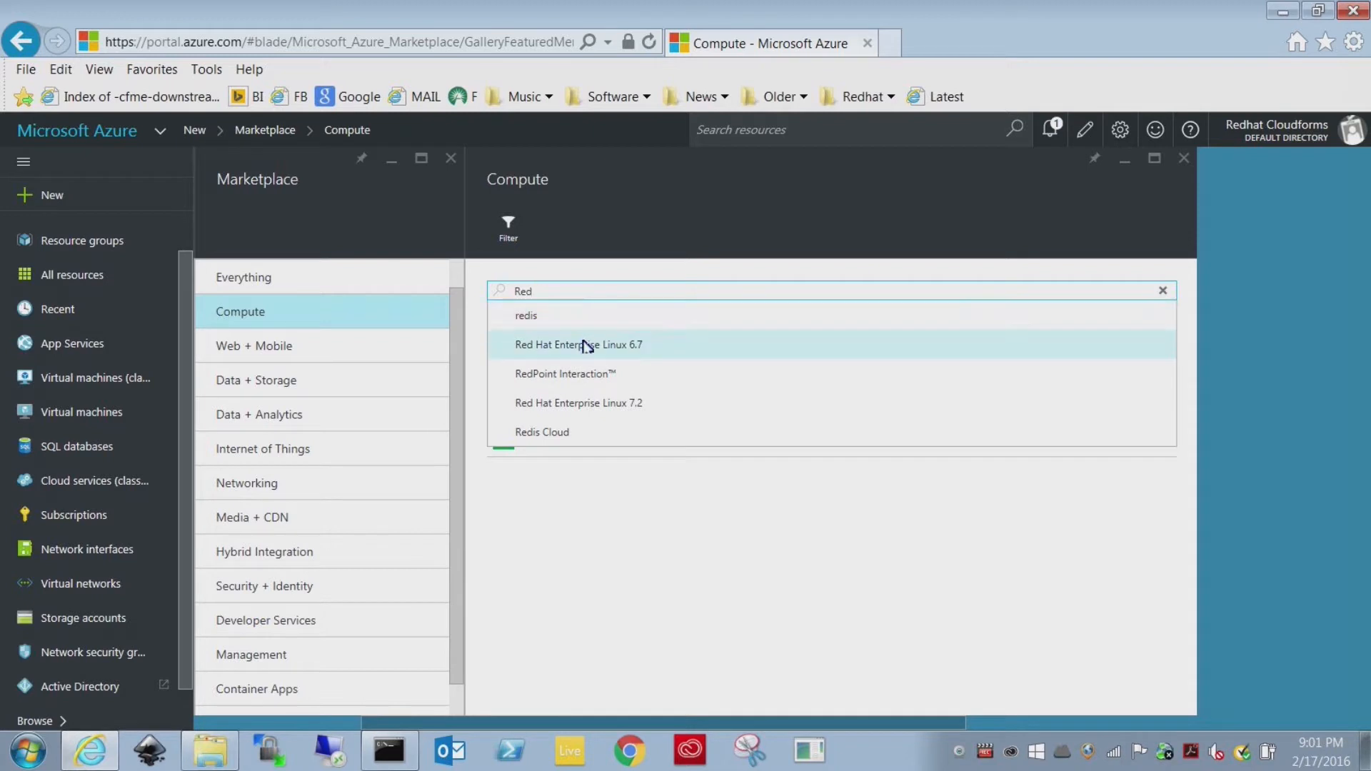
# Choose Red Hat Enterprise Linux 7.2 and start creating a VM with Resource Manager
pyautogui.click(578, 403)
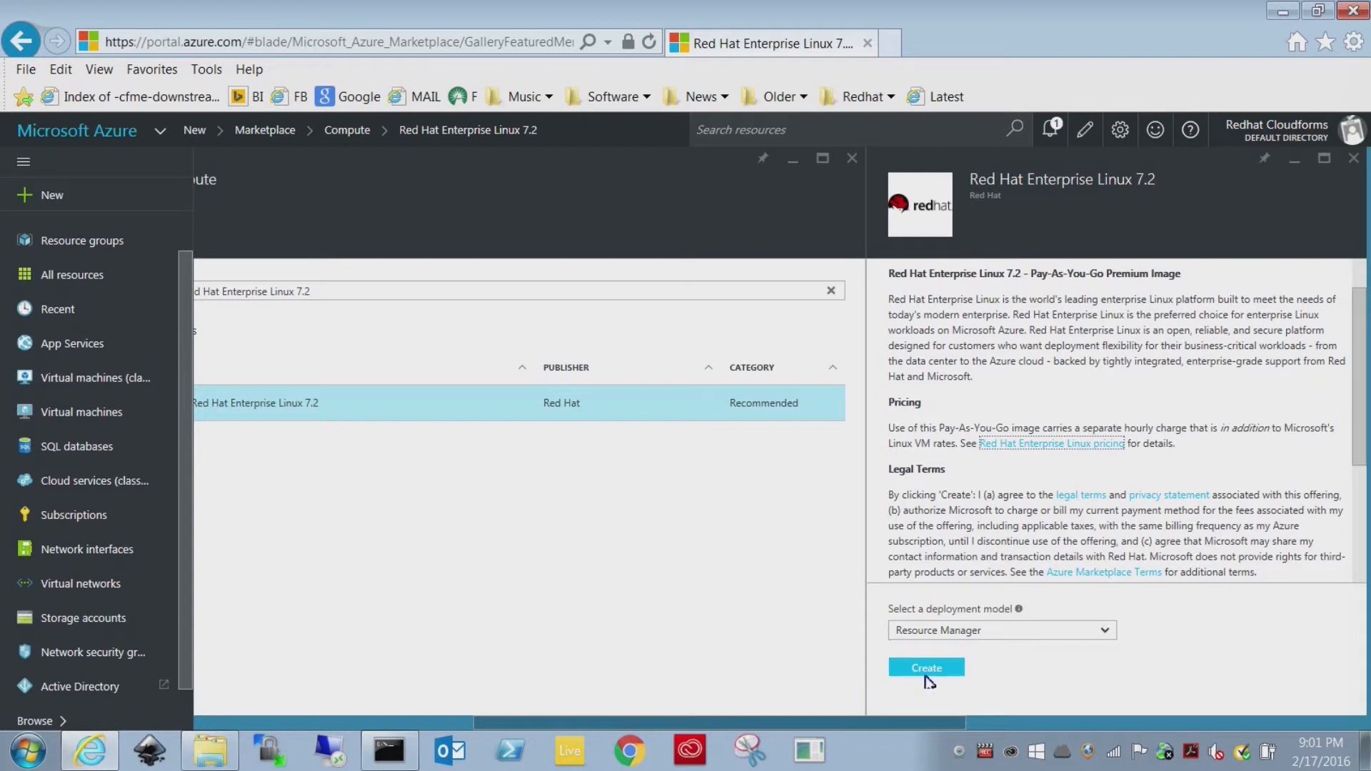
pyautogui.click(925, 667)
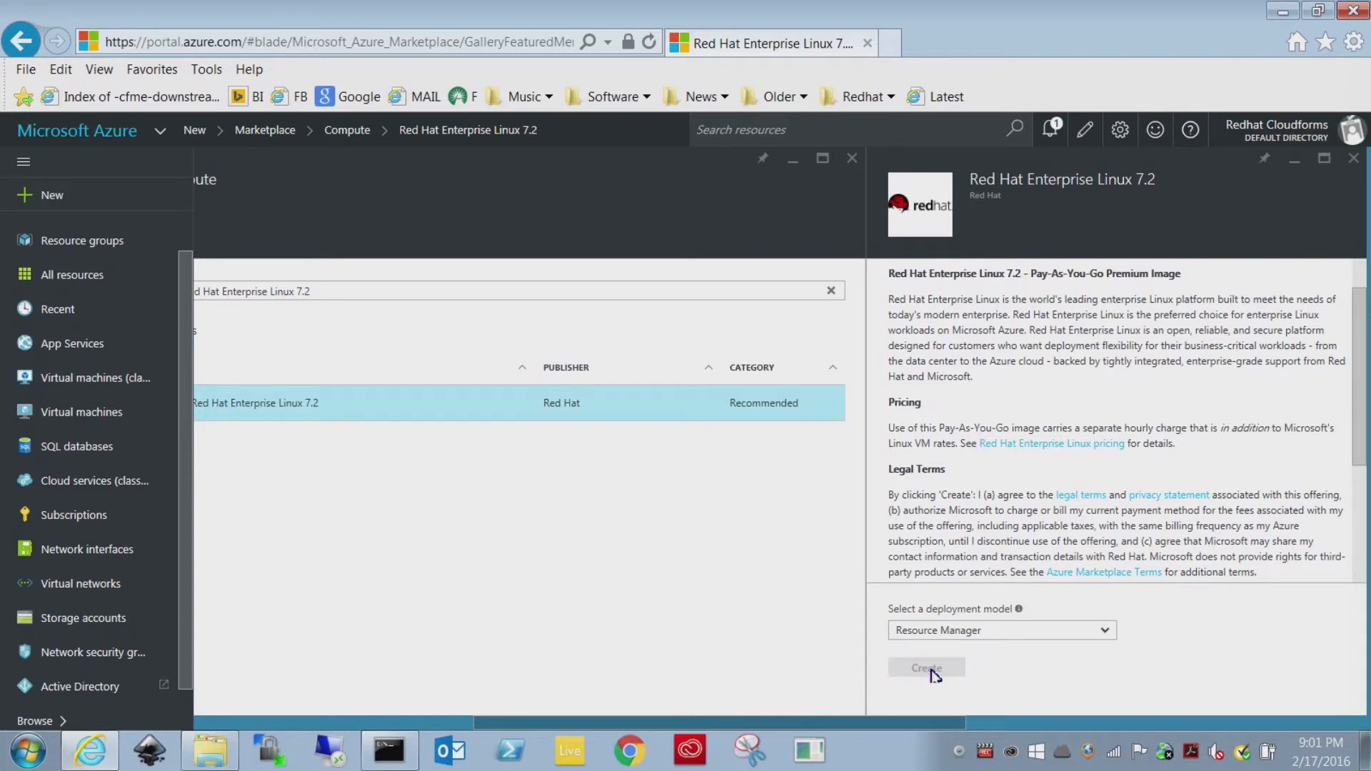
# In Basics, name the new VM DemoRHEL72
pyautogui.click(924, 668)
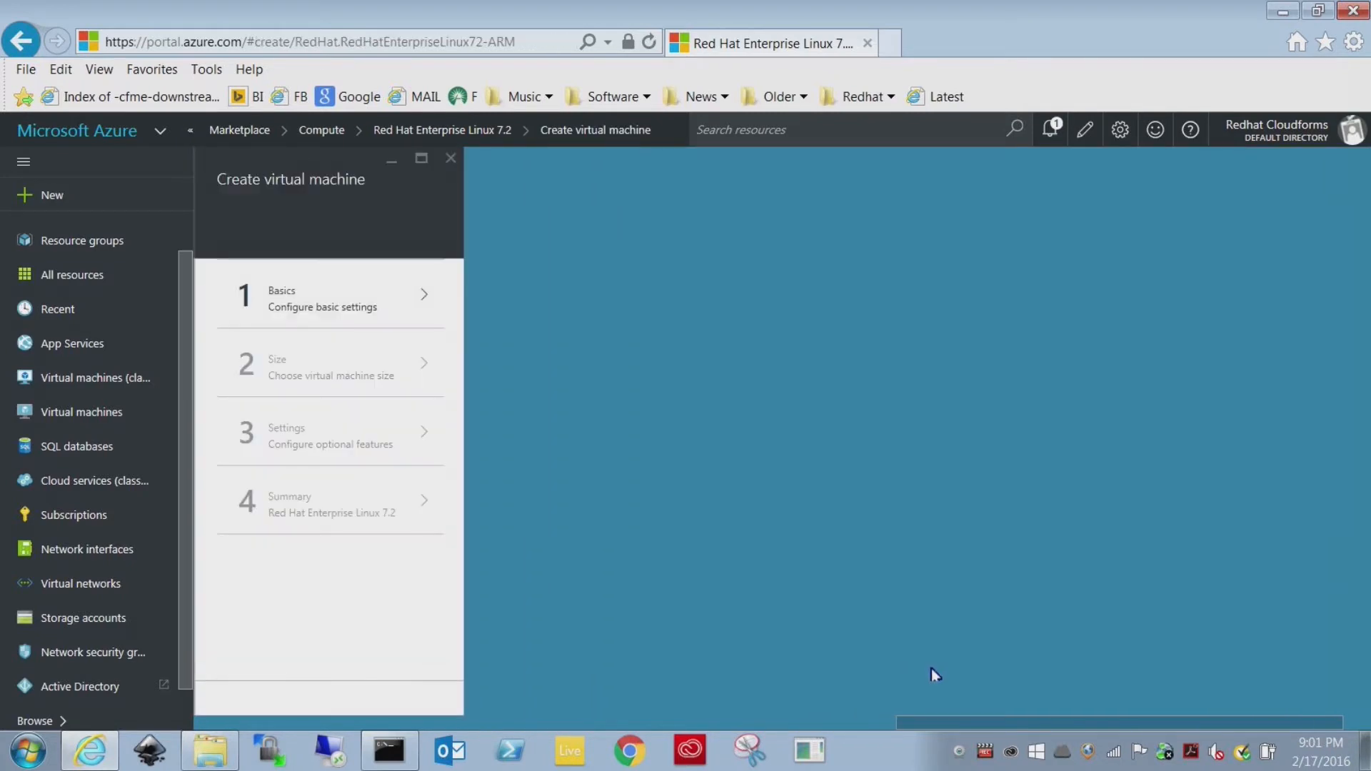
pyautogui.click(328, 295)
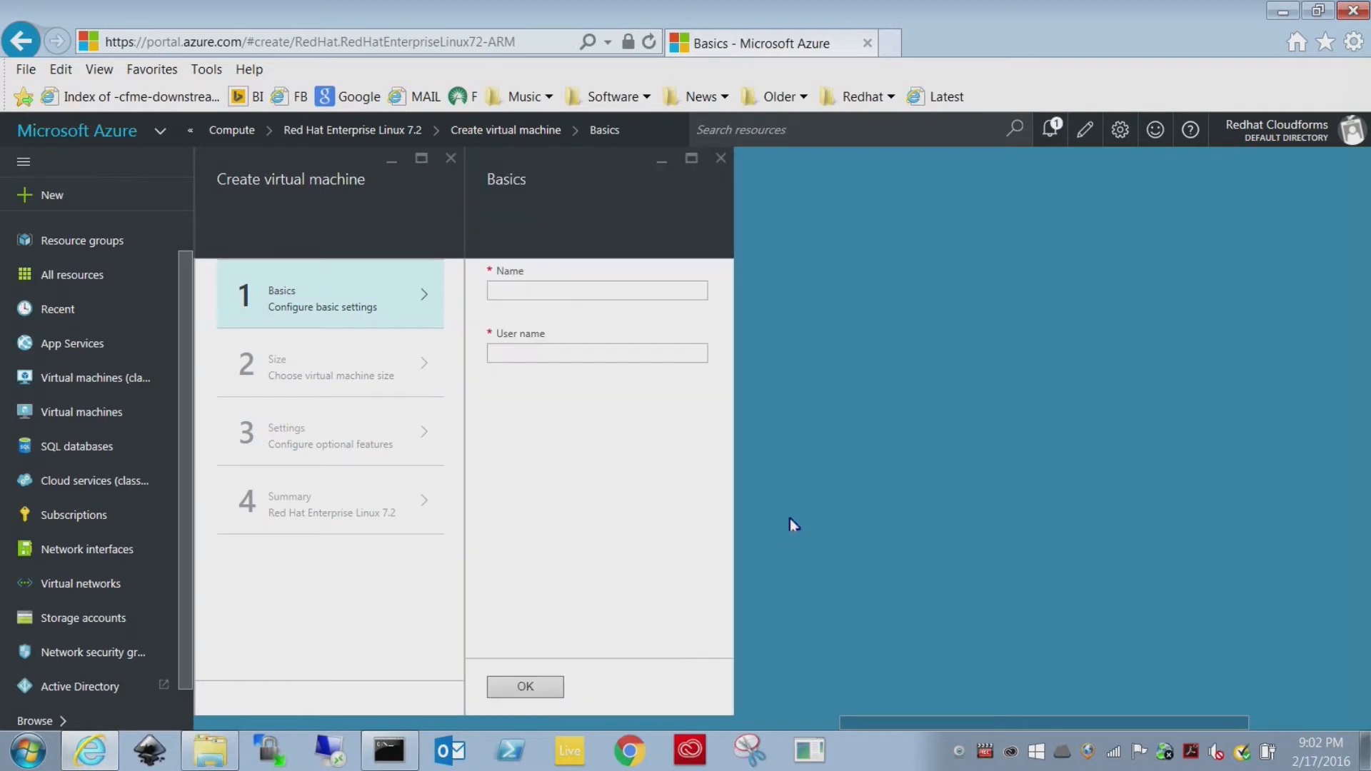
pyautogui.click(597, 290)
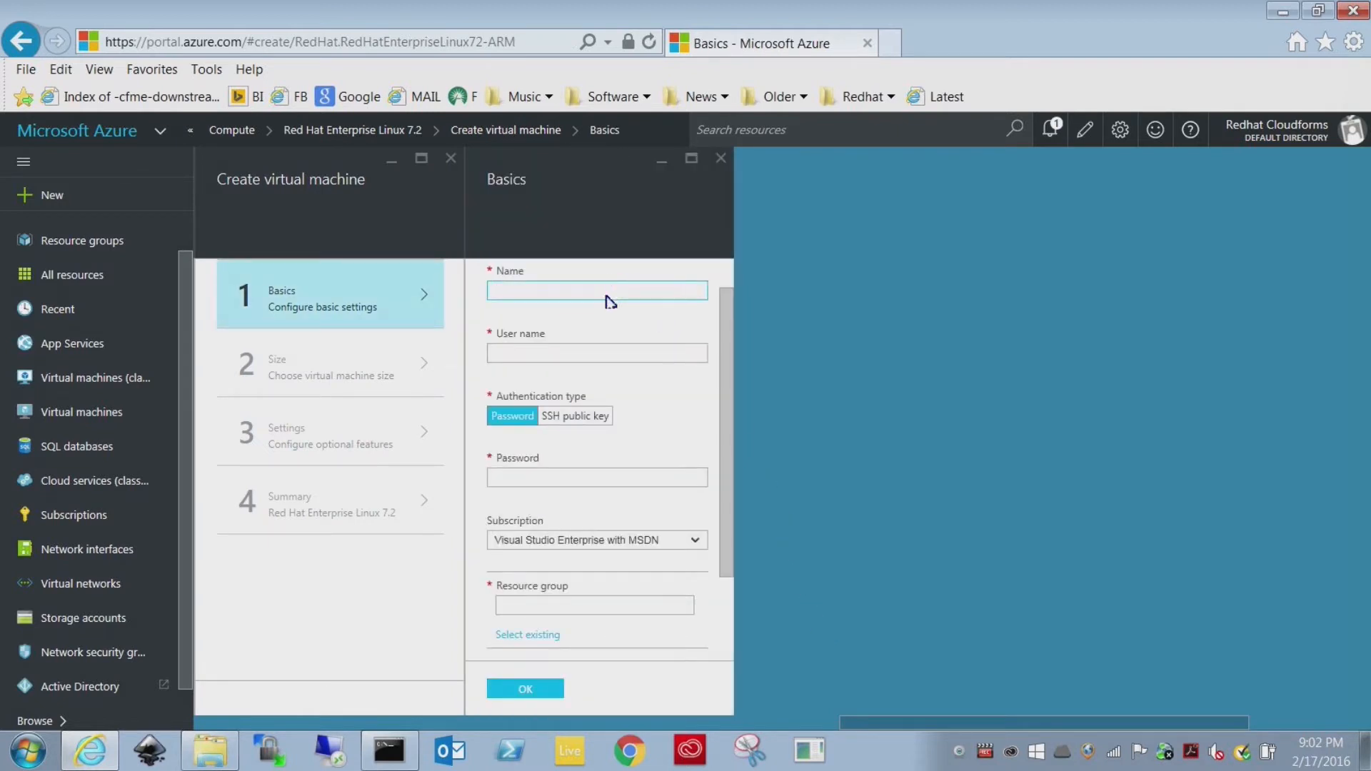
pyautogui.write('DemoR')
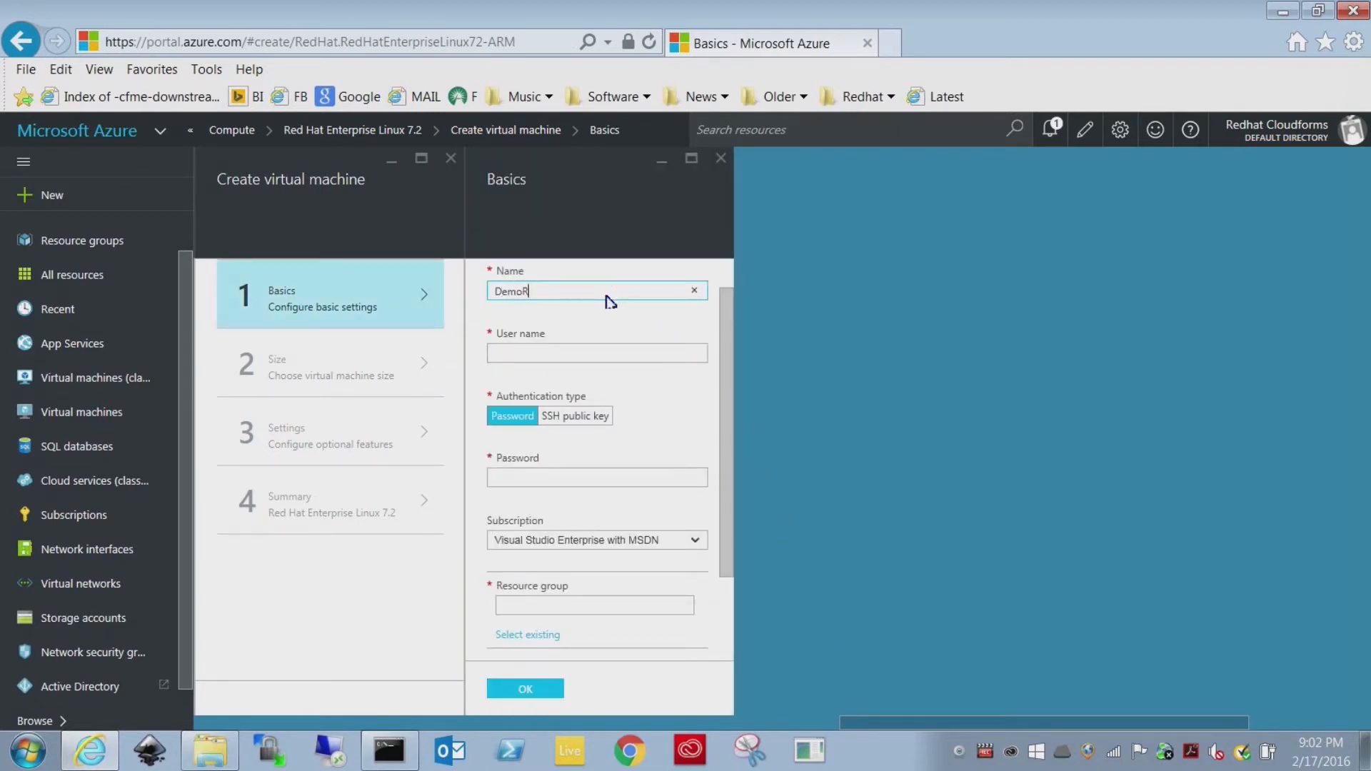
pyautogui.write('HEL72')
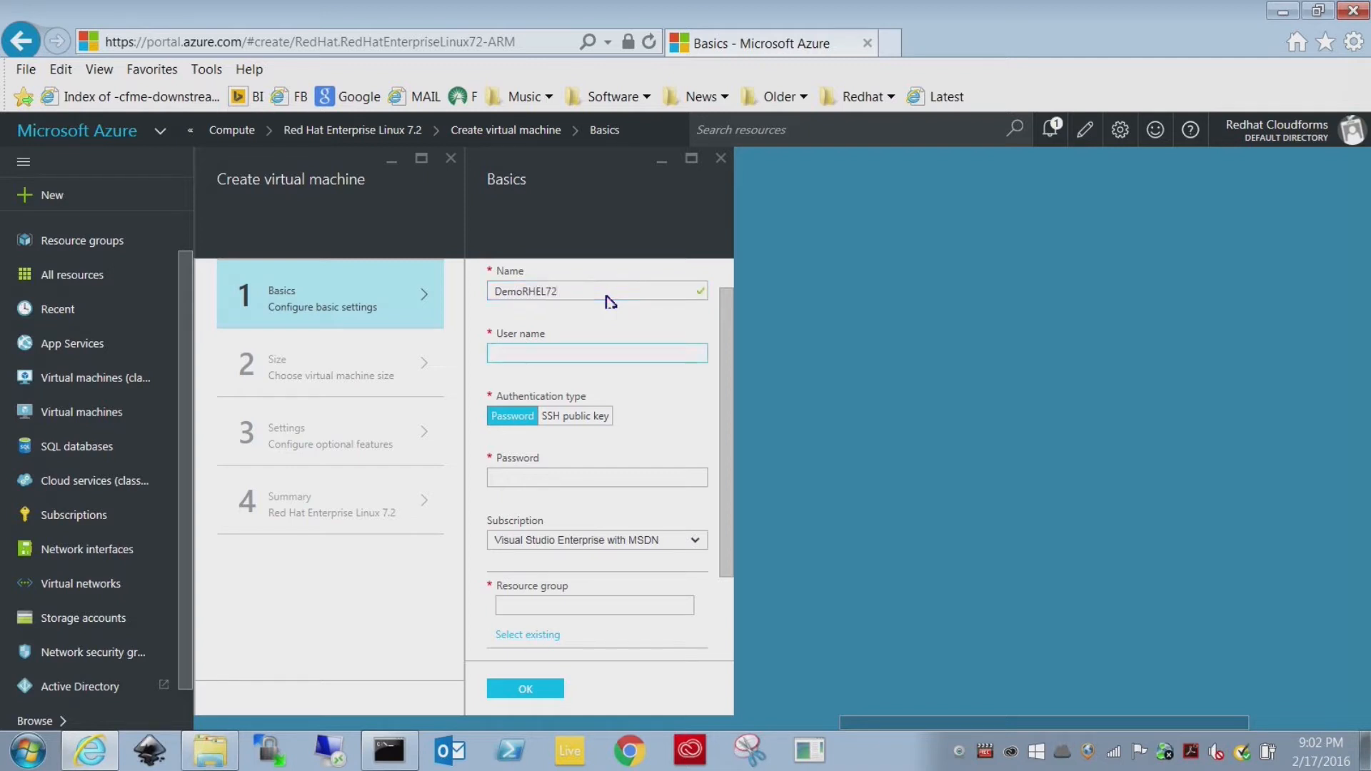
# Set the user name to cfmeqe after clearing a 'CANT BE ROOT' reminder
pyautogui.write('CANT')
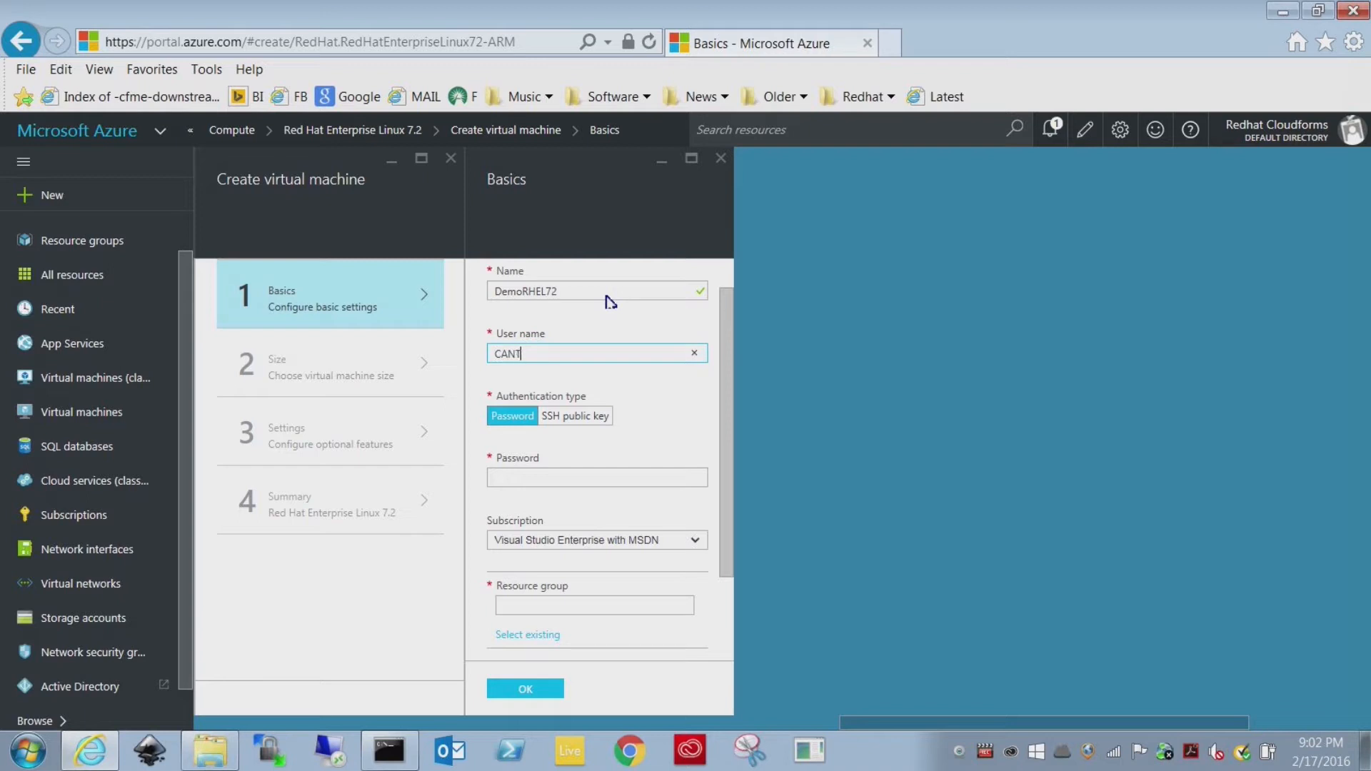
pyautogui.write('BE ROOT')
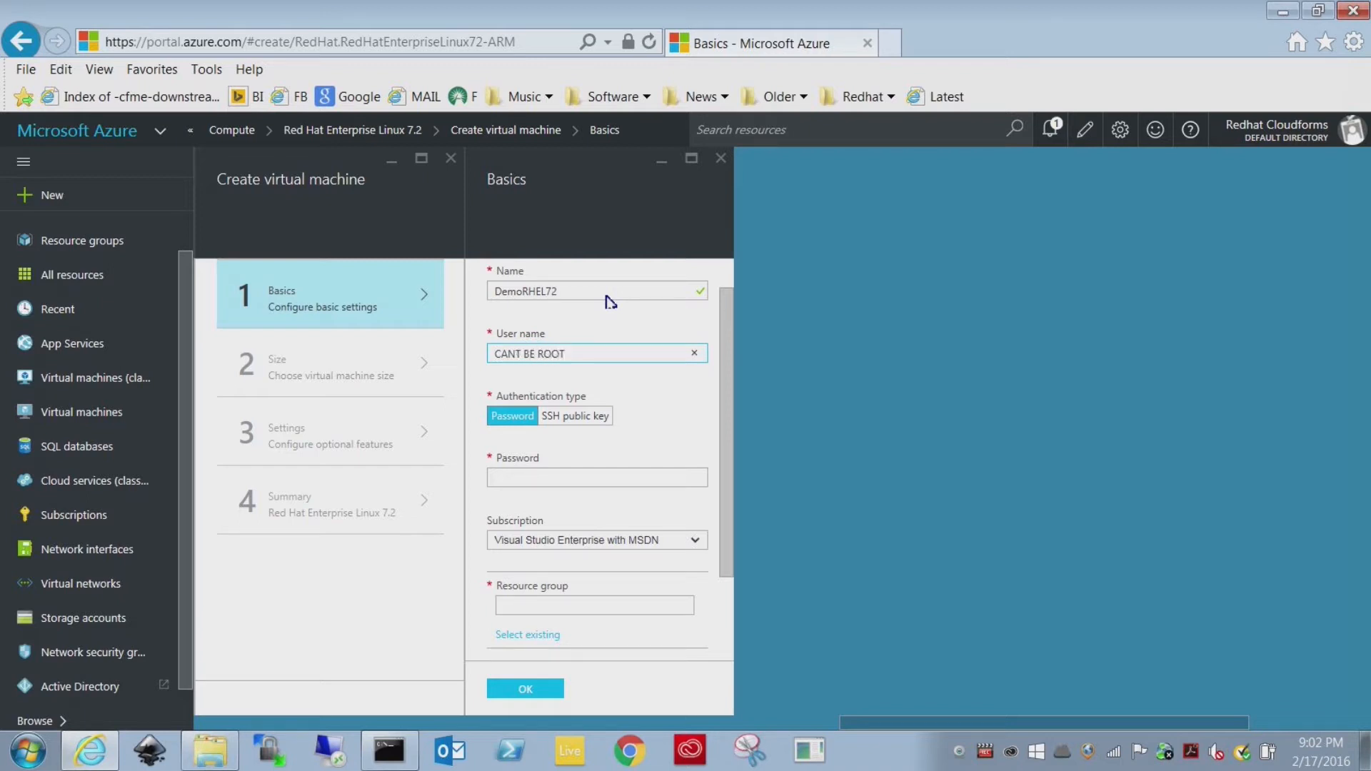
pyautogui.press('Backspace')
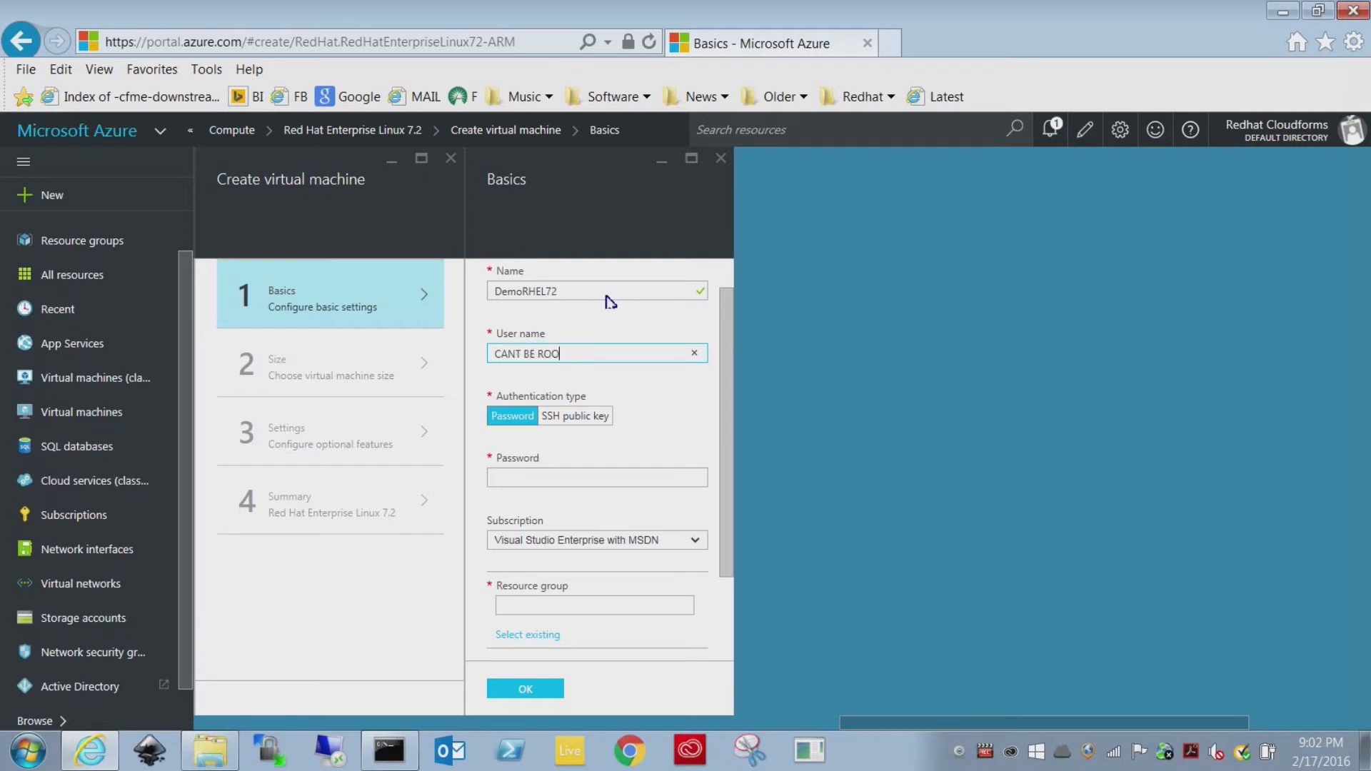
pyautogui.write('cfm')
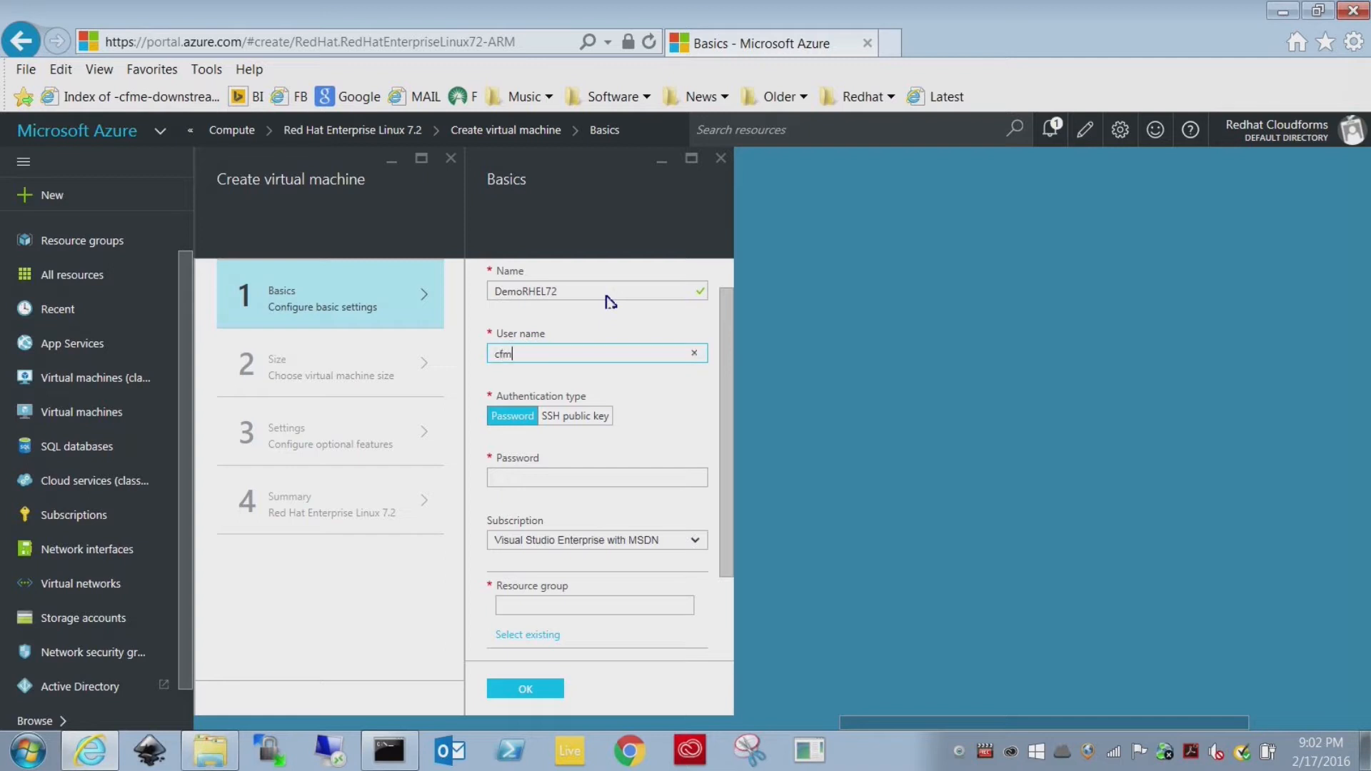
pyautogui.write('eqe')
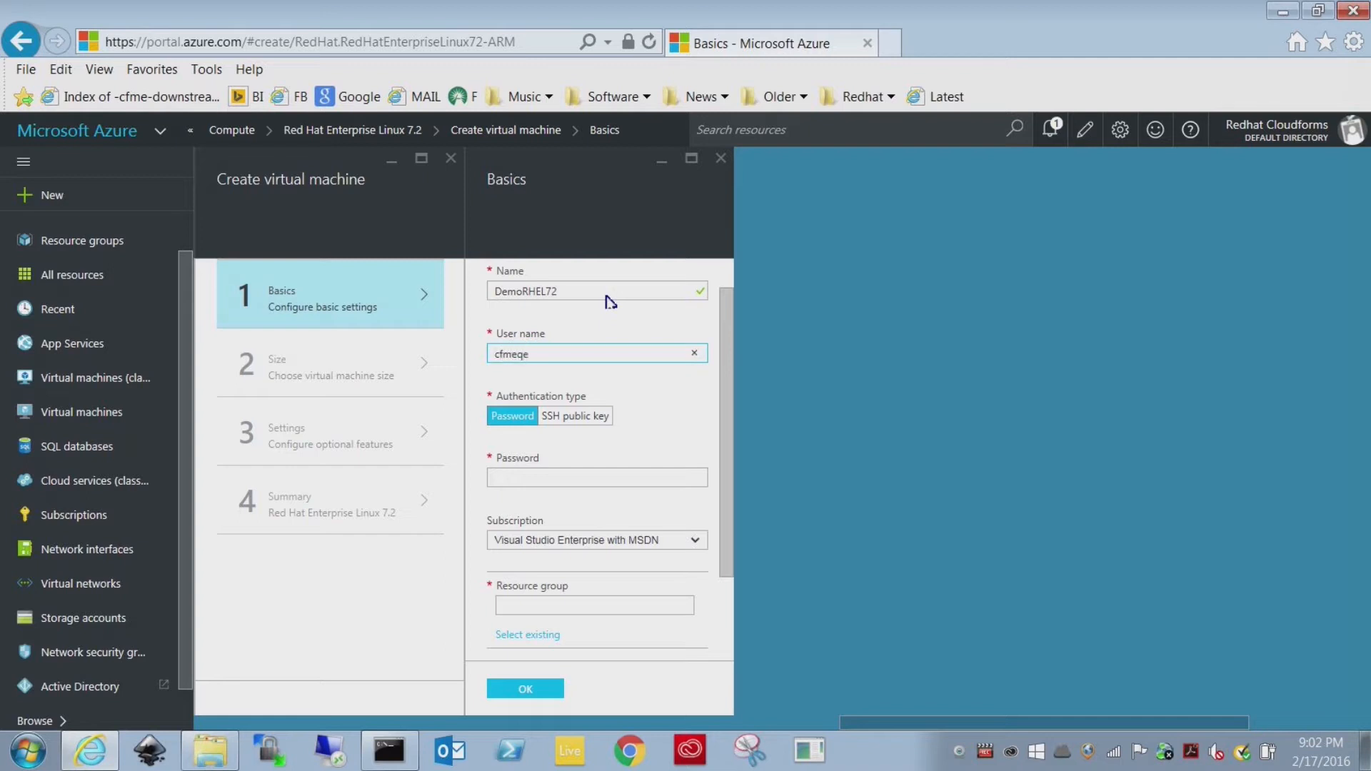
# Enter the VM password and confirm the basic settings
pyautogui.click(597, 477)
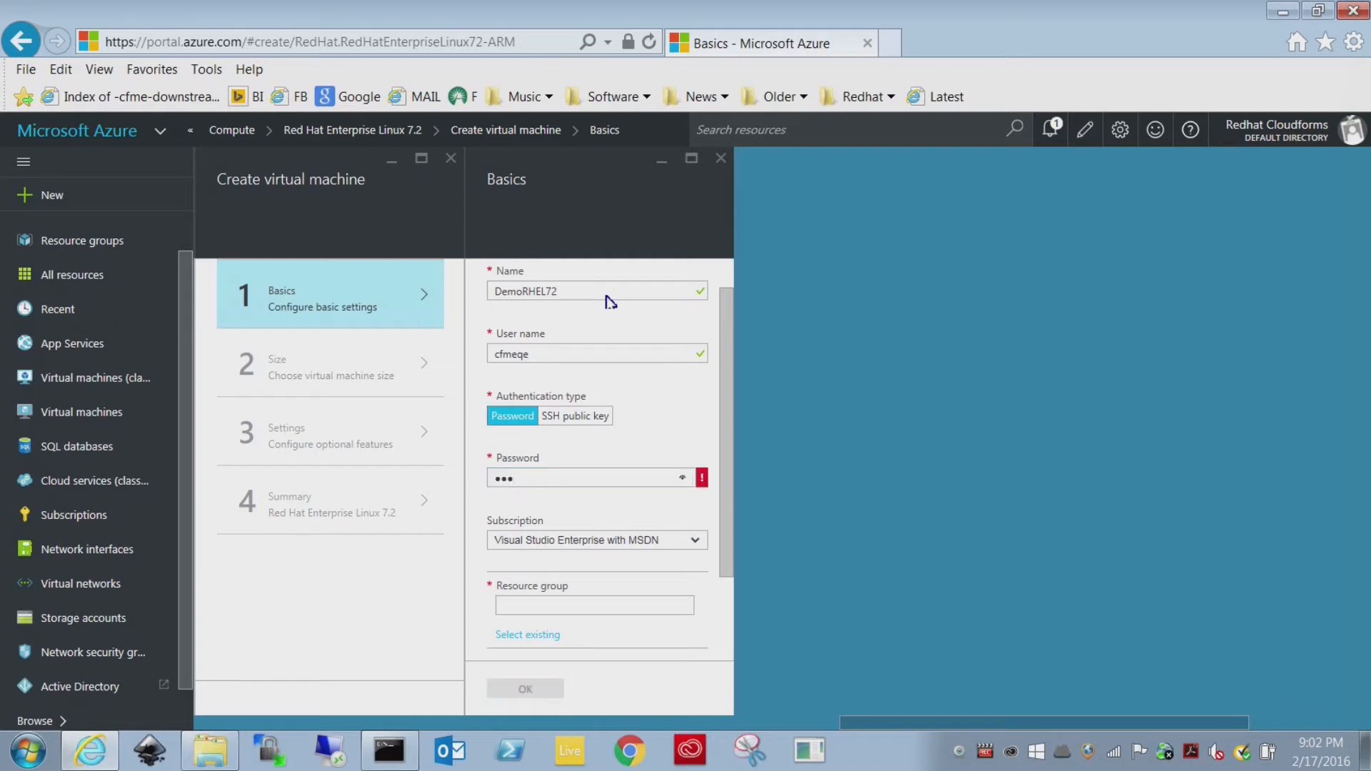
pyautogui.write('••••')
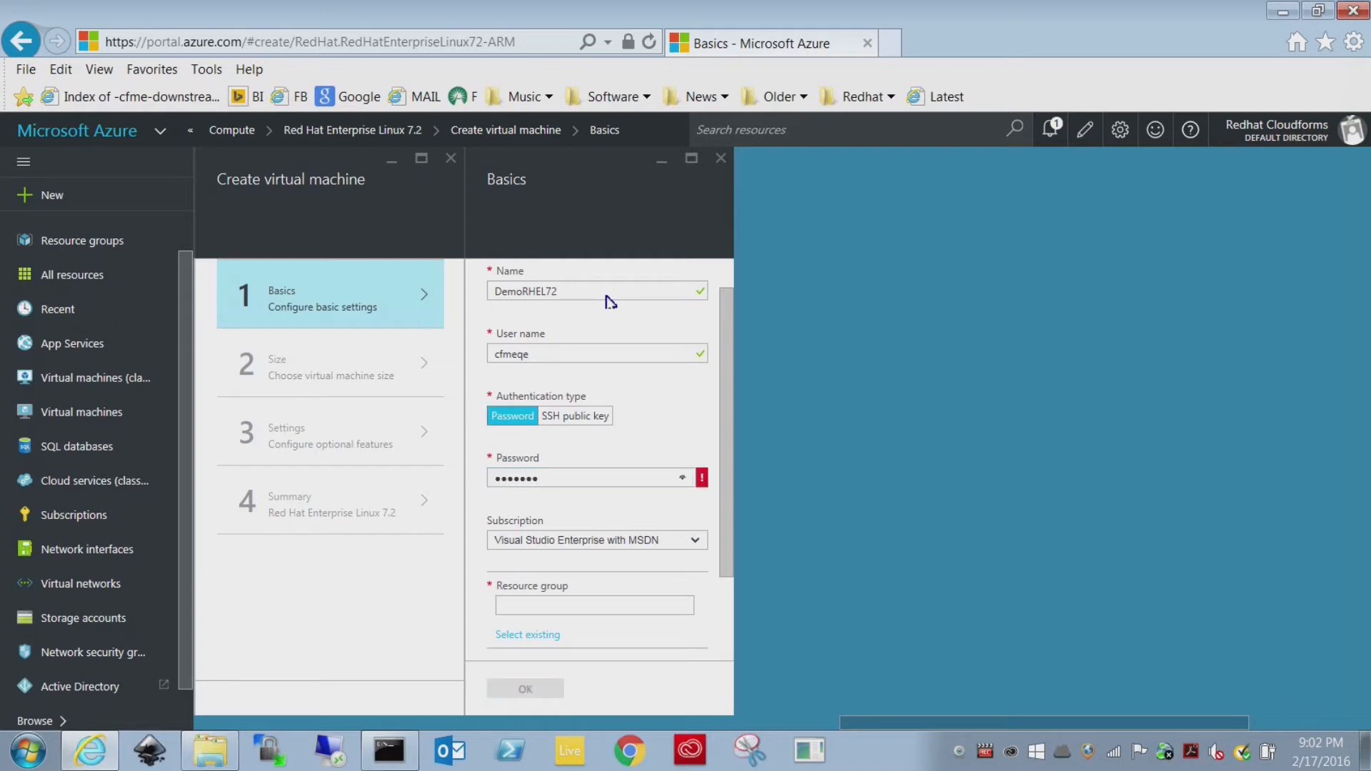
pyautogui.click(525, 688)
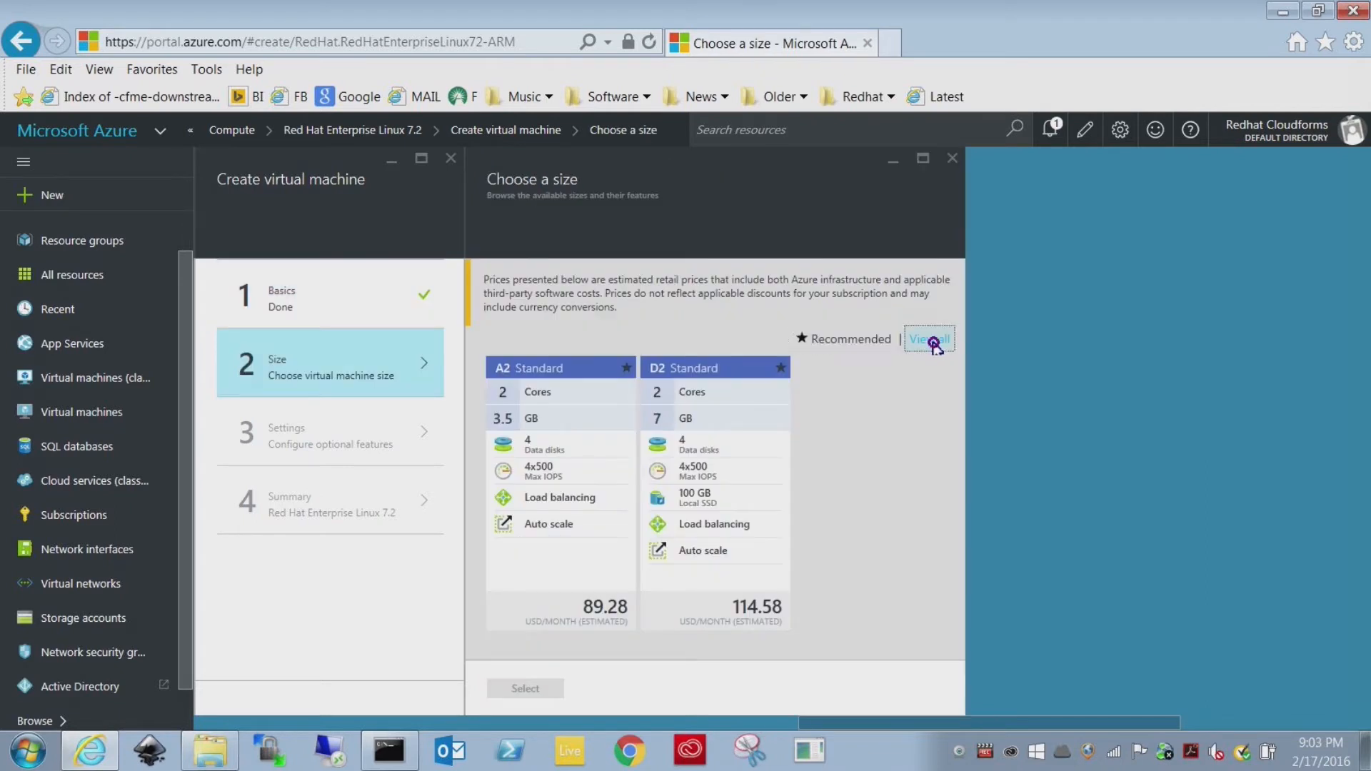
# View all sizes and choose D1 Standard for the VM
pyautogui.click(924, 340)
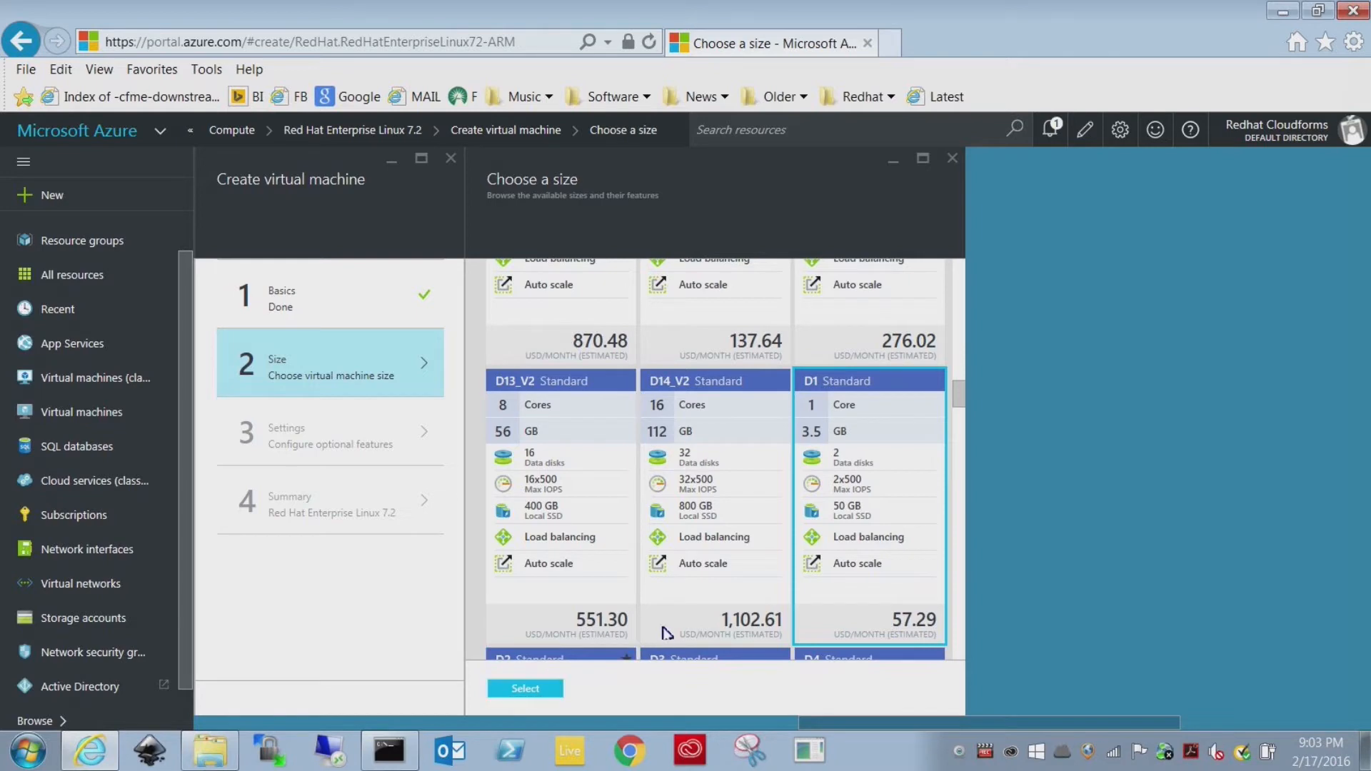
pyautogui.click(524, 688)
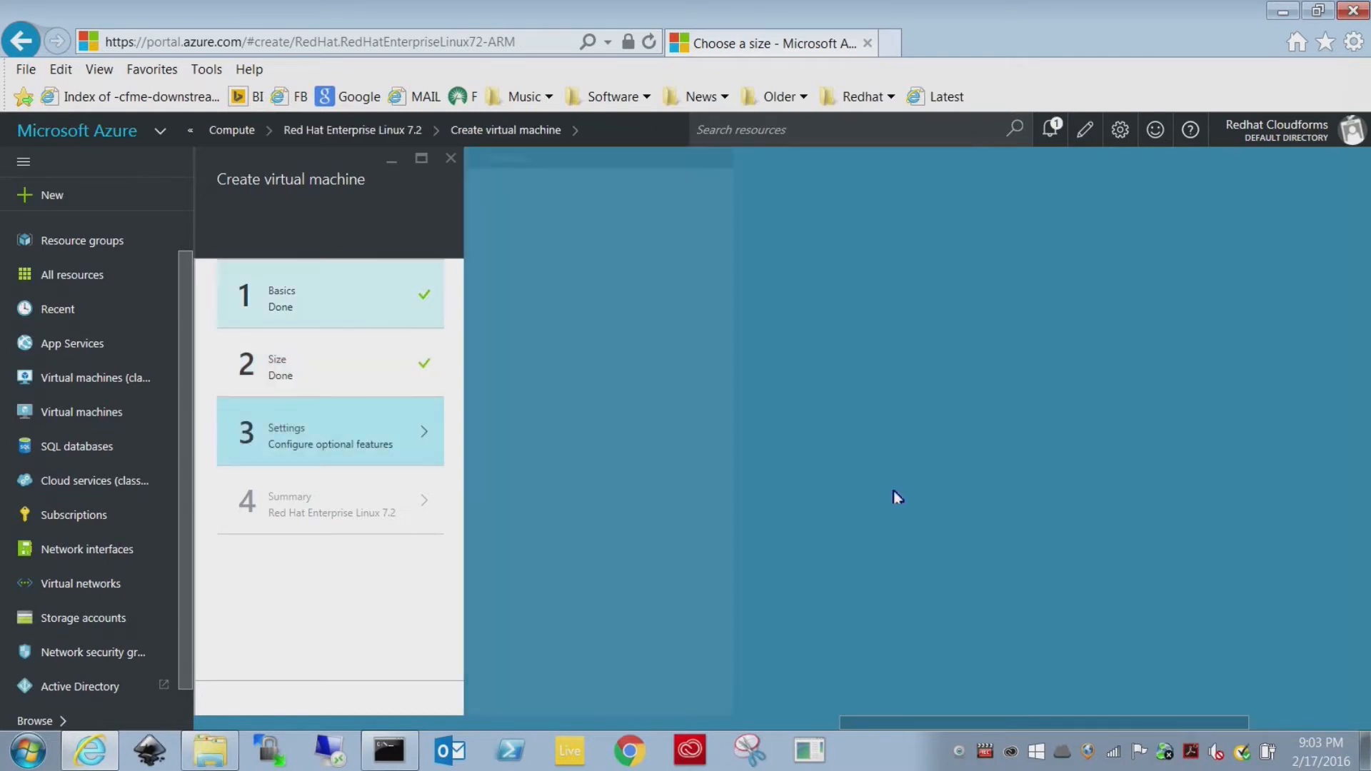
# Accept Settings with Standard disk, storage jtrg3052, network cfmeqe and Default subnet
pyautogui.click(330, 430)
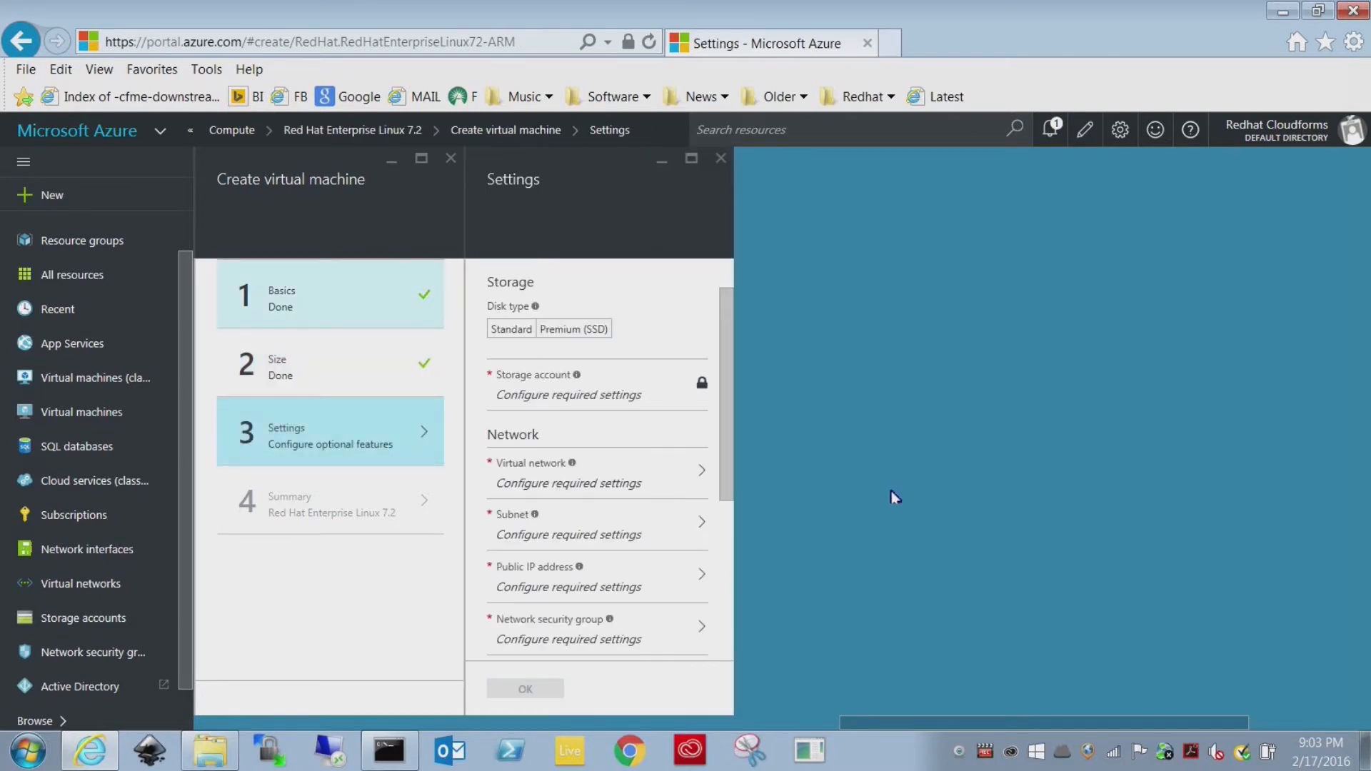
pyautogui.click(510, 329)
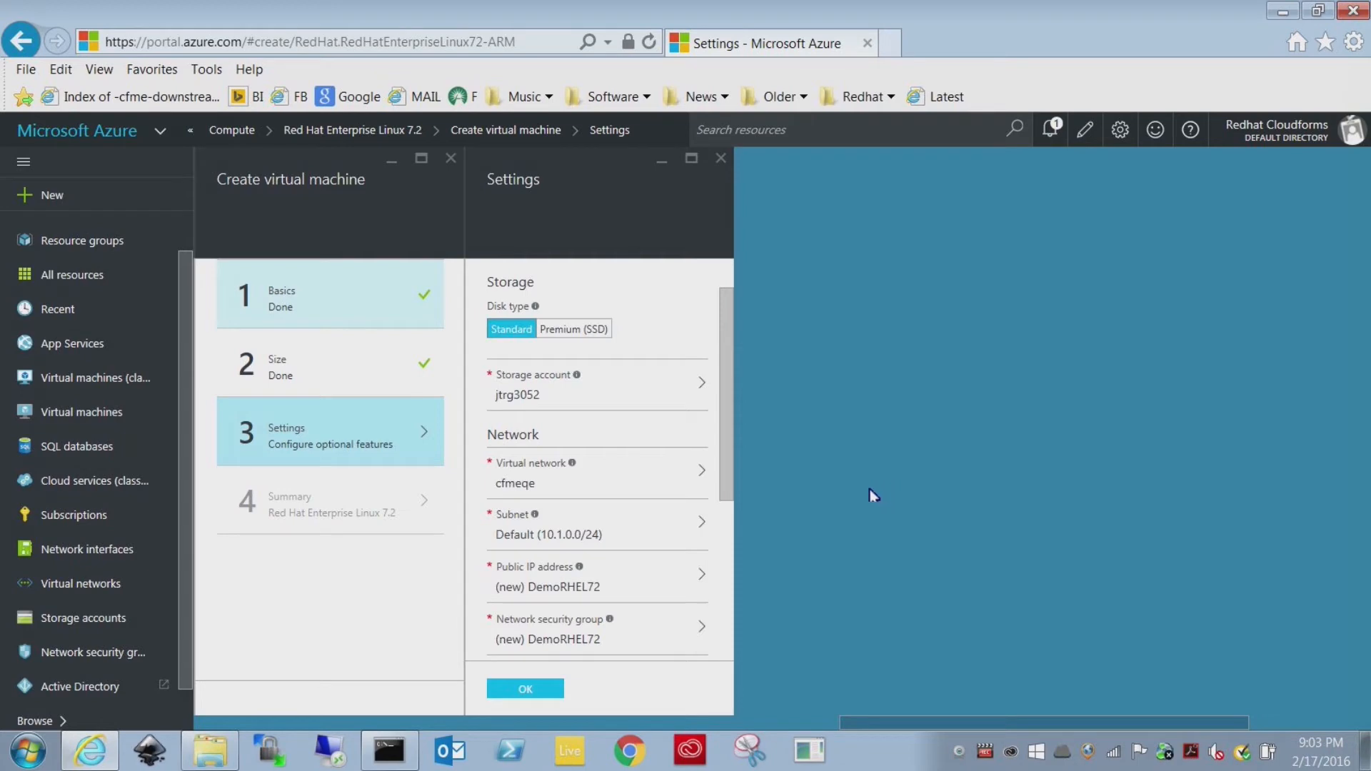
pyautogui.moveTo(759, 484)
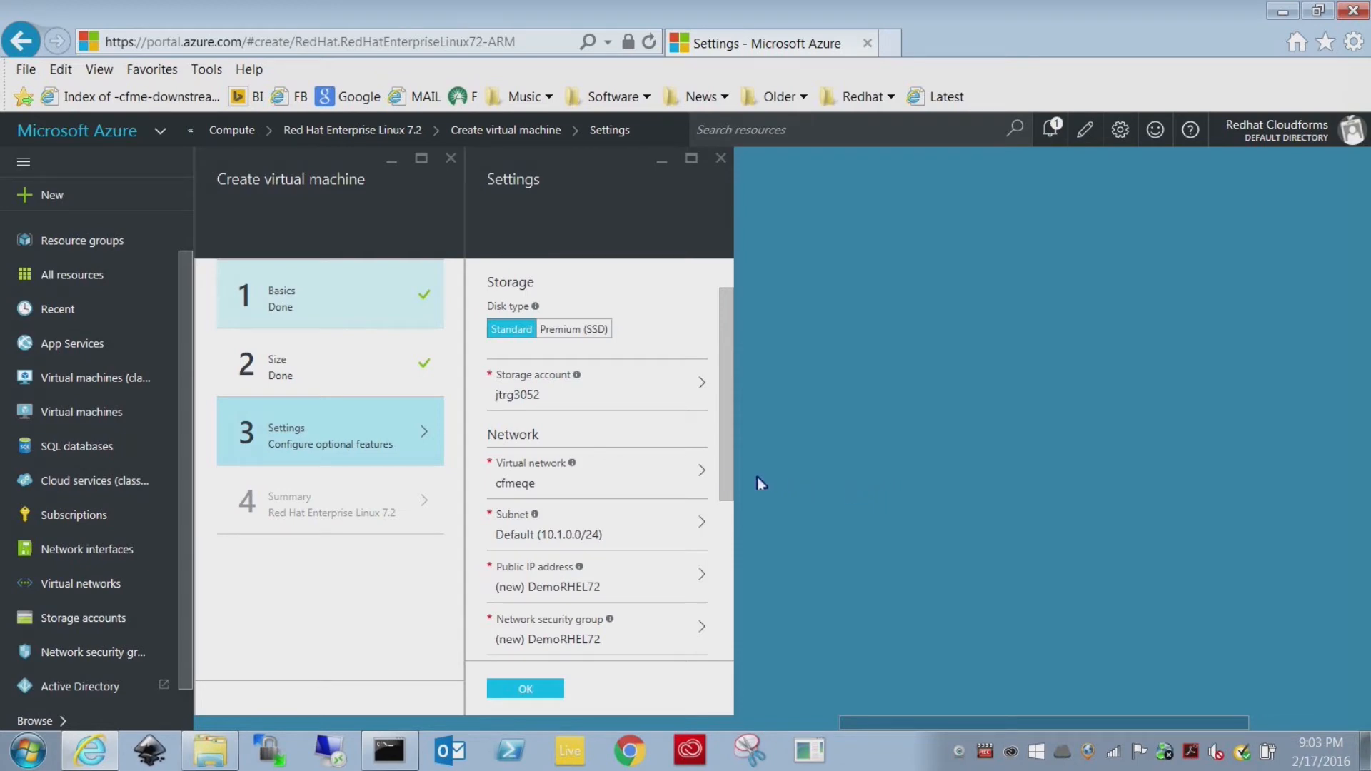
pyautogui.moveTo(574, 488)
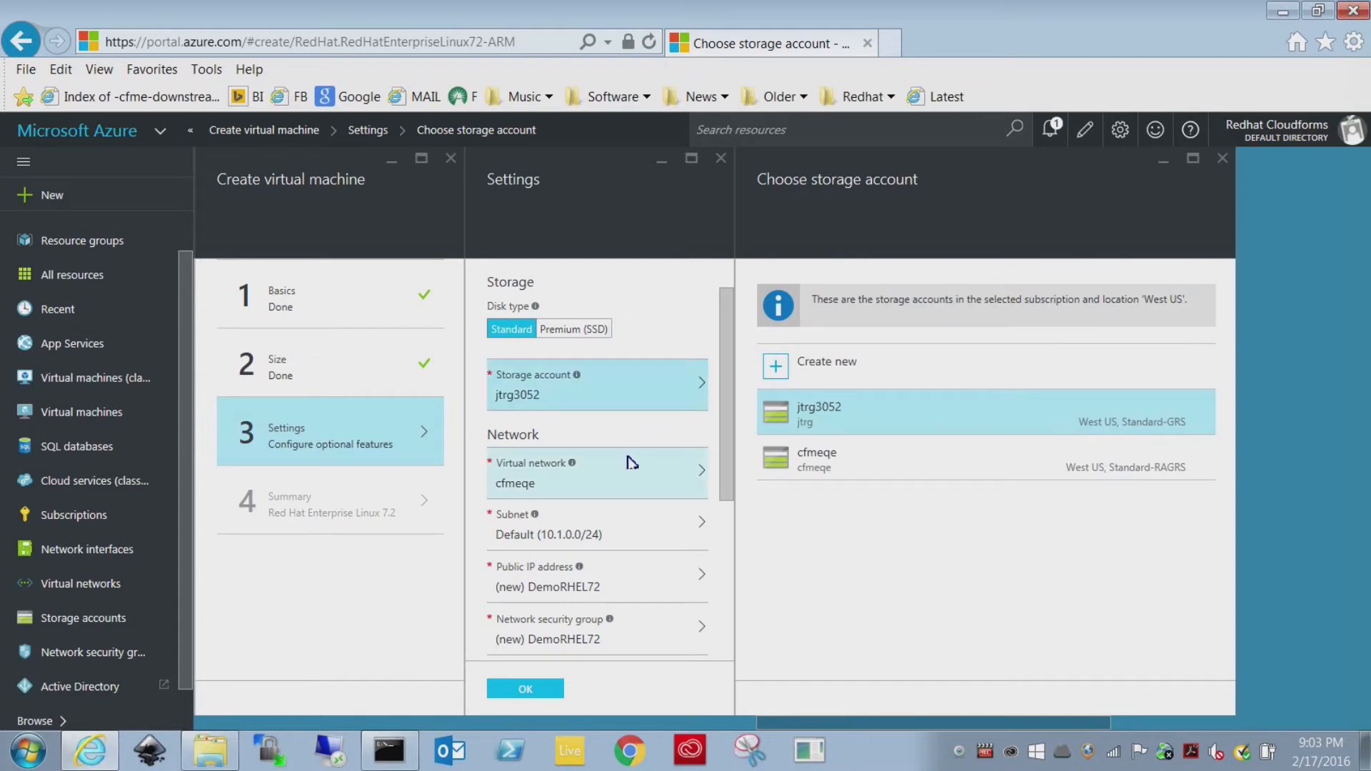
pyautogui.click(817, 411)
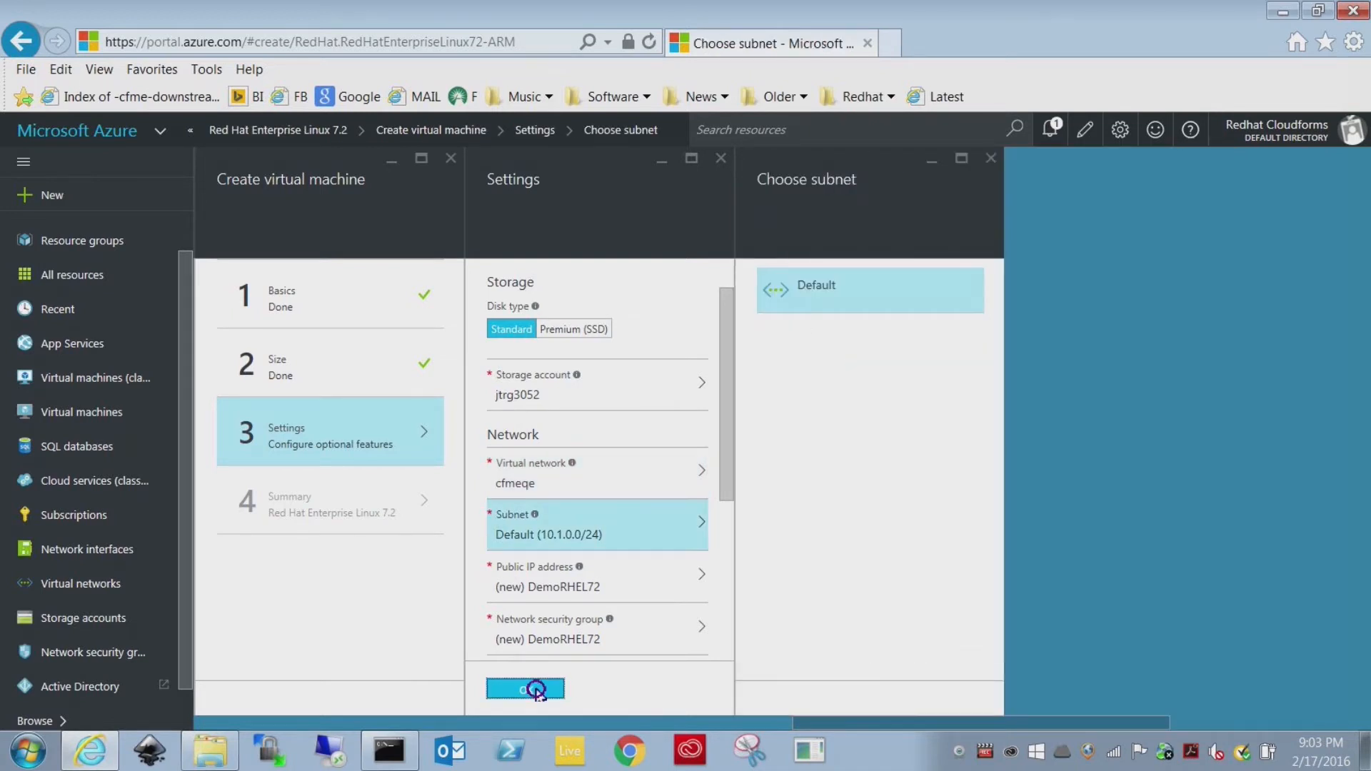
pyautogui.click(524, 688)
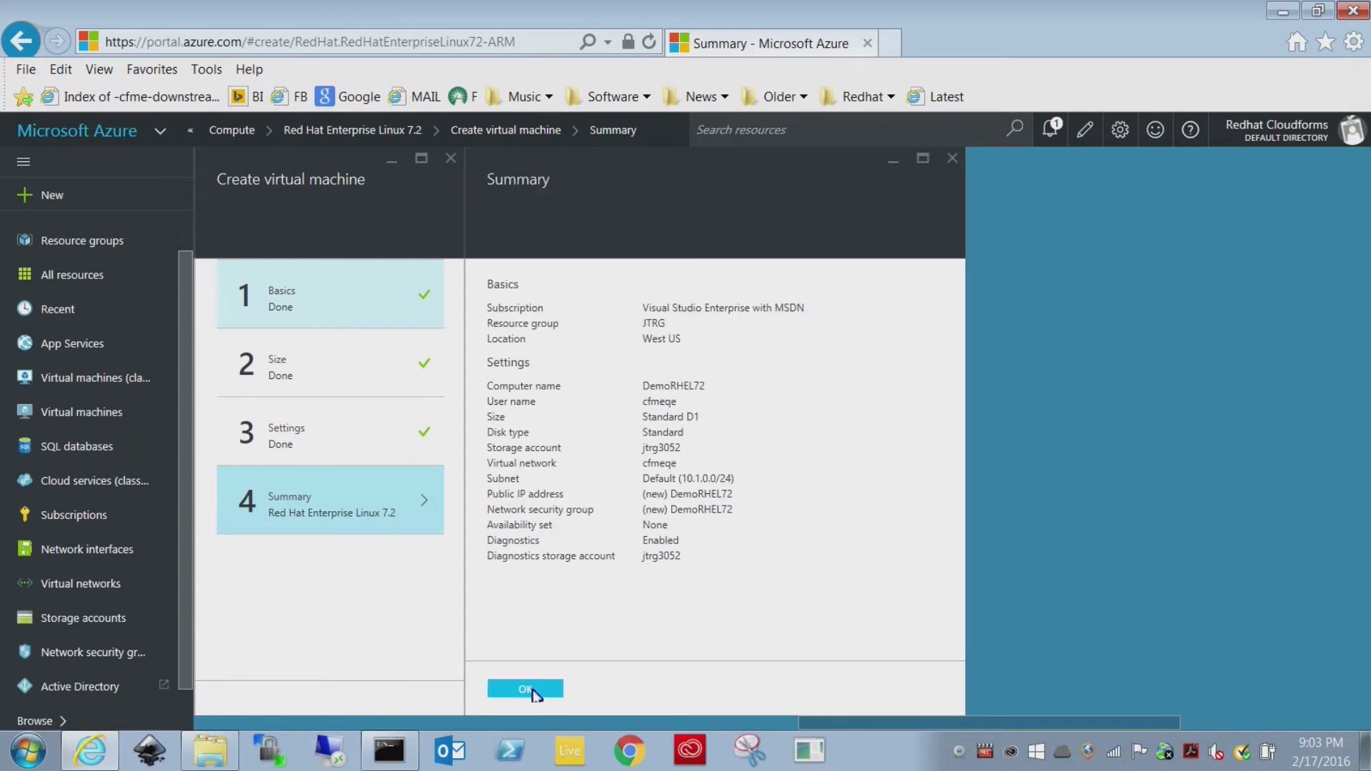
# Confirm the summary to submit the Standard D1 DemoRHEL72 VM for creation
pyautogui.click(524, 688)
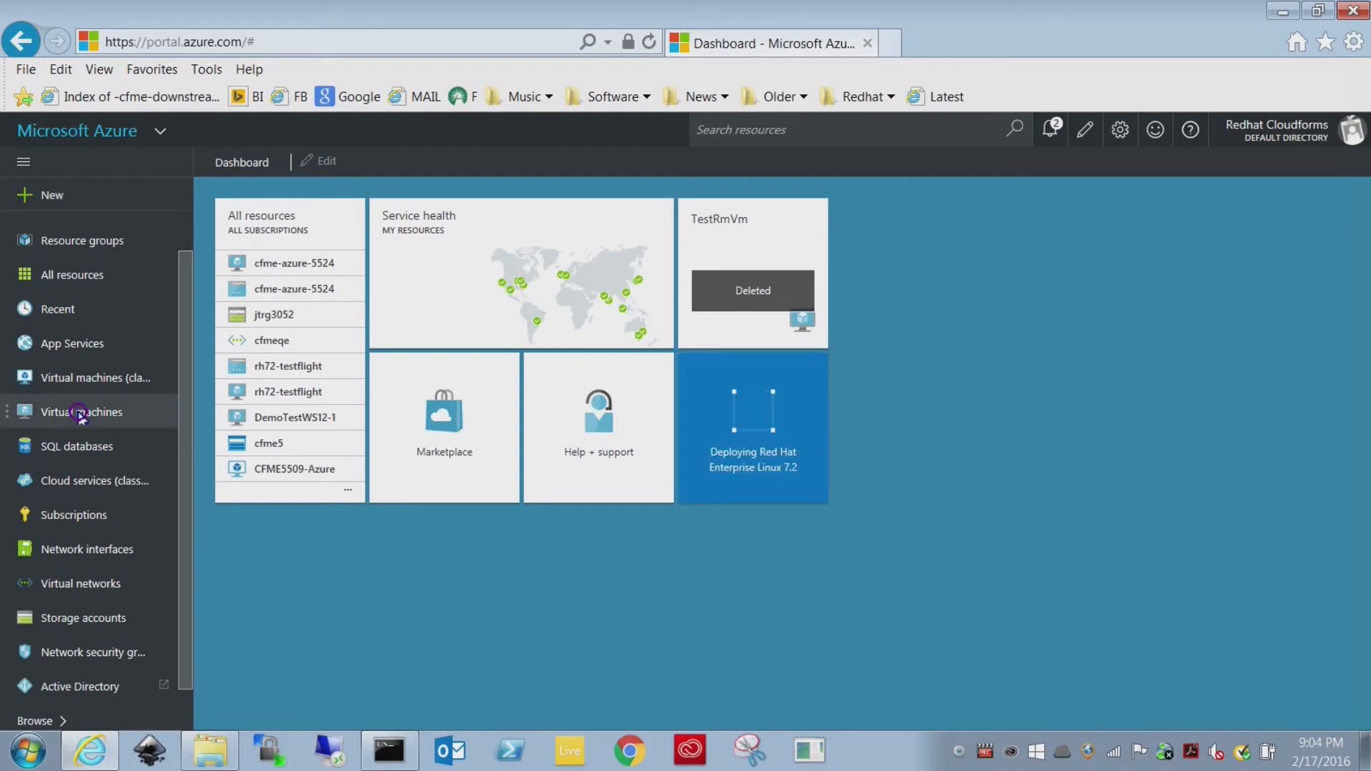
# Refresh the virtual machines list until DemoRHEL72 shows Running, then select DemoRHEL72
pyautogui.click(82, 411)
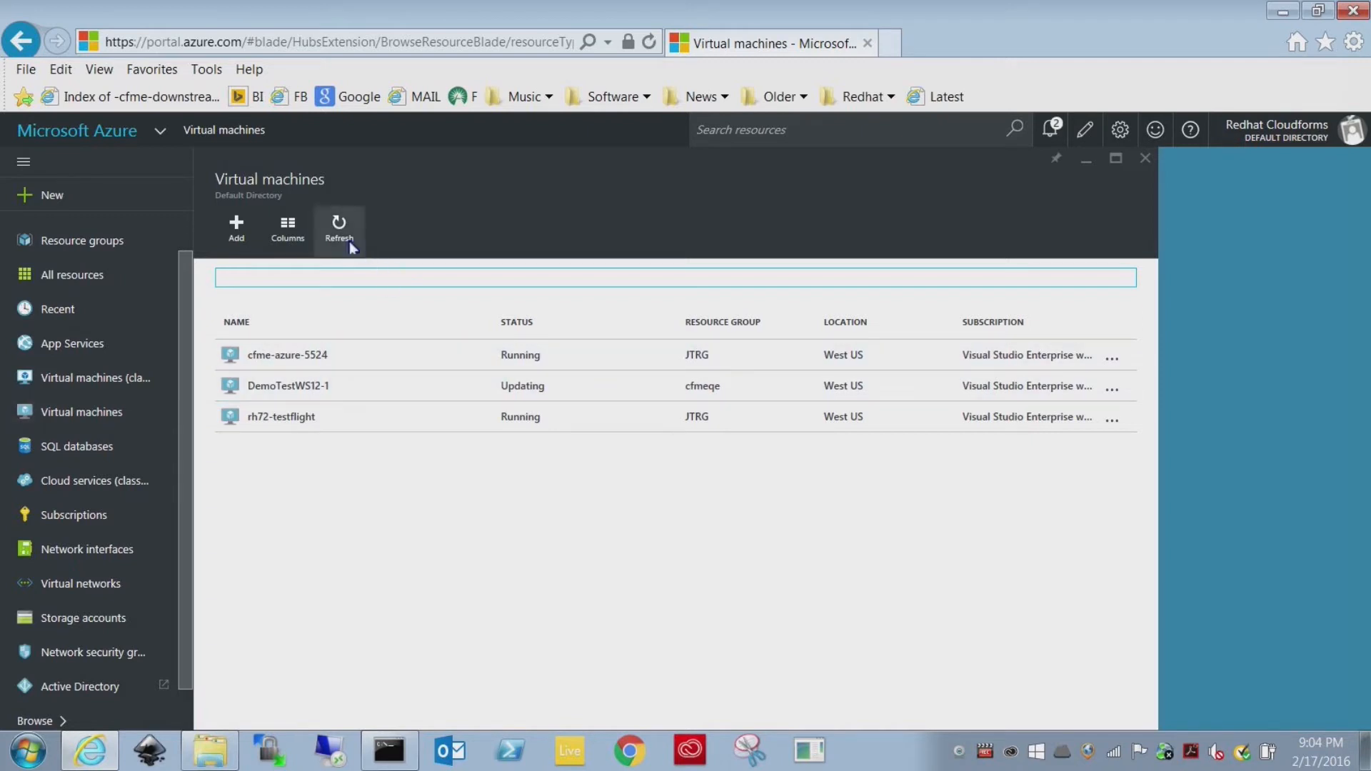
pyautogui.click(338, 228)
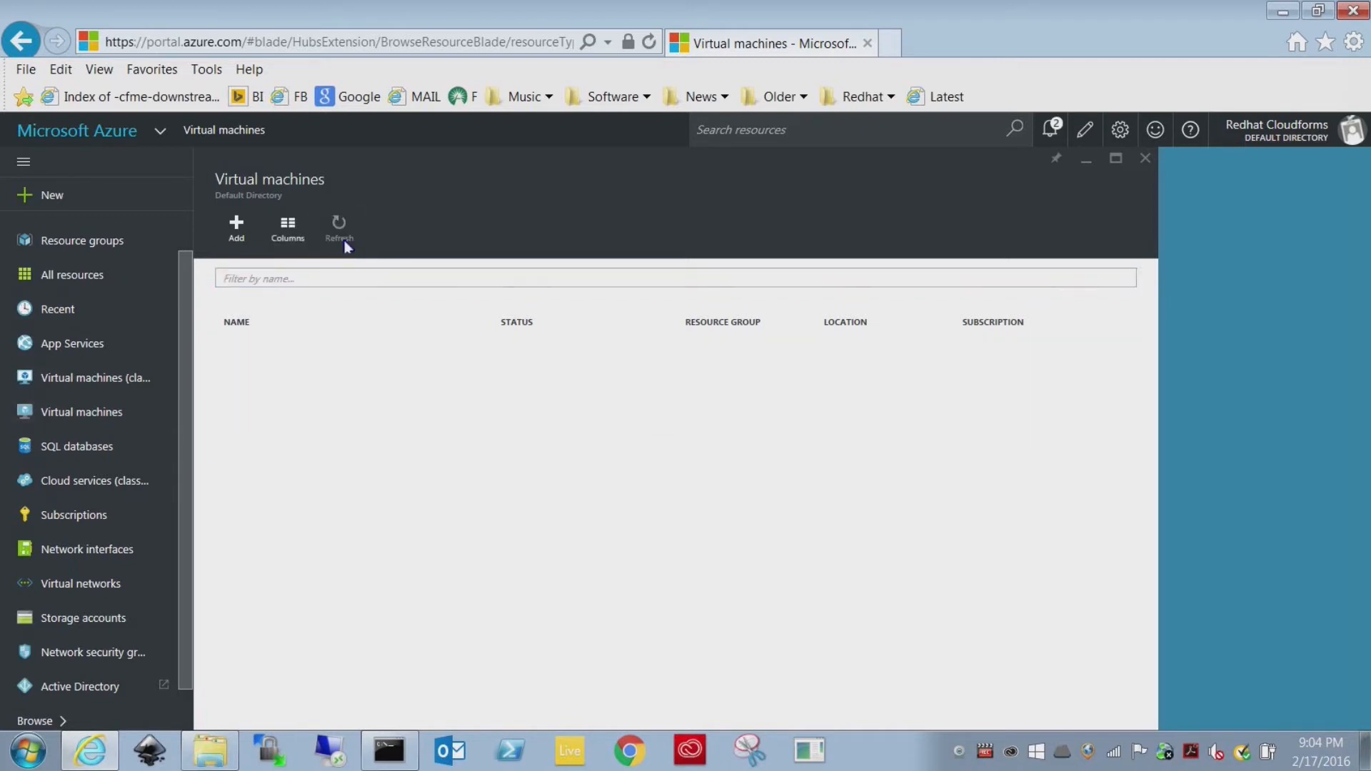
pyautogui.click(338, 227)
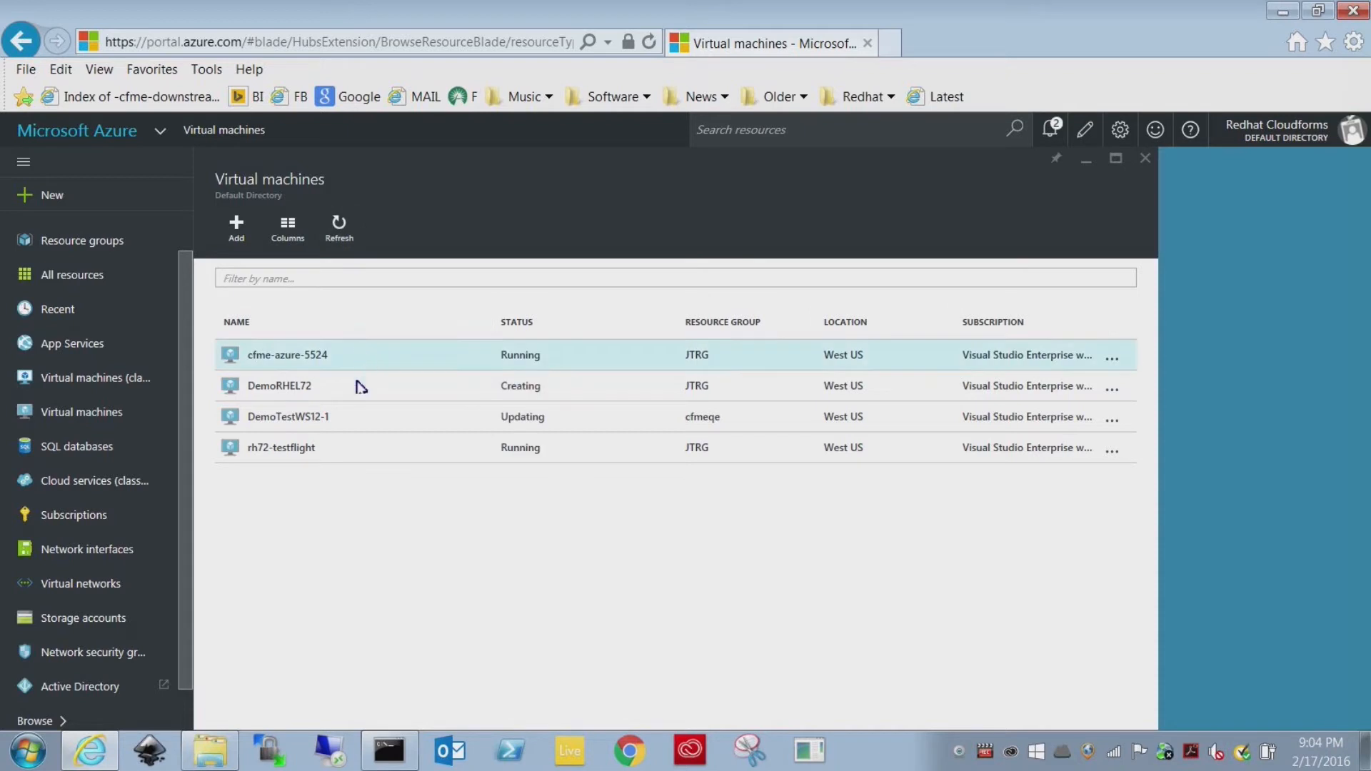
pyautogui.moveTo(359, 395)
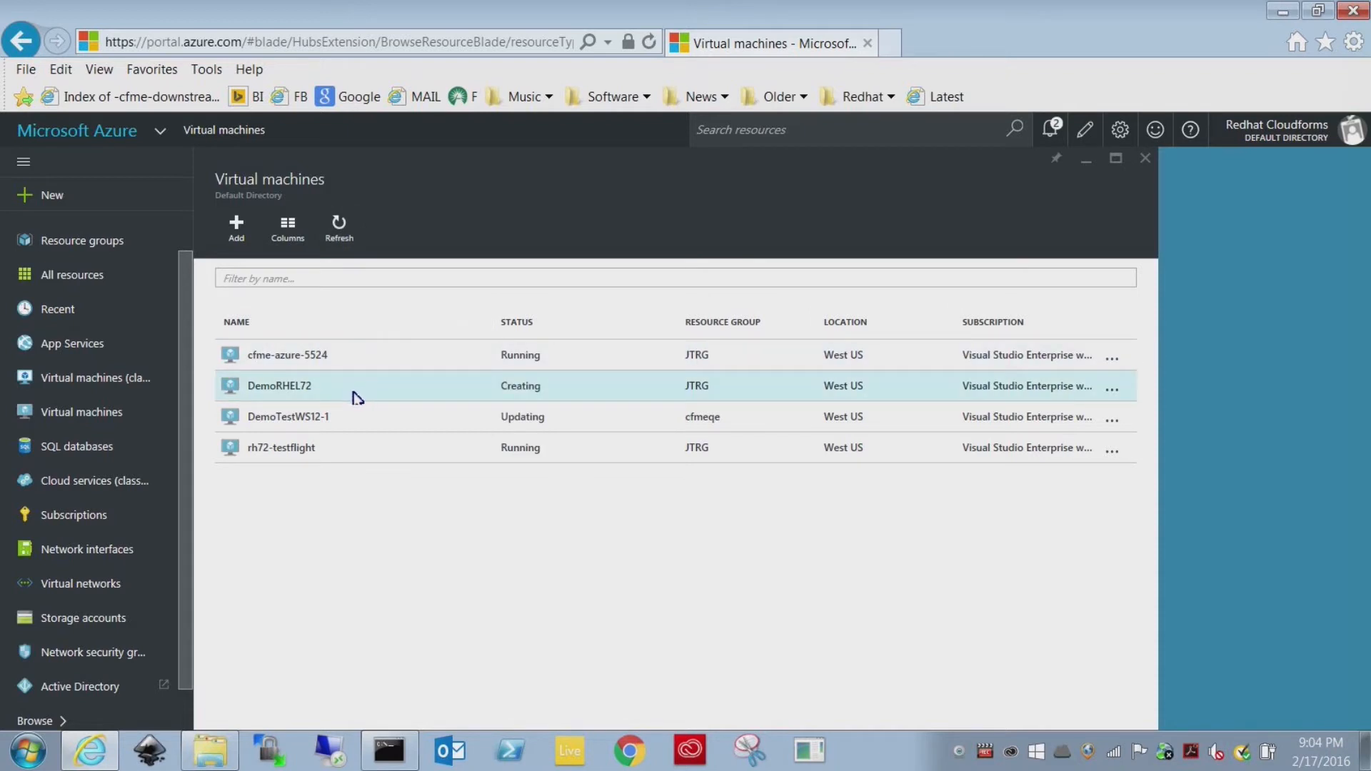
pyautogui.moveTo(414, 475)
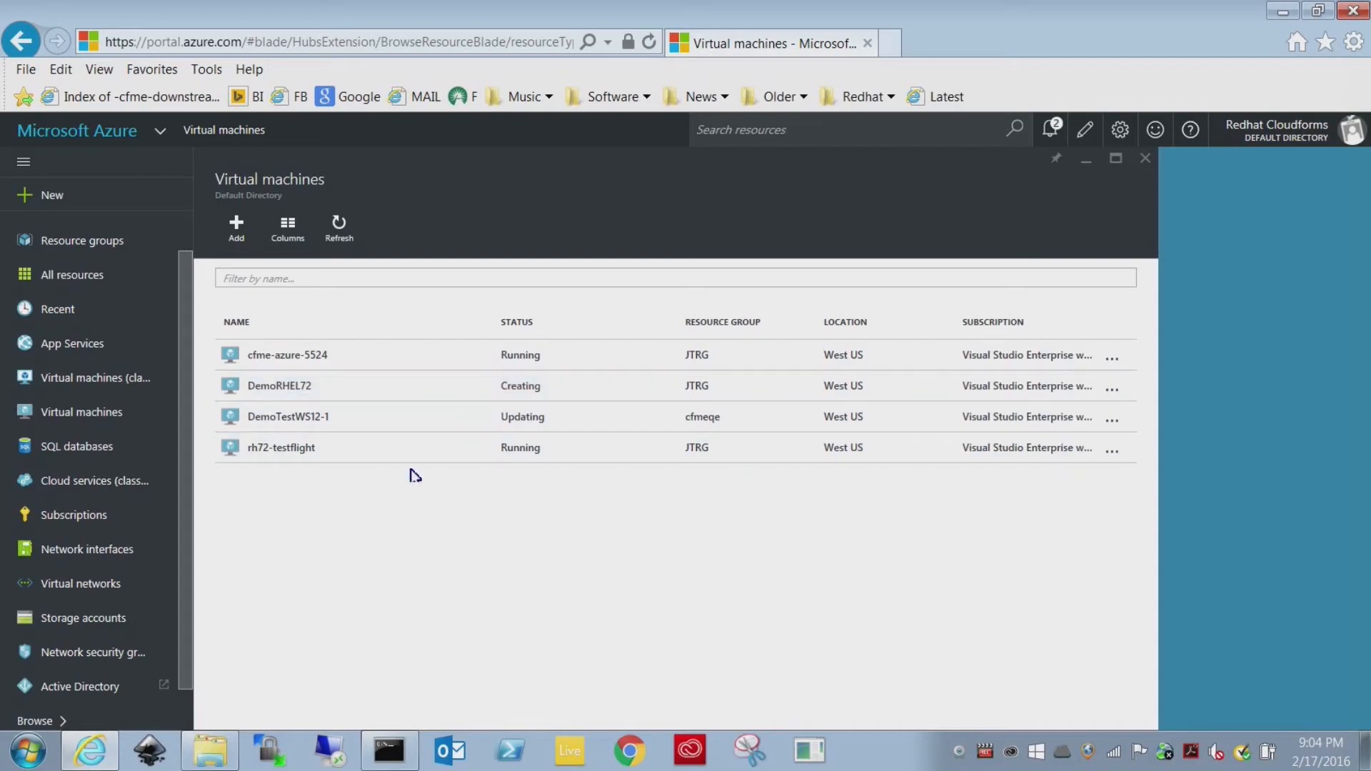
pyautogui.click(338, 228)
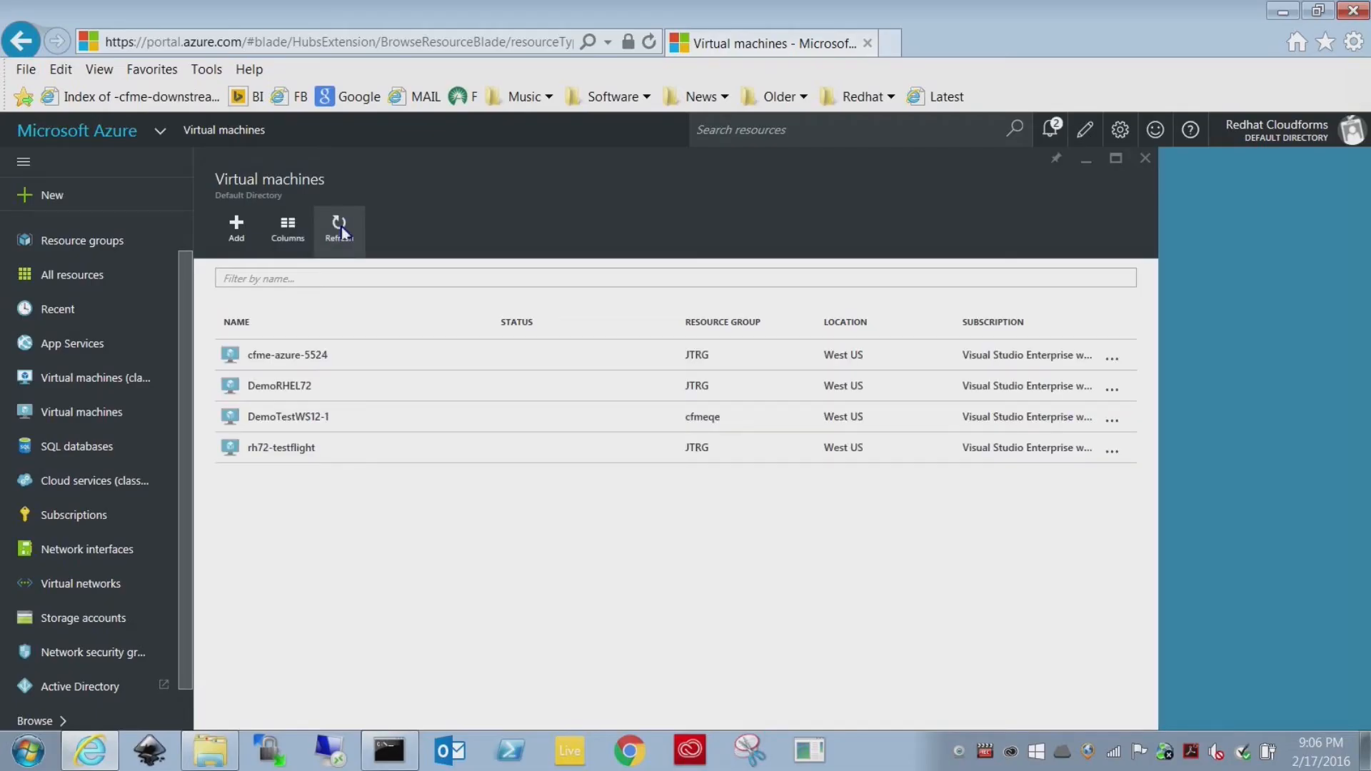
pyautogui.click(338, 227)
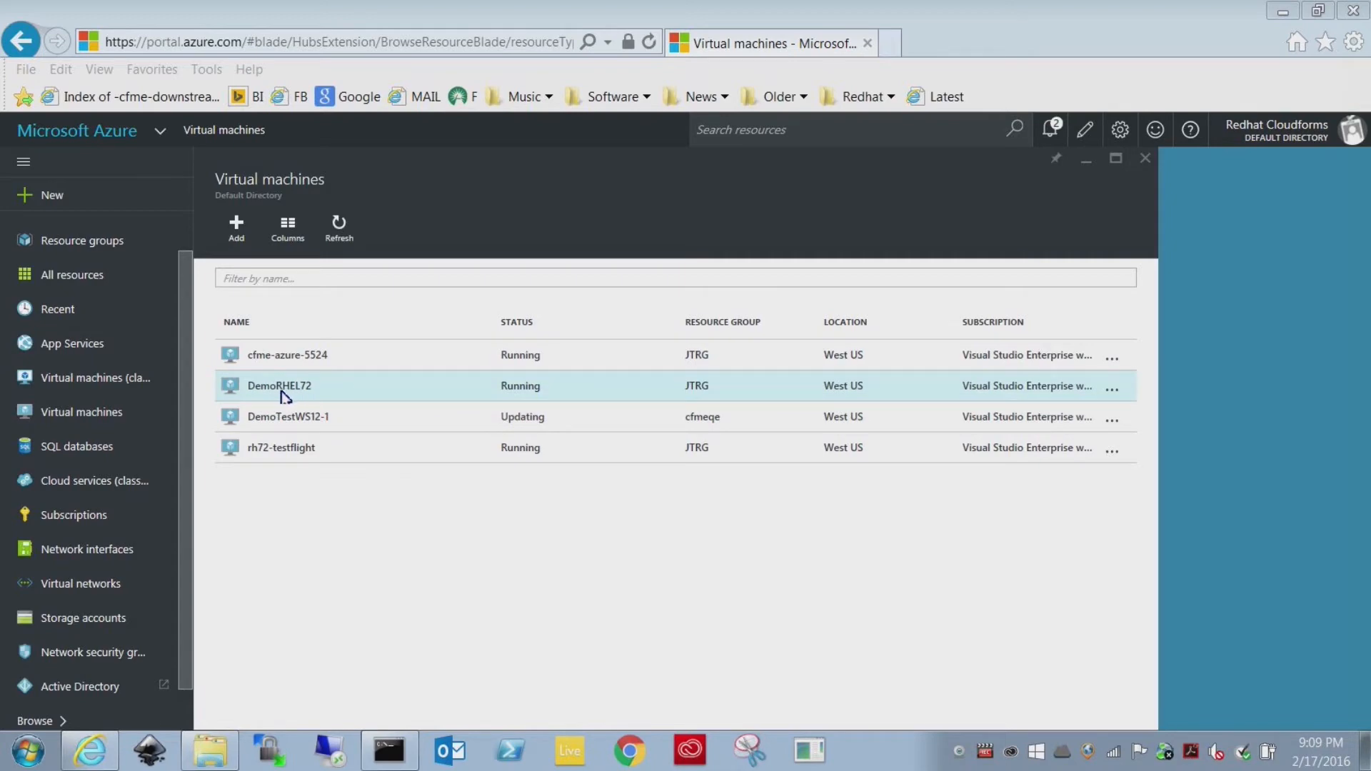
pyautogui.click(278, 386)
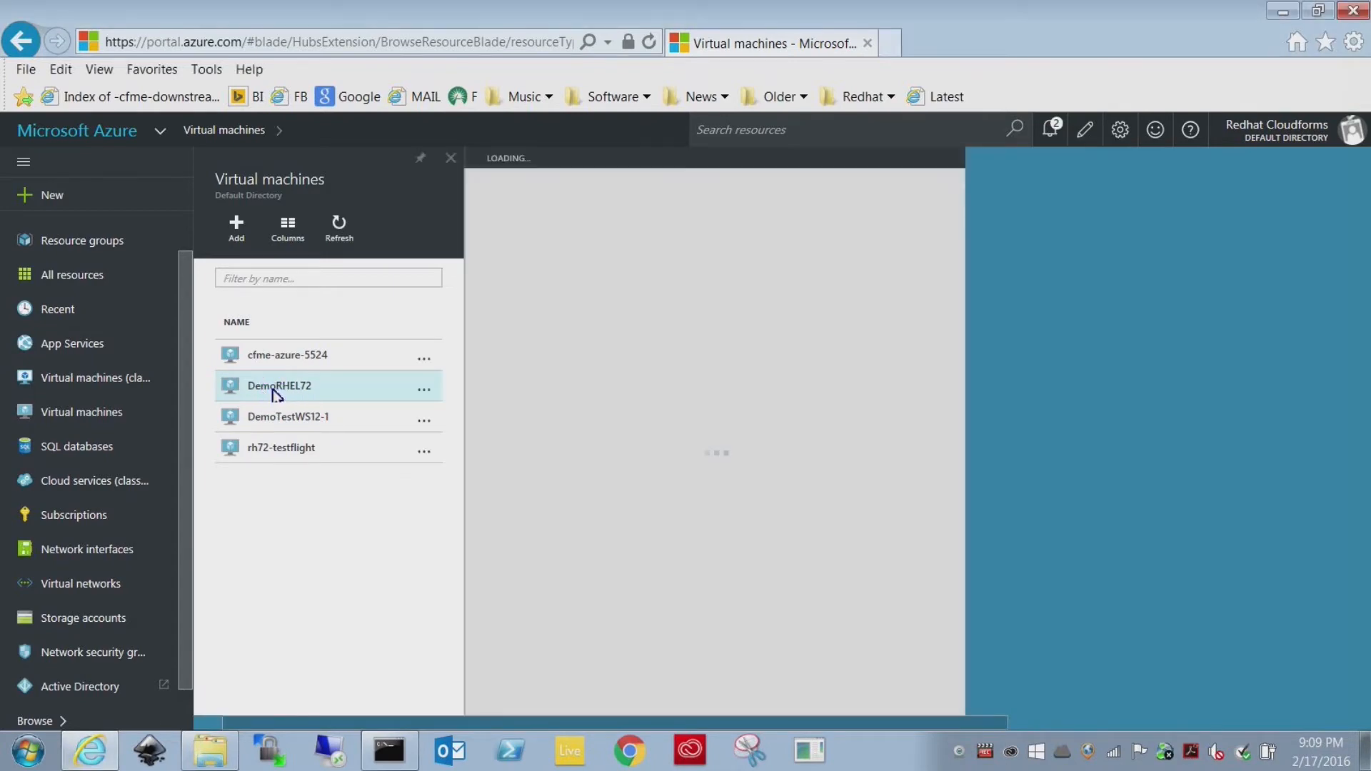
# Review DemoRHEL72's essentials with public IP 104.42.126.234 and launch PuTTY
pyautogui.click(278, 386)
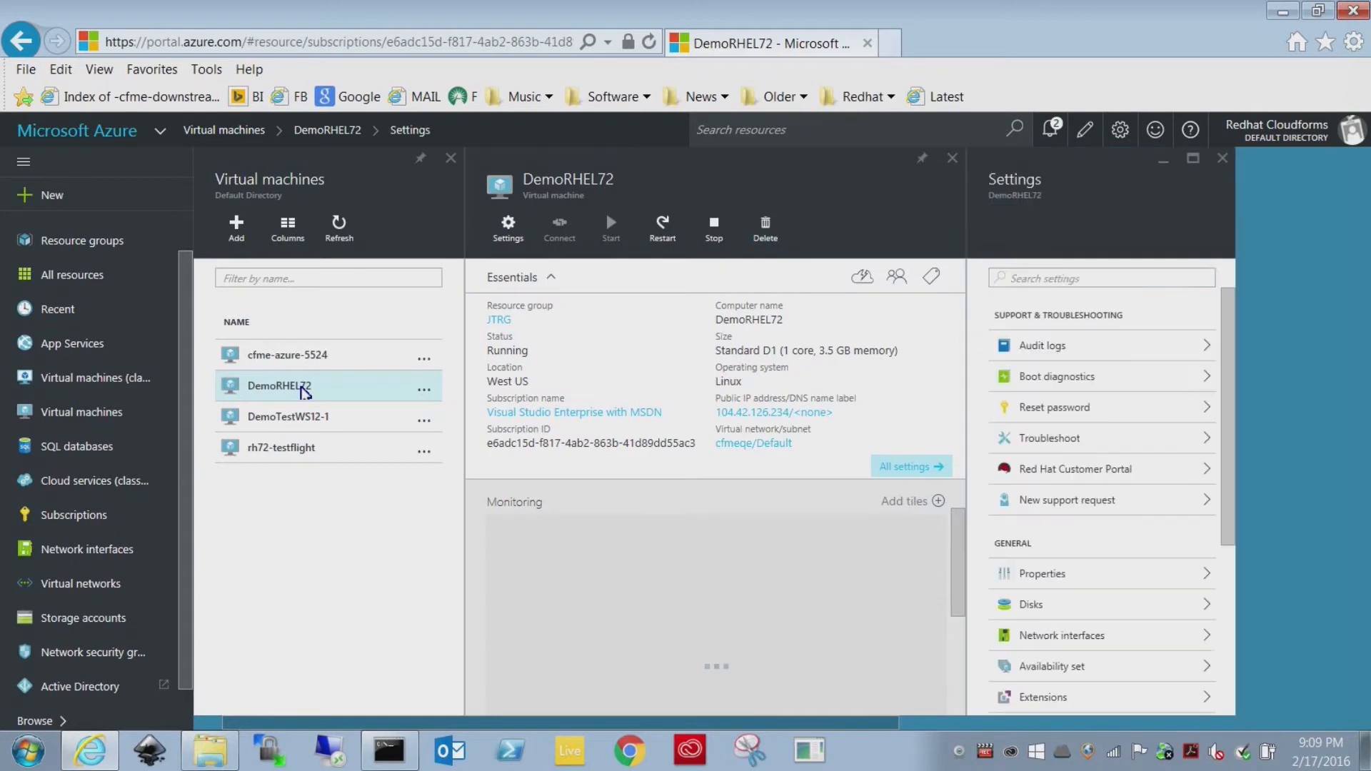
pyautogui.click(1100, 277)
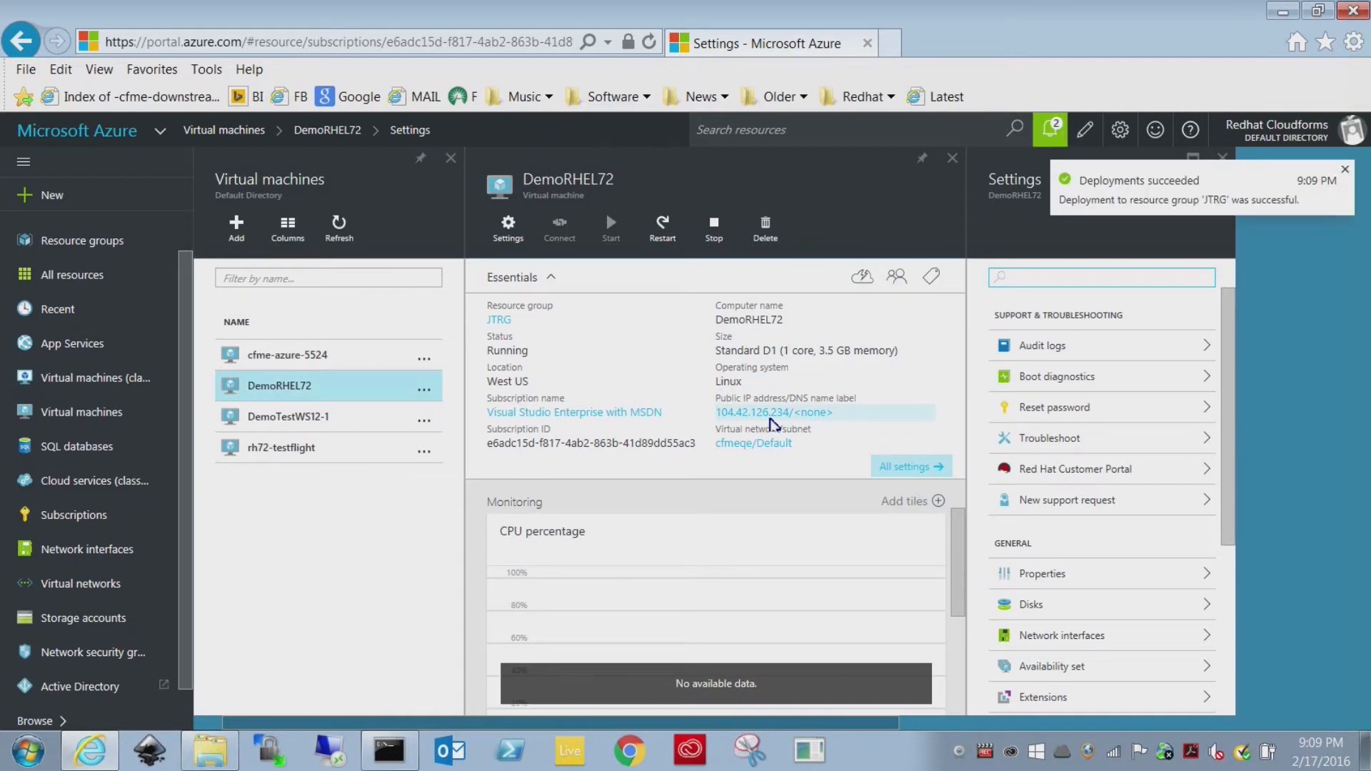
pyautogui.click(26, 751)
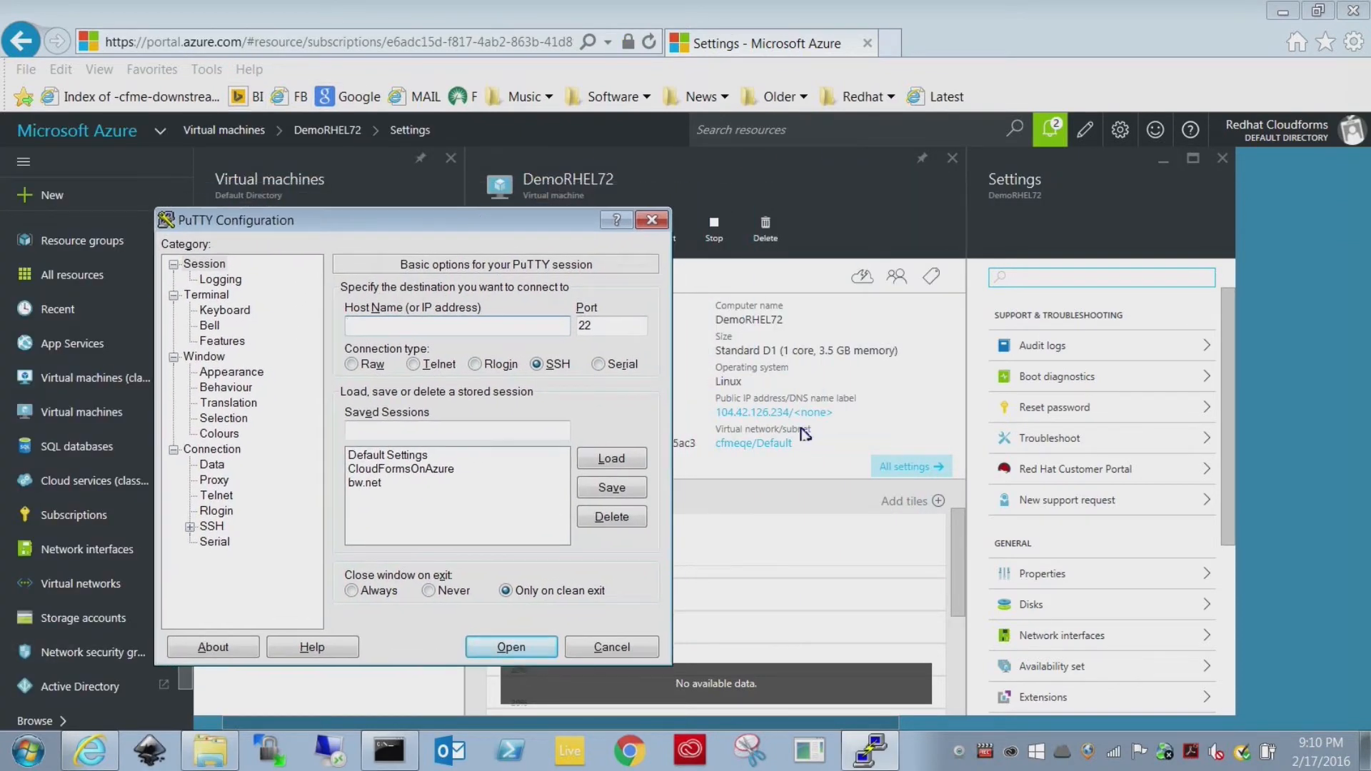
# Save a PuTTY session DemoRHEL72 for host 104.42.126.234 and connect to it
pyautogui.click(611, 647)
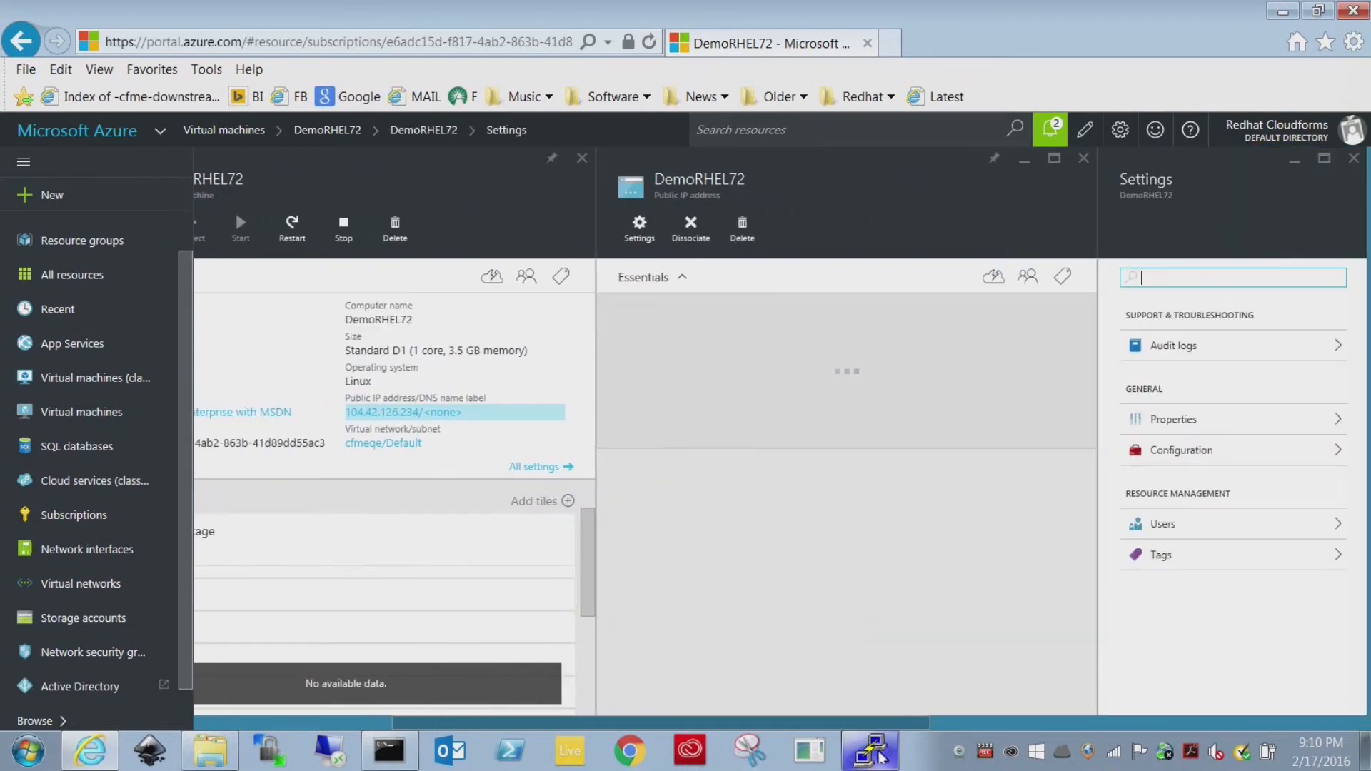
pyautogui.click(867, 750)
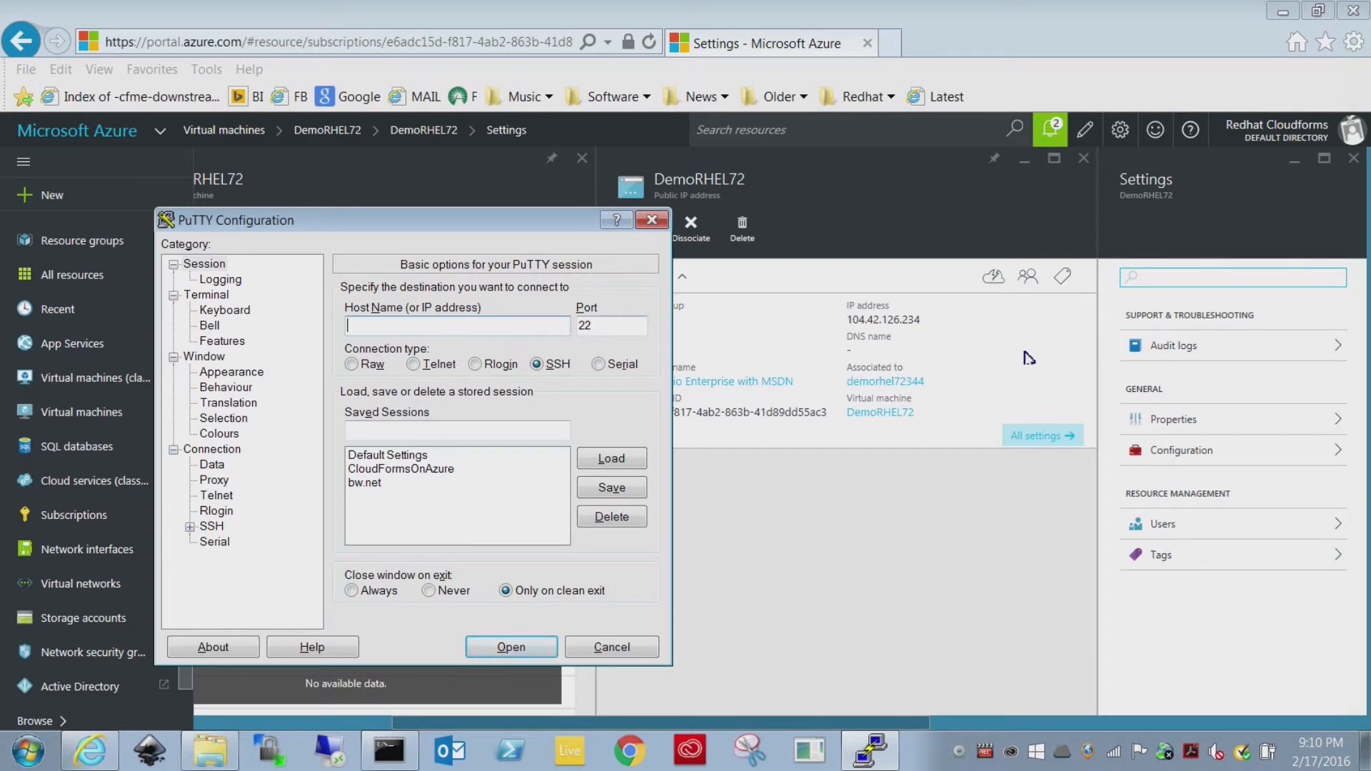
pyautogui.write('1')
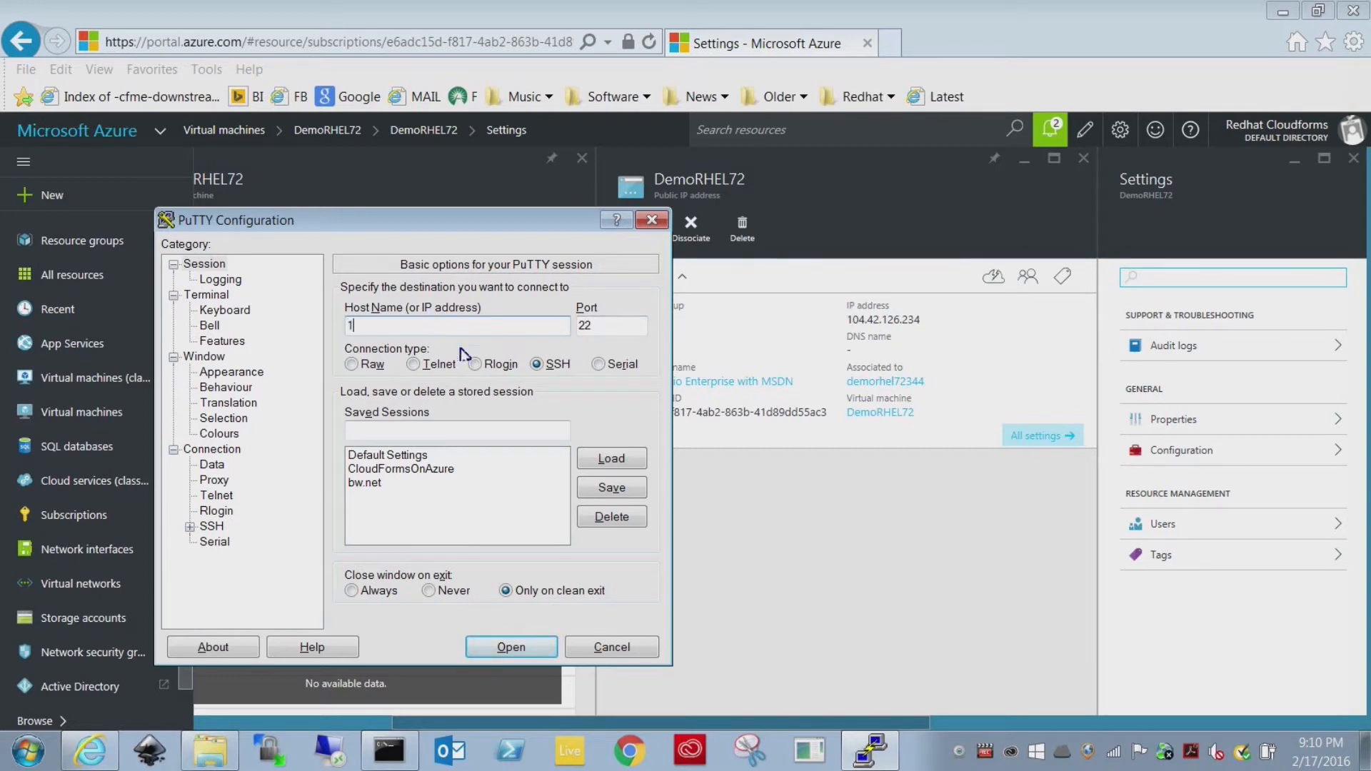
pyautogui.write('04.42.126.23')
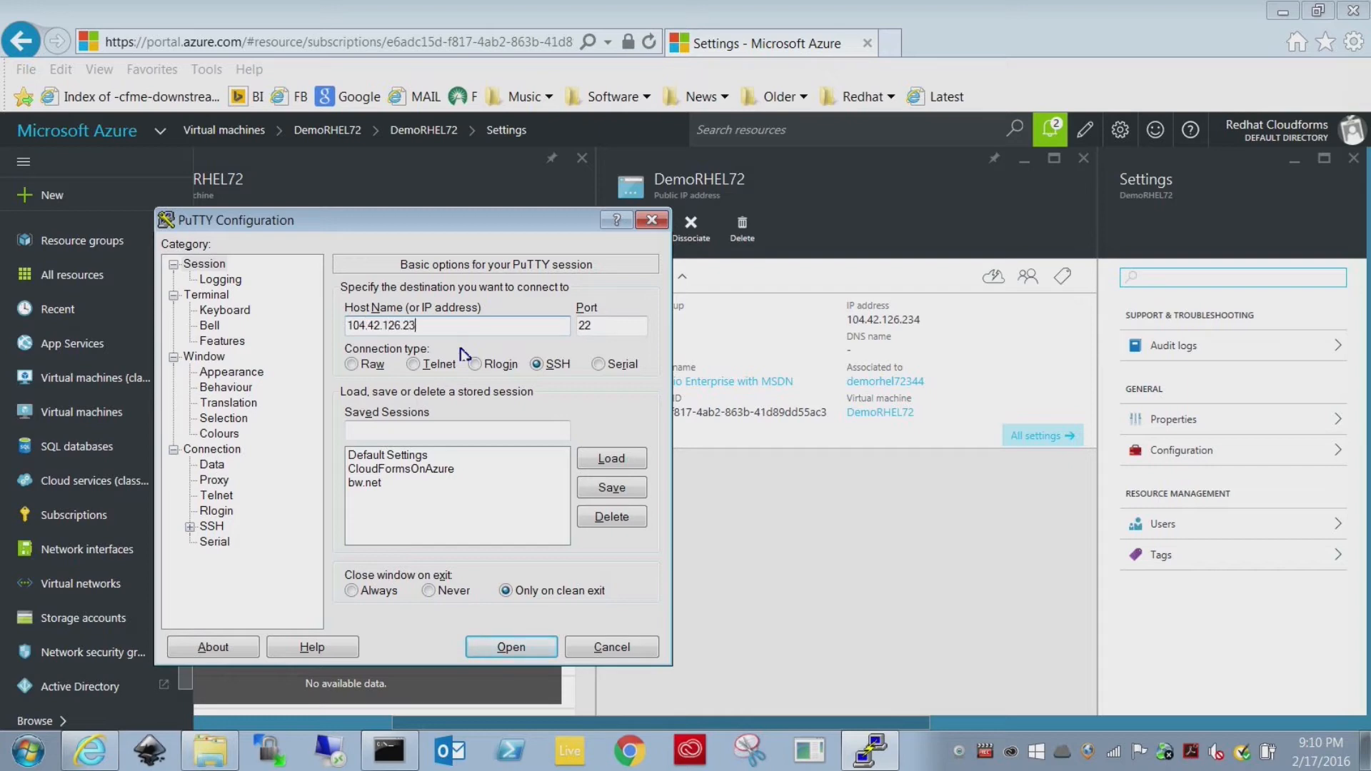
pyautogui.write('4')
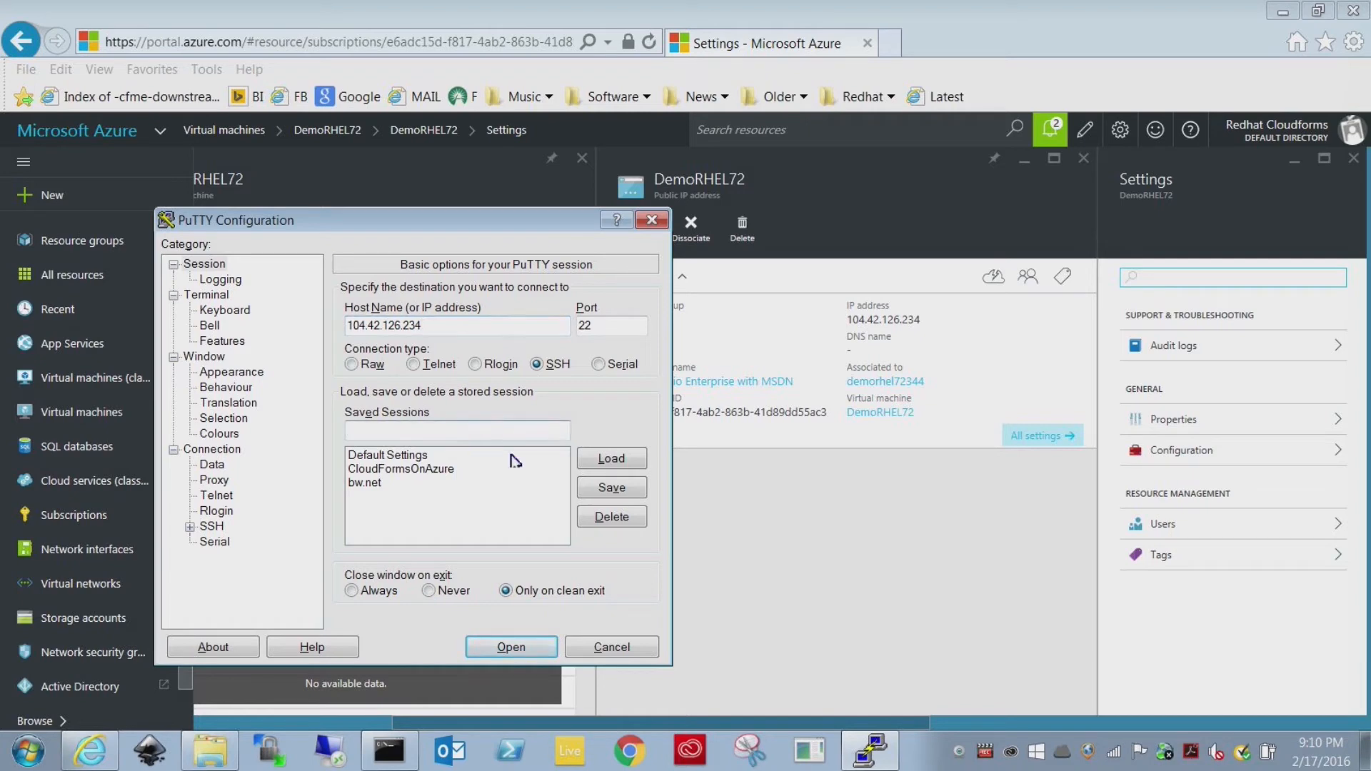
pyautogui.write('DemoRHEL7')
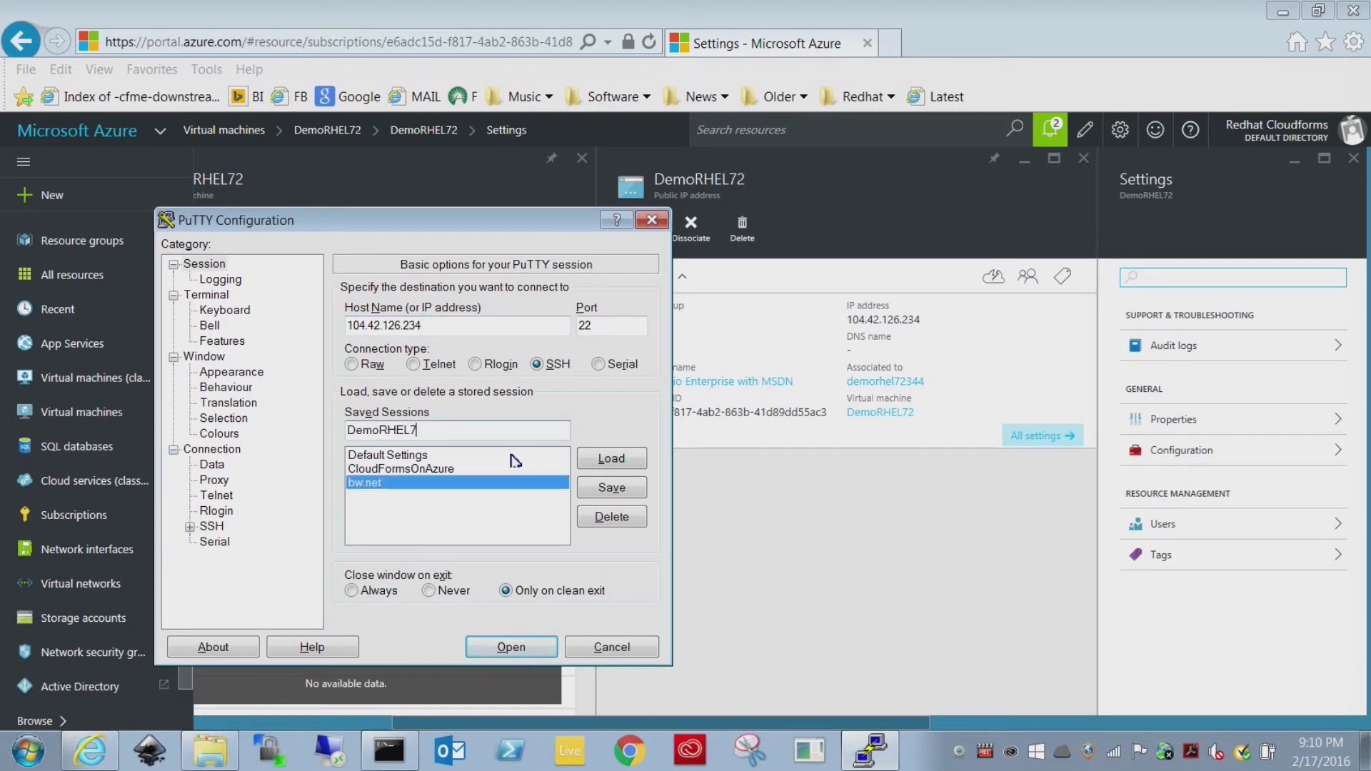
pyautogui.click(612, 487)
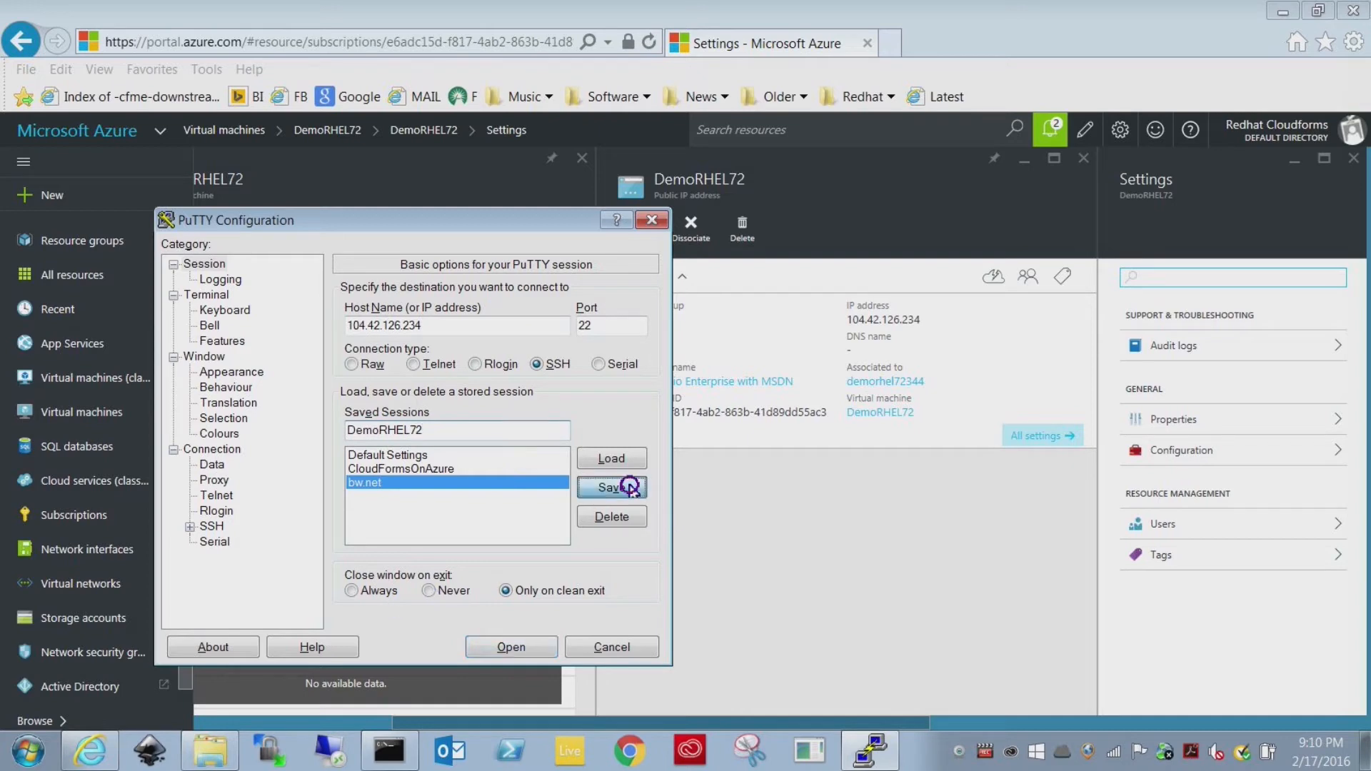
pyautogui.click(611, 487)
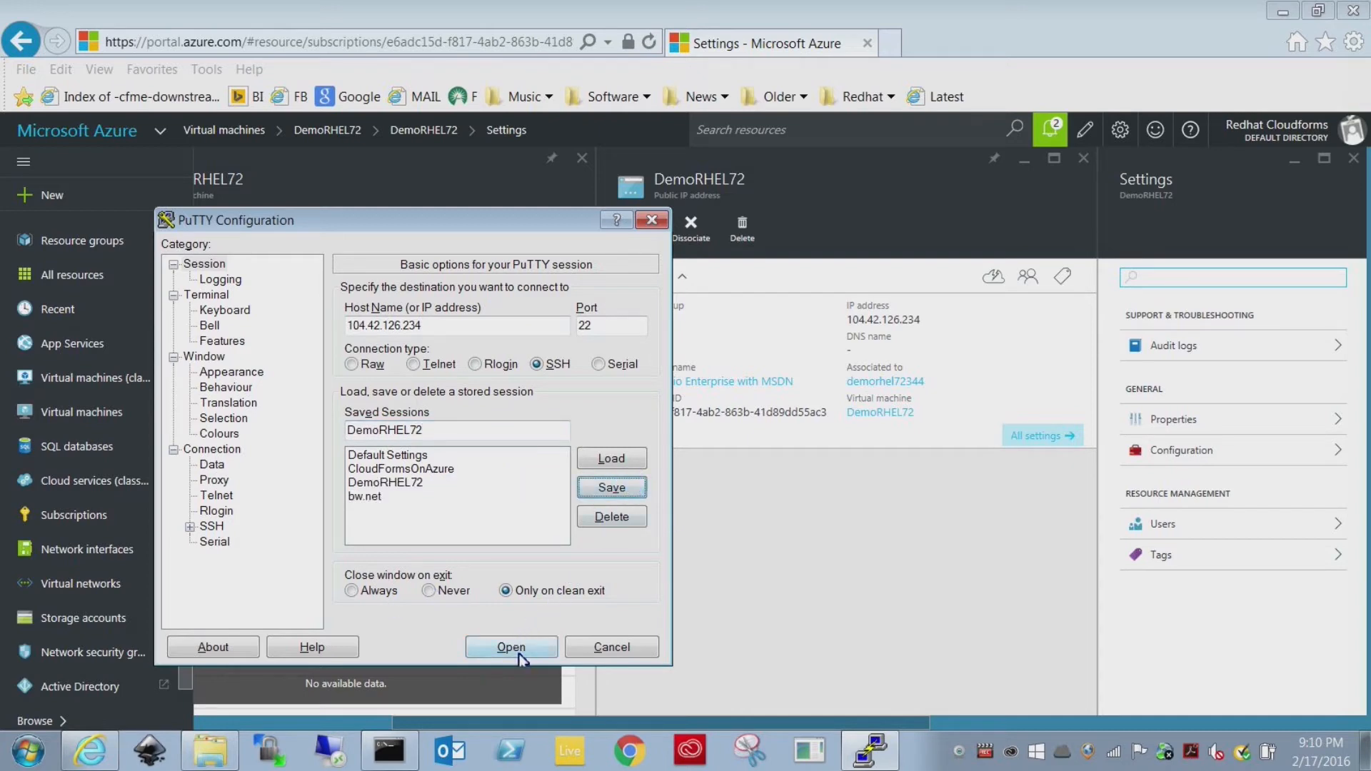
pyautogui.click(511, 647)
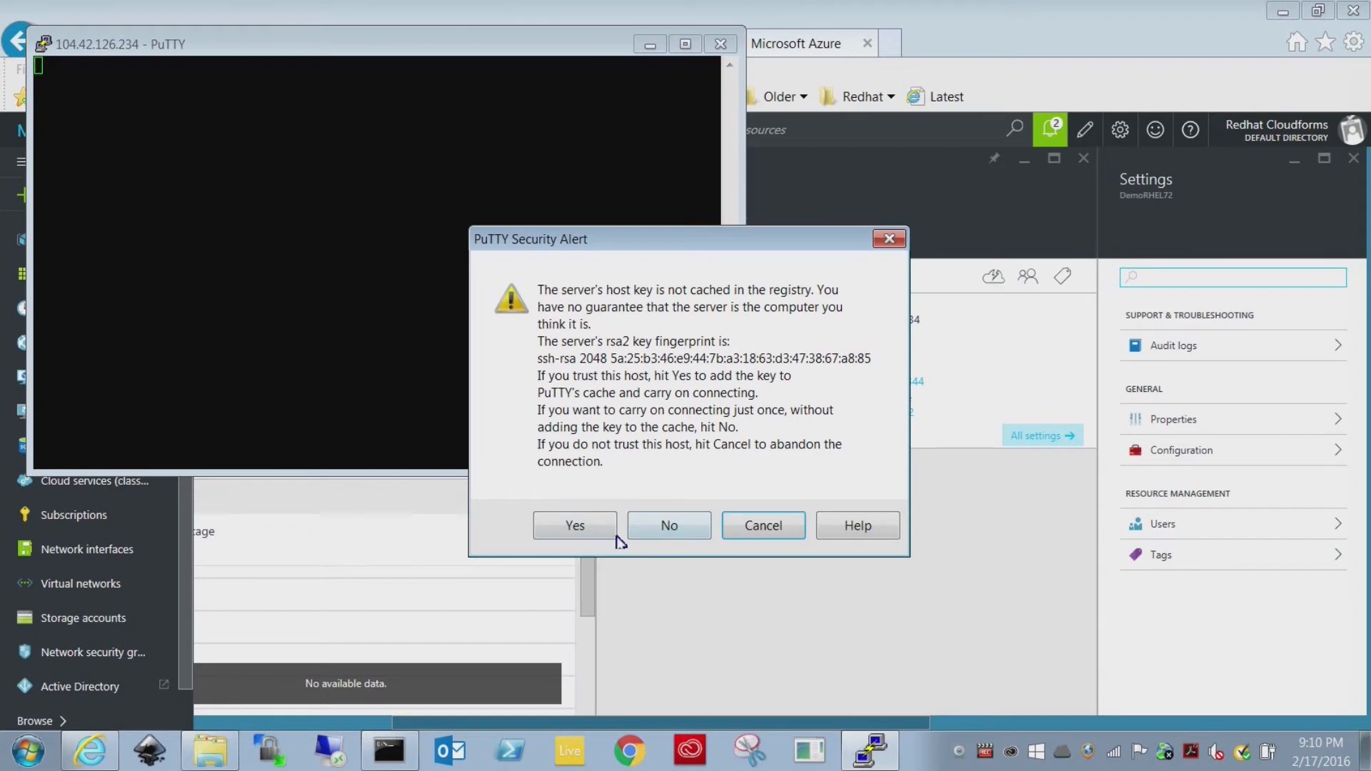
# Accept the host key and log in to DemoRHEL72 as cfmeqe
pyautogui.click(574, 526)
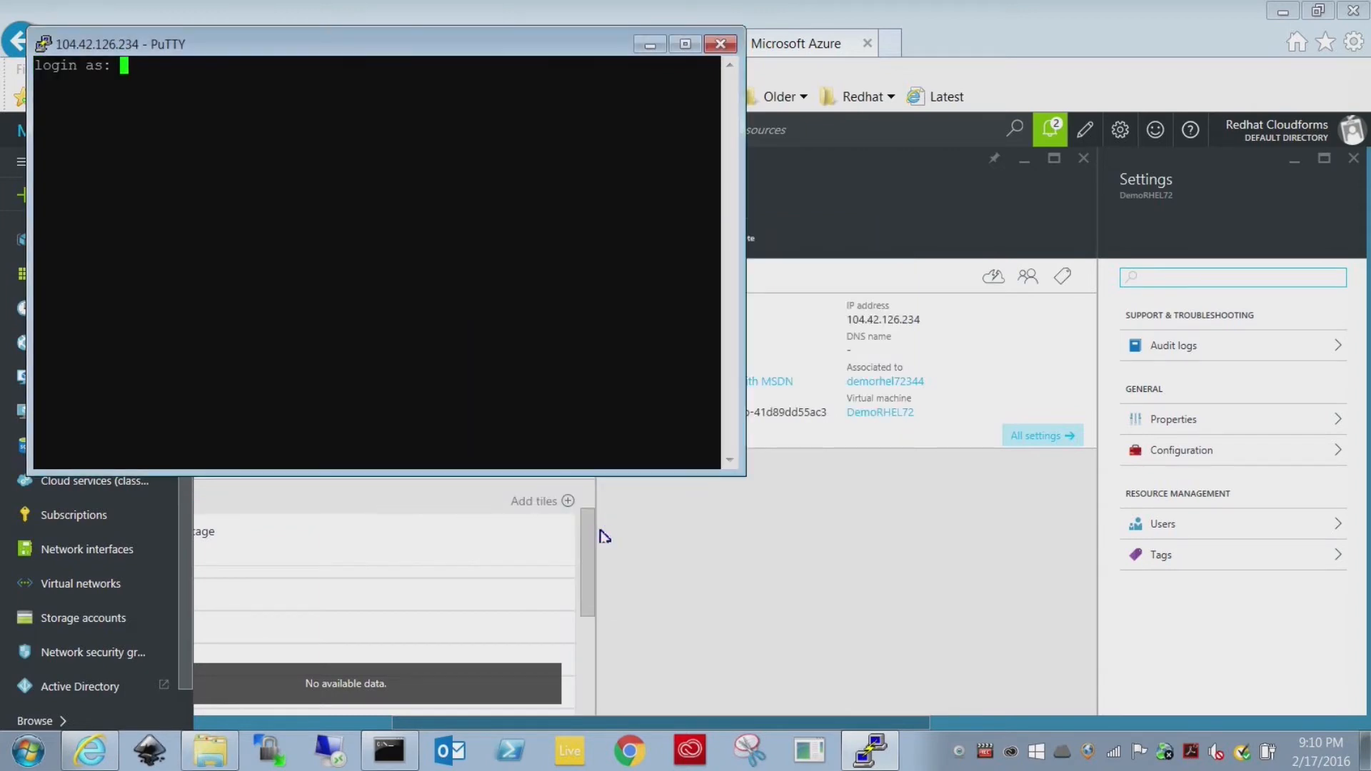
pyautogui.write('n')
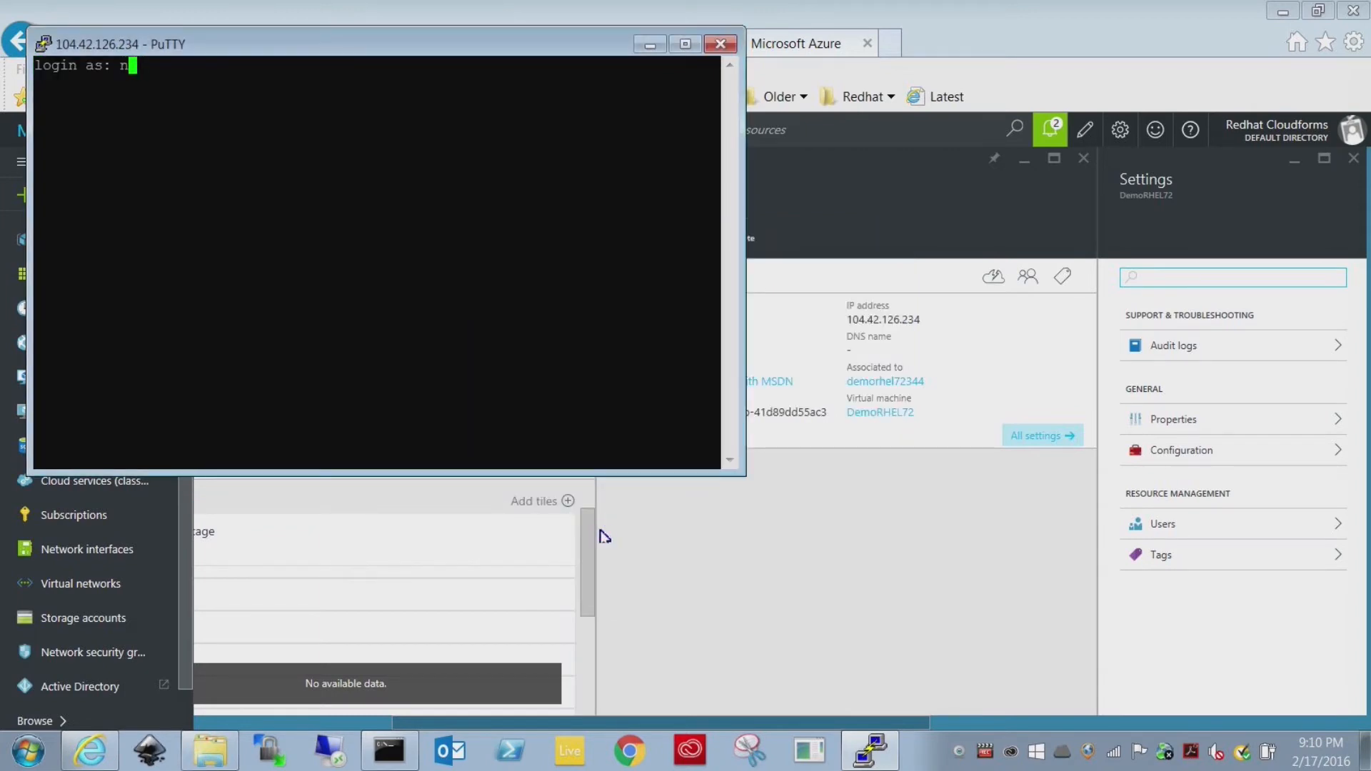
pyautogui.write('ot root')
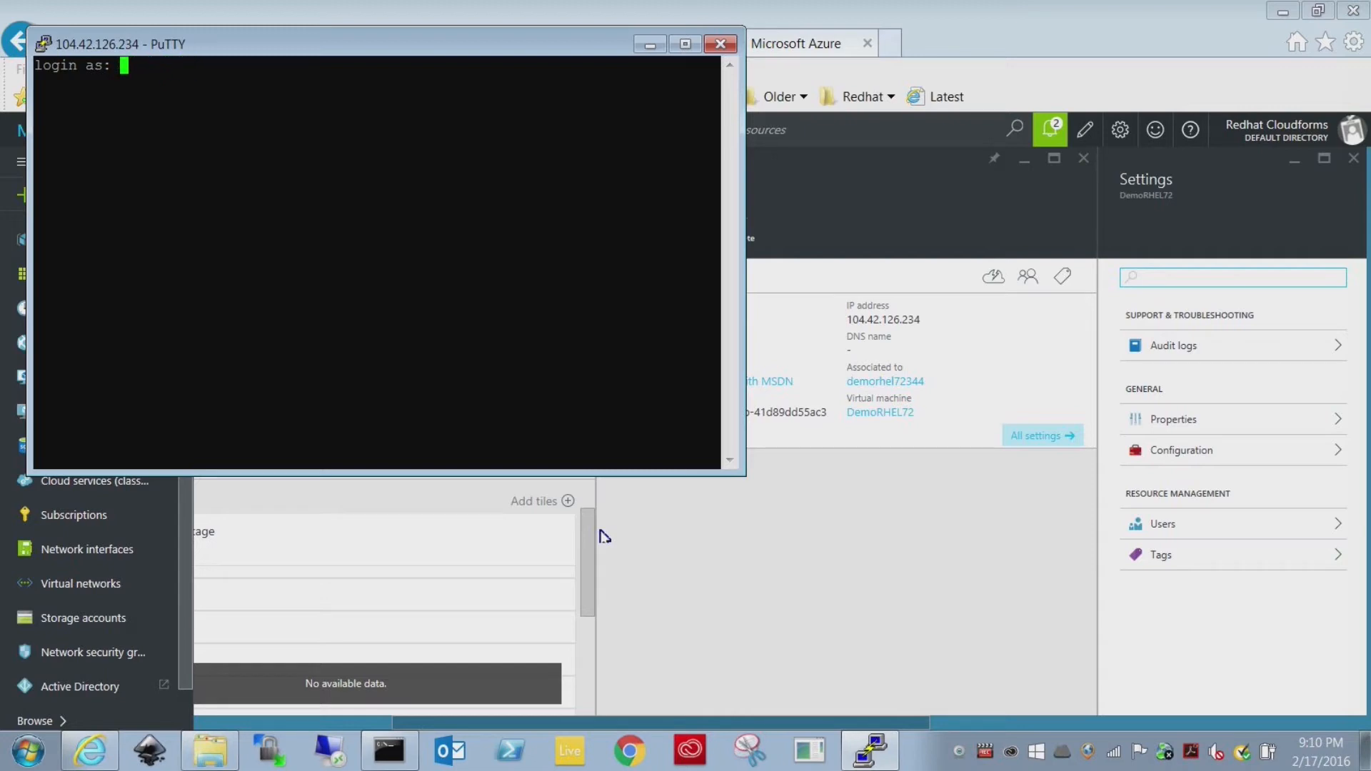
pyautogui.write('cfmeqe')
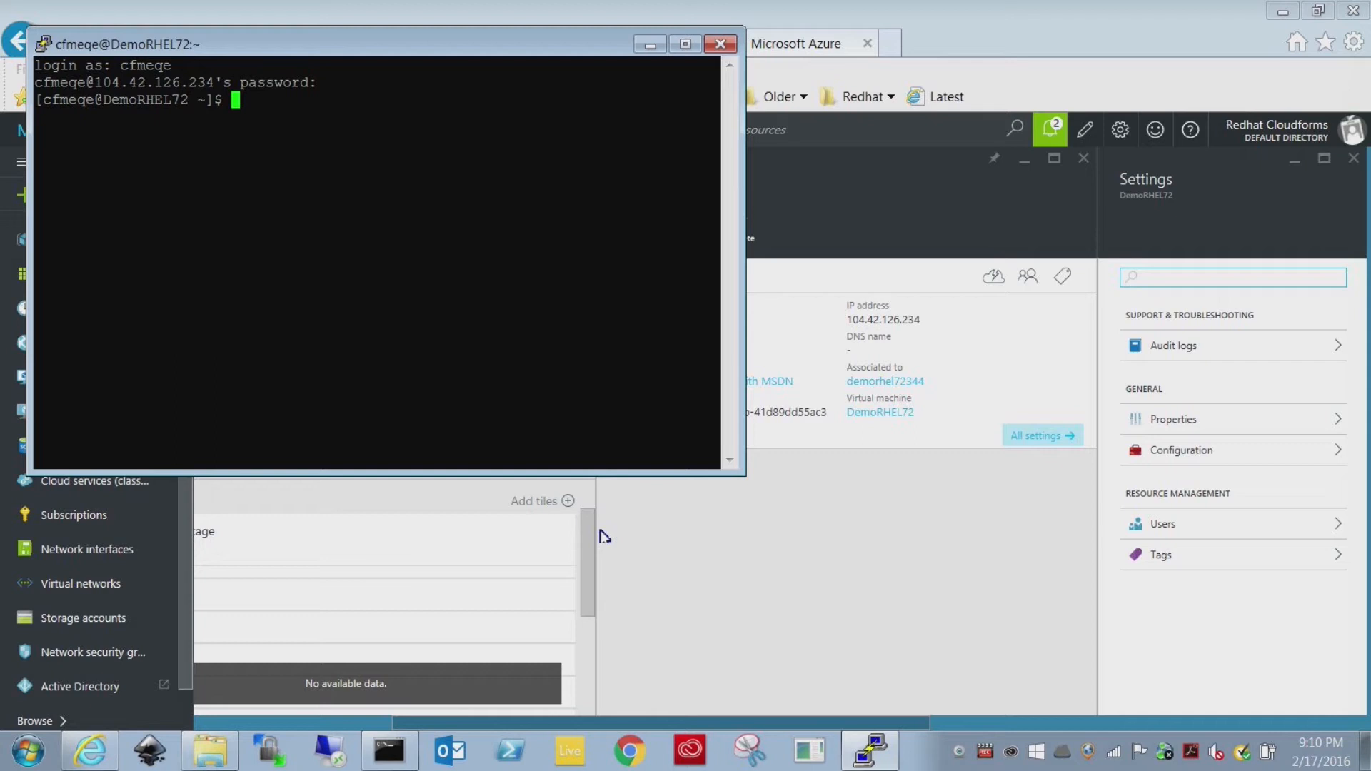
# Run ls and pwd showing /home/cfmeqe, then exit and close the terminal
pyautogui.write('ls')
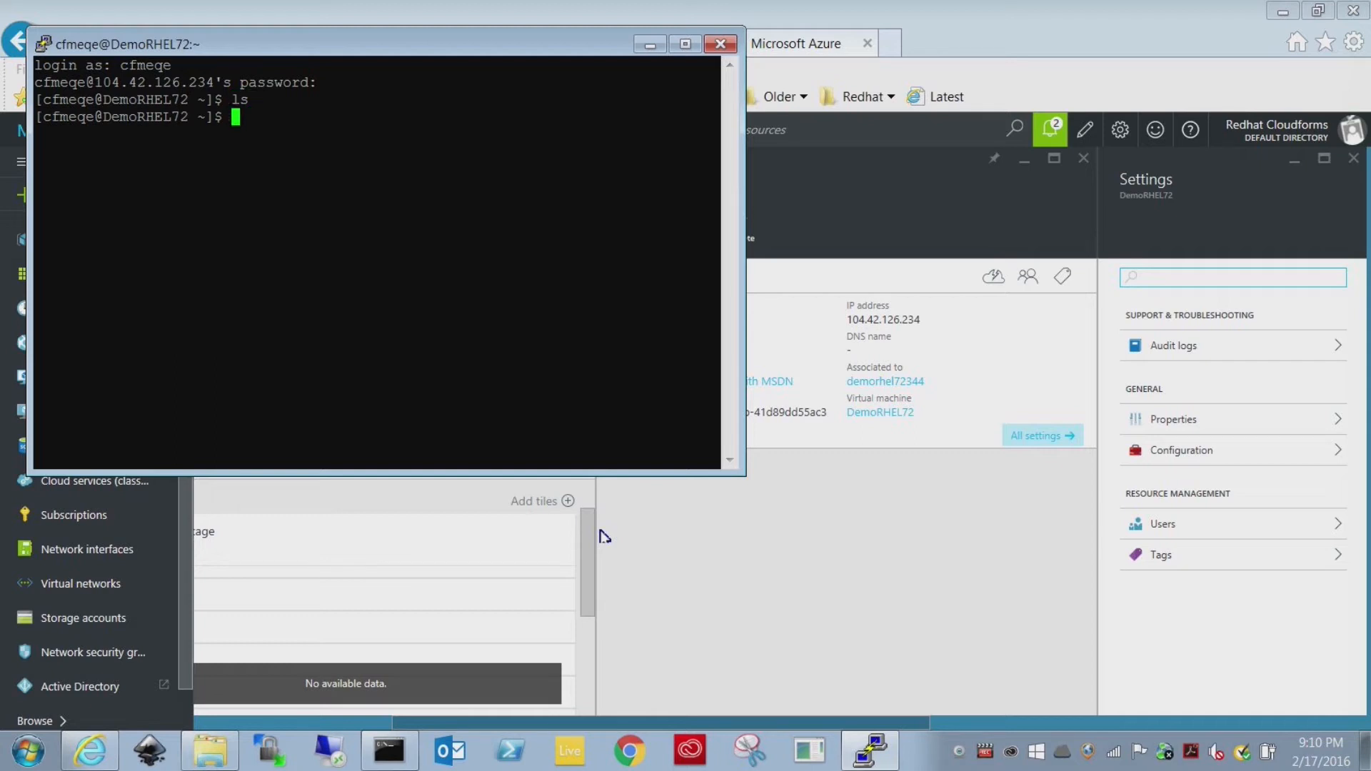
pyautogui.write('pwd')
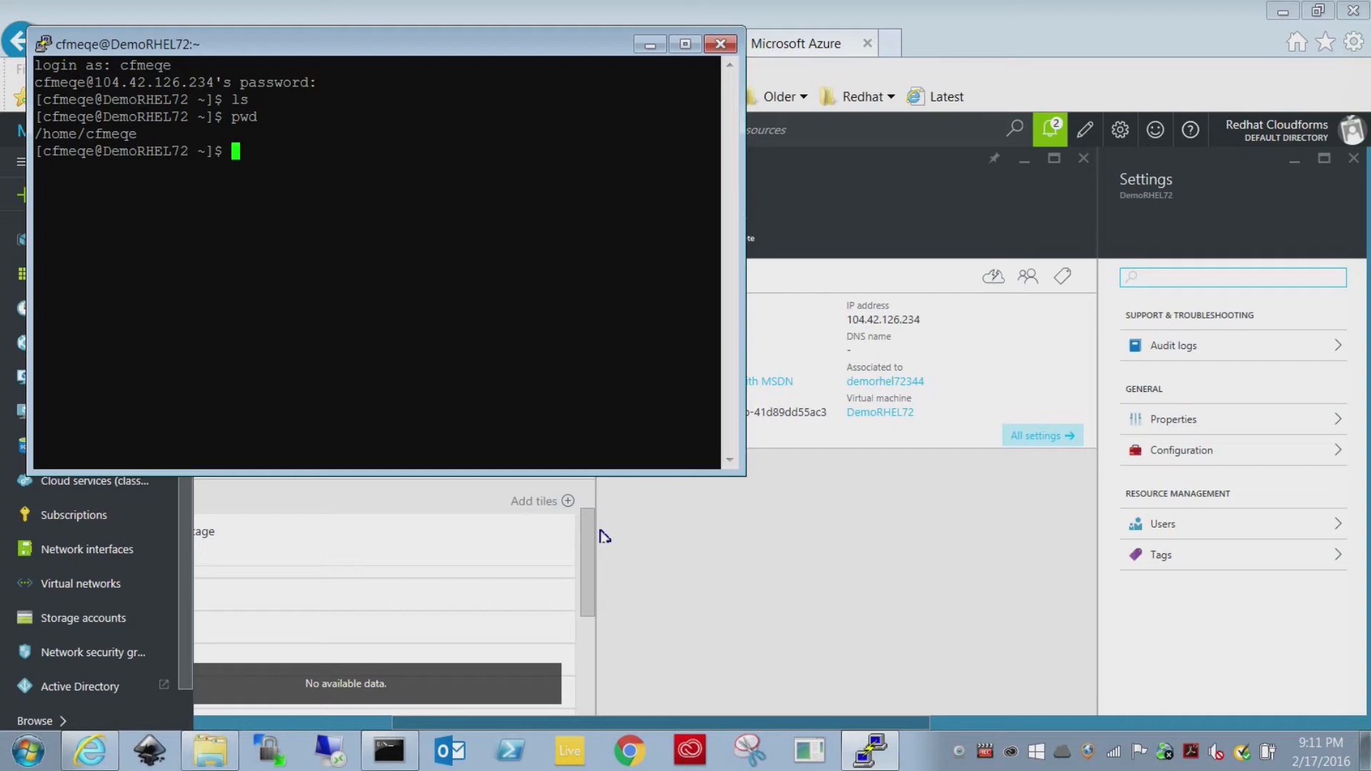
pyautogui.write('exi')
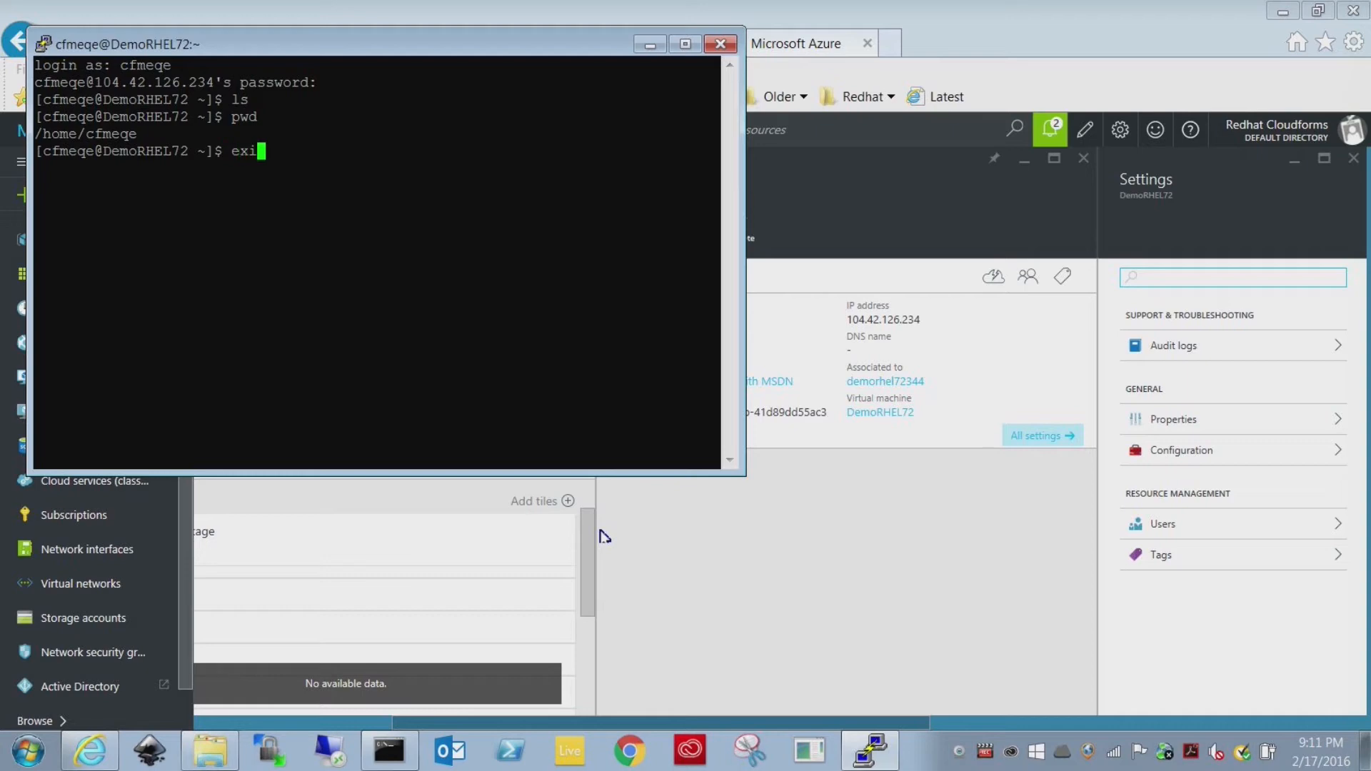
pyautogui.click(720, 44)
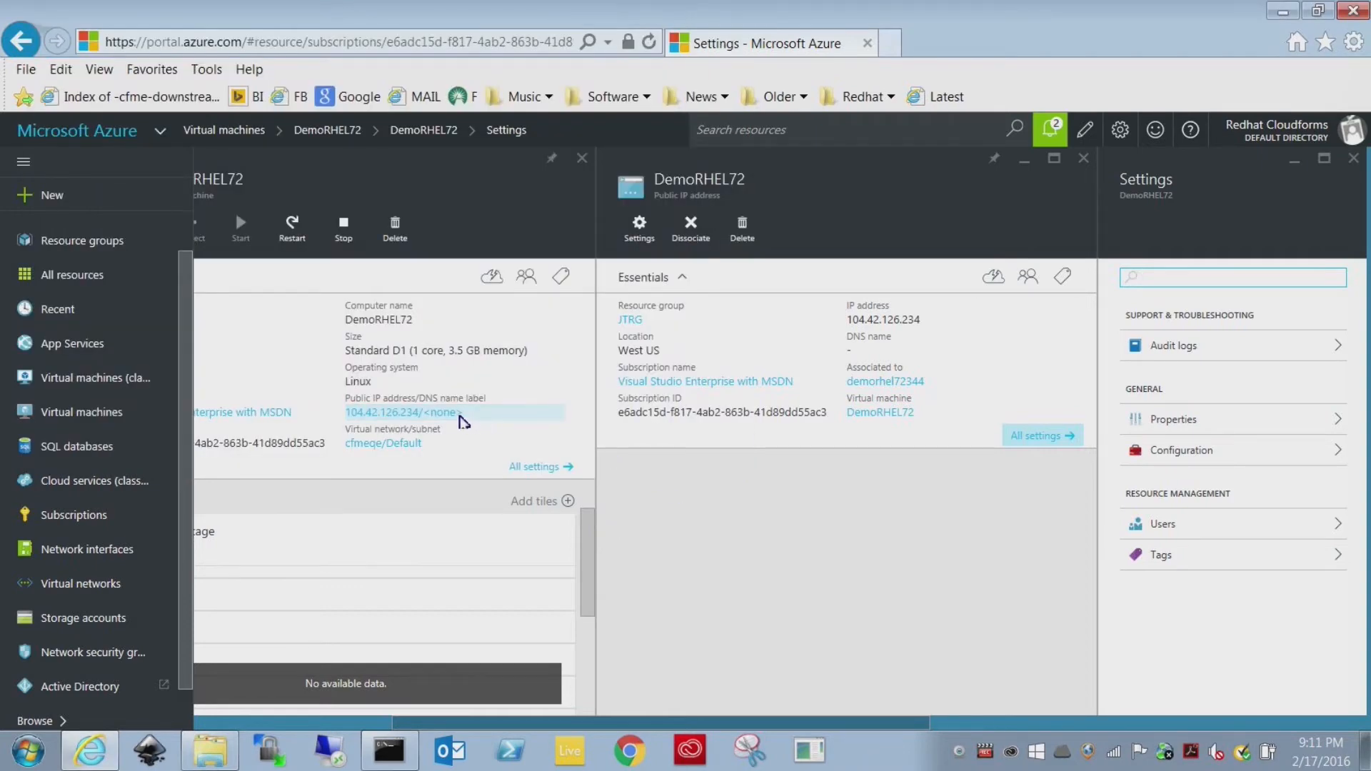
pyautogui.moveTo(494, 424)
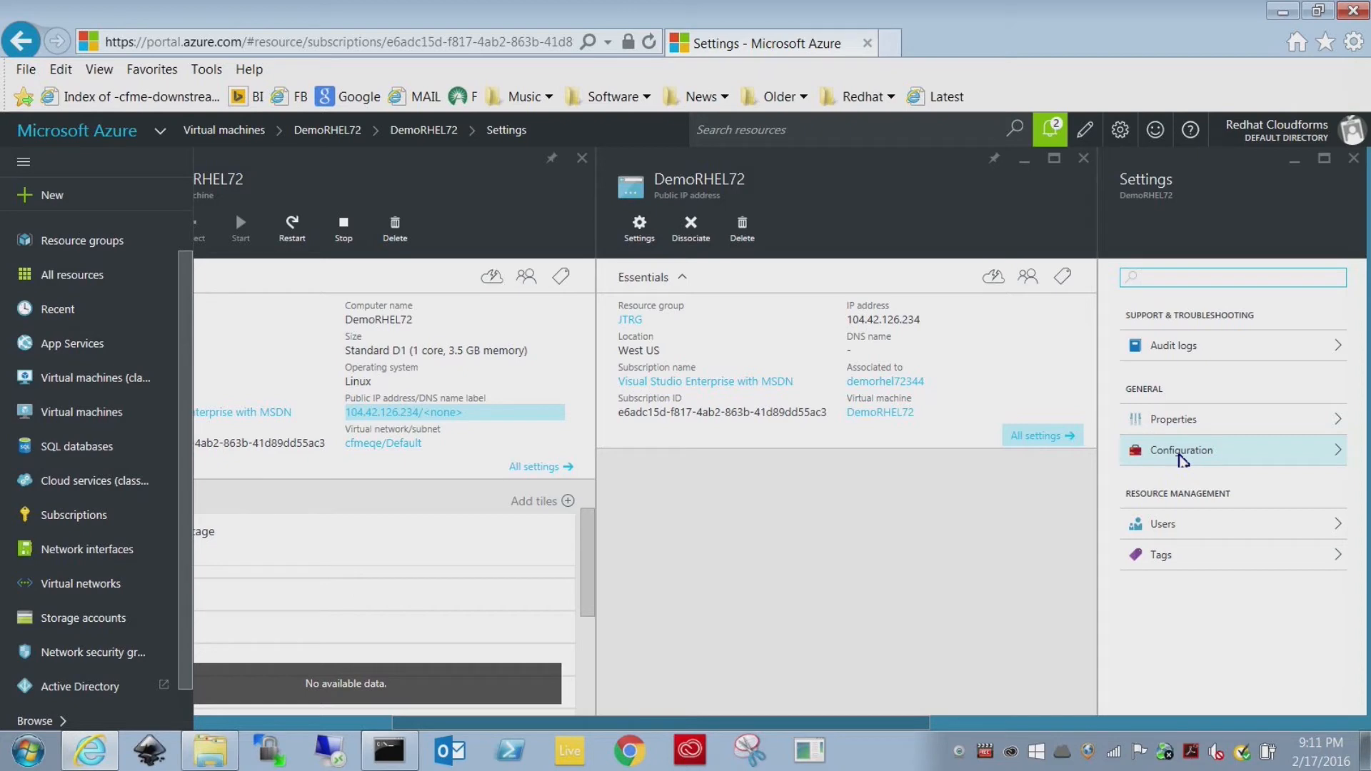
# Set DemoRHEL72's public IP idle timeout to 30 minutes and DNS label demorhel72, and save
pyautogui.click(1181, 450)
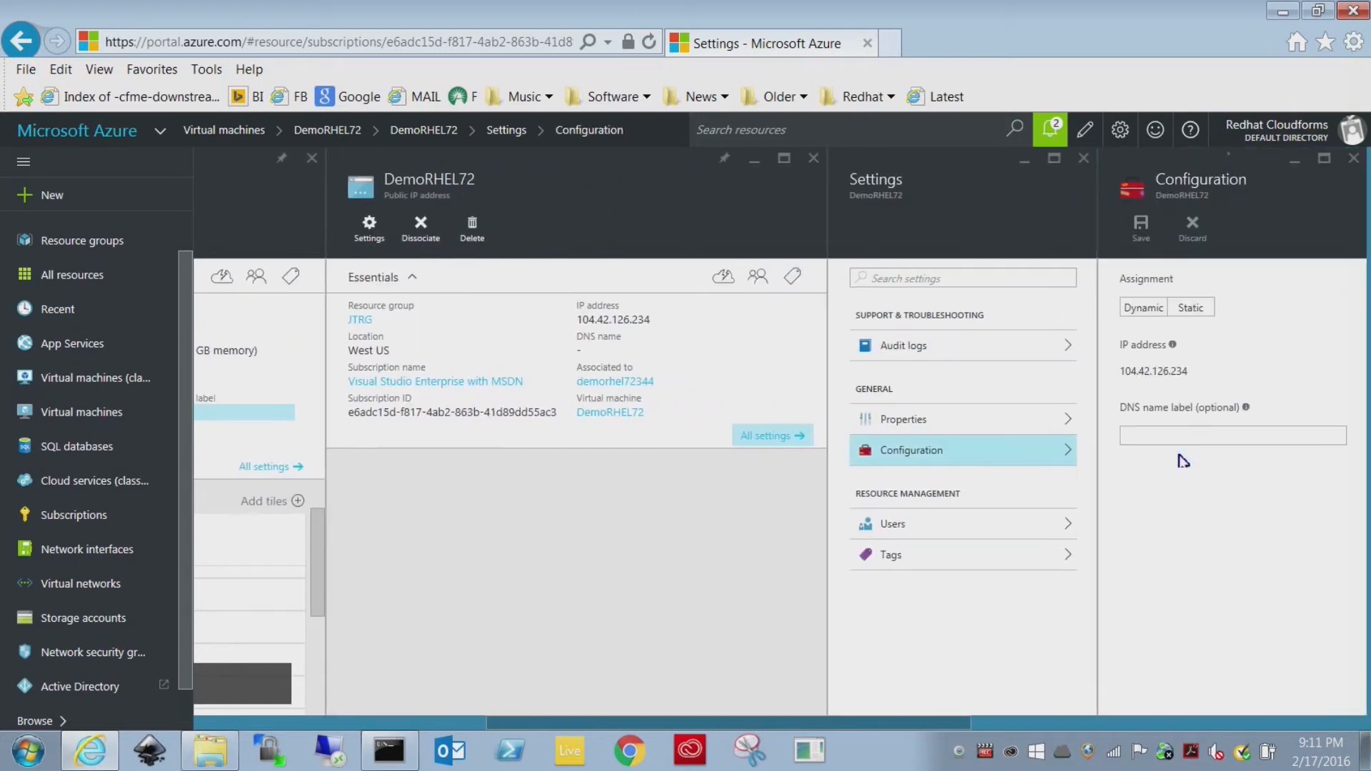
pyautogui.click(1142, 307)
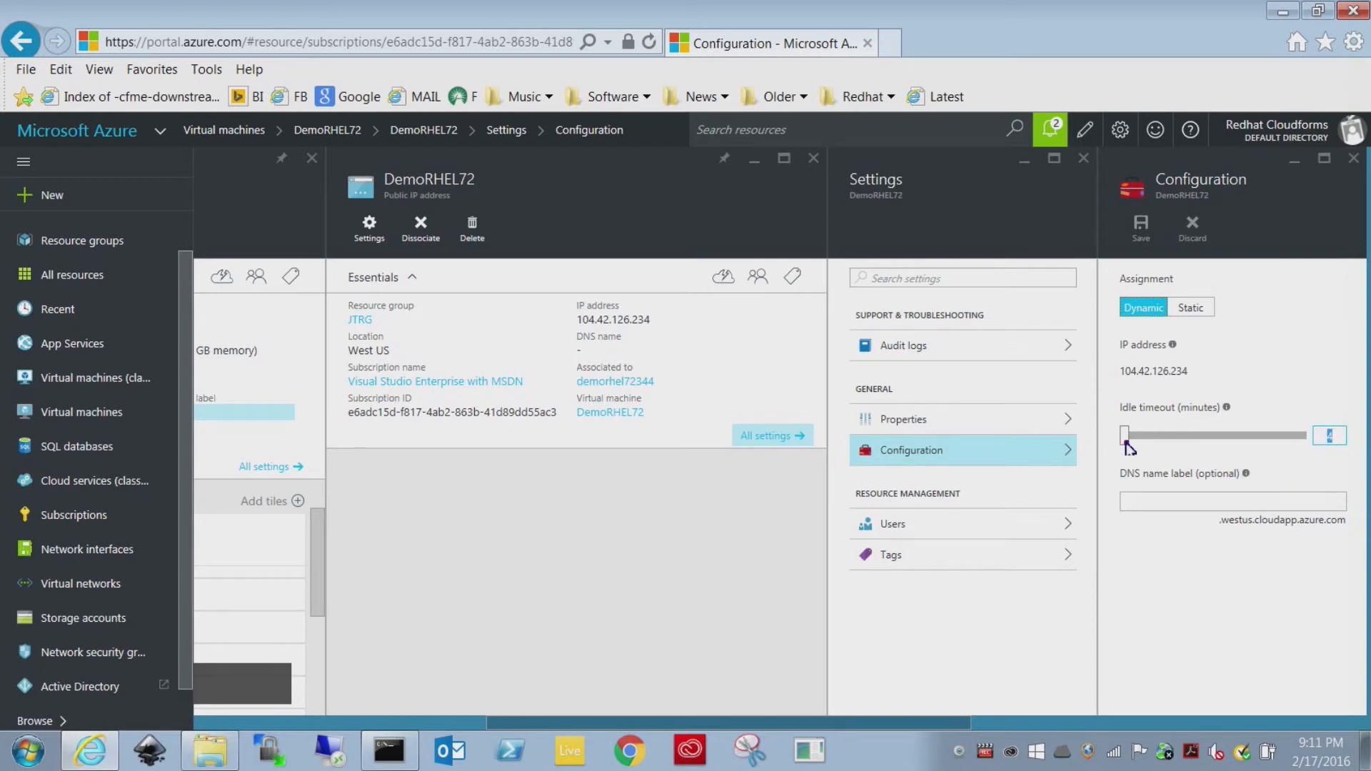
pyautogui.moveTo(1126, 434); pyautogui.dragTo(1303, 434)
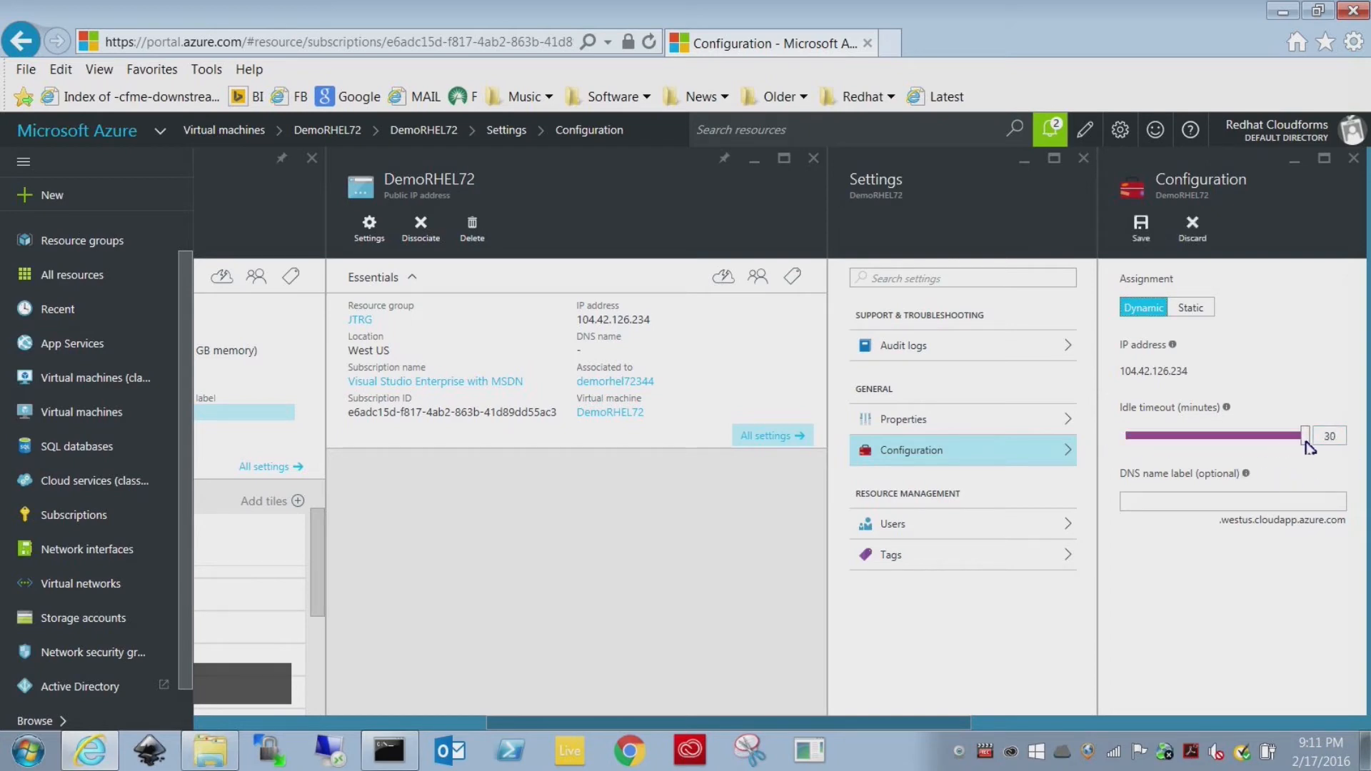
pyautogui.moveTo(1260, 511)
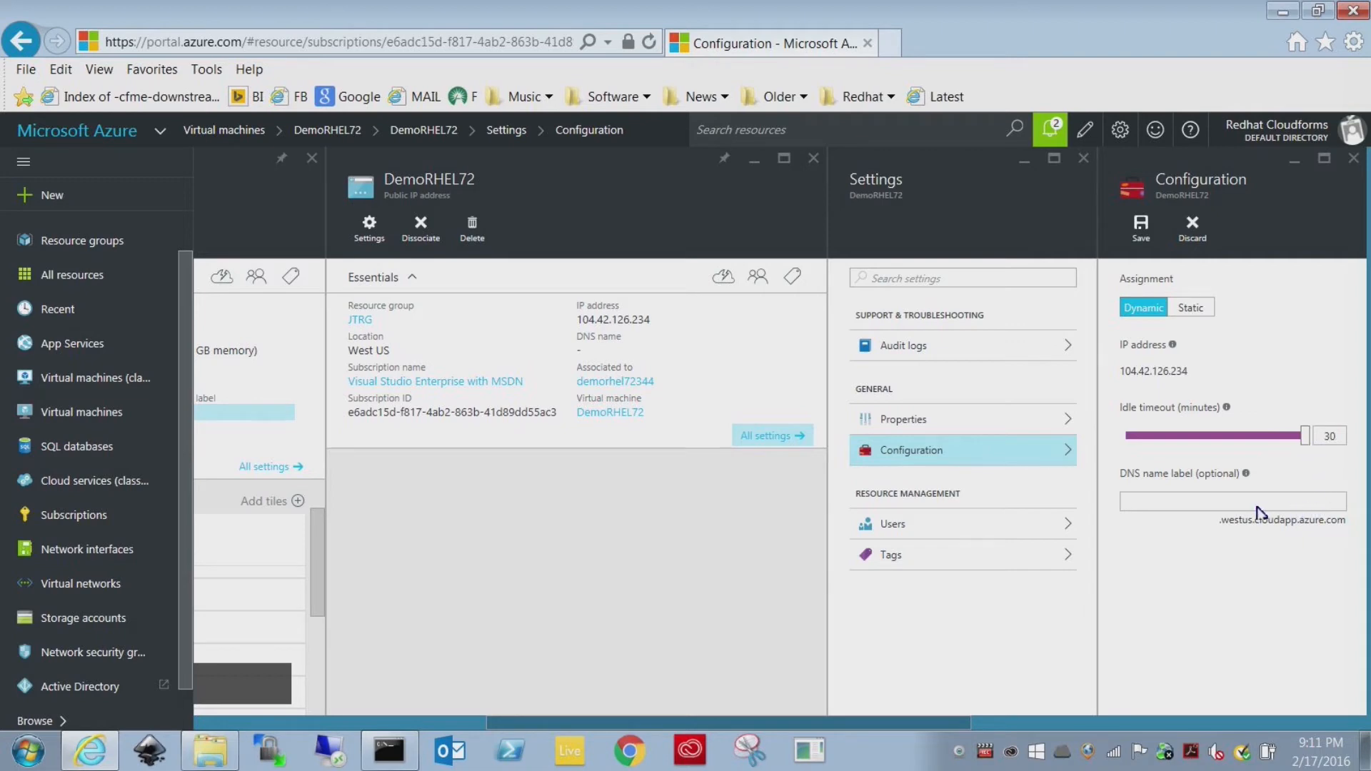
pyautogui.write('demorhel72')
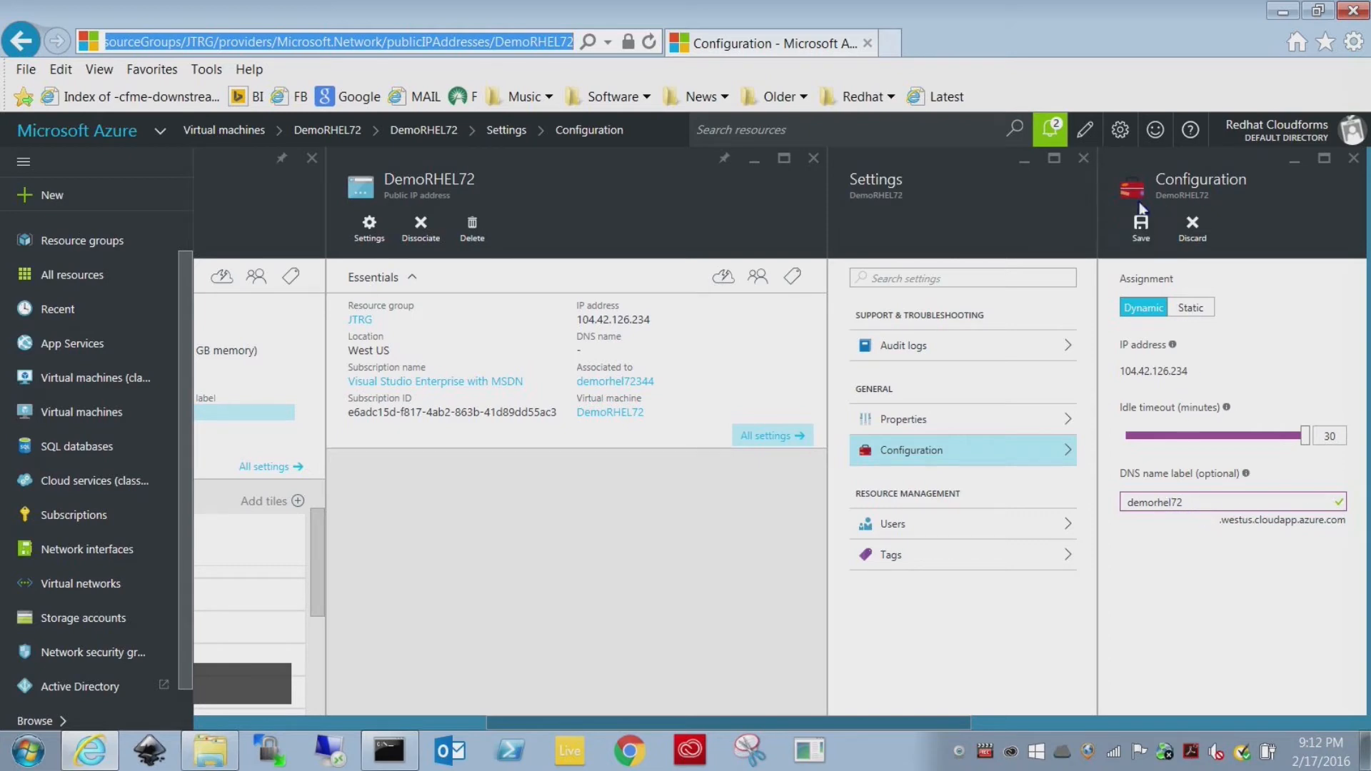
pyautogui.click(1140, 224)
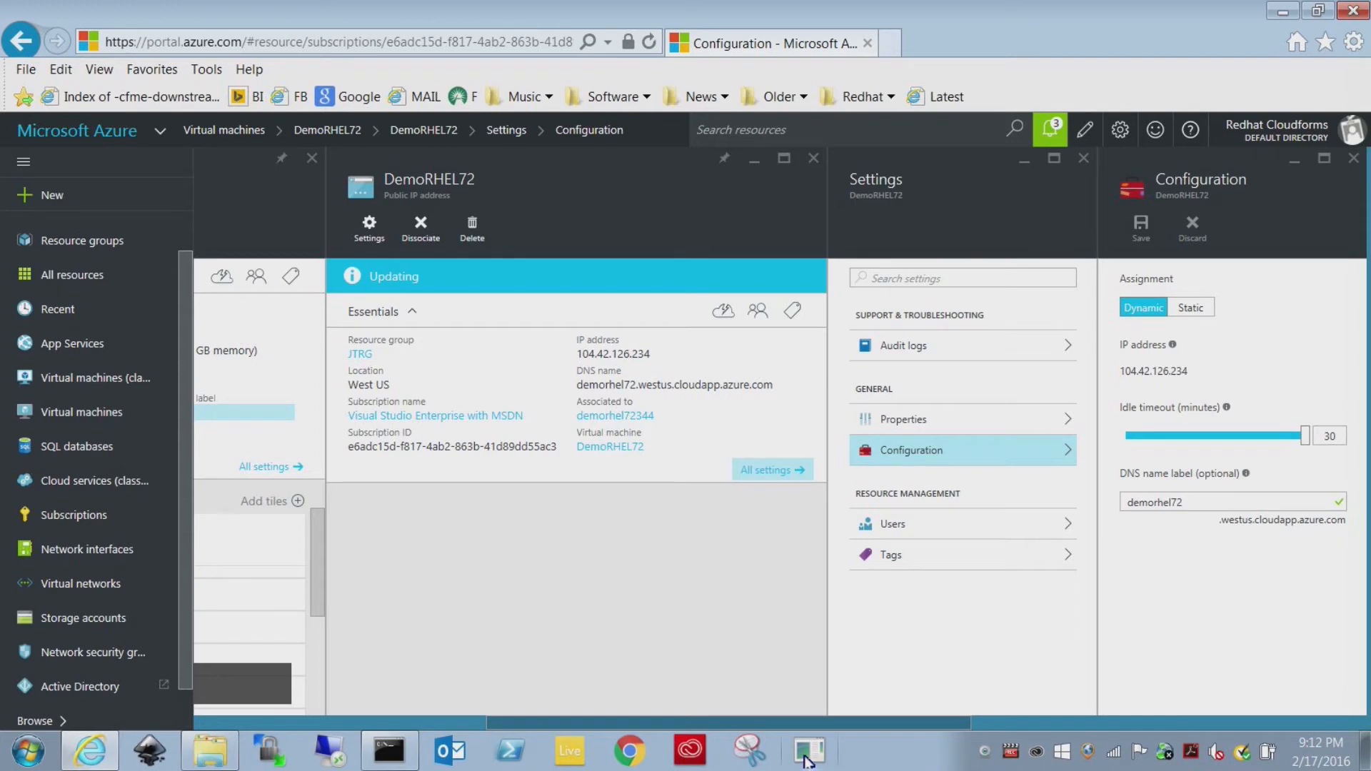
# Connect PuTTY to demorhel72.westus.cloudapp.azure.com, accept the host key and log in as cfmeqe
pyautogui.click(26, 750)
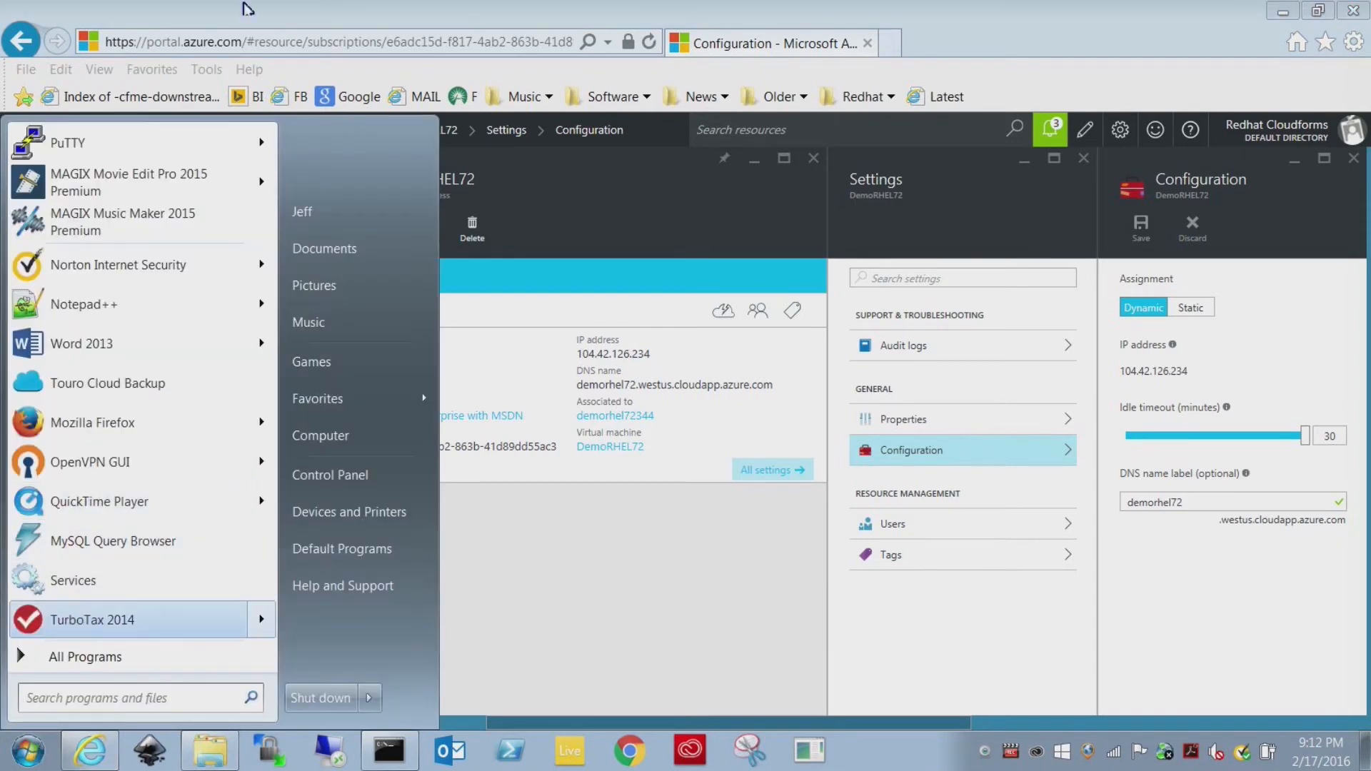
pyautogui.click(67, 143)
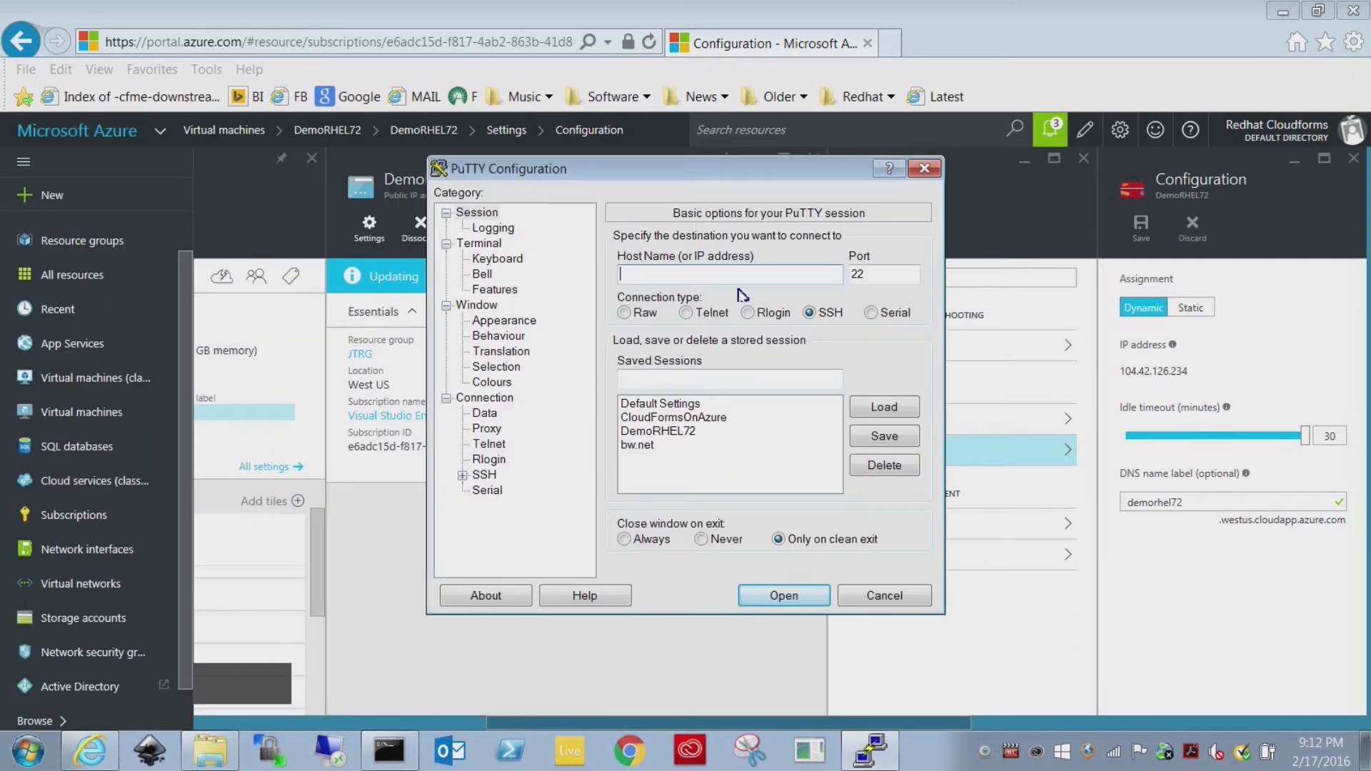
pyautogui.write('demorhe')
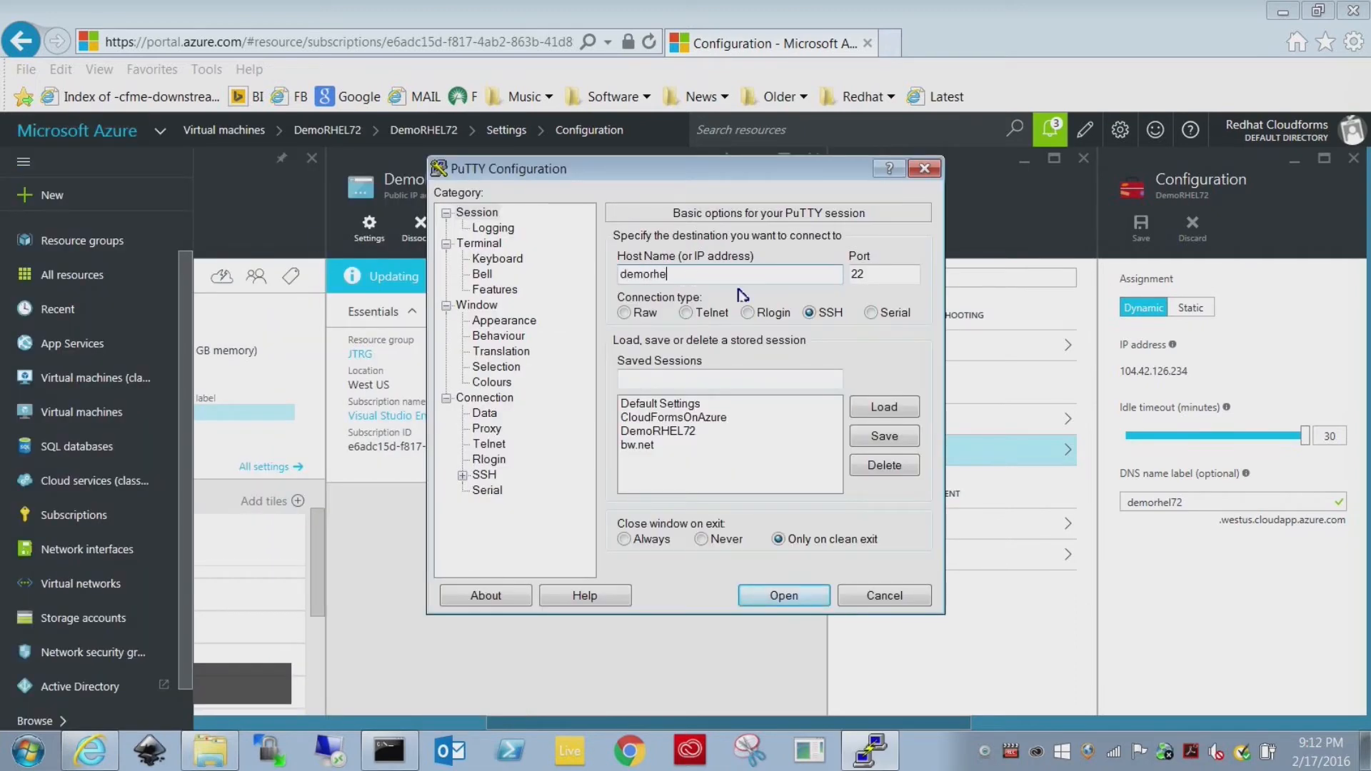
pyautogui.write('l72')
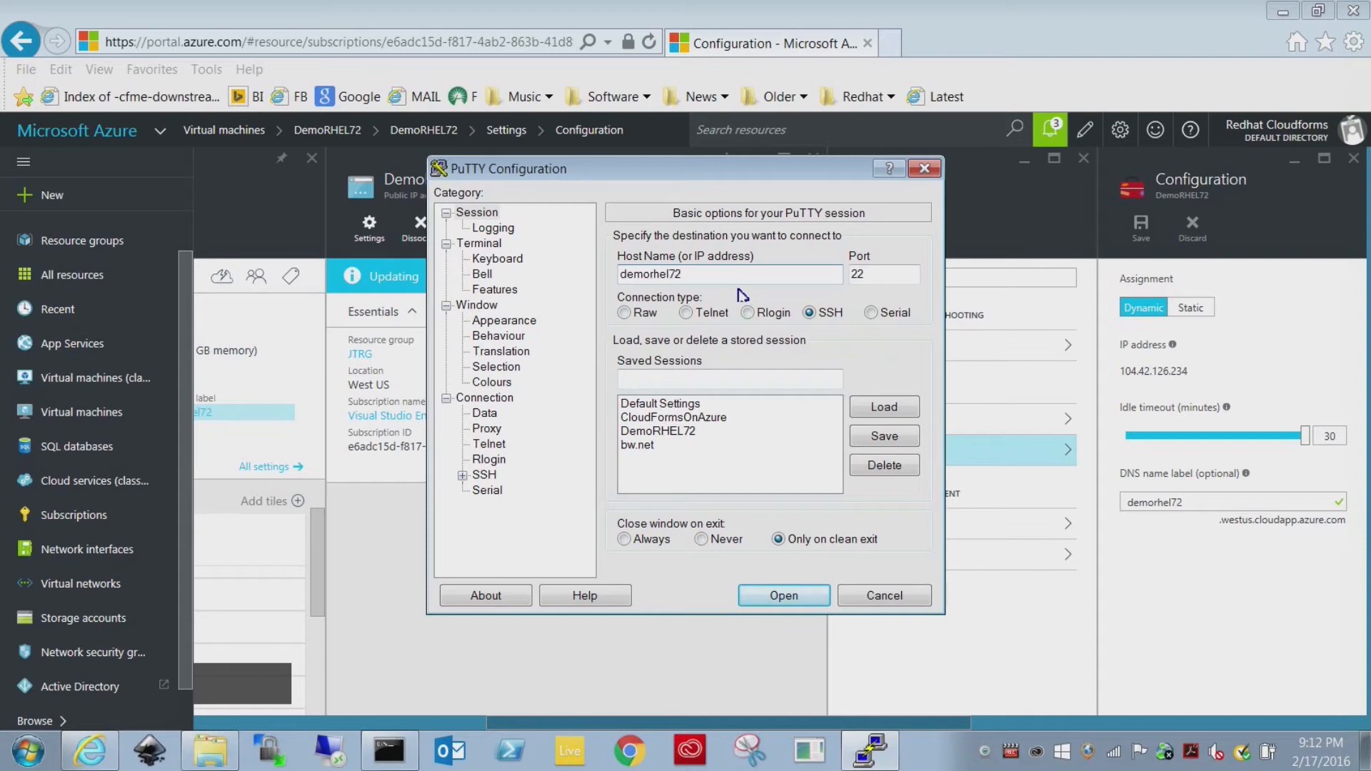
pyautogui.write('.westus')
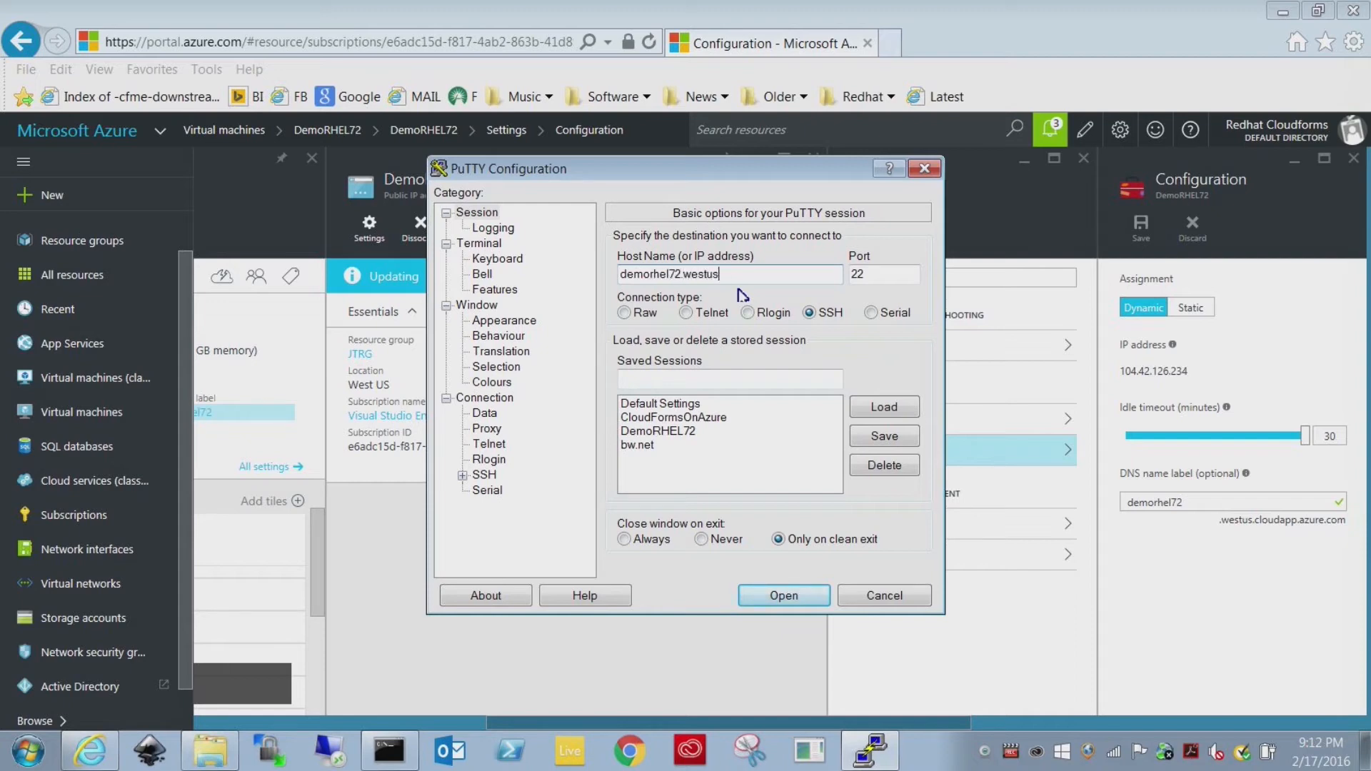
pyautogui.write('.cloudapp.azure.co')
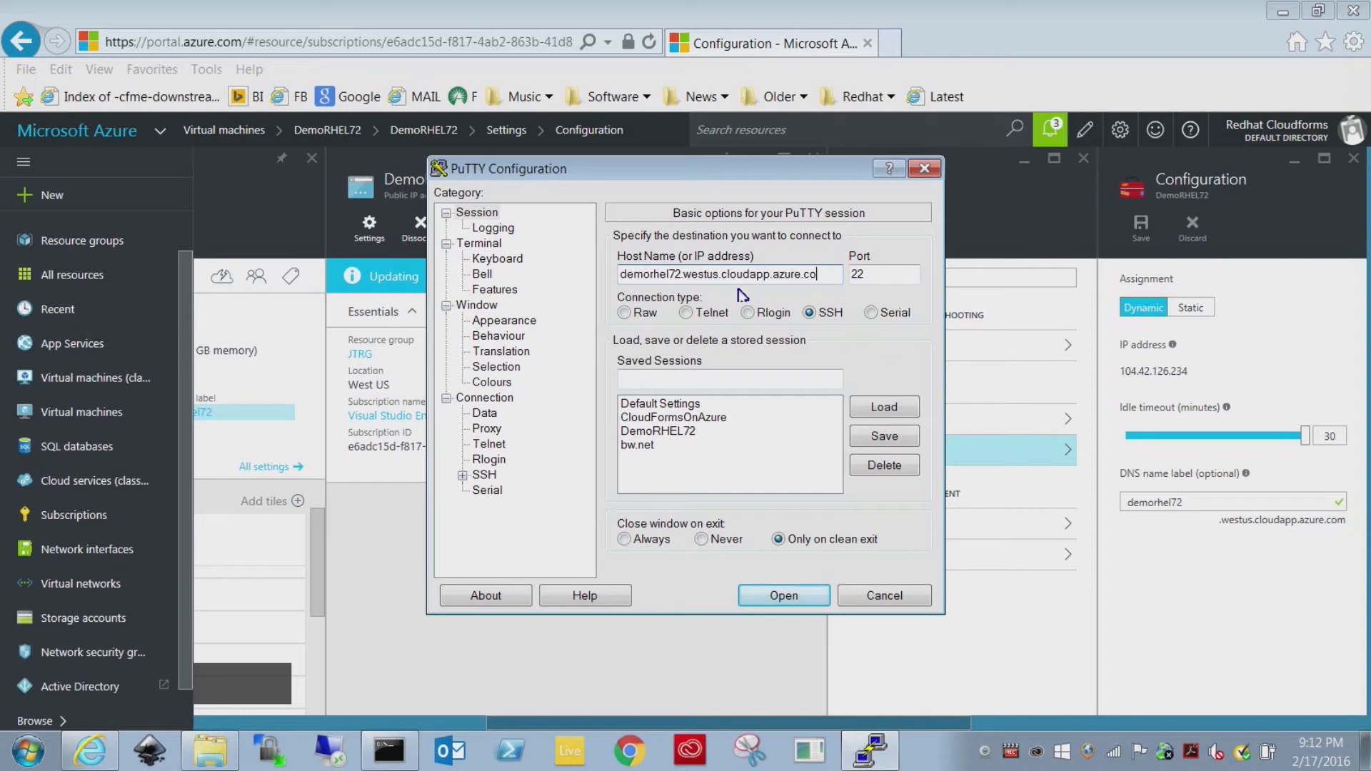
pyautogui.click(783, 595)
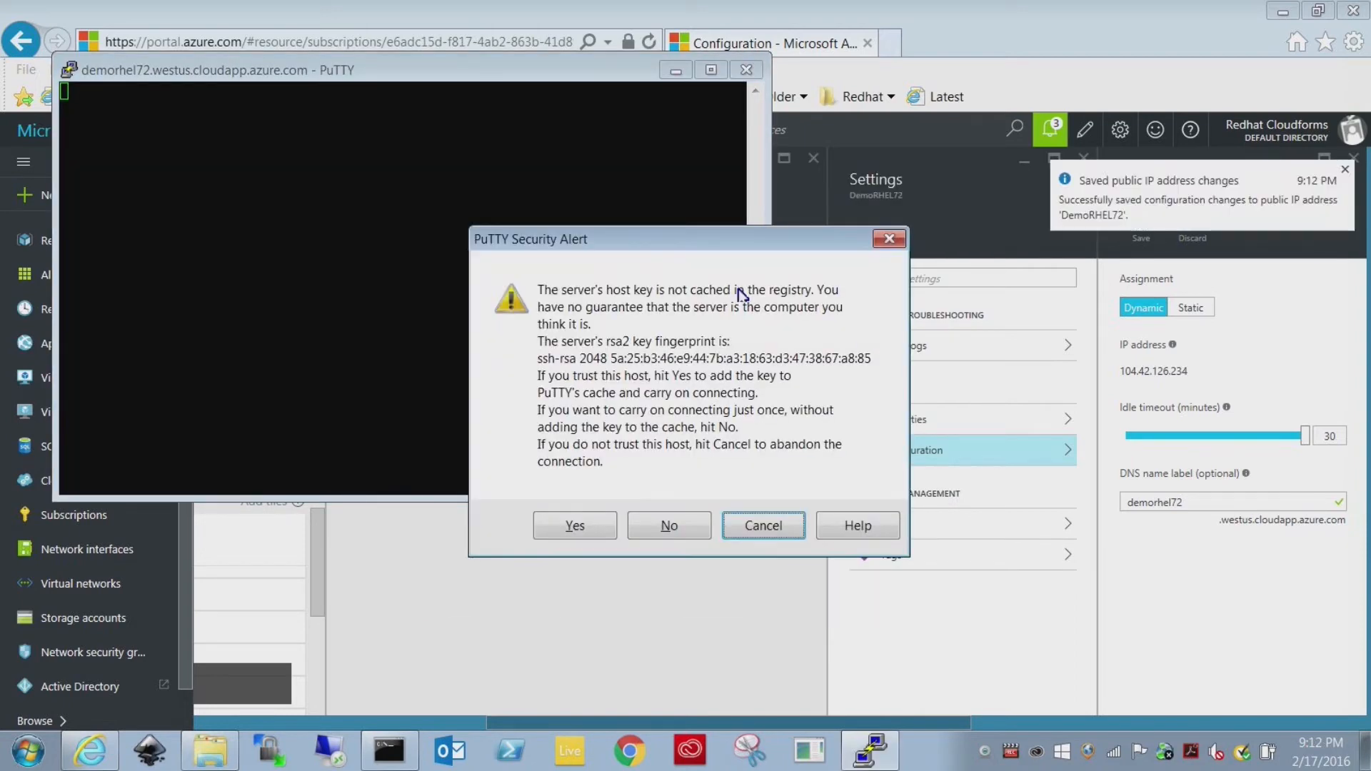
pyautogui.click(575, 525)
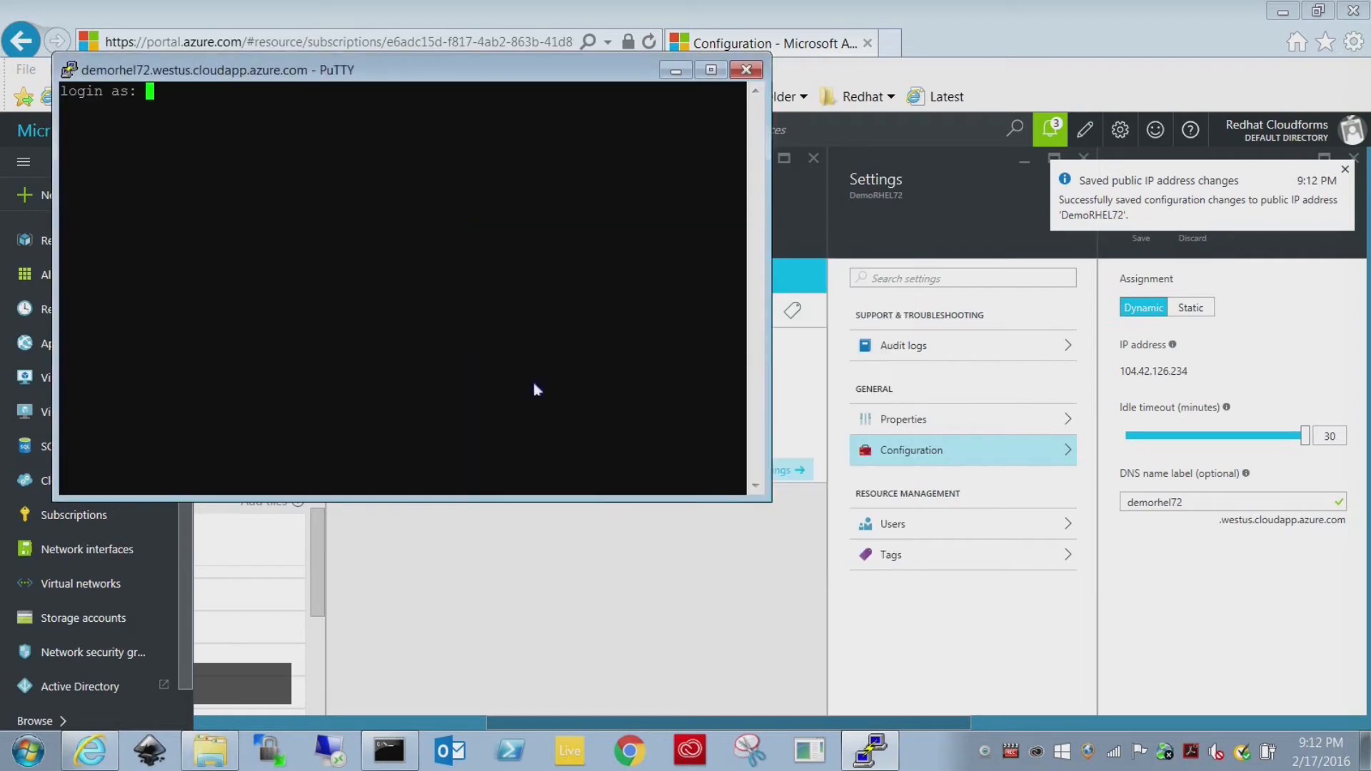
pyautogui.write('cfmeqe')
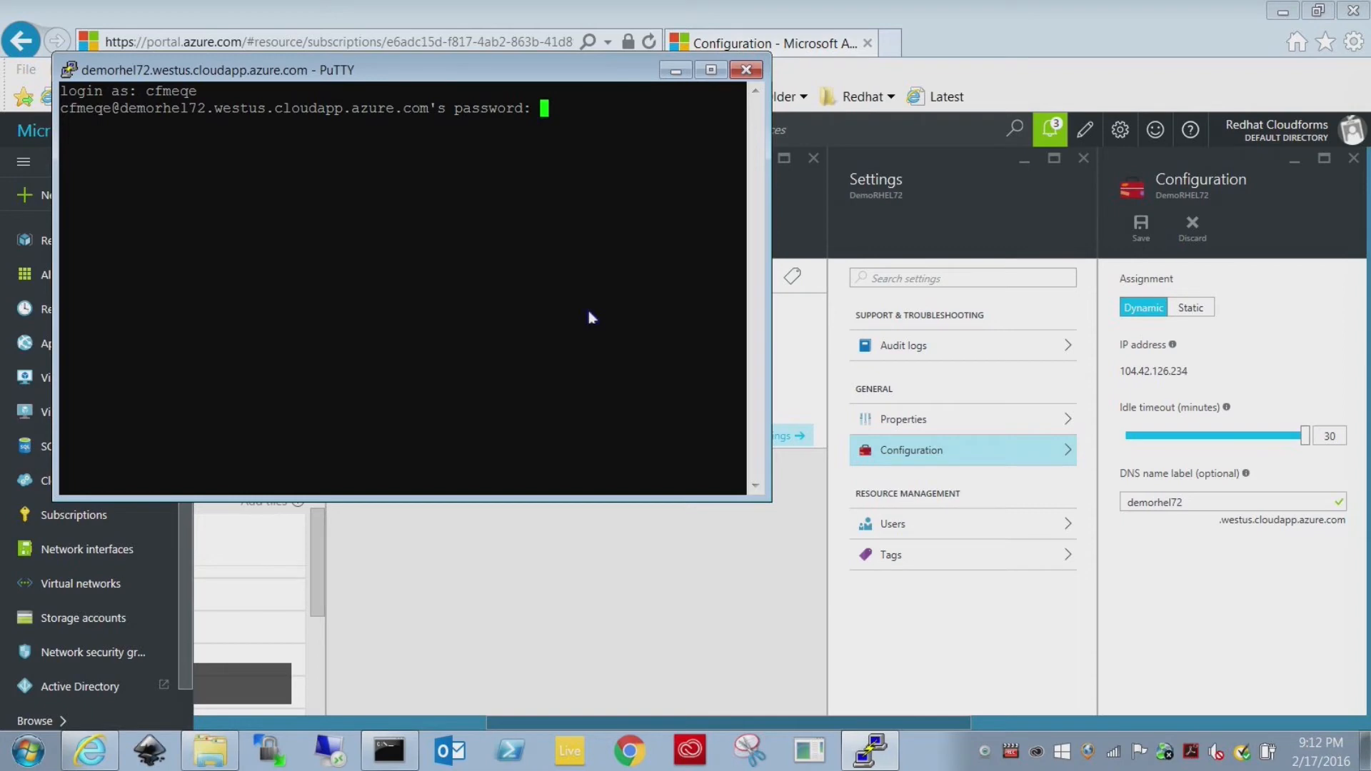
# Run cat /etc/redhat-release confirming Red Hat Enterprise Linux Server 7.2, then exit
pyautogui.write('cd')
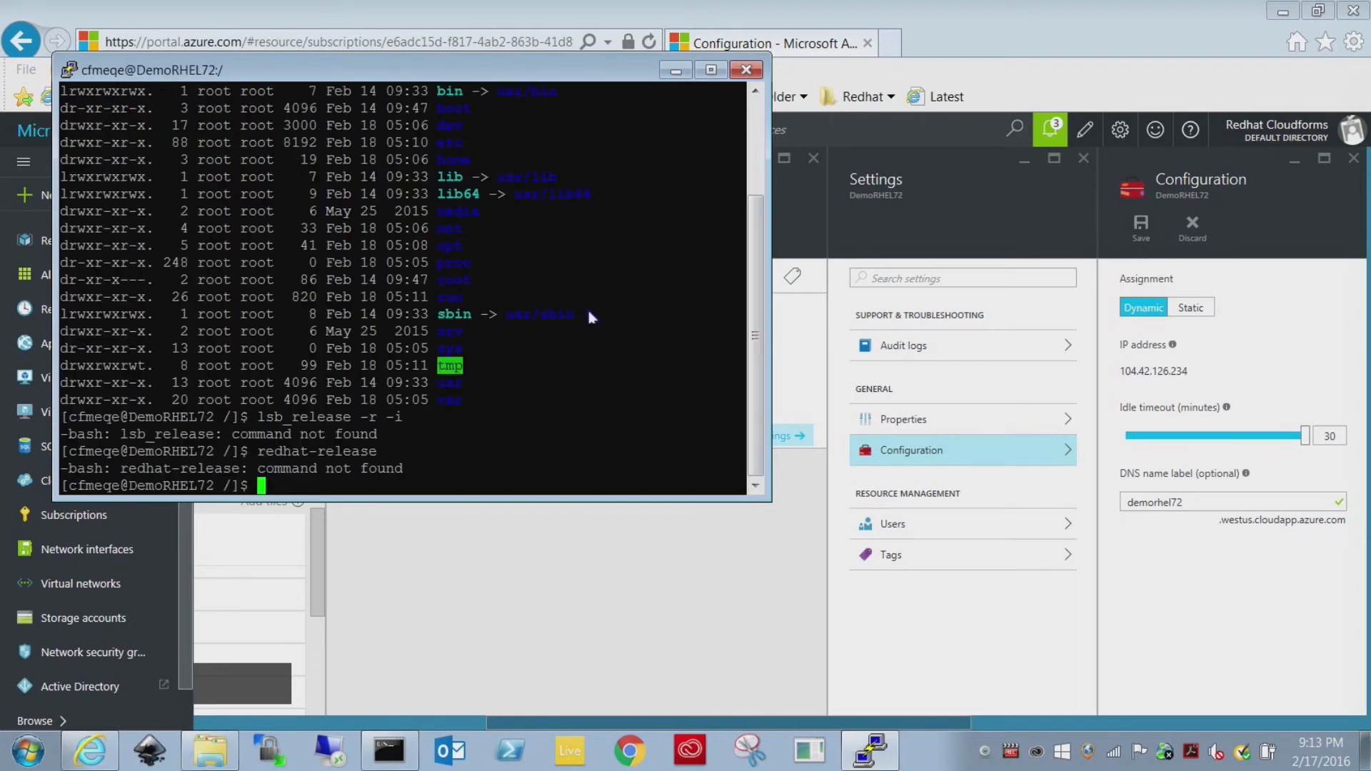
pyautogui.write('cat')
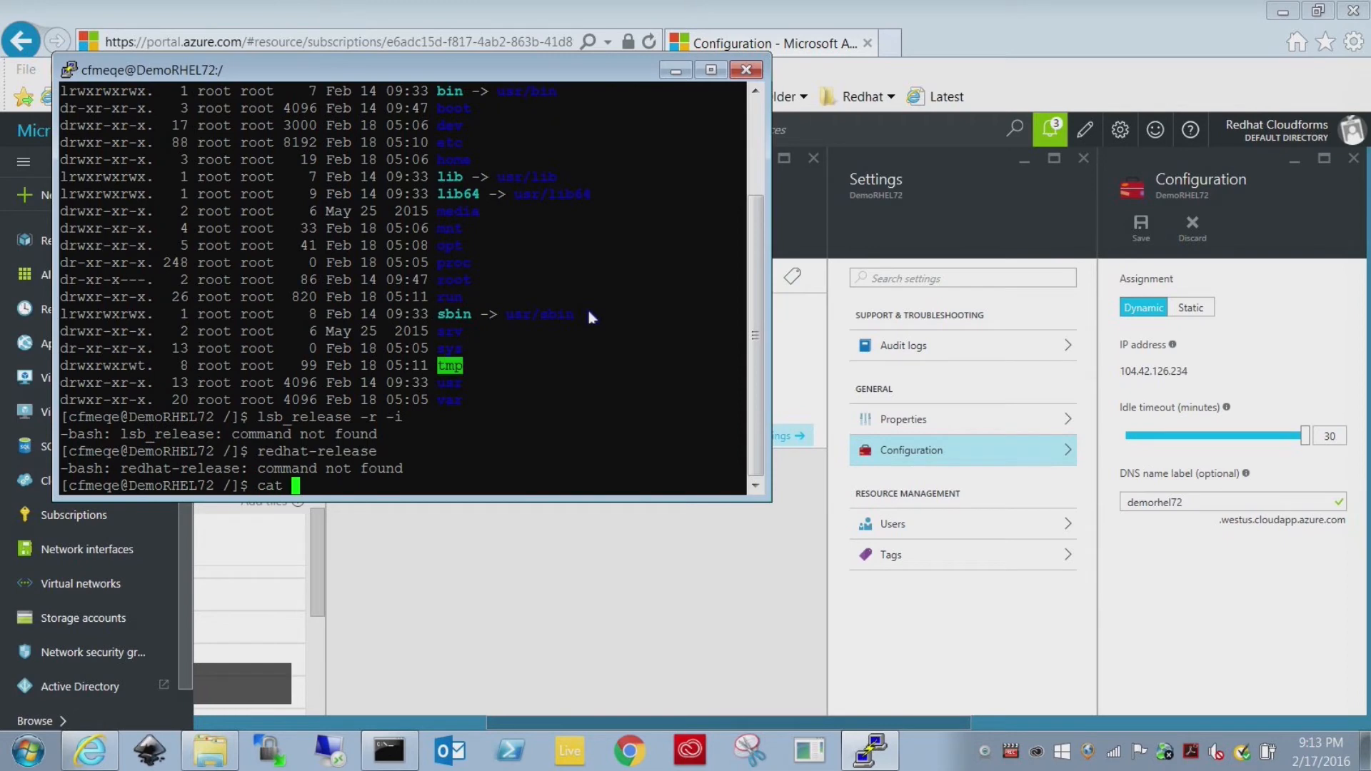
pyautogui.write('/e')
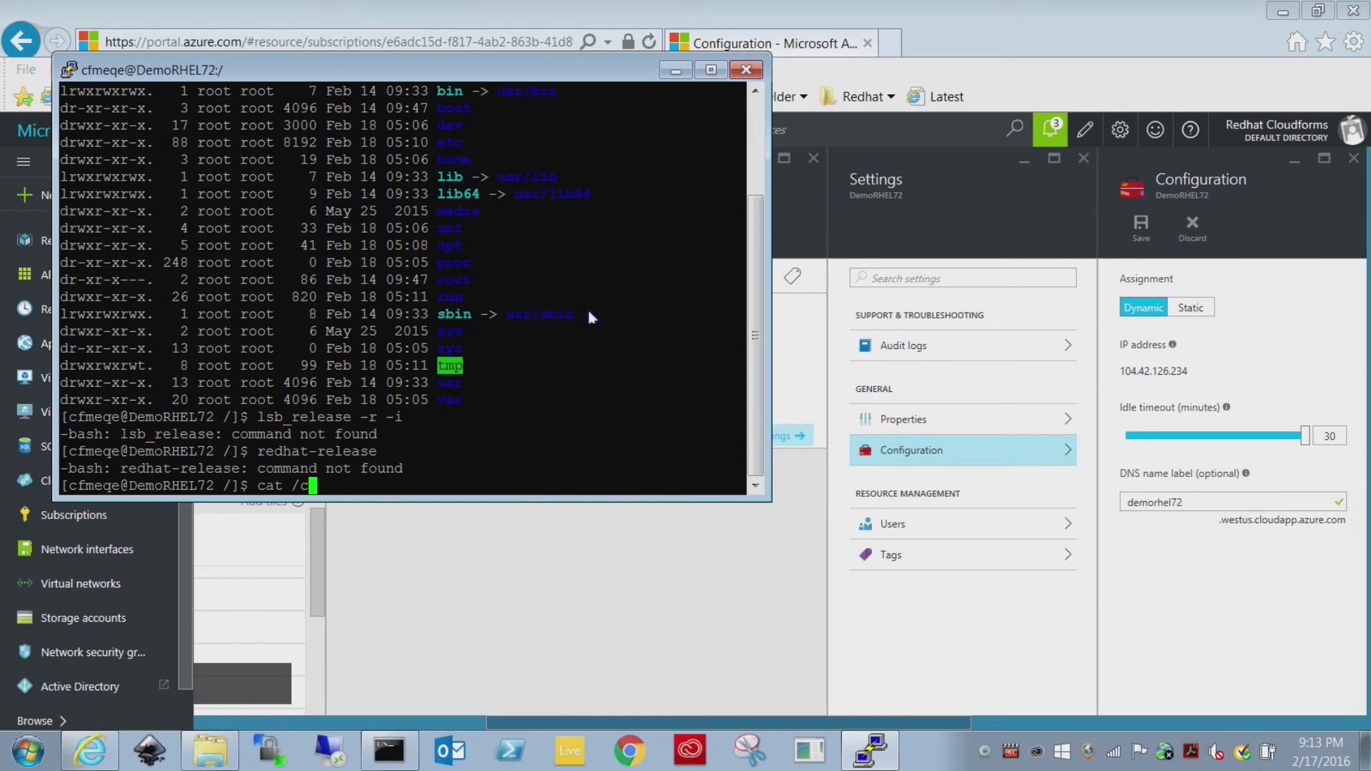
pyautogui.write('etc/')
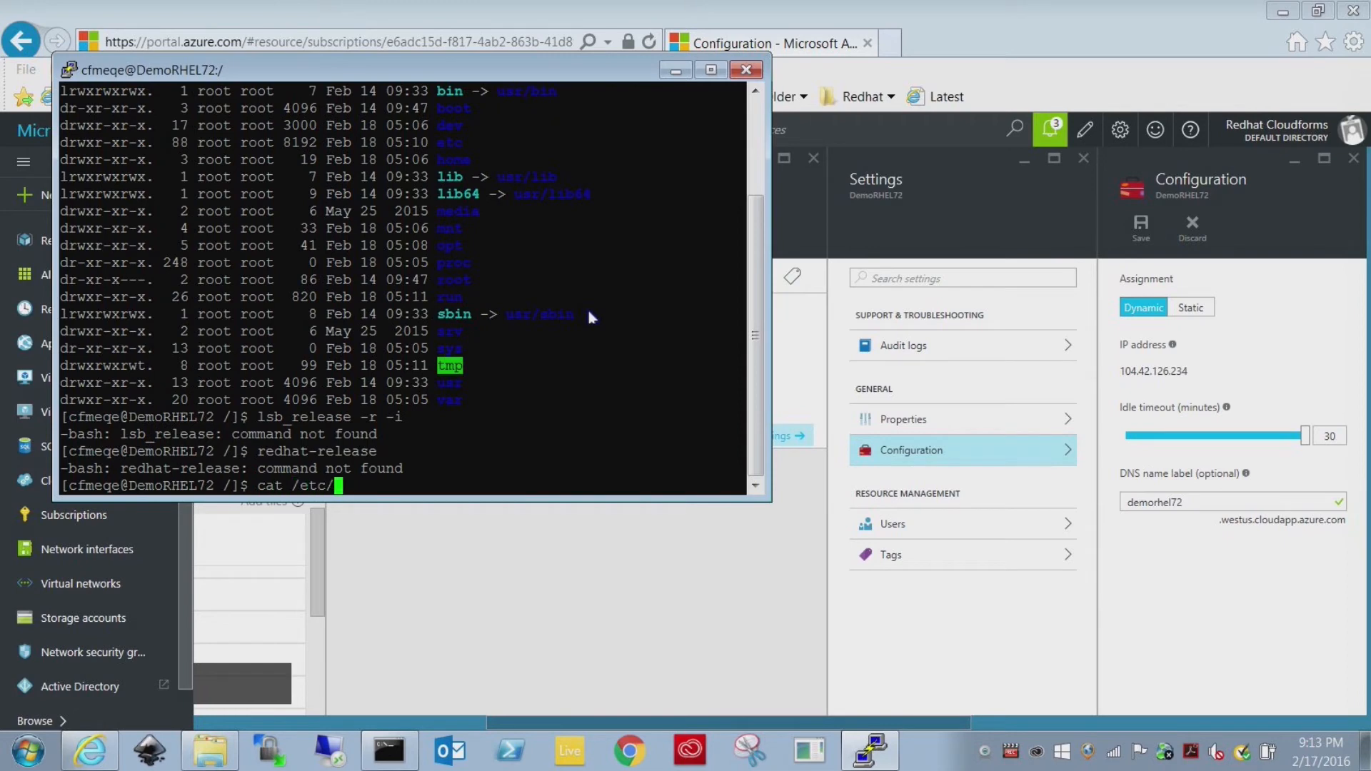
pyautogui.write('redh')
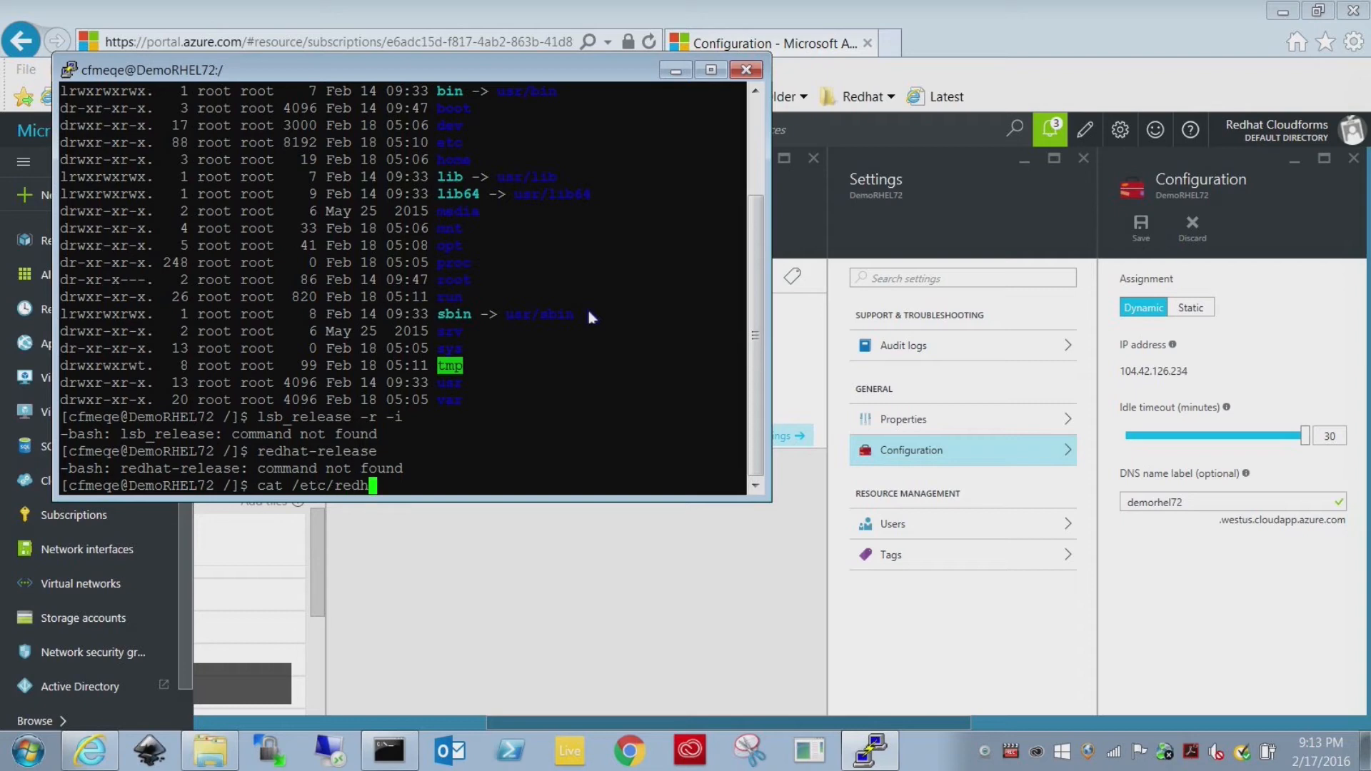
pyautogui.write('-release')
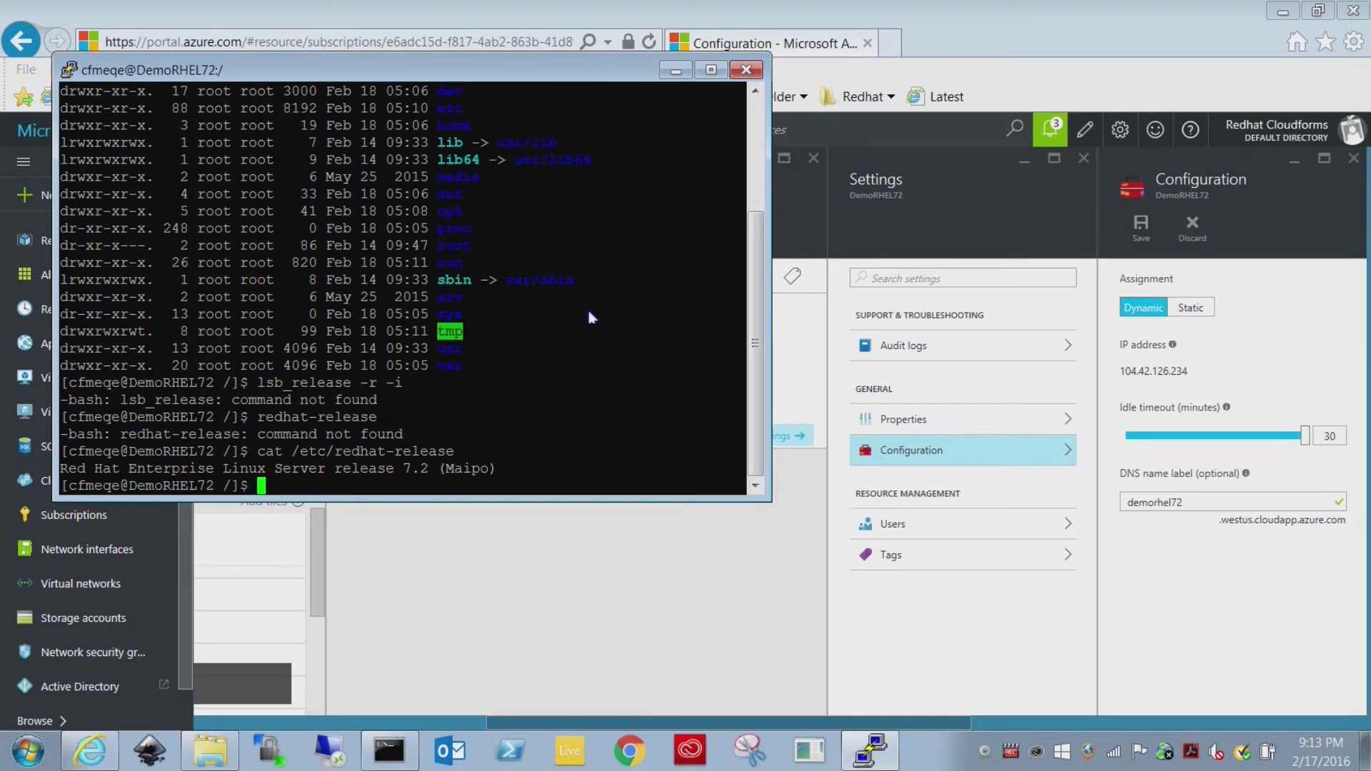
pyautogui.moveTo(500, 487)
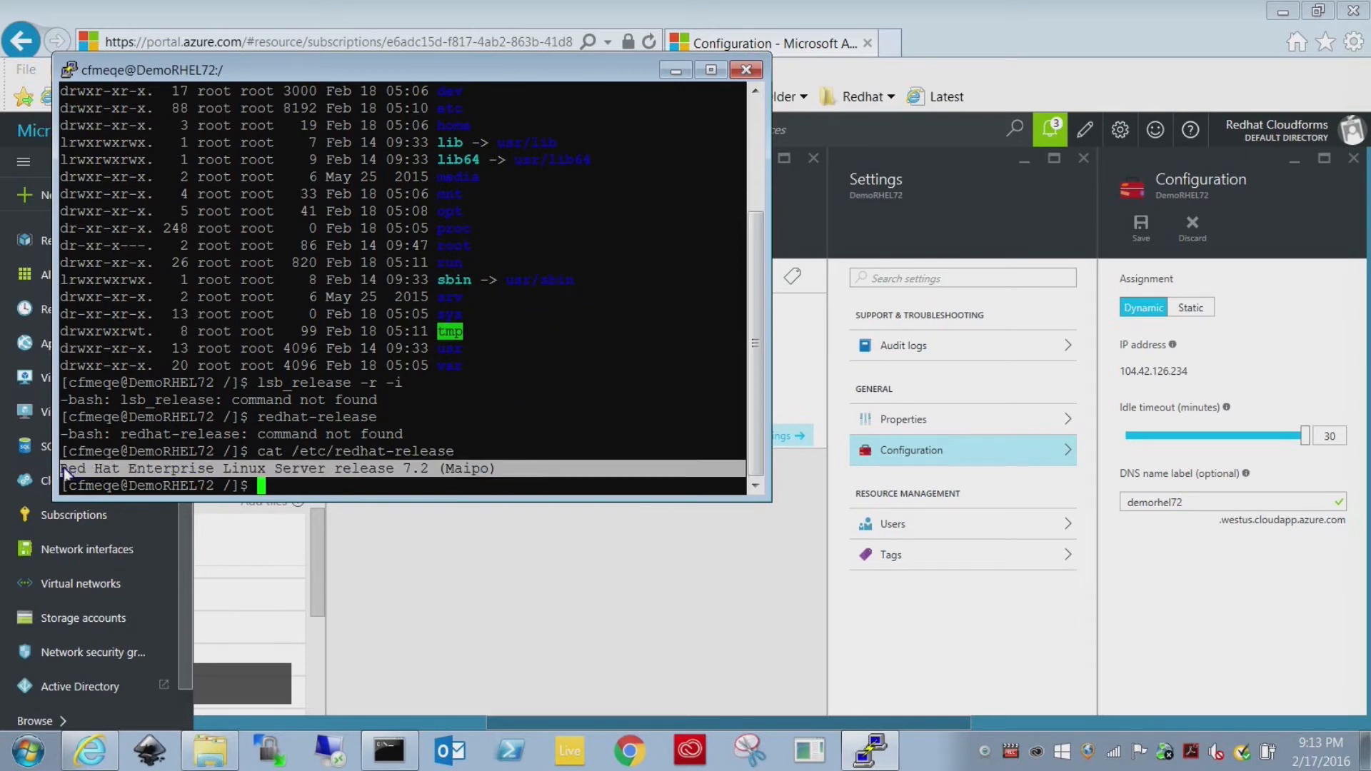
pyautogui.write('e')
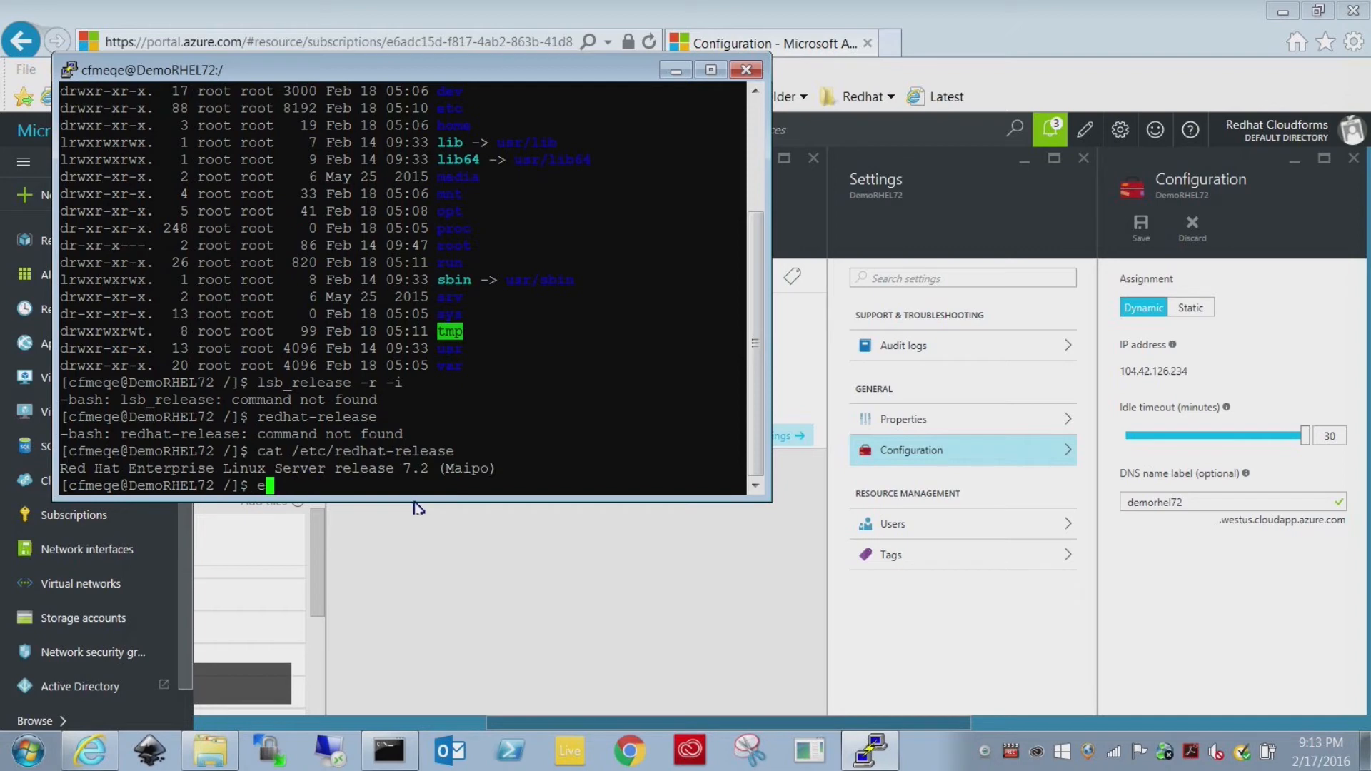
pyautogui.write('xit')
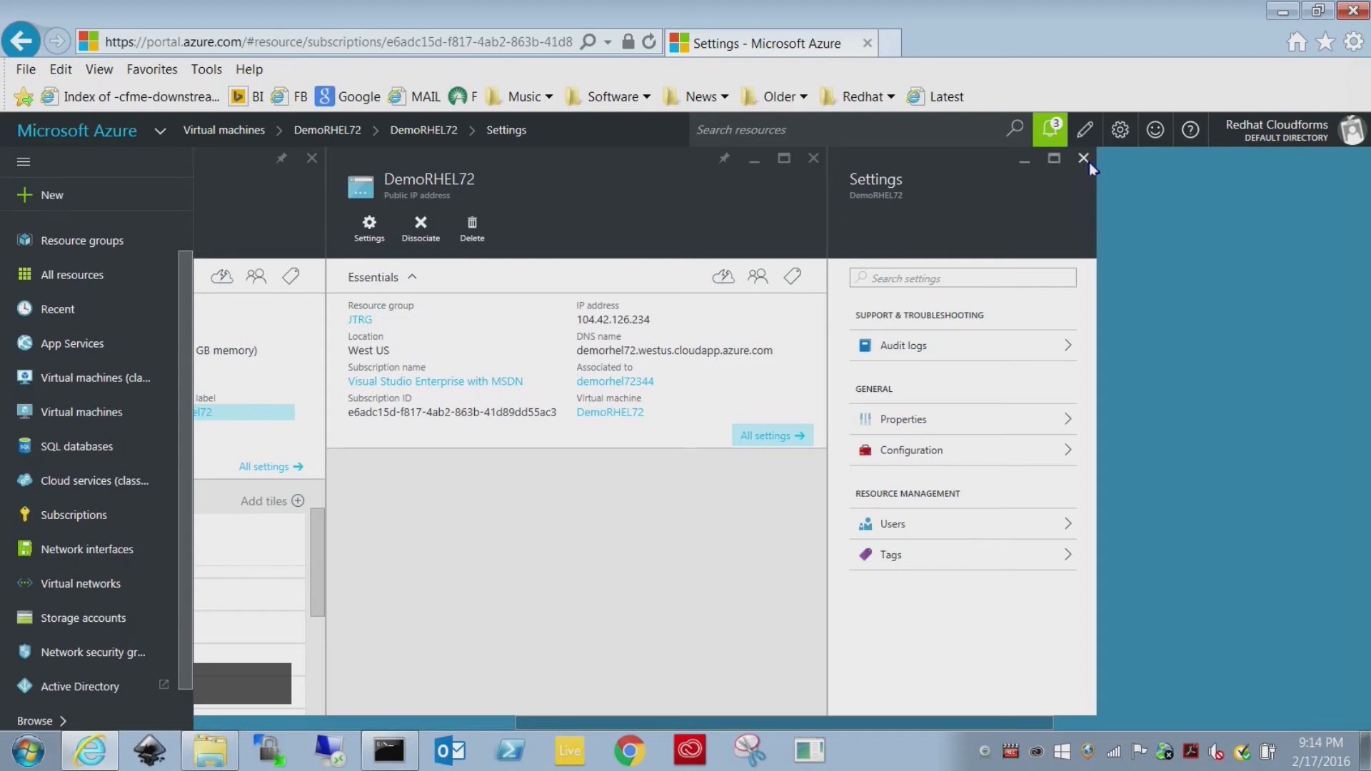
# Browse storage account jtrg3052's blob containers and enter the vhds container
pyautogui.click(1084, 158)
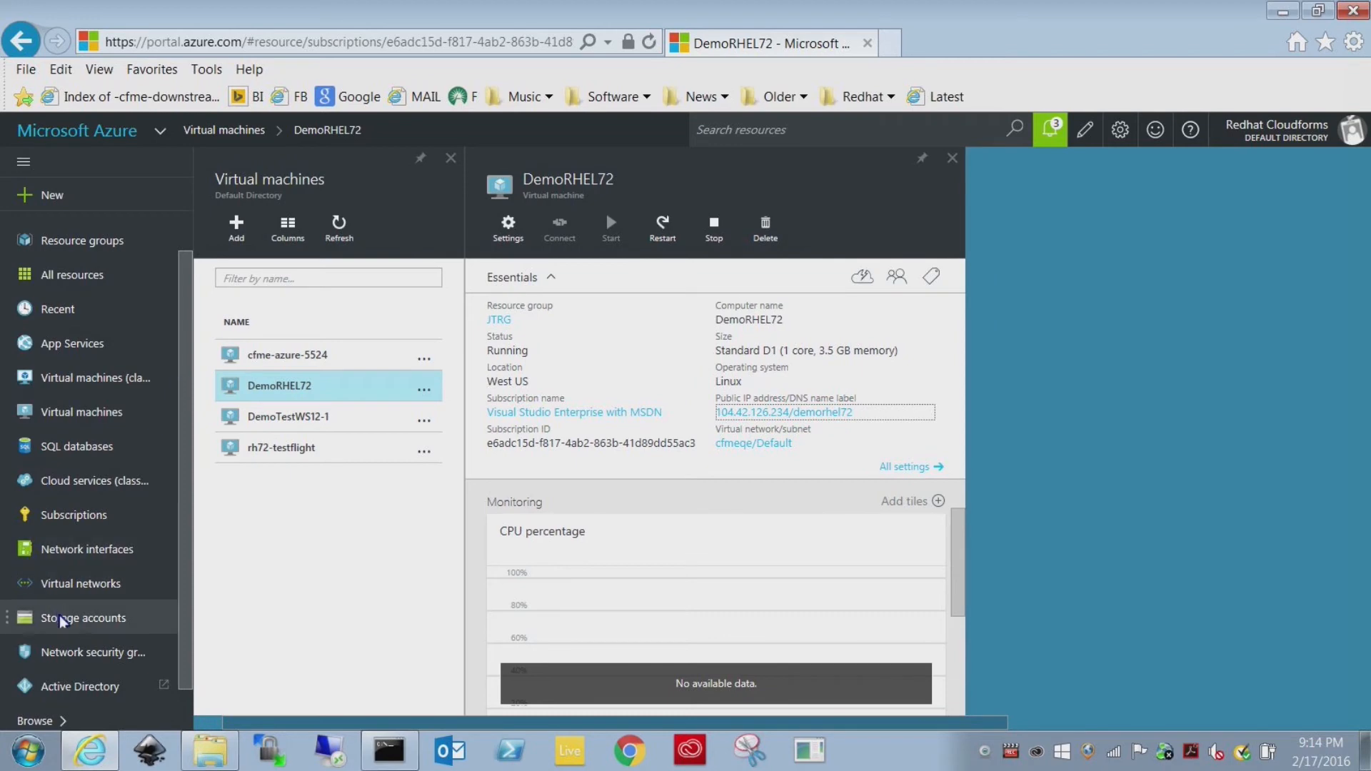
pyautogui.click(82, 617)
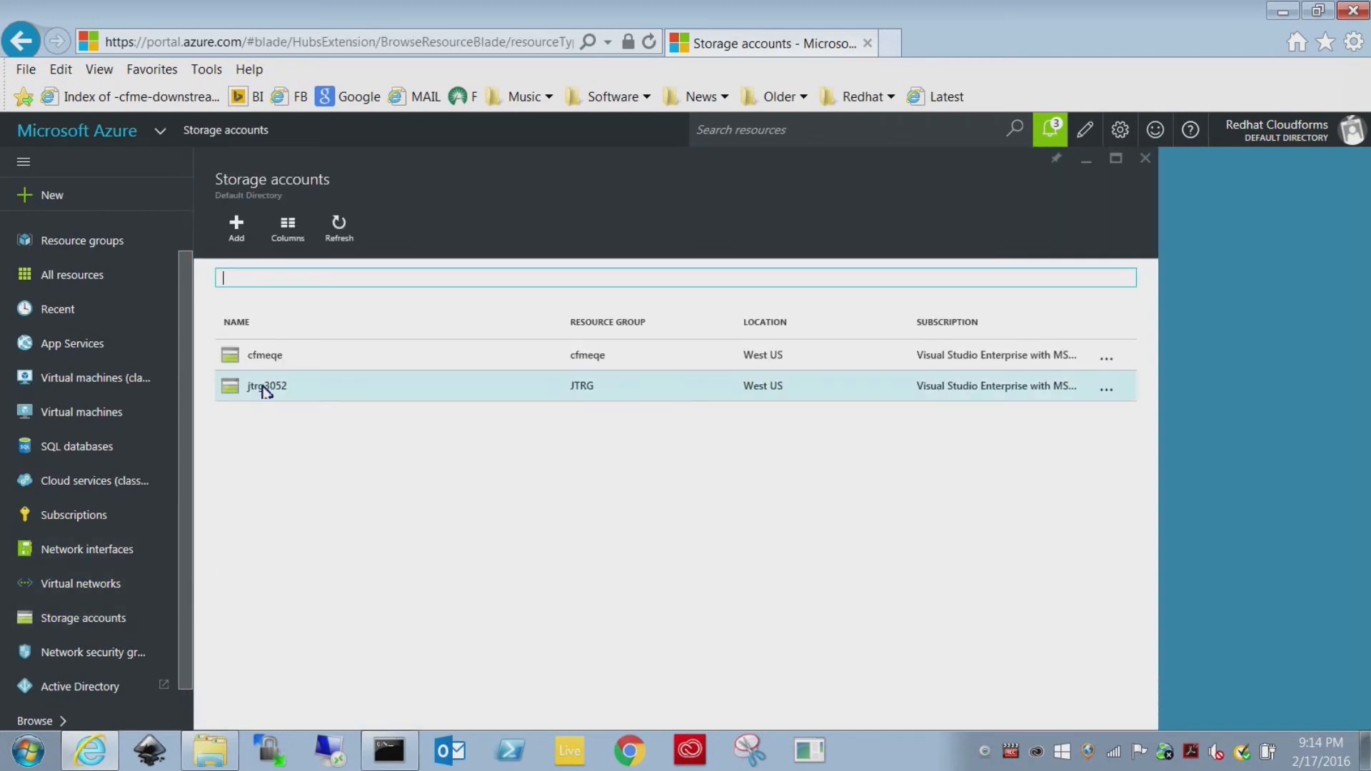
pyautogui.click(267, 385)
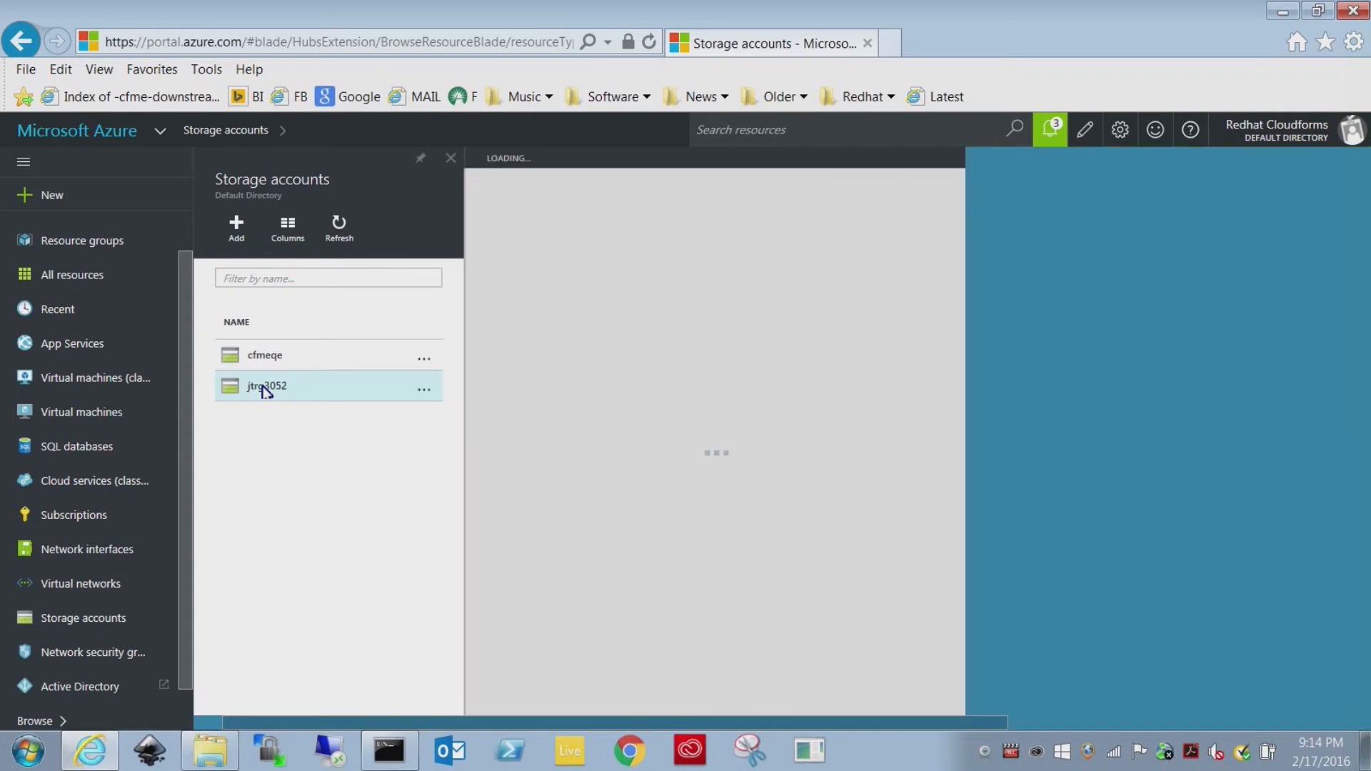
pyautogui.click(267, 386)
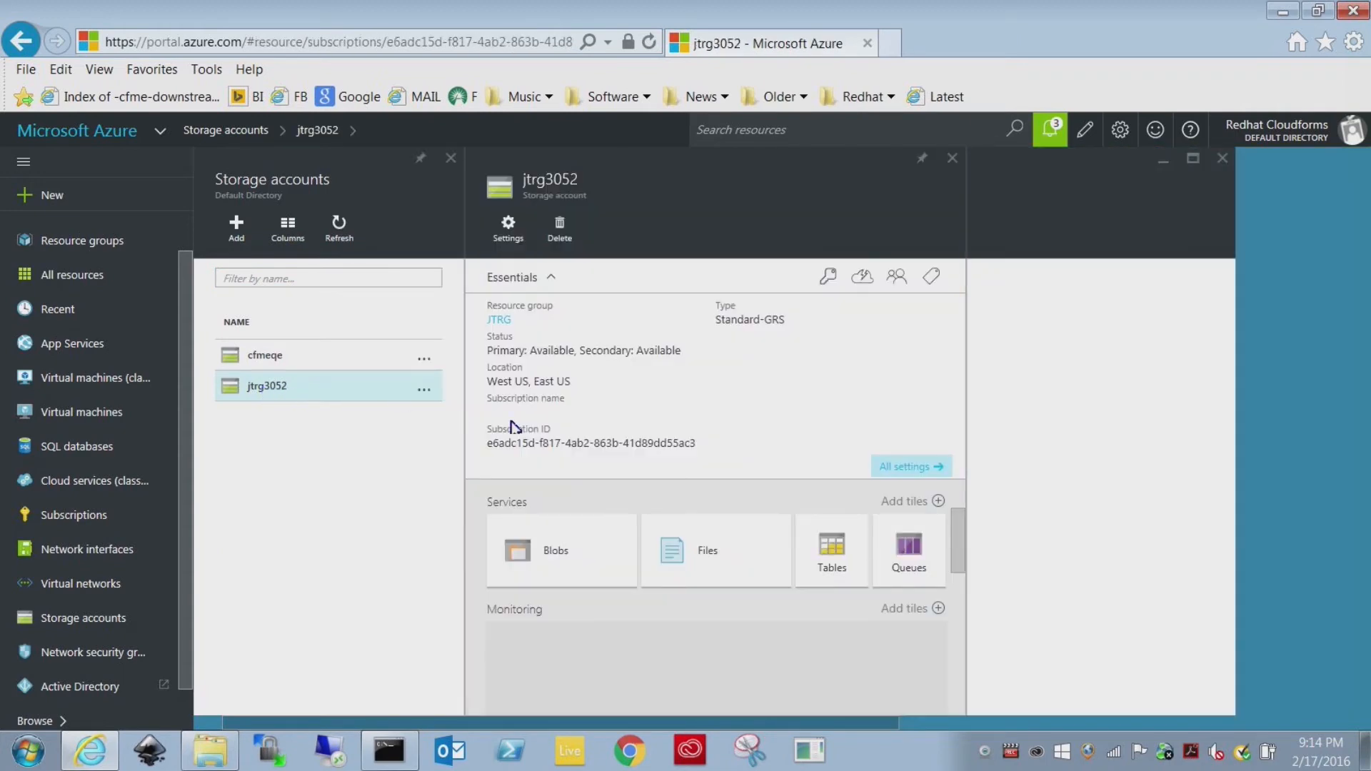
pyautogui.click(507, 227)
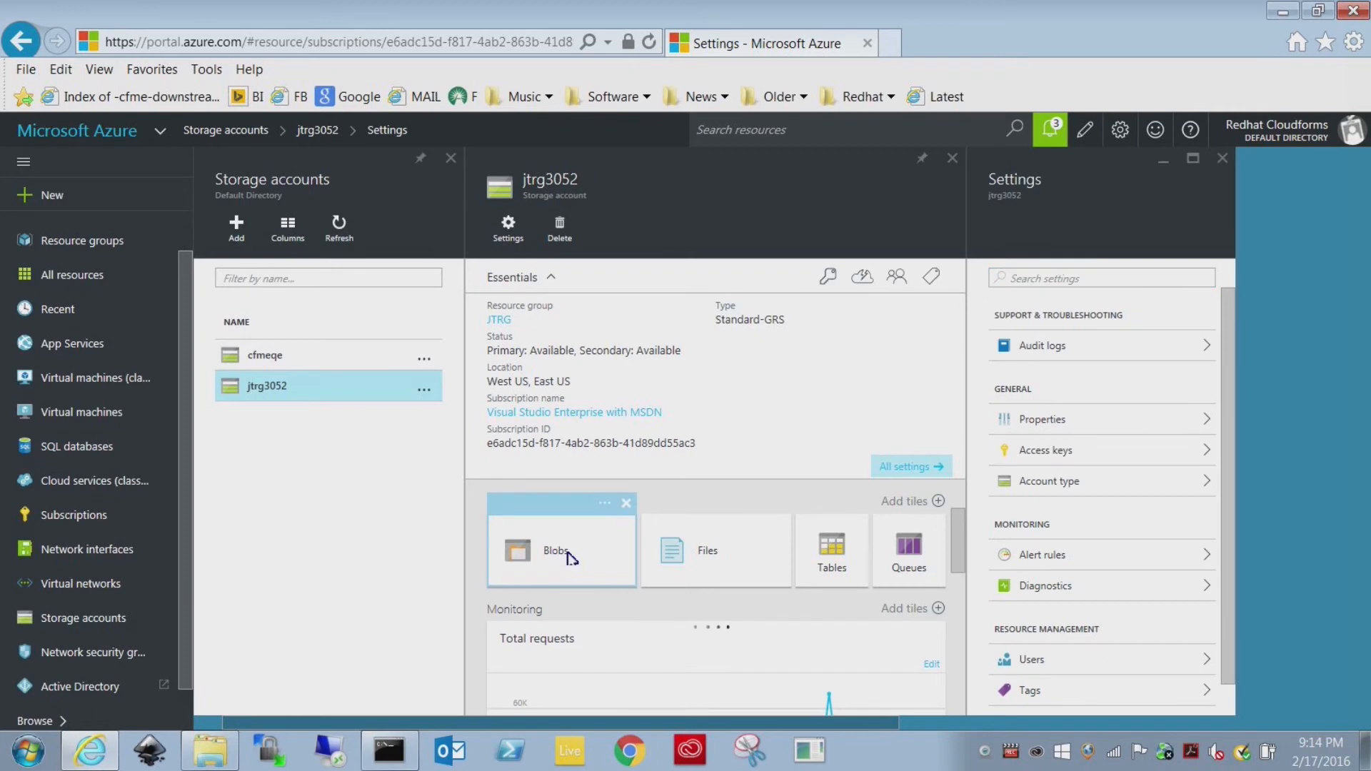
pyautogui.click(560, 550)
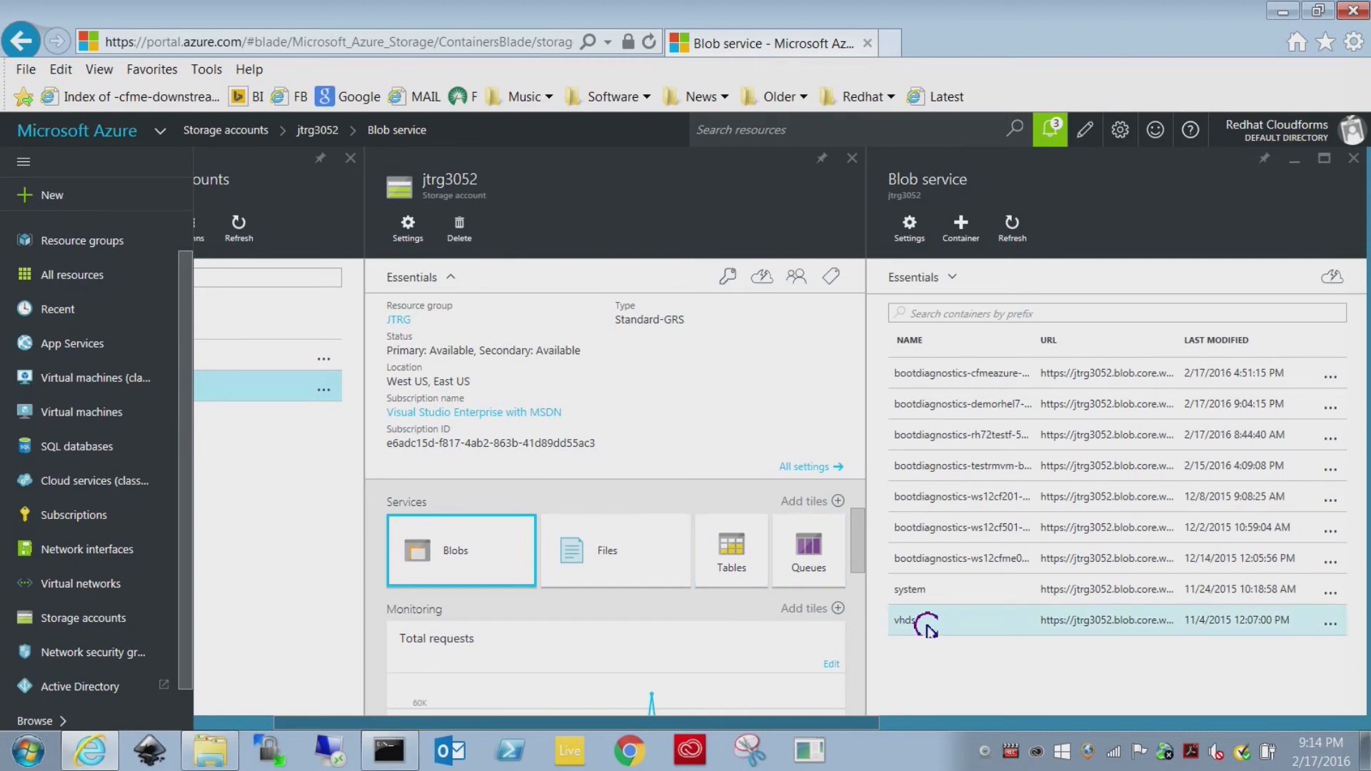
pyautogui.click(905, 620)
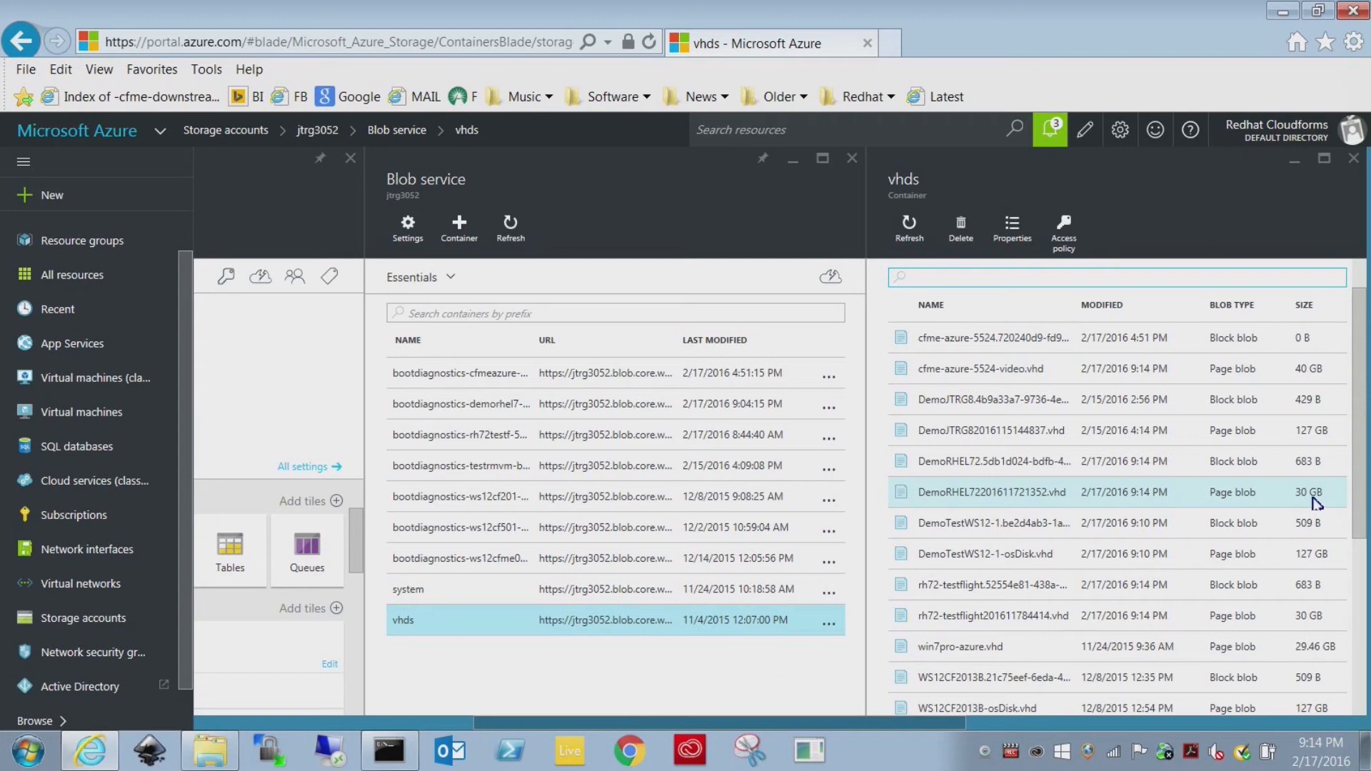
pyautogui.moveTo(1042, 504)
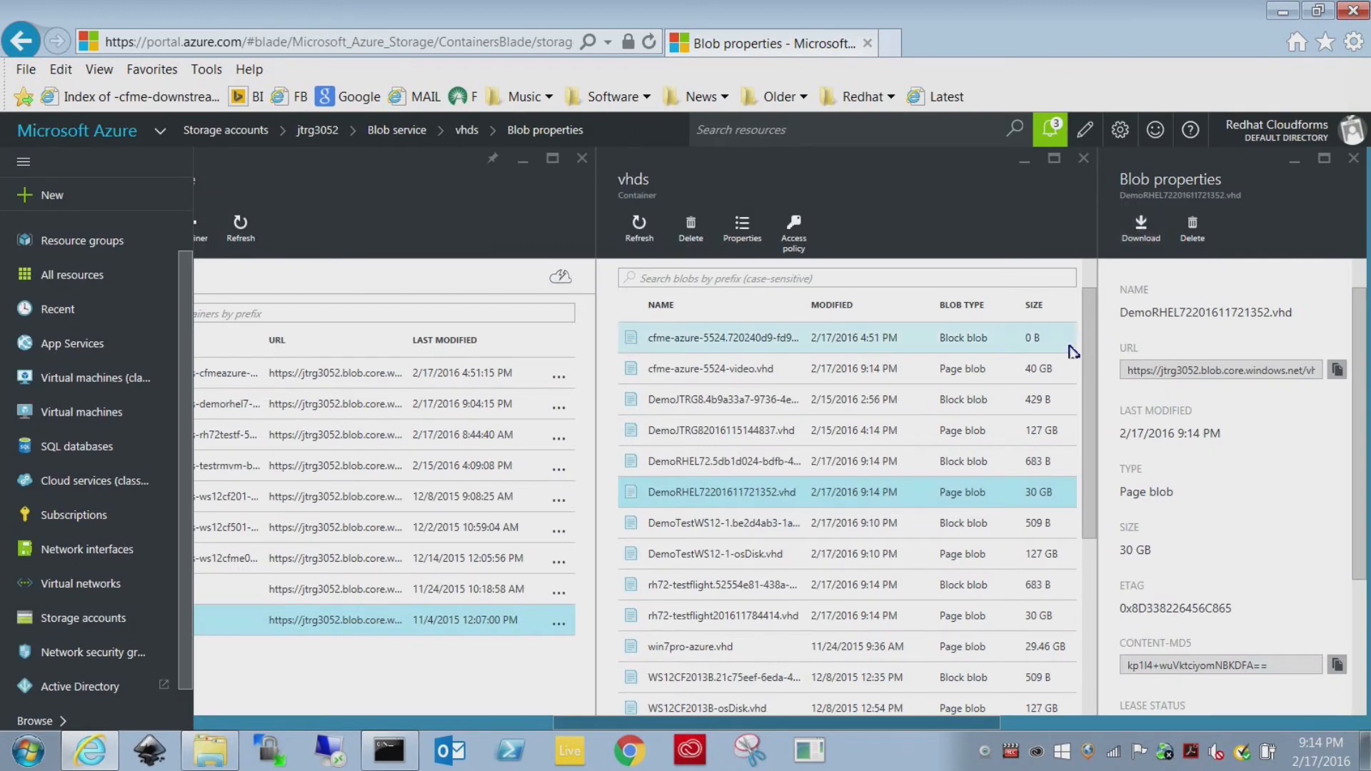
# View the DemoRHEL72 30 GB VHD blob's properties and cancel the download prompt
pyautogui.click(1139, 227)
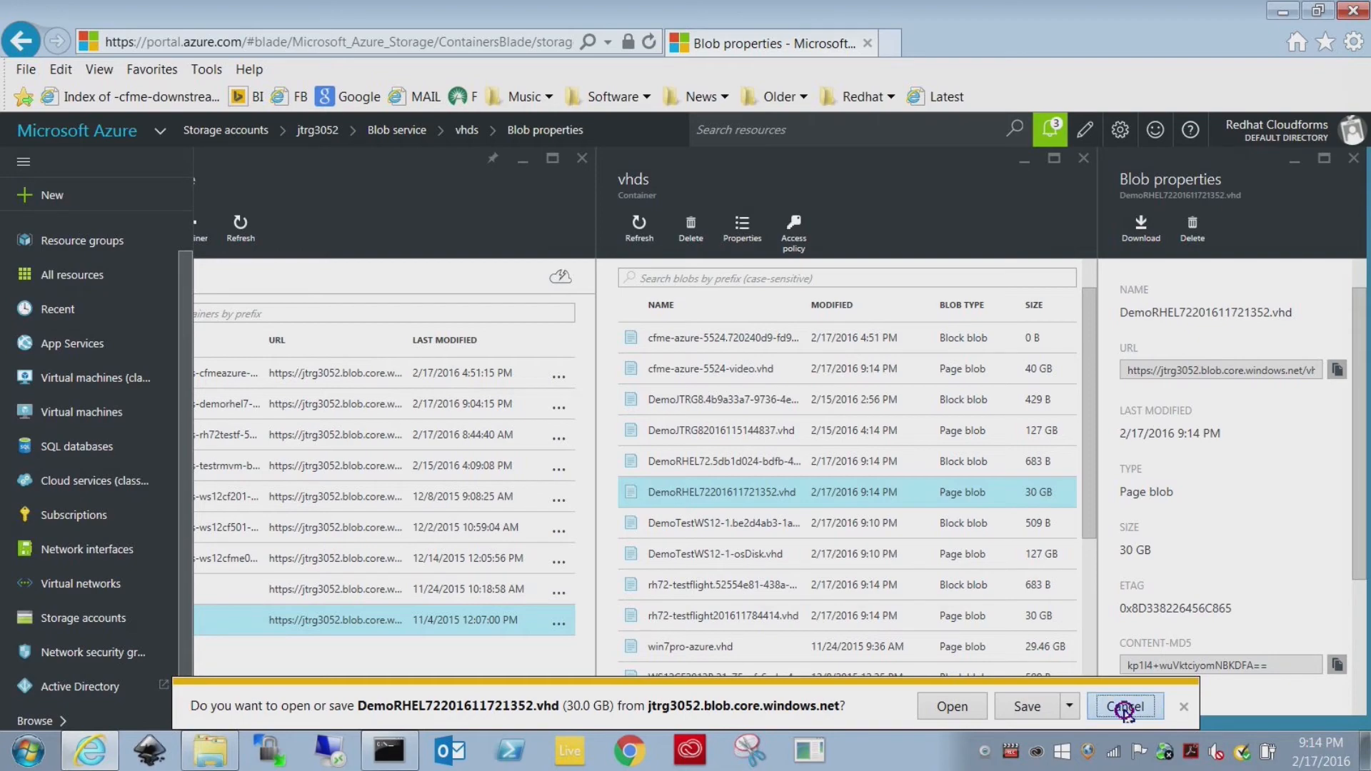
pyautogui.click(1124, 705)
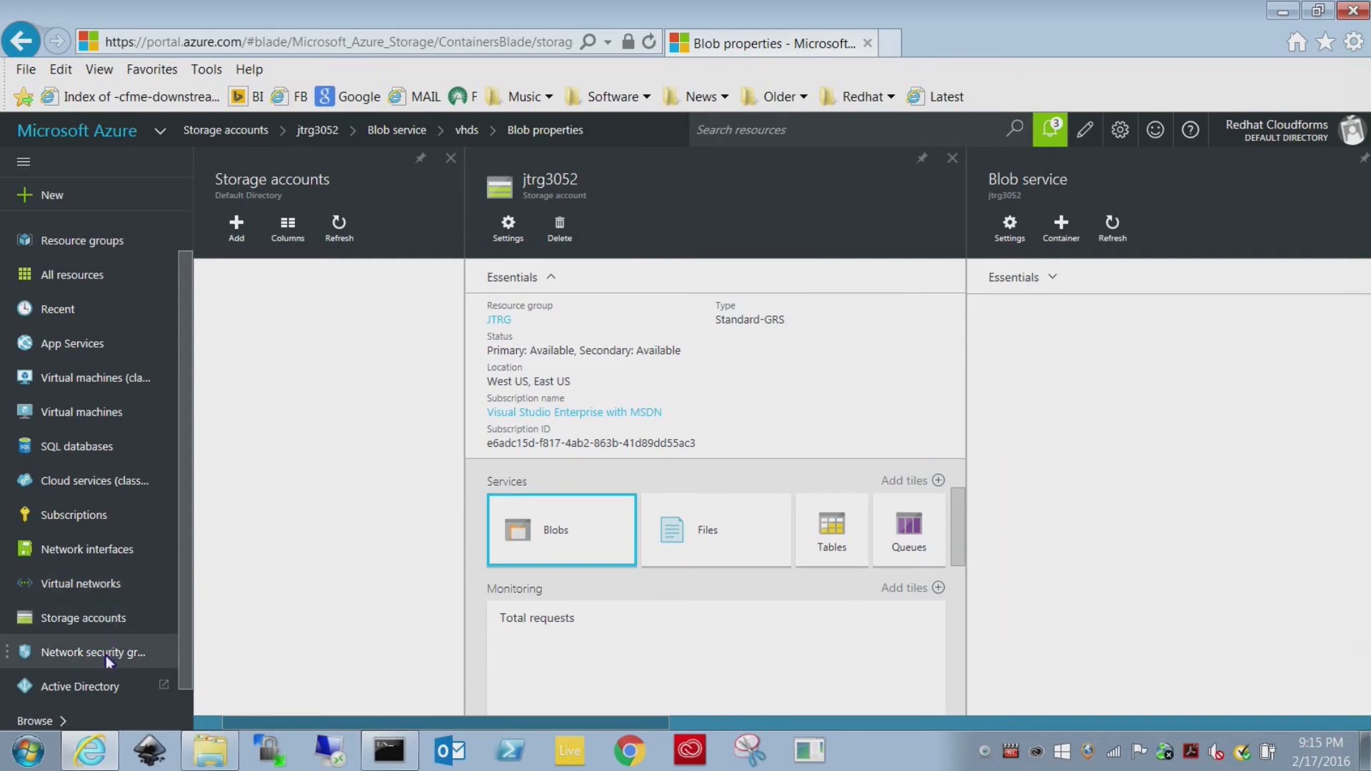
# View the DemoRHEL72 network security group's settings and inbound security rules
pyautogui.click(93, 652)
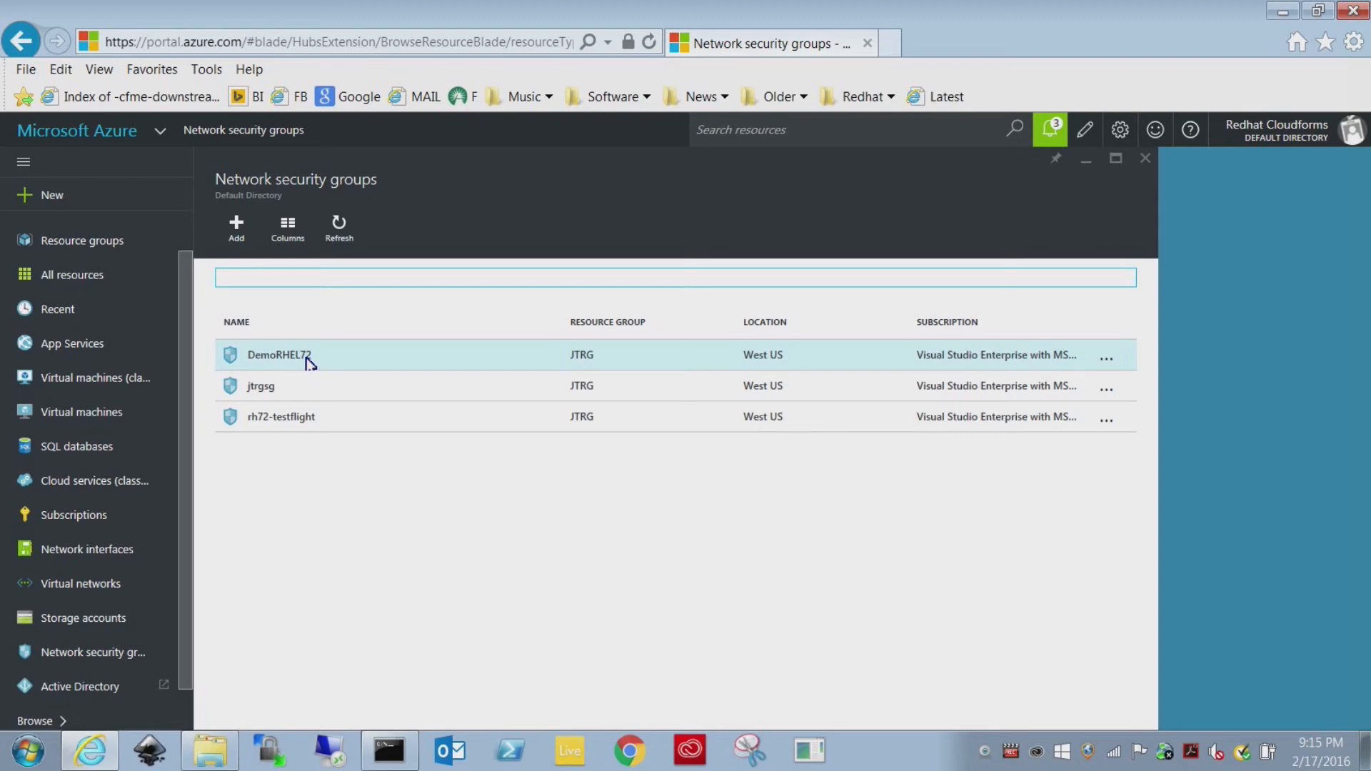
pyautogui.click(280, 356)
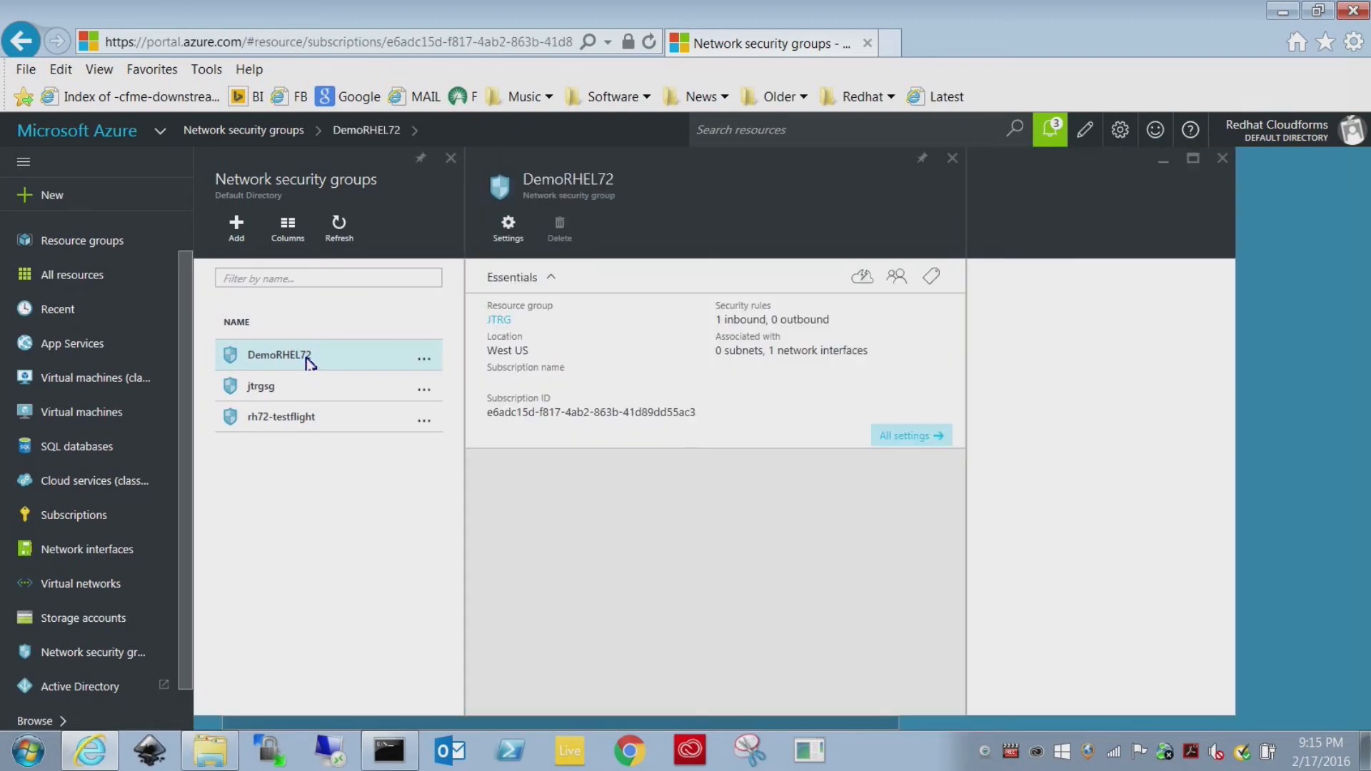
pyautogui.click(910, 436)
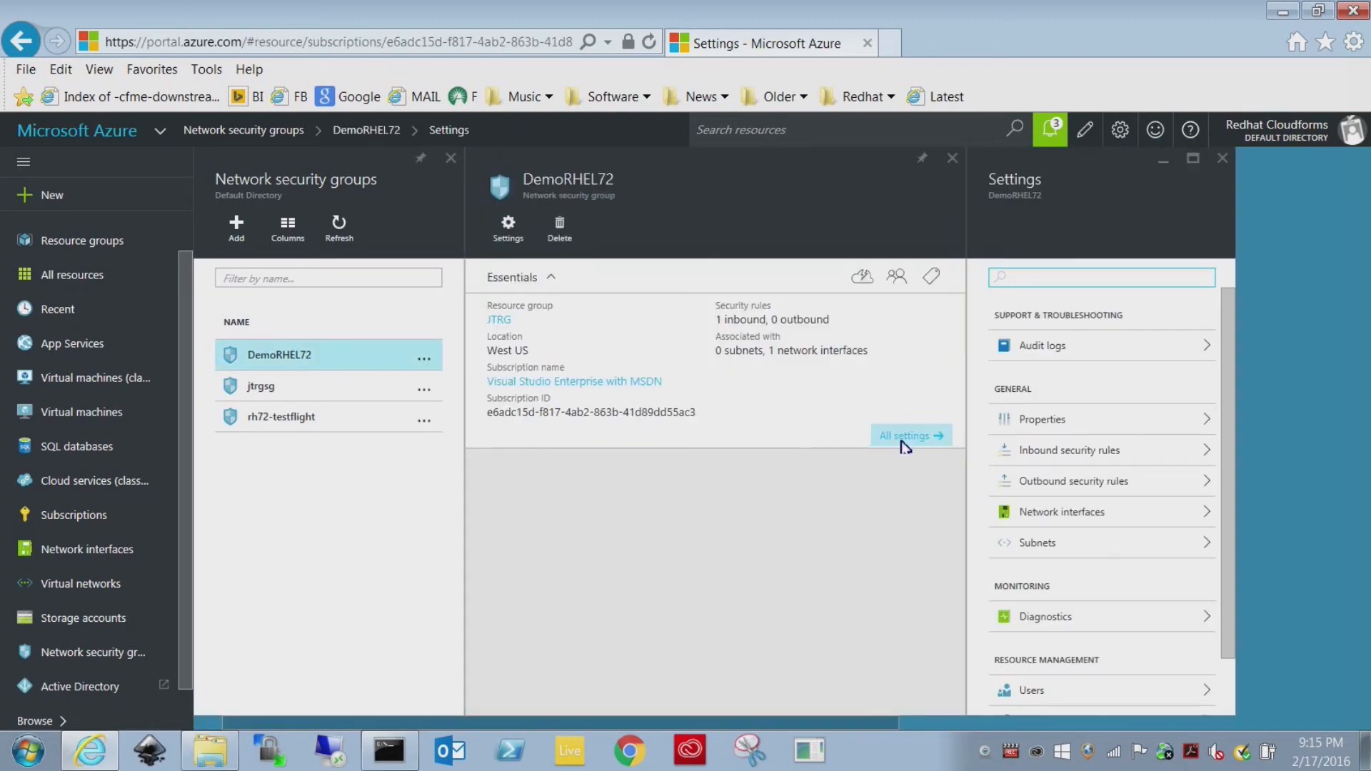
pyautogui.click(910, 435)
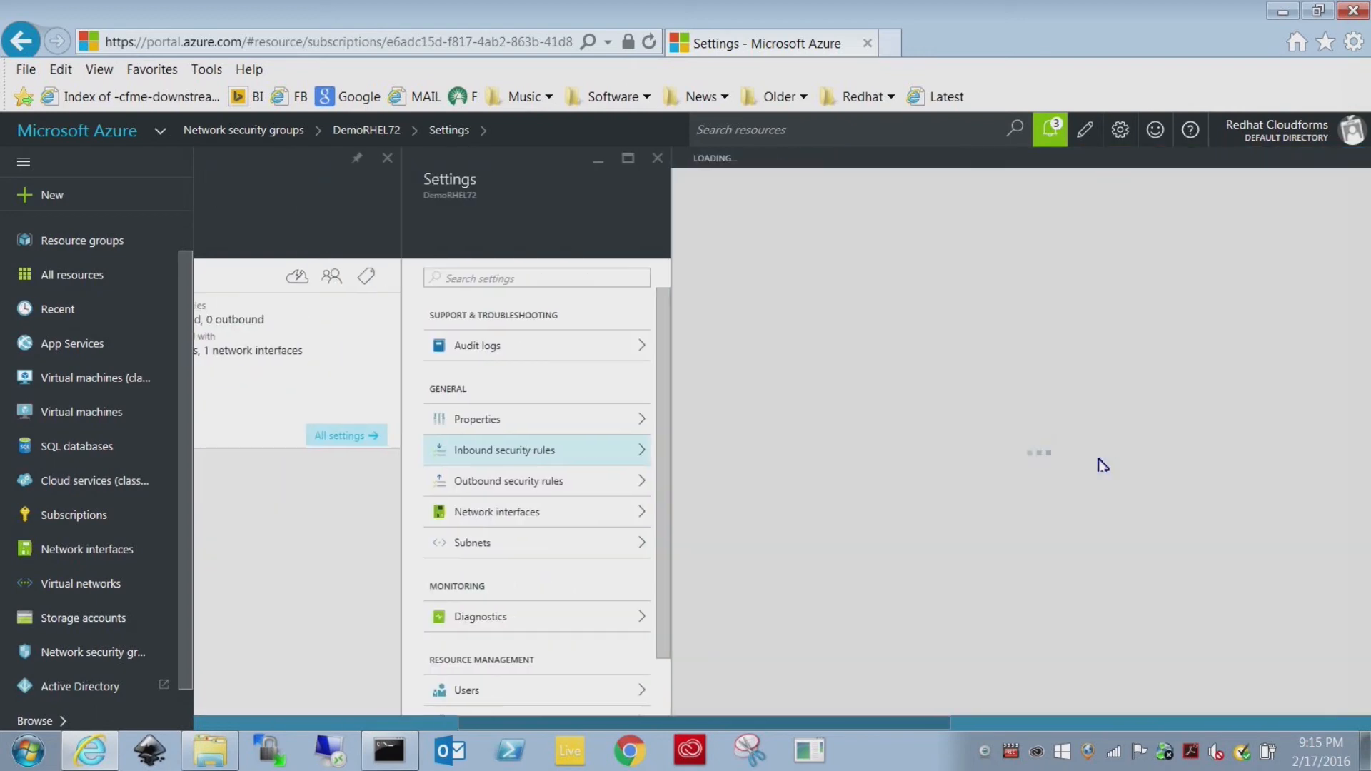
# Check the empty outbound rules and return to the inbound rules showing default-allow-ssh on TCP/22
pyautogui.click(504, 450)
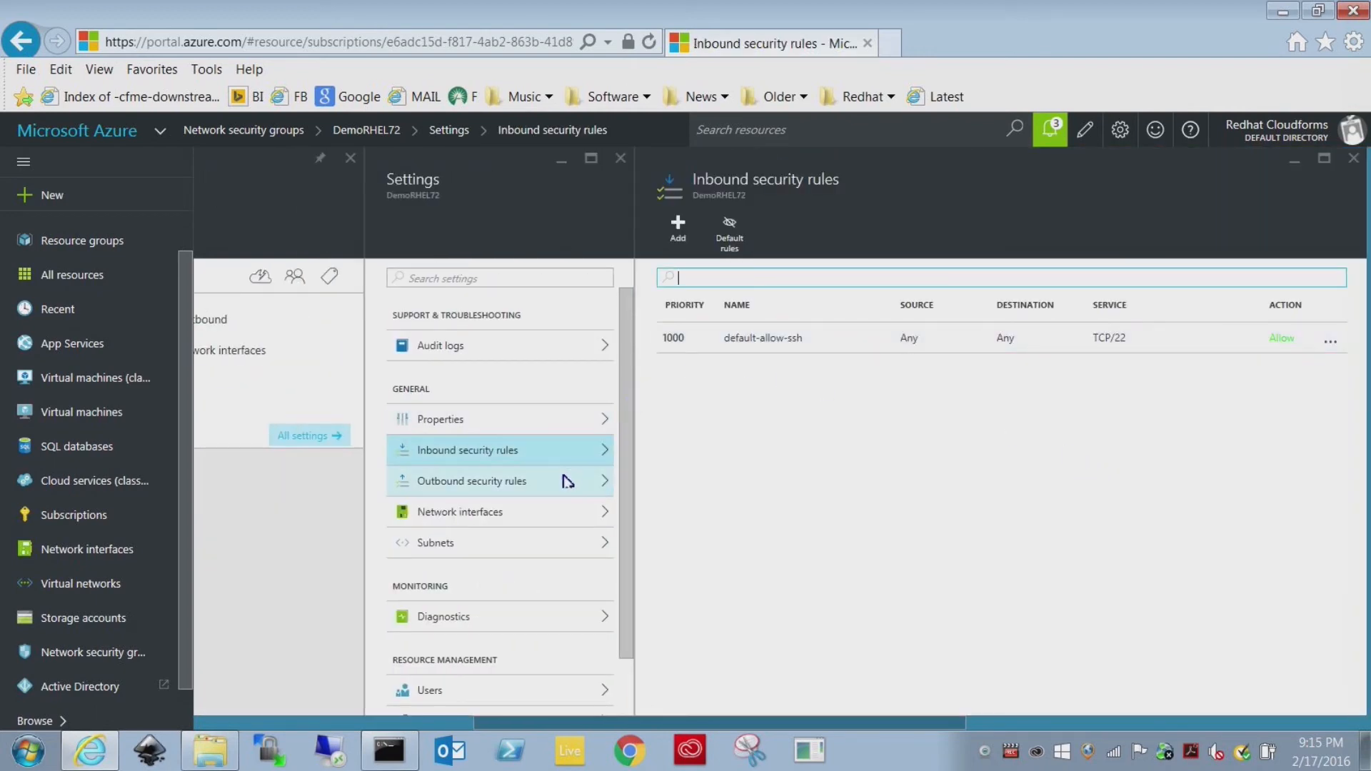
pyautogui.click(471, 481)
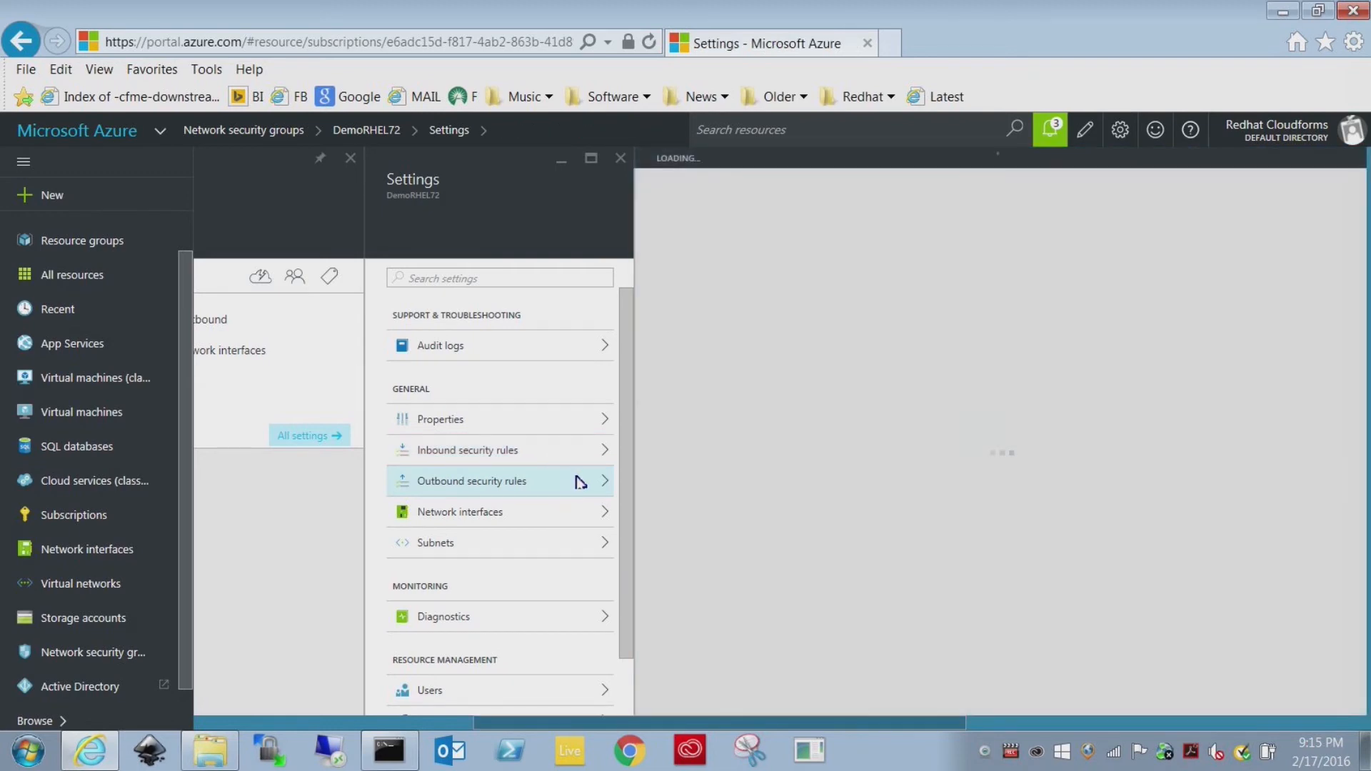
pyautogui.click(469, 482)
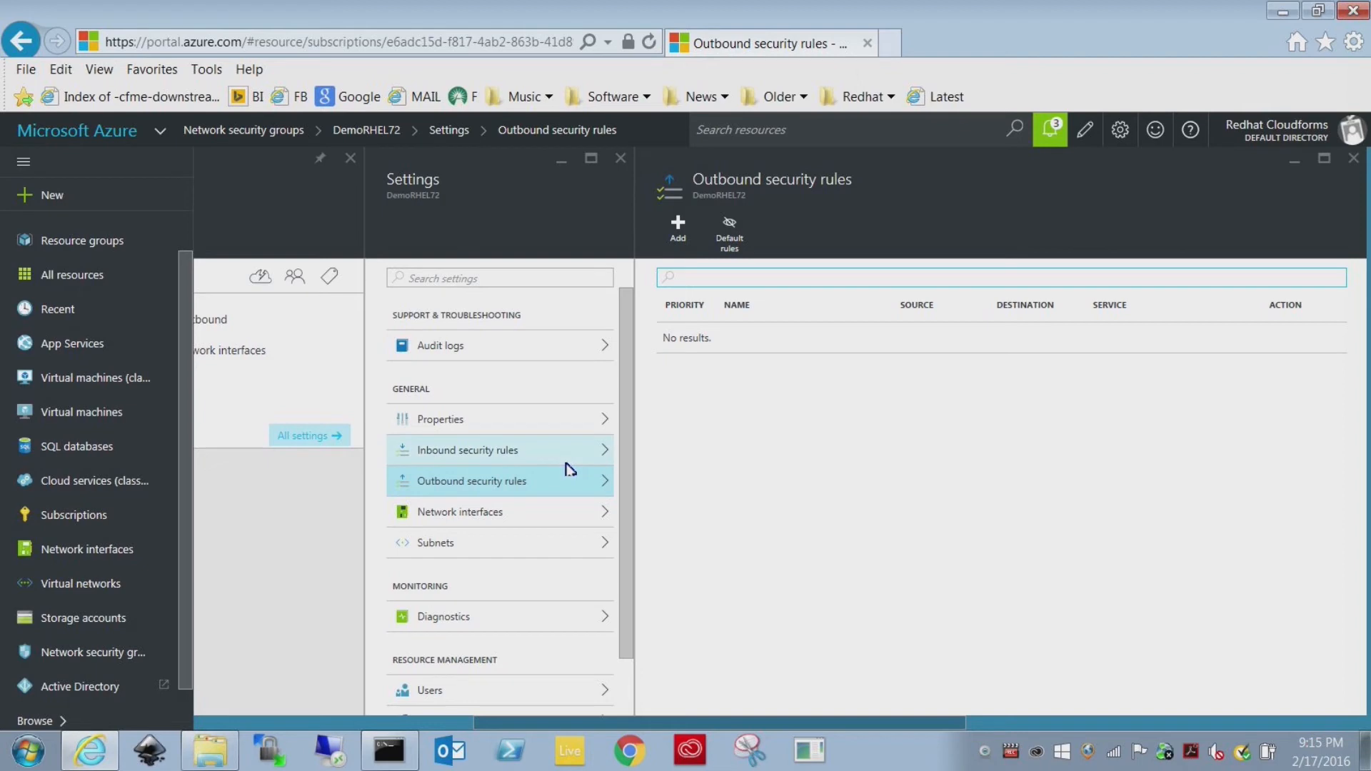
pyautogui.click(467, 450)
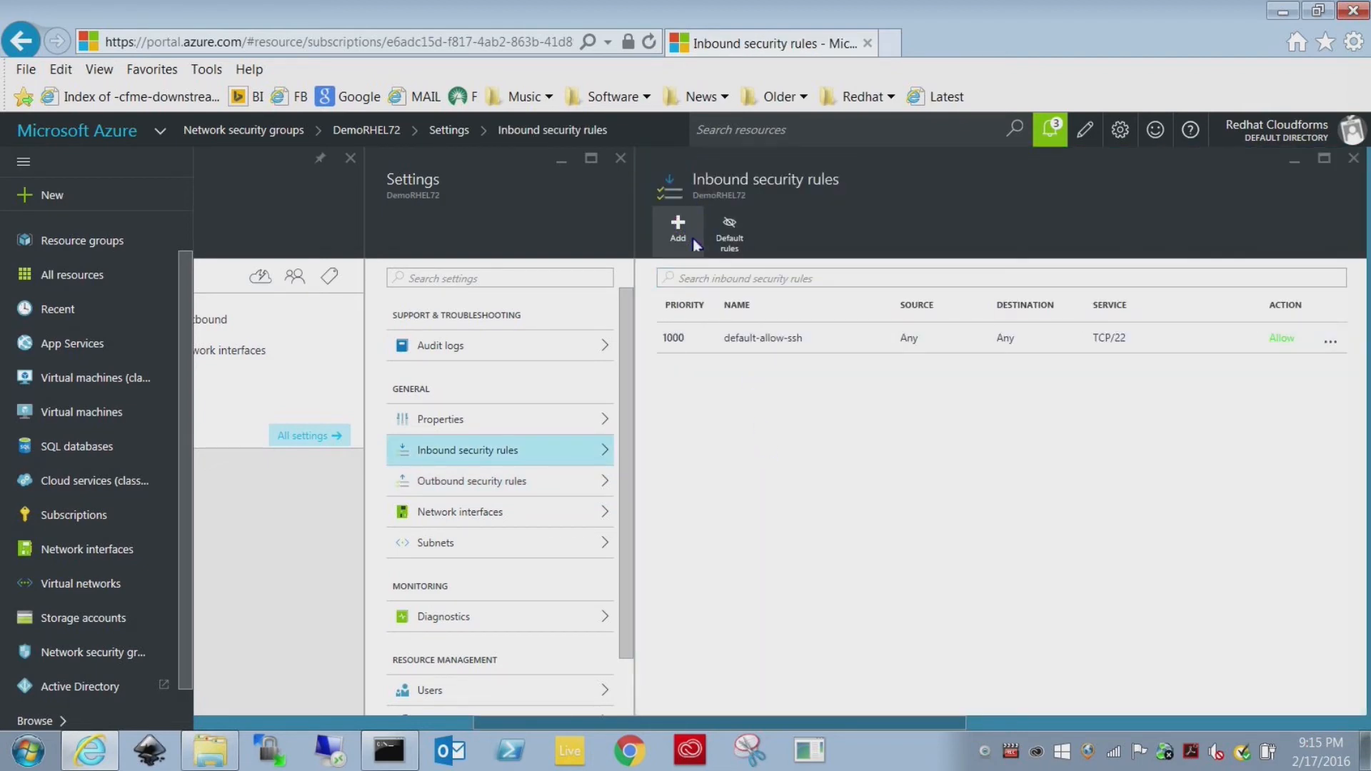
# Add inbound rule allow-http allowing TCP to destination port 80 at priority 1100
pyautogui.click(677, 228)
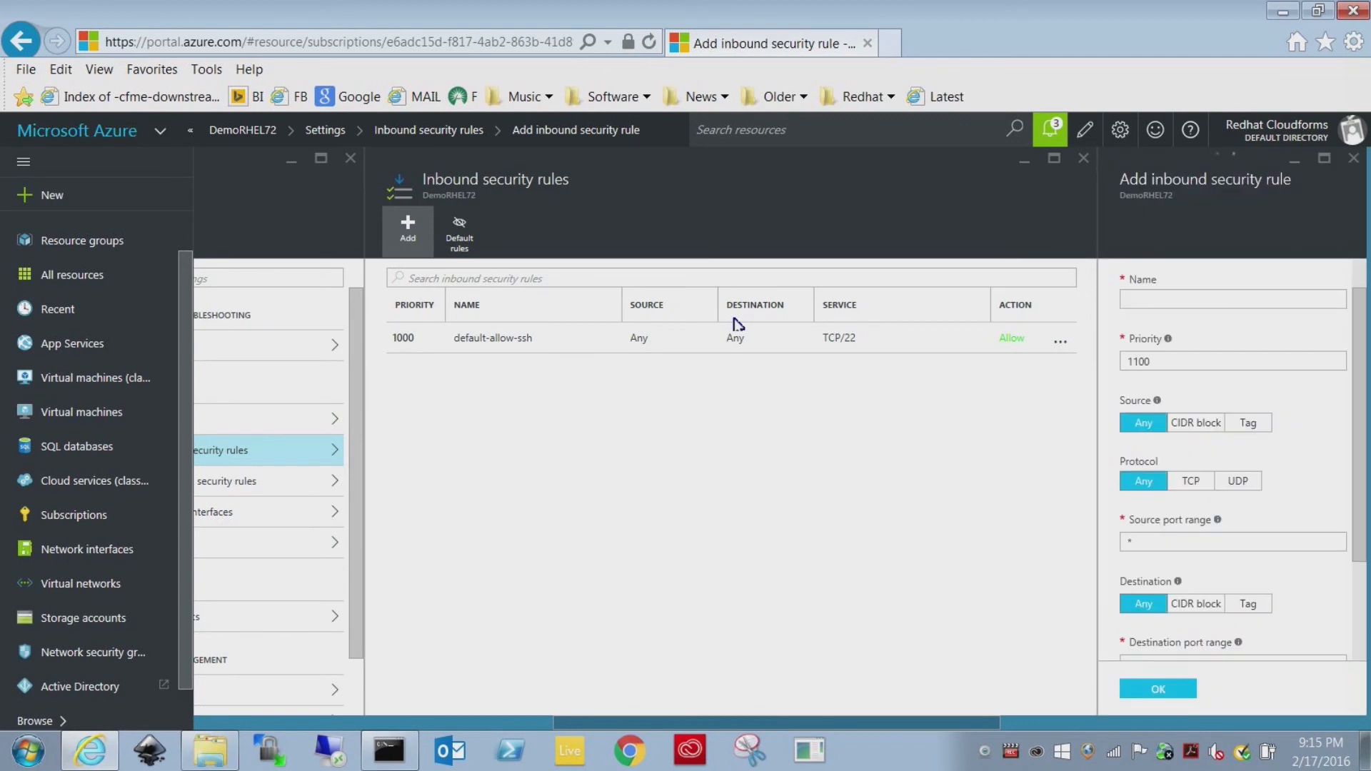
pyautogui.click(1233, 298)
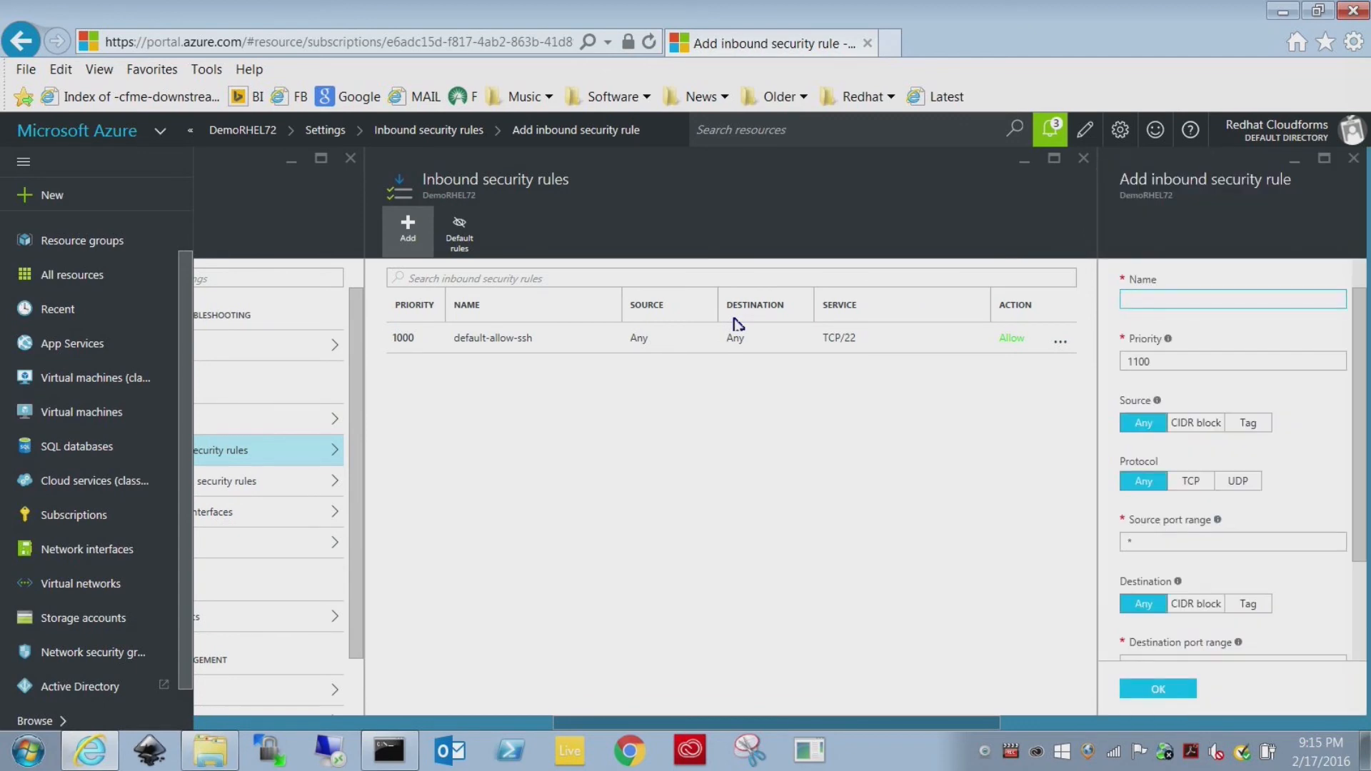
pyautogui.write('allow_')
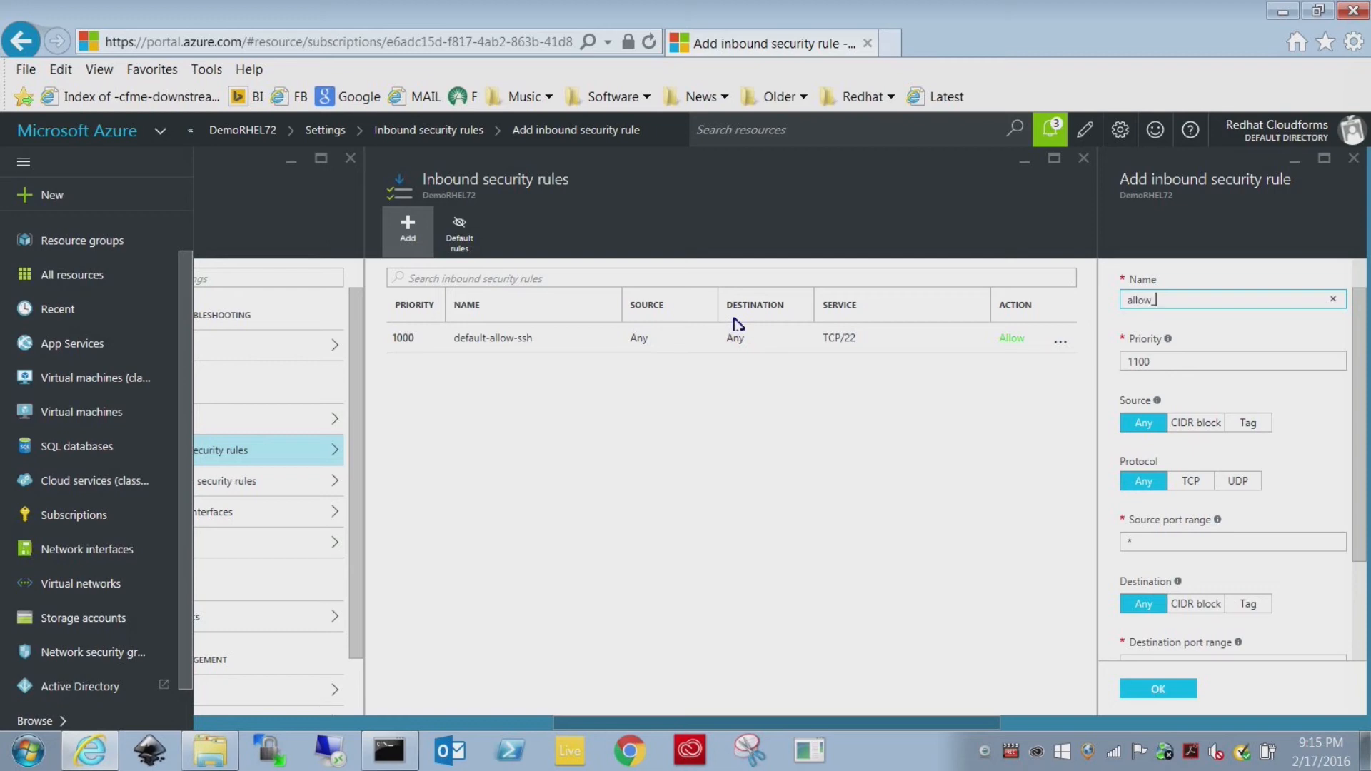
pyautogui.write('-')
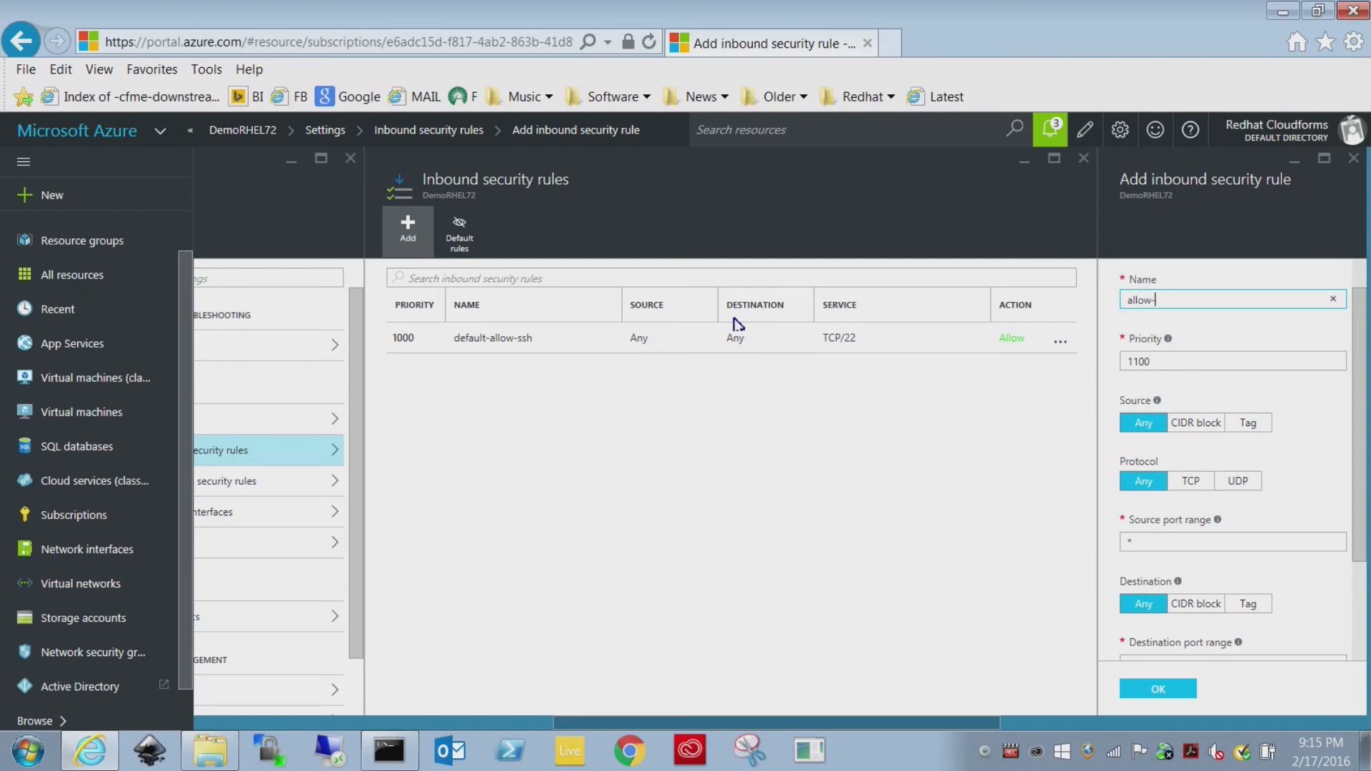
pyautogui.write('http')
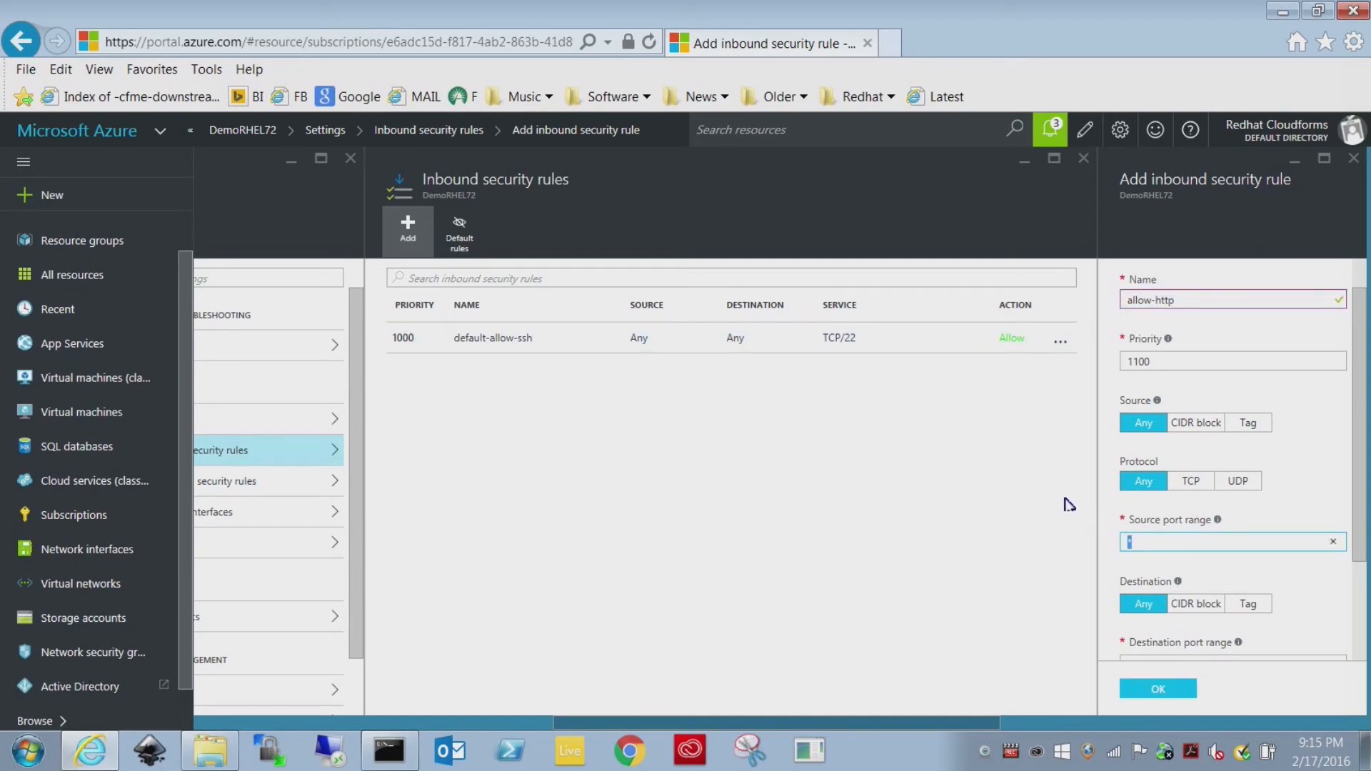
pyautogui.write('80')
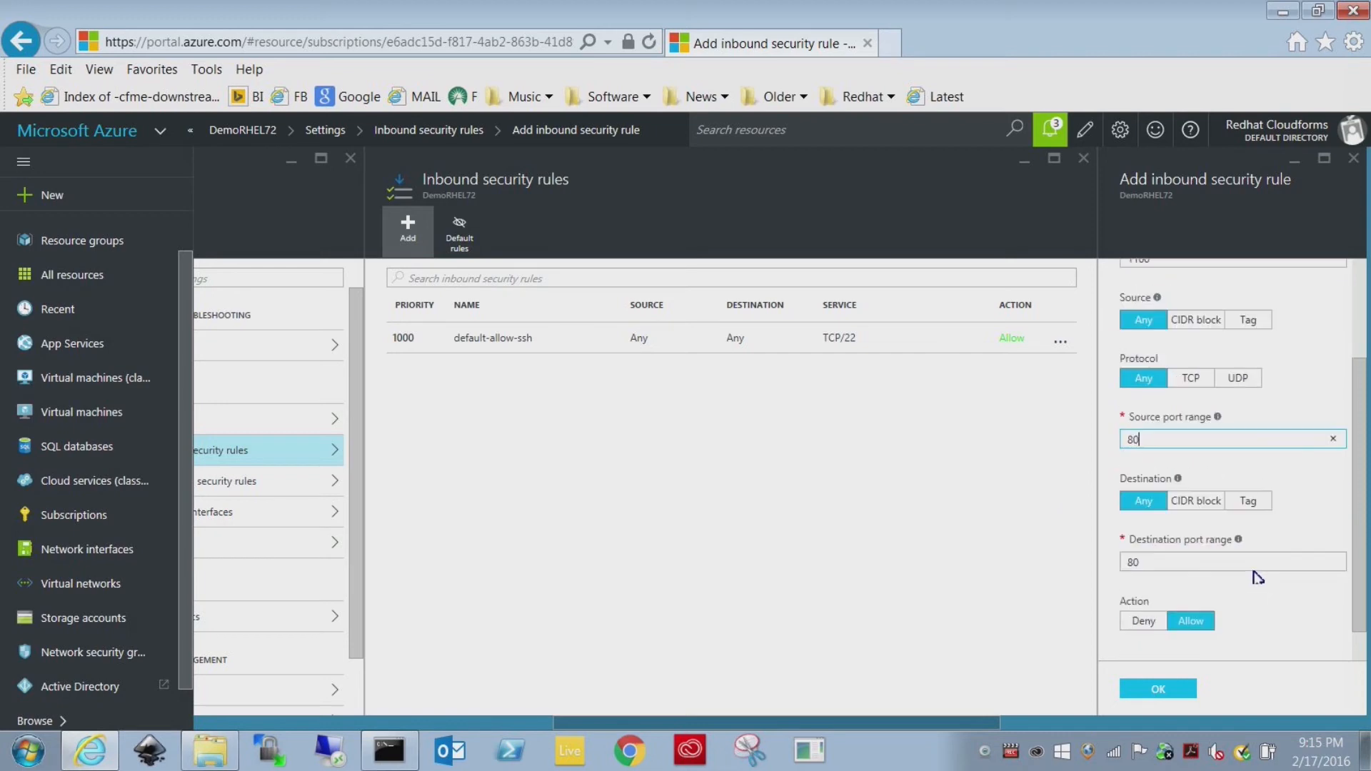
pyautogui.moveTo(1198, 582)
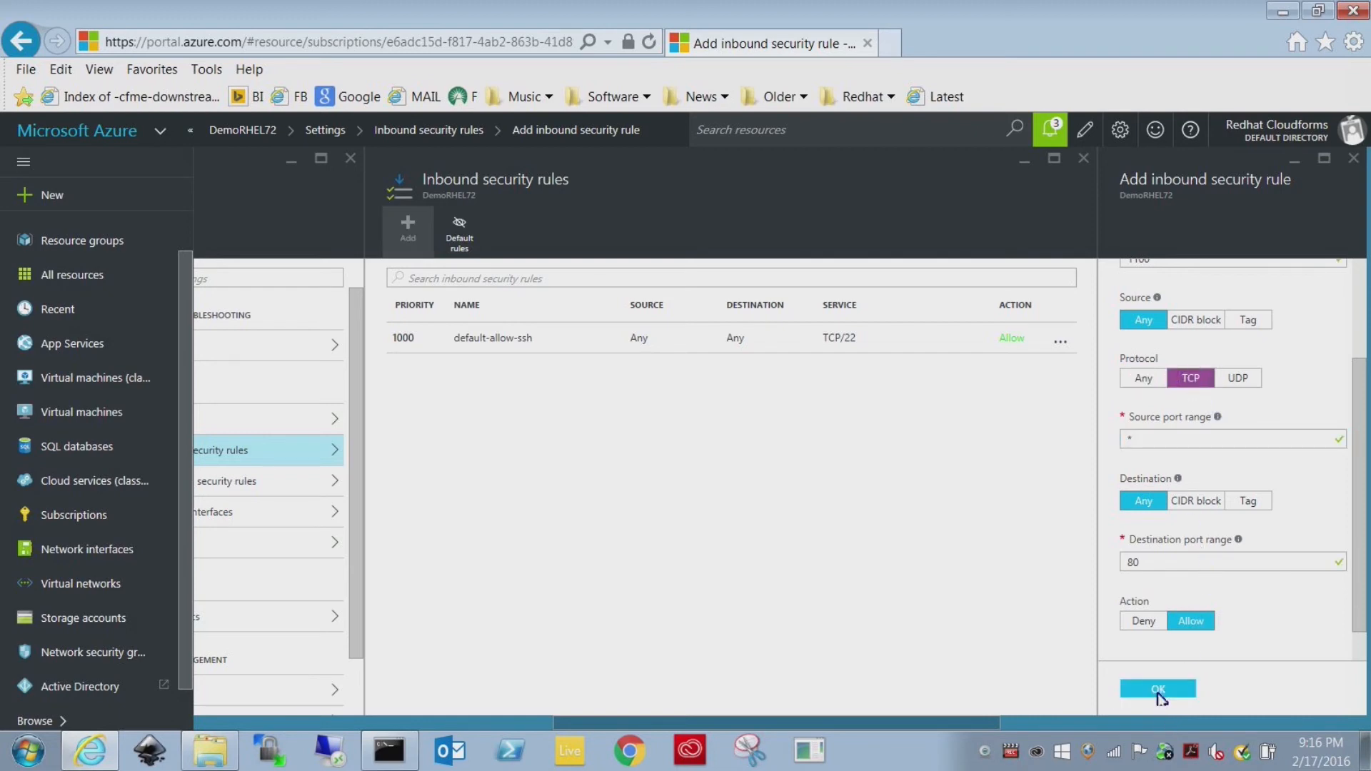
pyautogui.click(1158, 688)
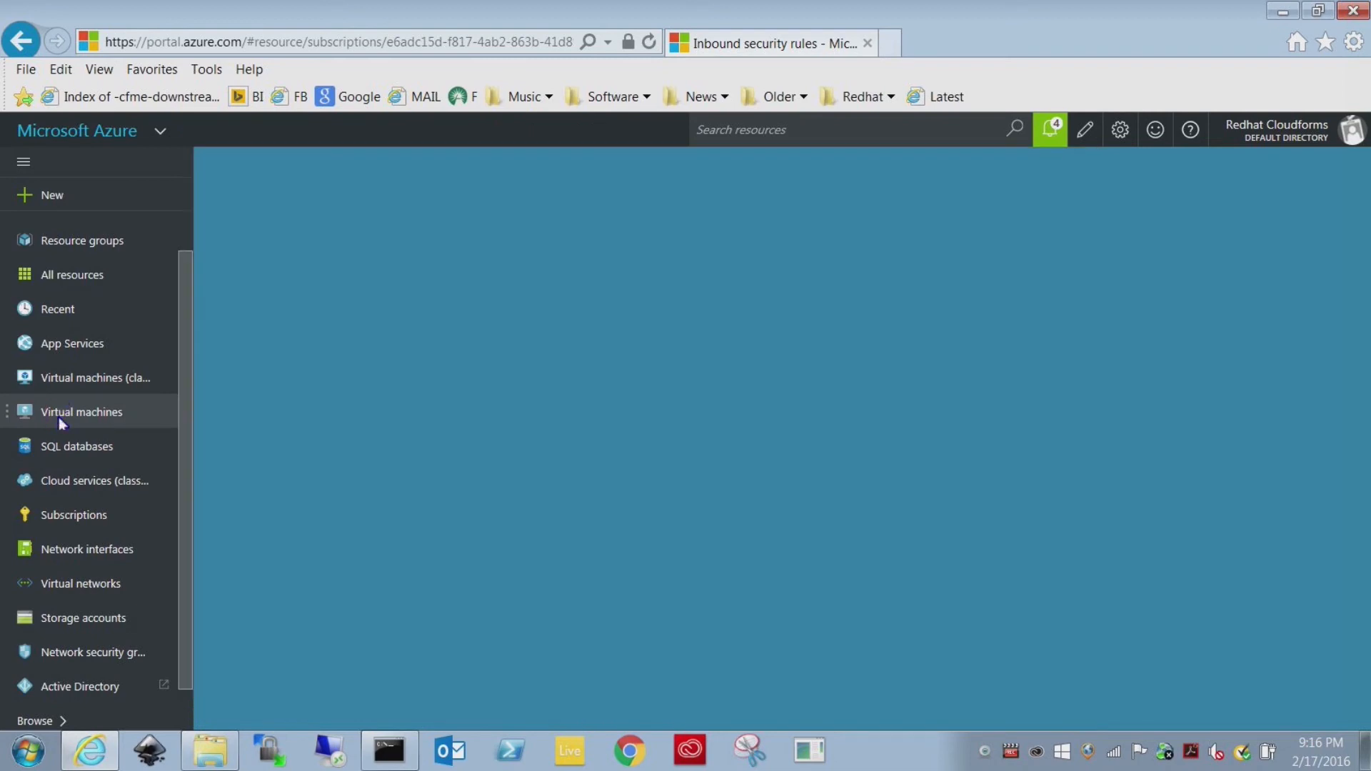
# Return to the virtual machines list and confirm the allow-http rule creation notification
pyautogui.click(81, 411)
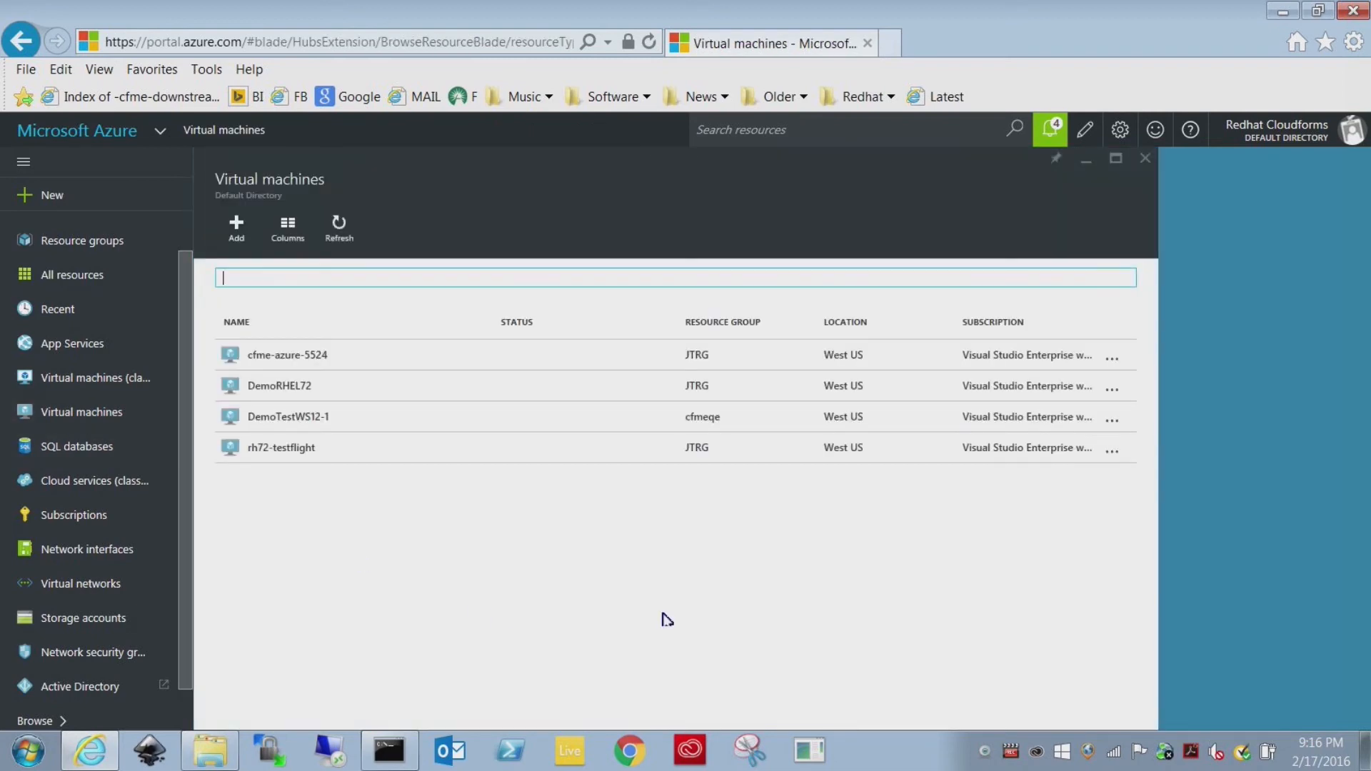
pyautogui.click(1050, 130)
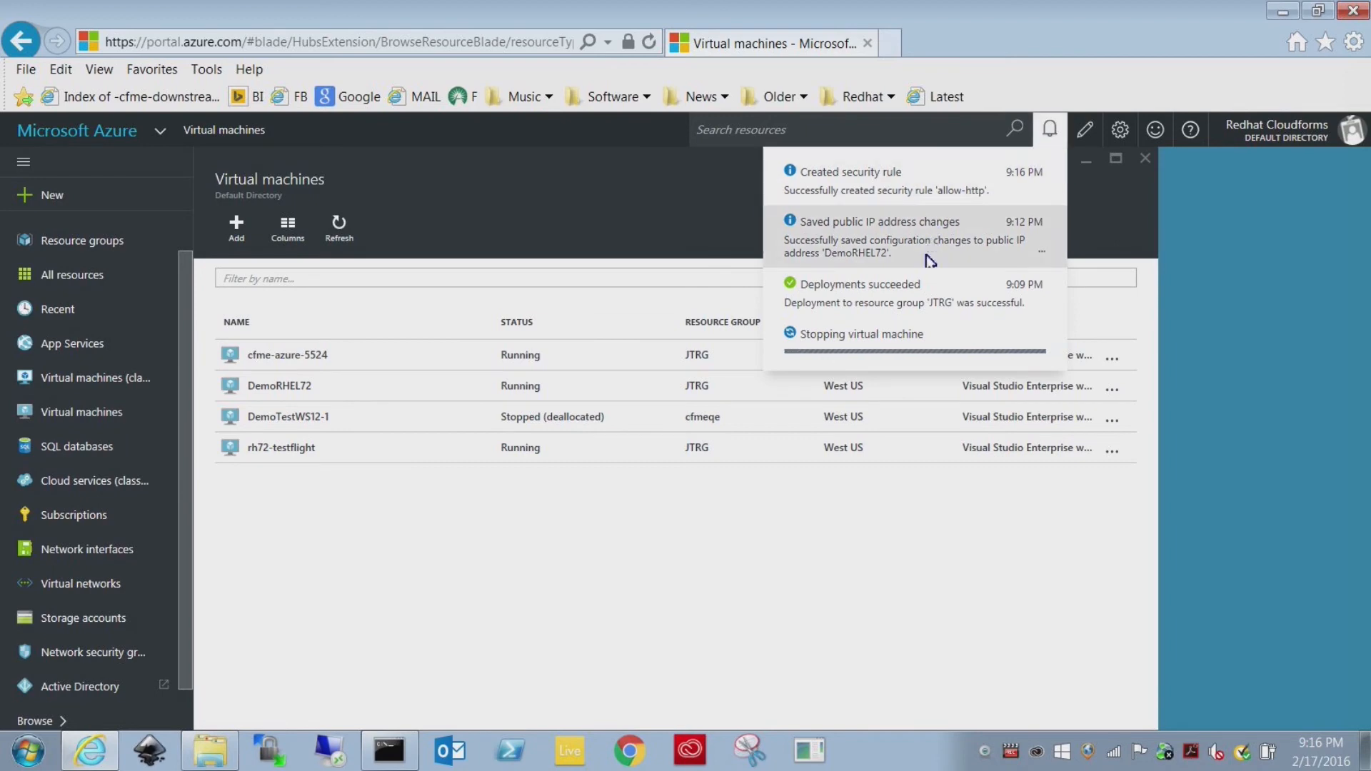
pyautogui.moveTo(636, 555)
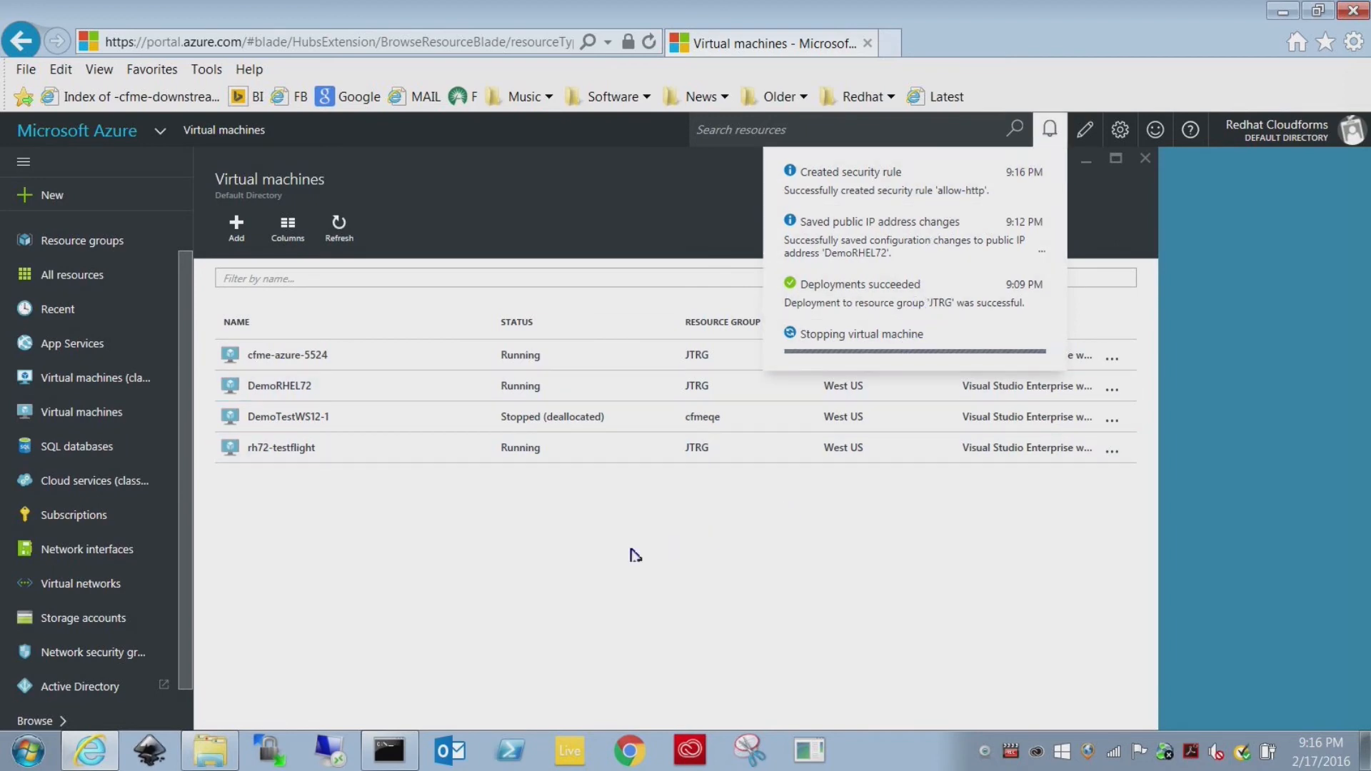
pyautogui.click(62, 130)
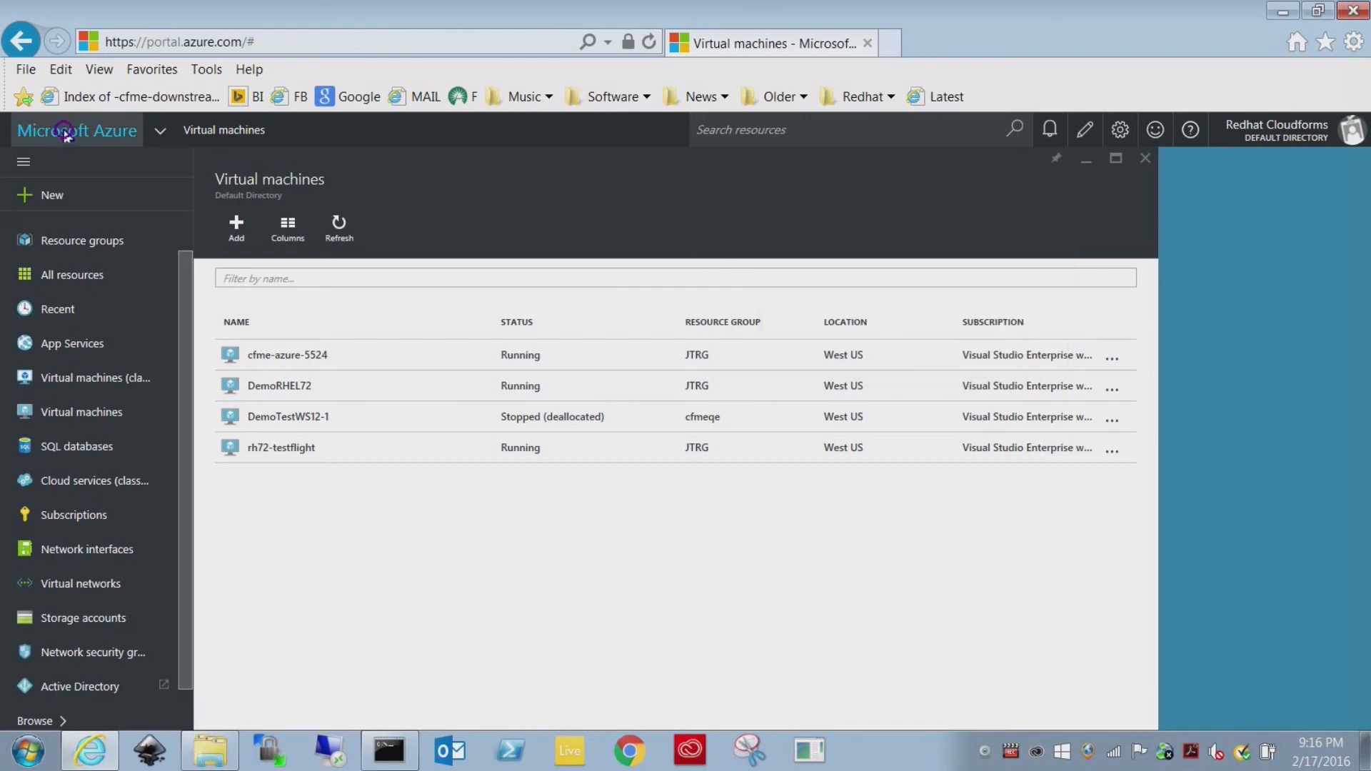
# Load the CloudForms appliance at 10.16.6.218 in a new browser tab
pyautogui.click(1097, 42)
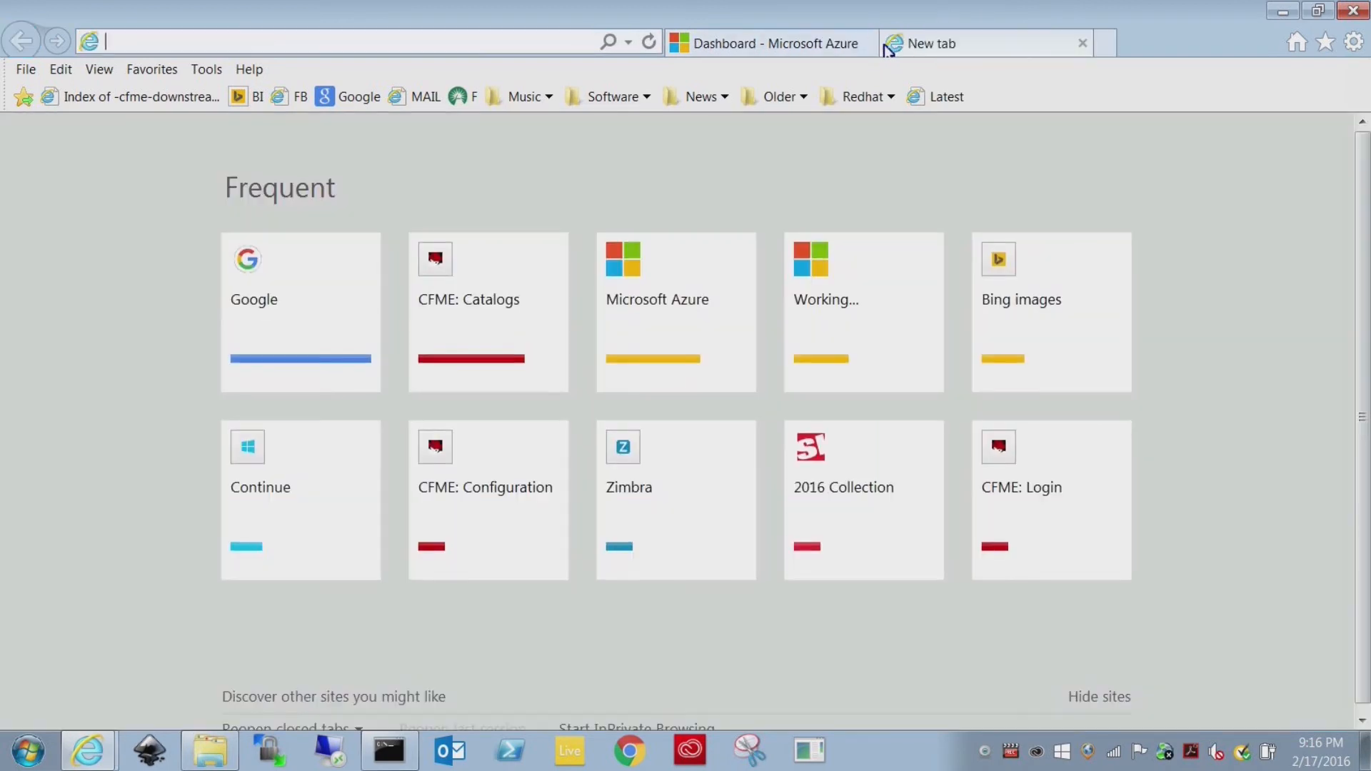
pyautogui.write('10.16.6.218/')
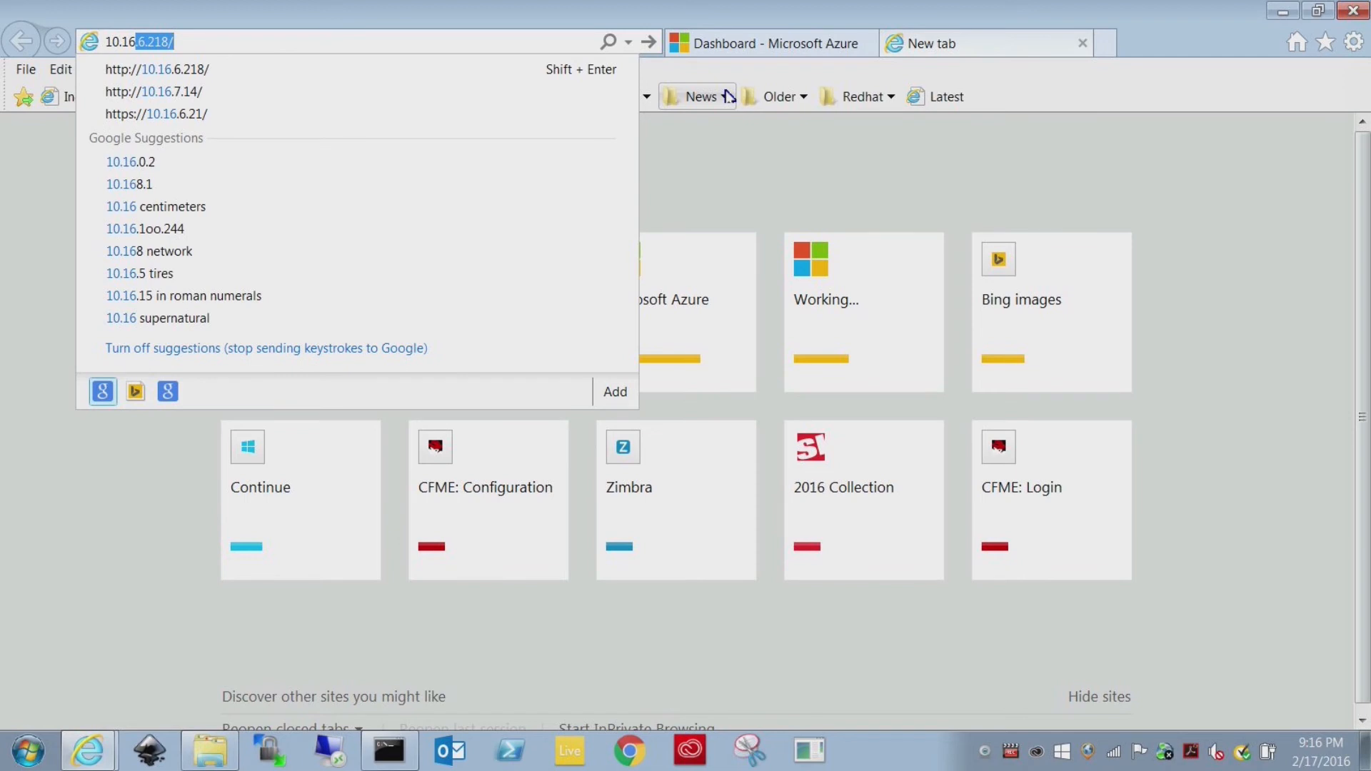
pyautogui.press('enter')
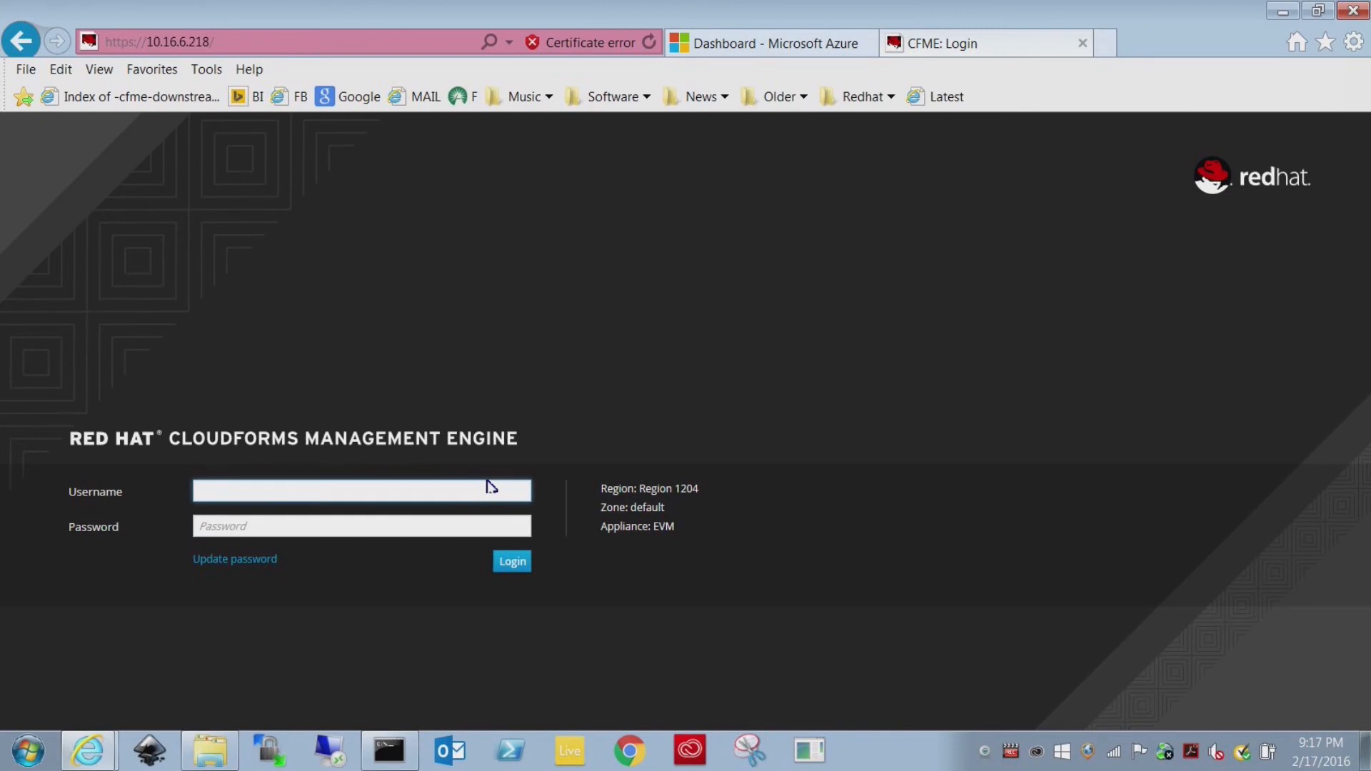
# Sign in to CloudForms as admin with the account password
pyautogui.write('admin')
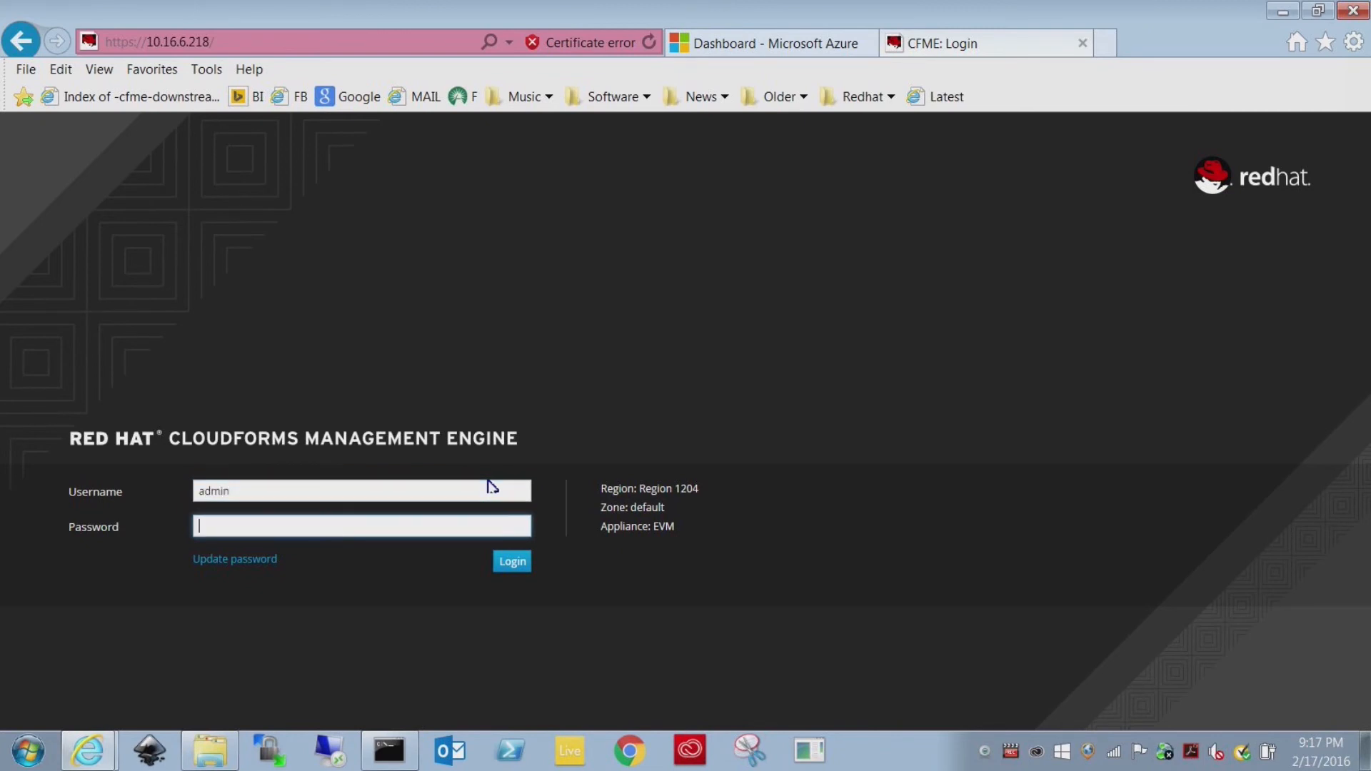
pyautogui.write('password')
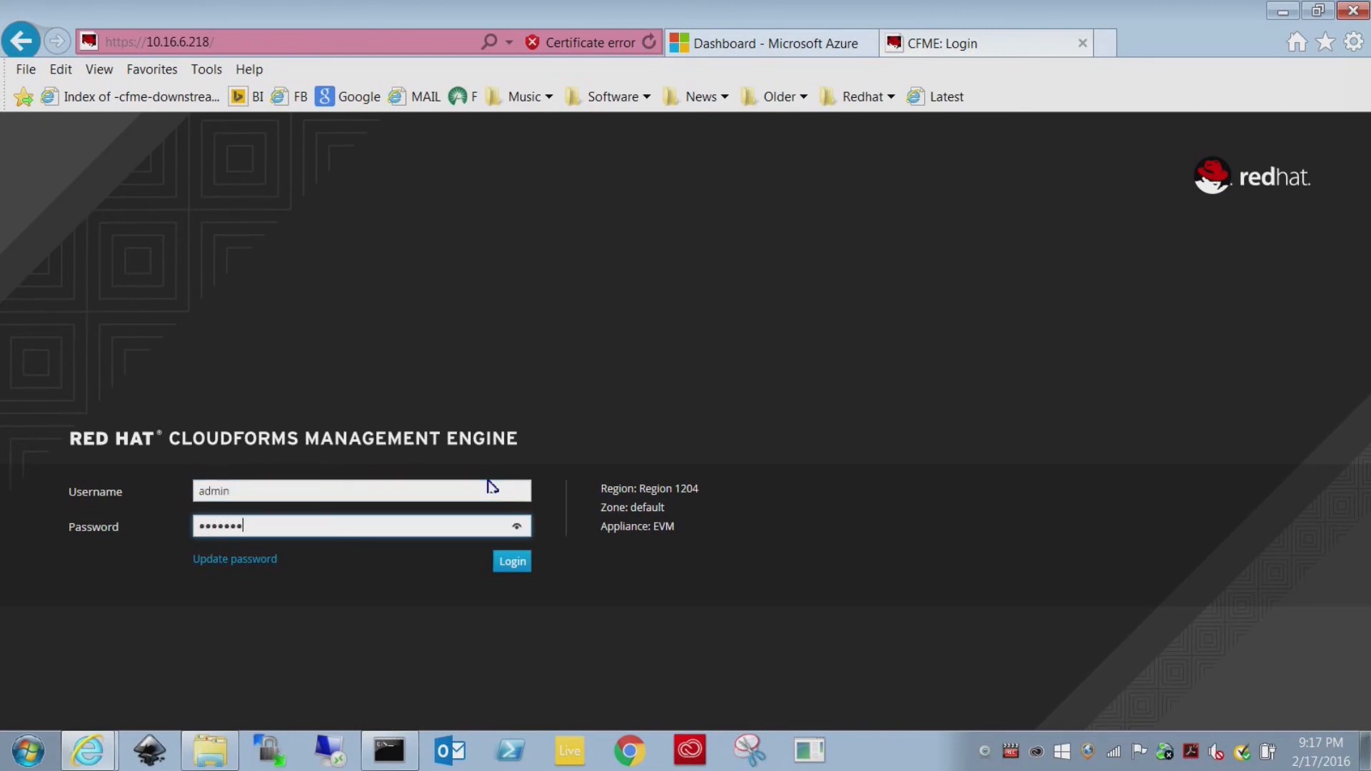
pyautogui.click(511, 560)
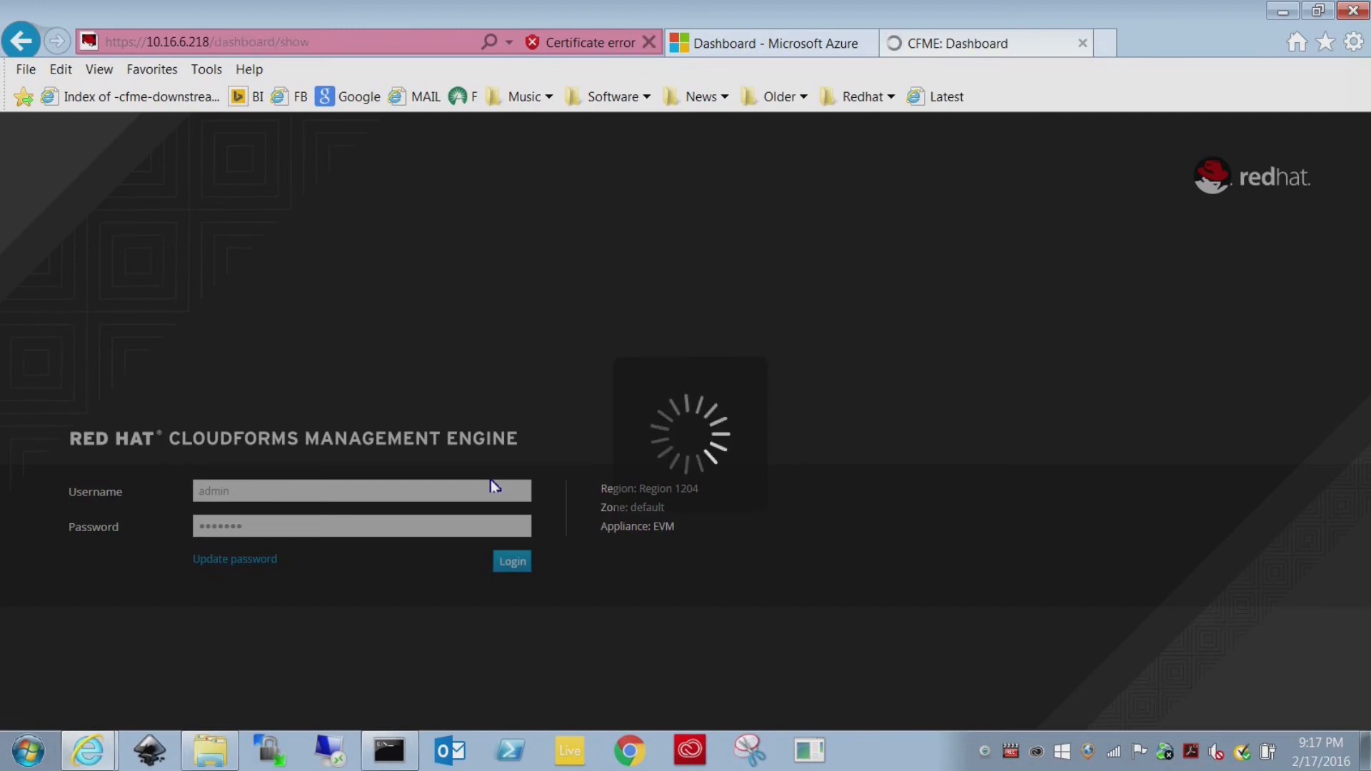
pyautogui.click(511, 560)
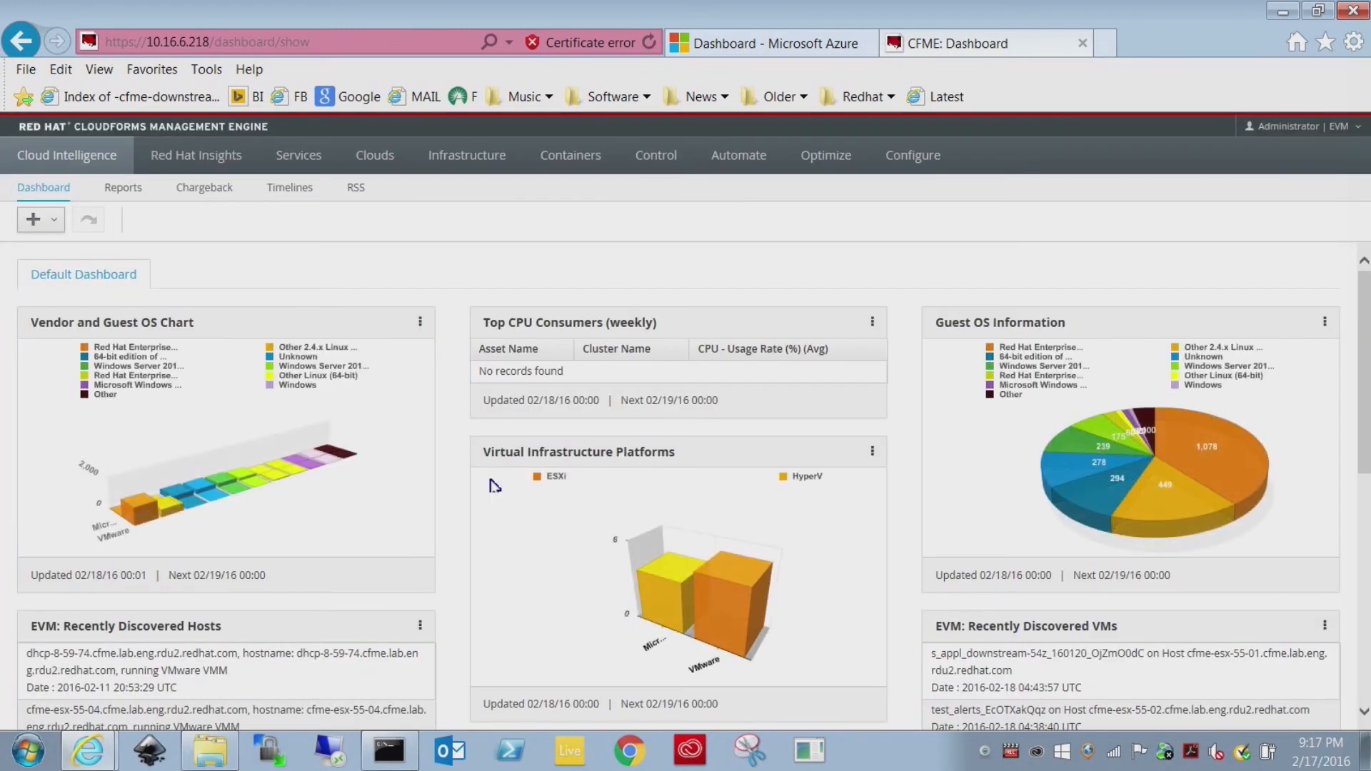
# Navigate to the AzureJT cloud provider's summary page
pyautogui.click(373, 154)
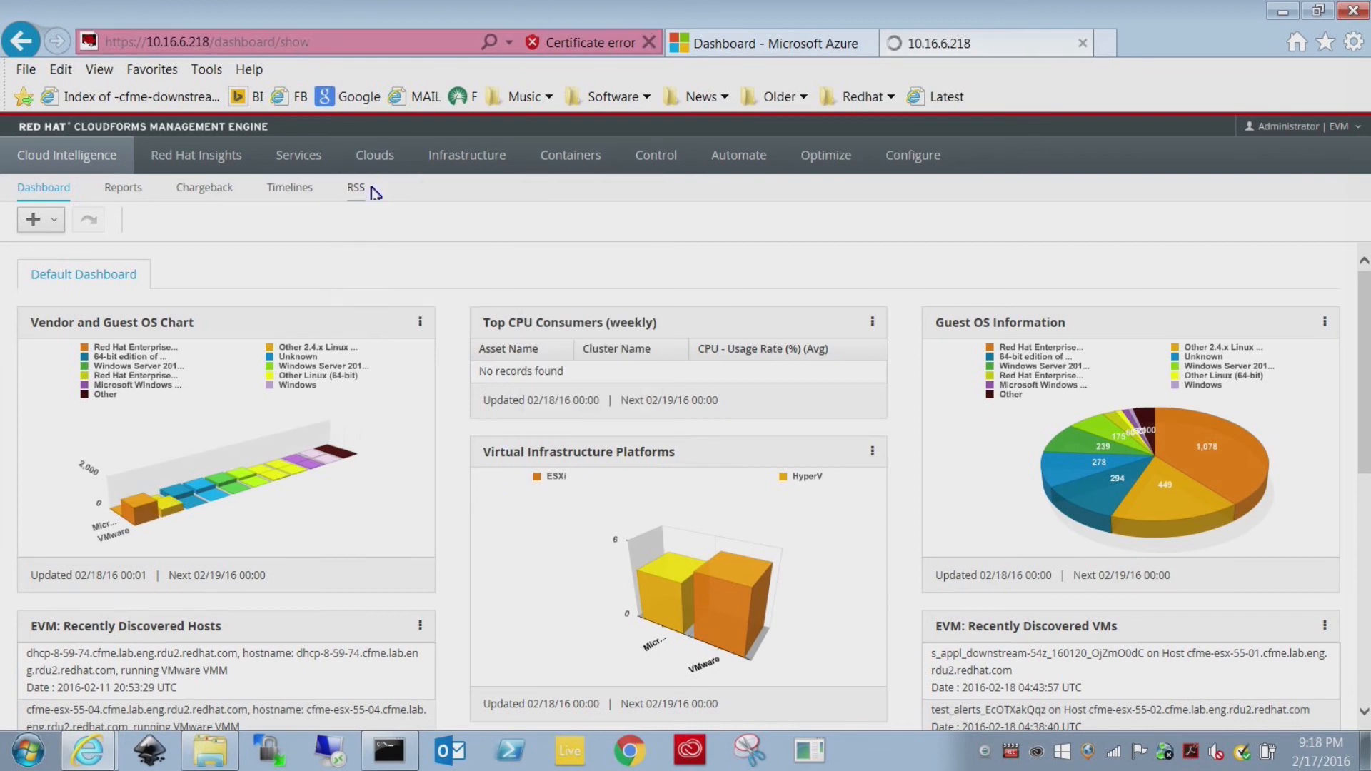
pyautogui.click(364, 154)
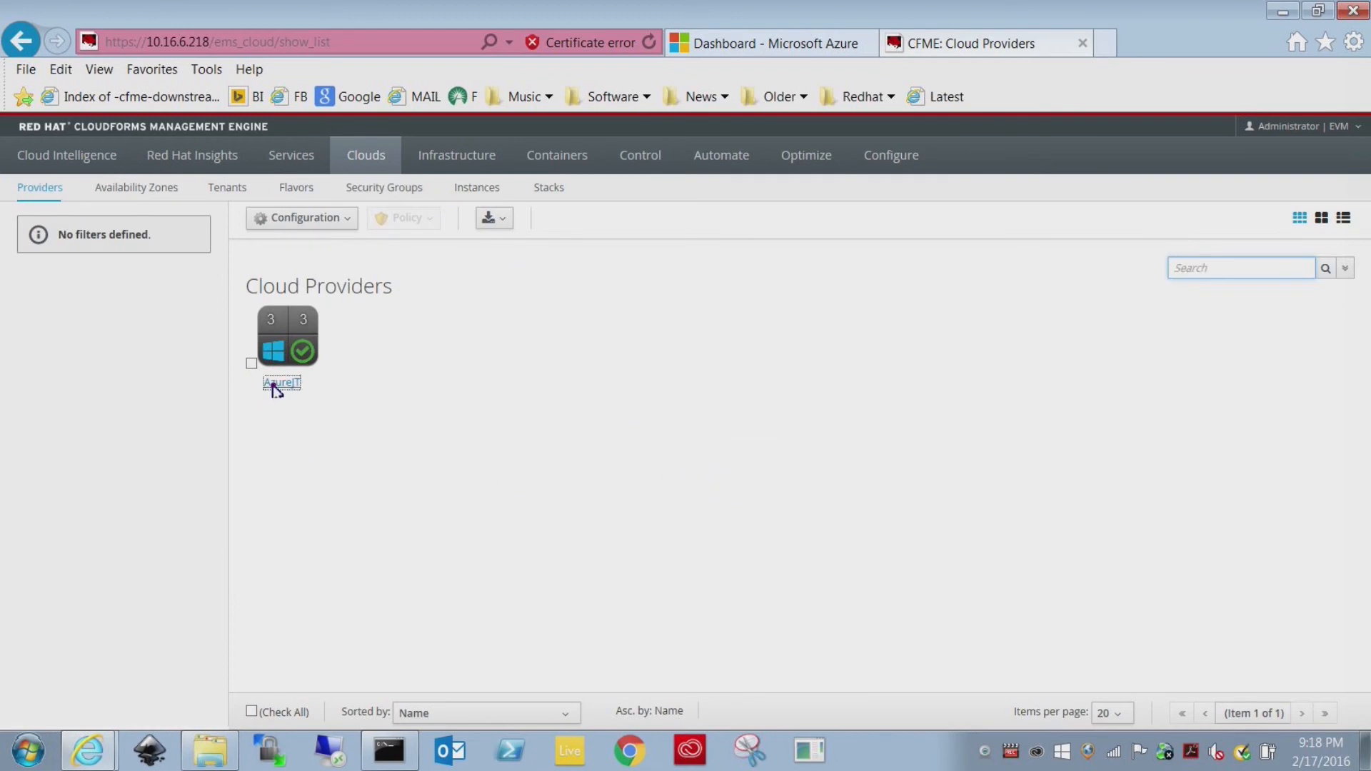
pyautogui.click(282, 382)
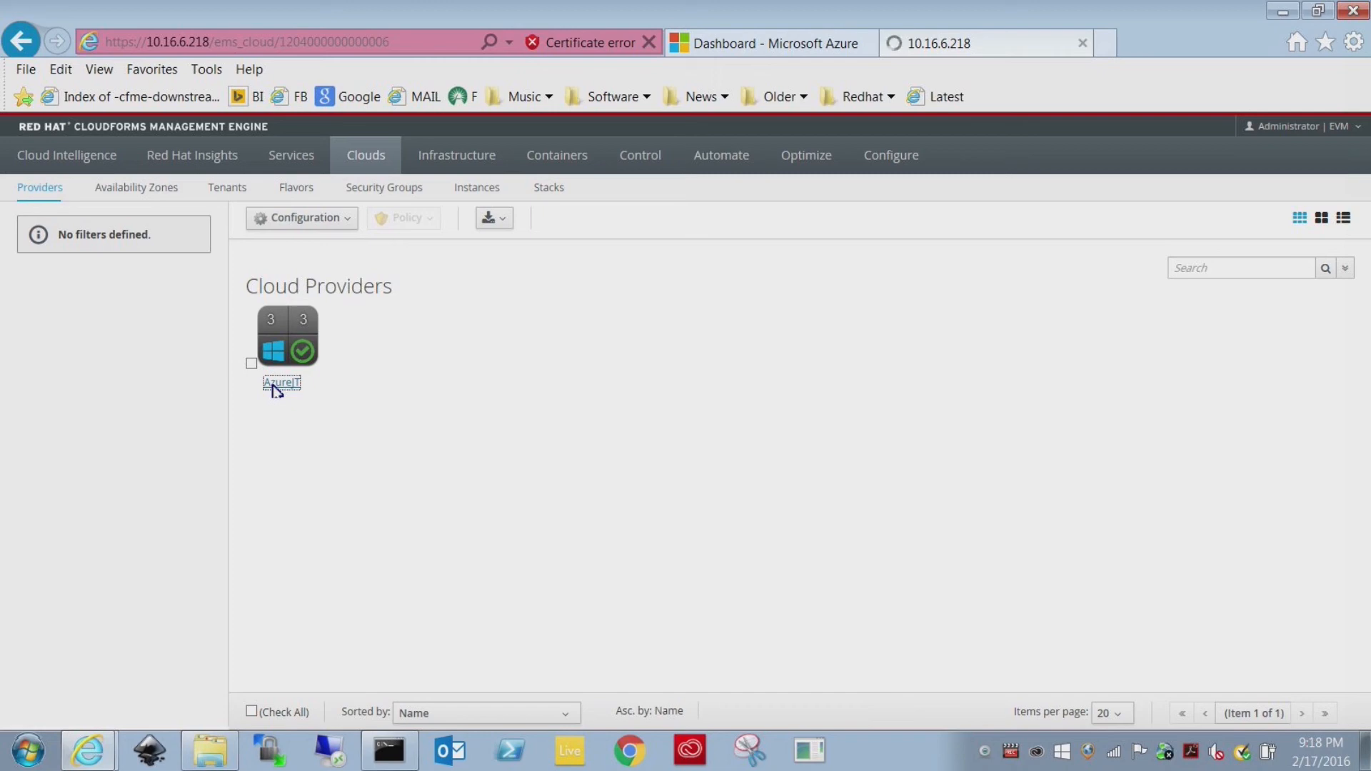
pyautogui.click(281, 383)
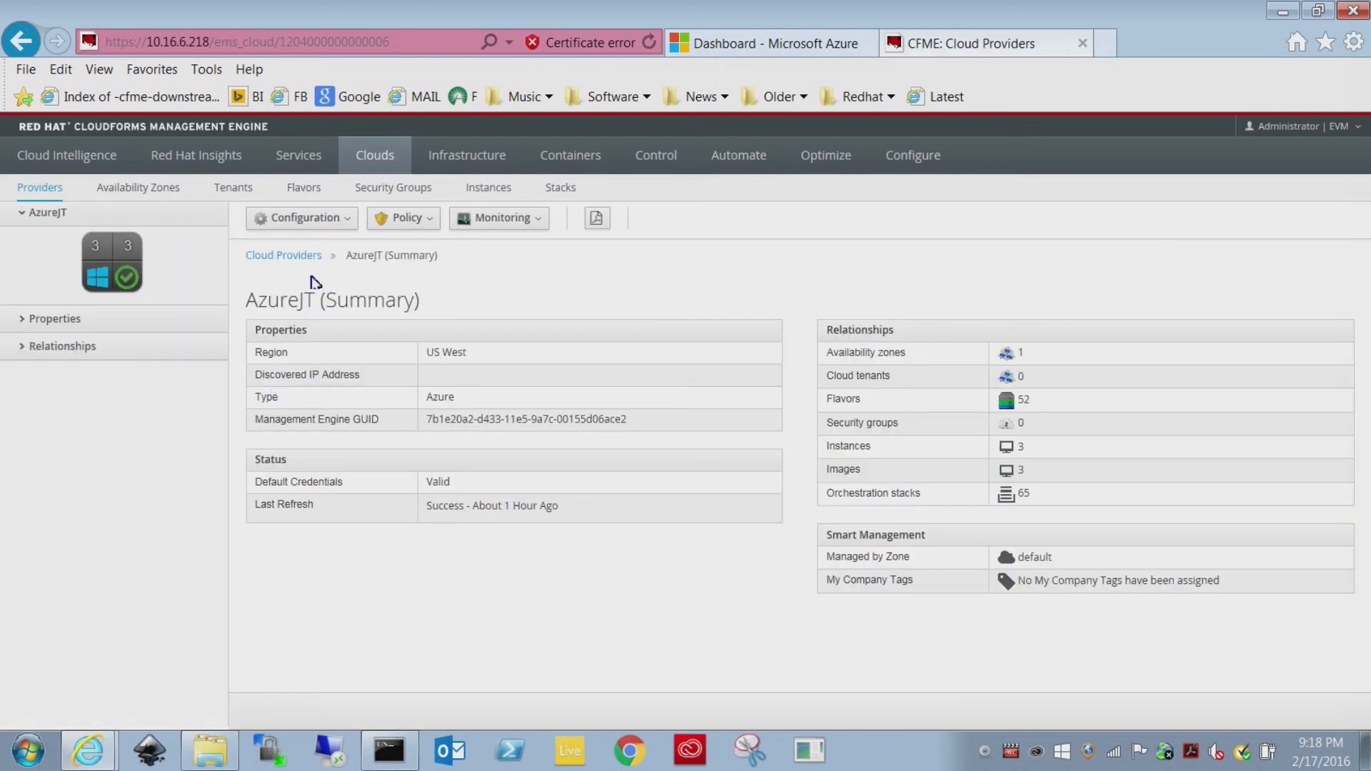
# Refresh AzureJT's relationships and power states via Configuration, confirming the dialog
pyautogui.click(302, 217)
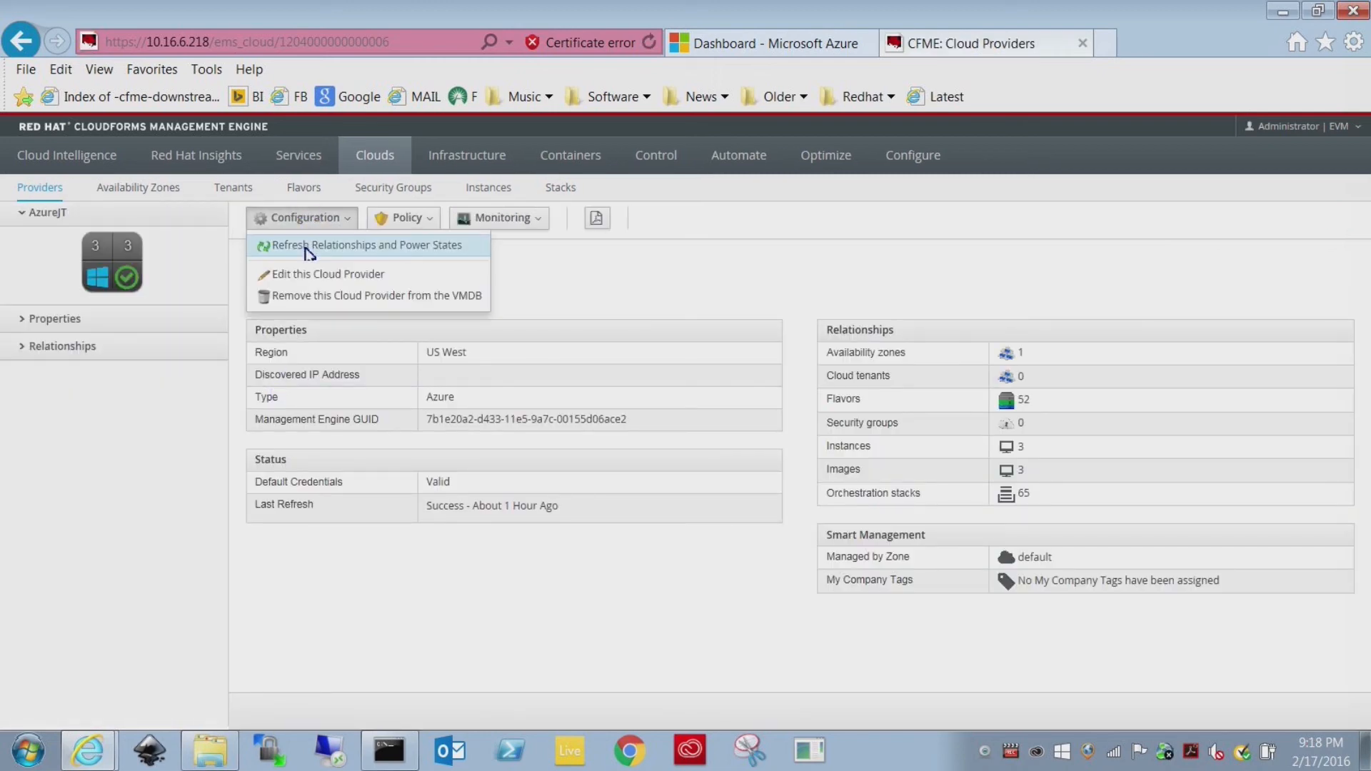
pyautogui.click(366, 244)
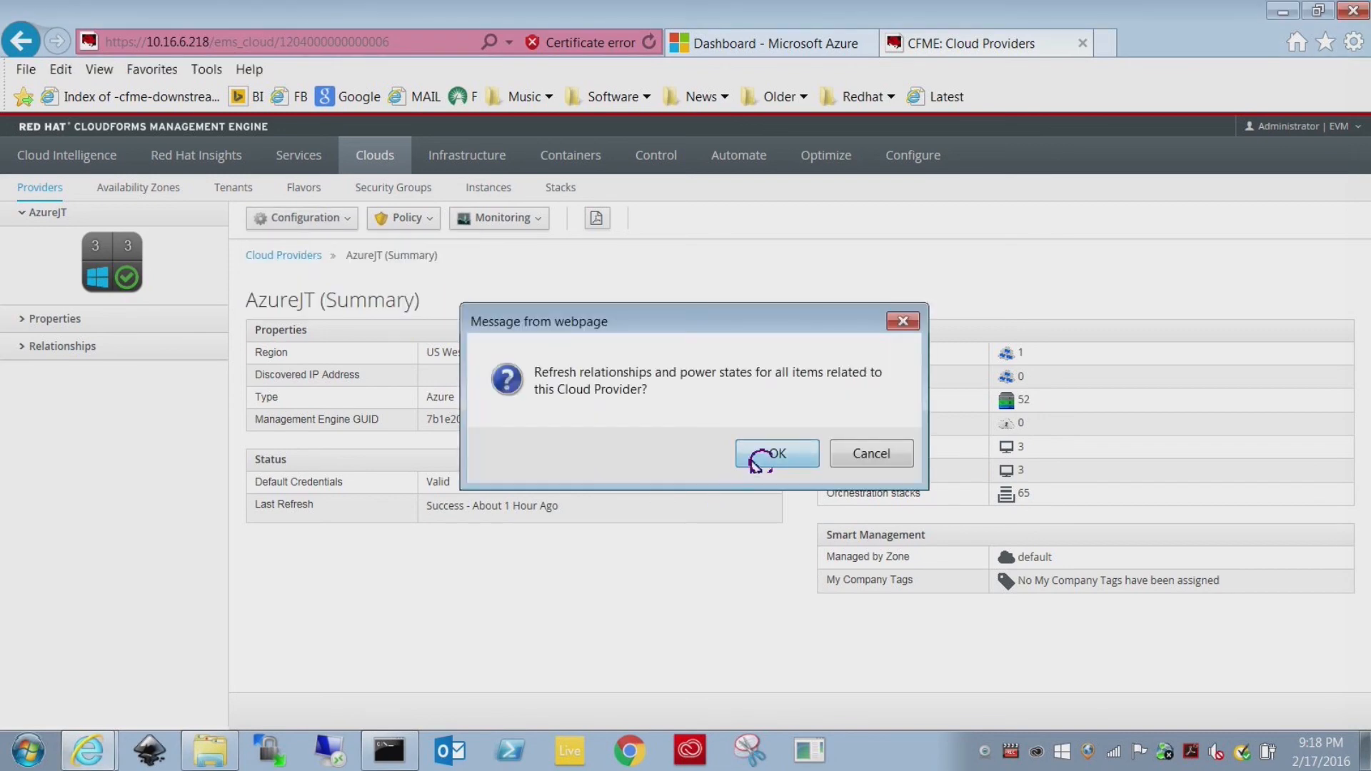
pyautogui.click(777, 454)
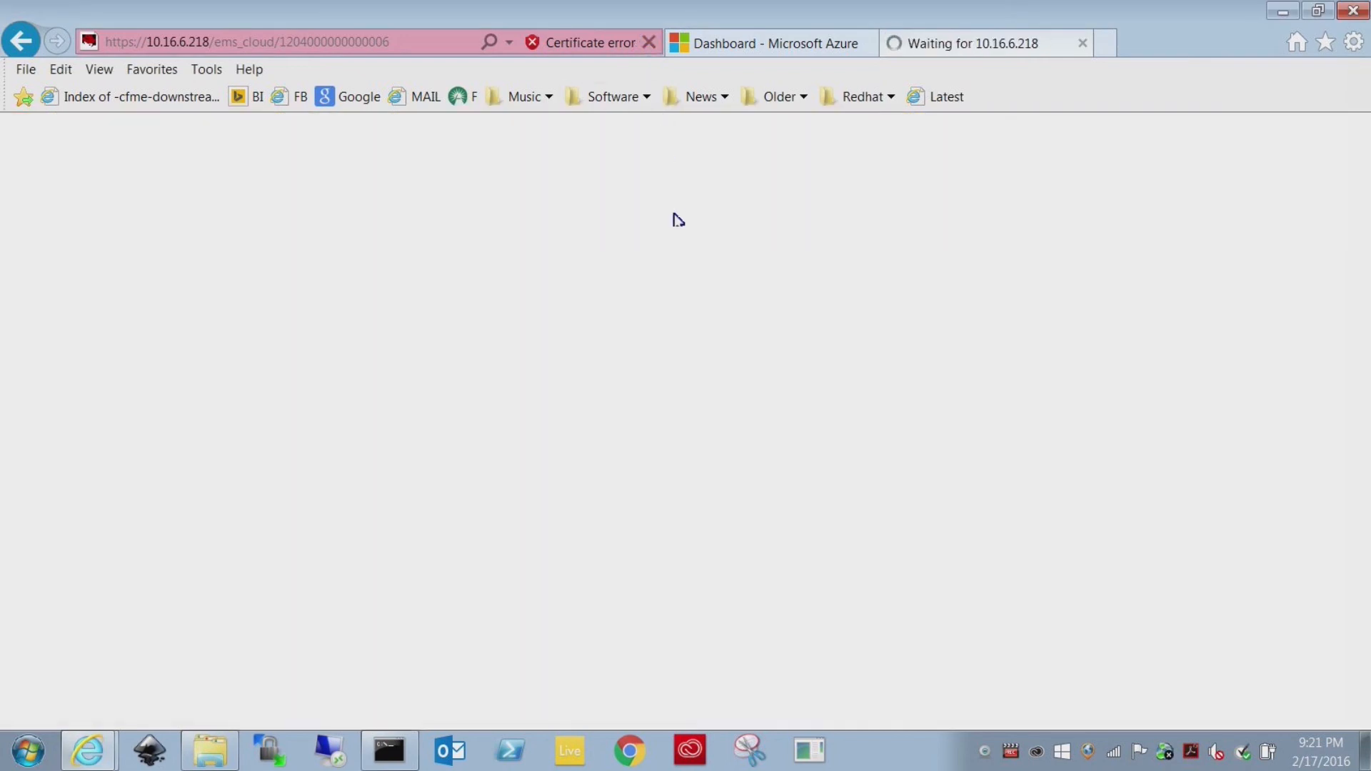
pyautogui.moveTo(677, 207)
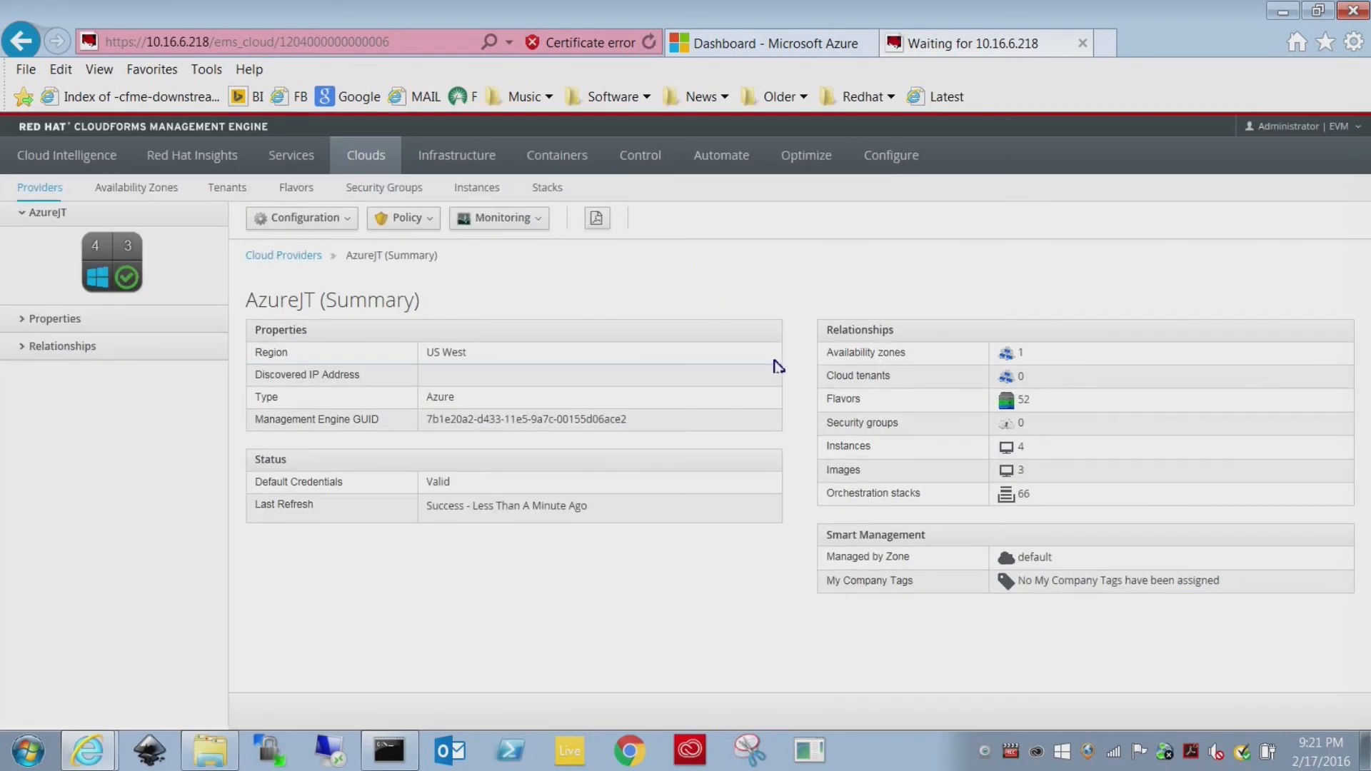
pyautogui.moveTo(847, 445)
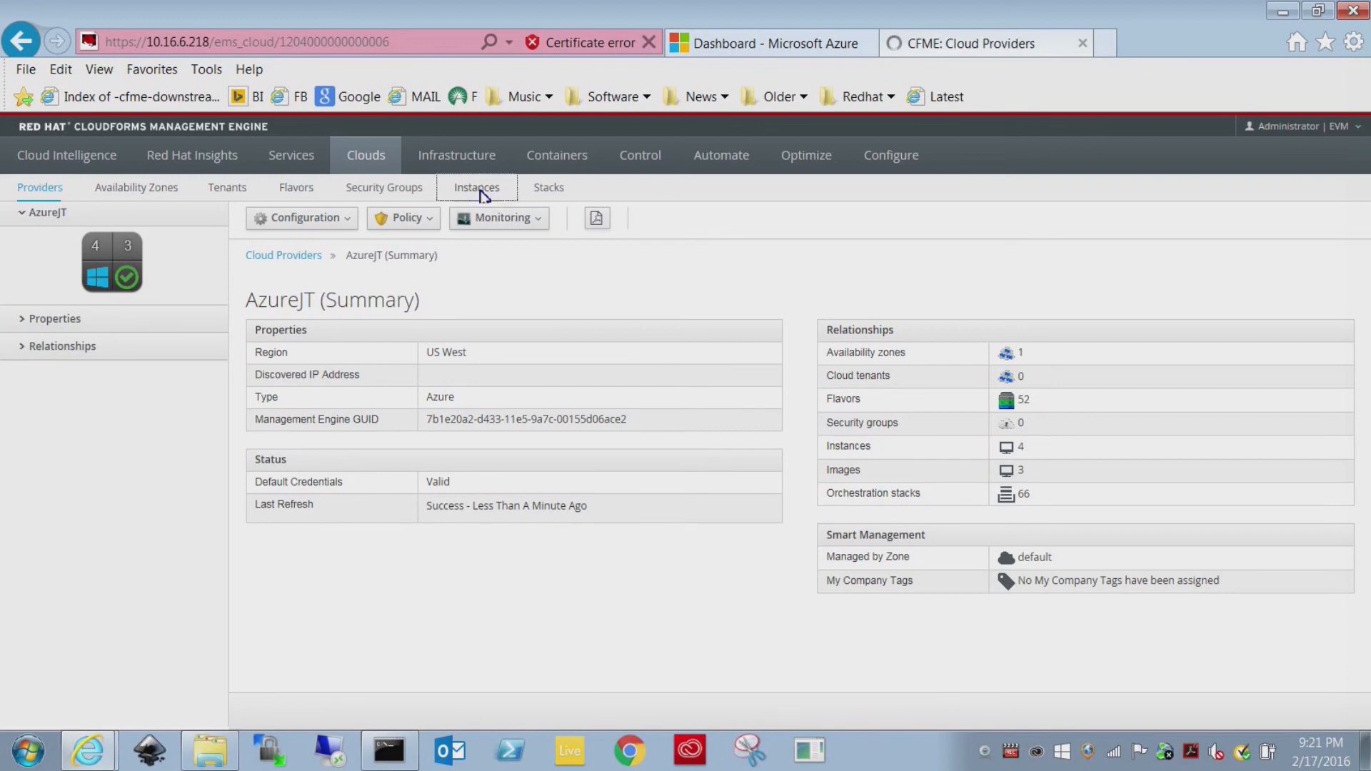
# Browse AzureJT's instances and view DemoRHEL72: power on, RHEL 7.2, IPs 104.42.126.234 and 10.1.0.5
pyautogui.click(477, 187)
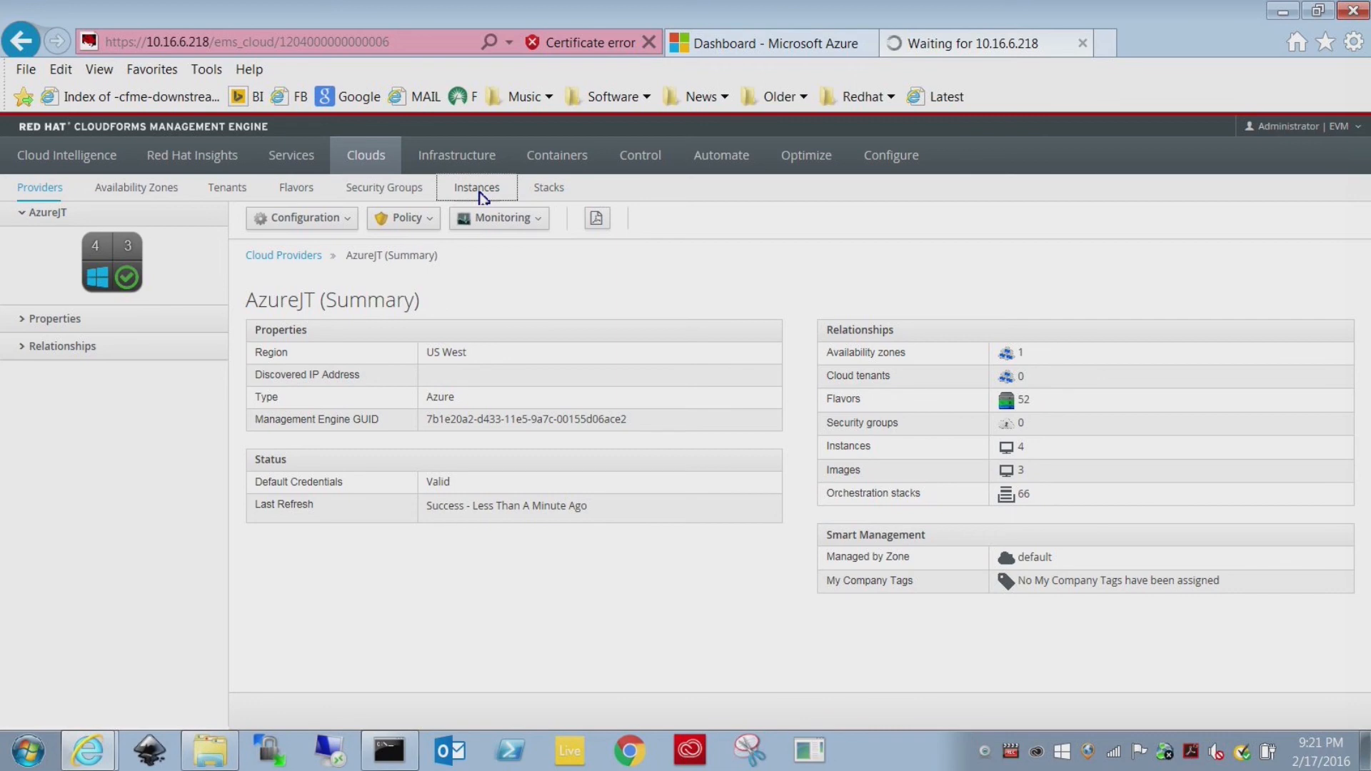
pyautogui.click(477, 187)
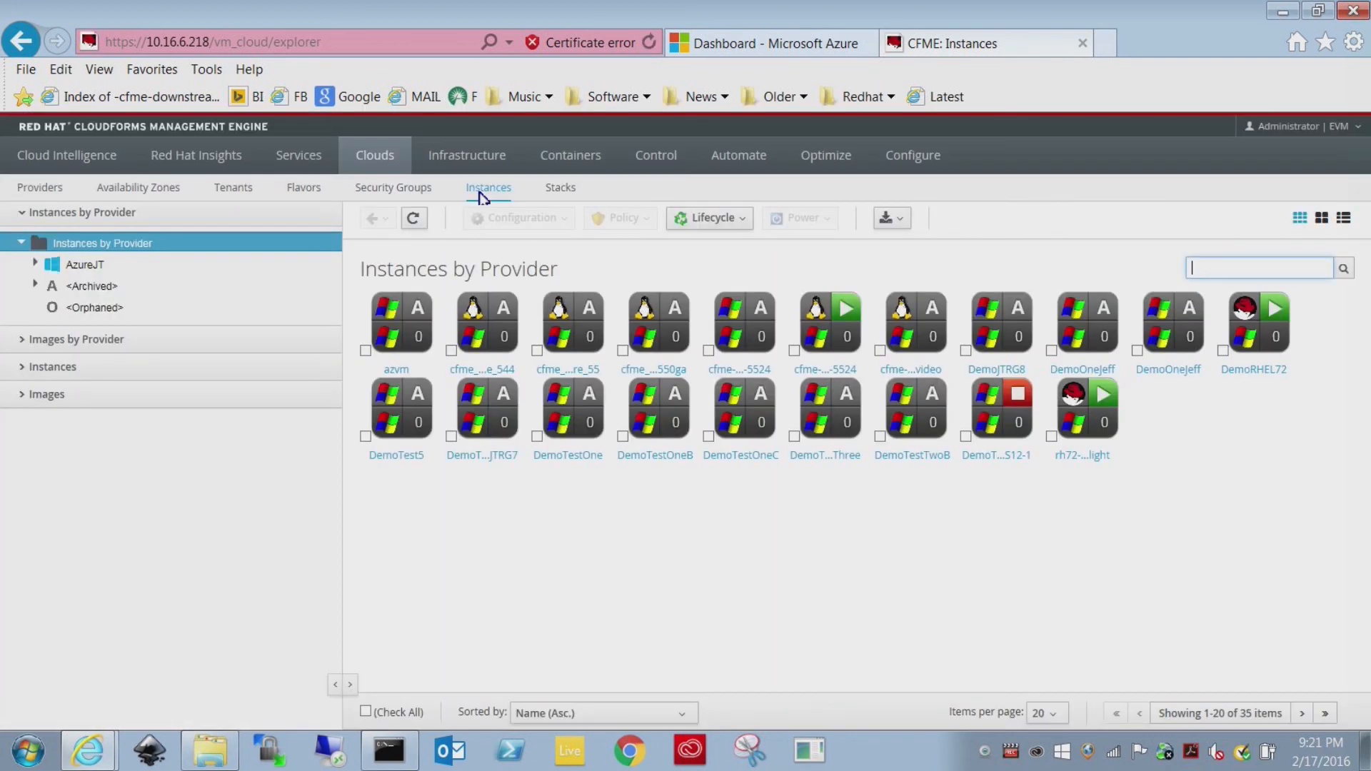
pyautogui.moveTo(230, 303)
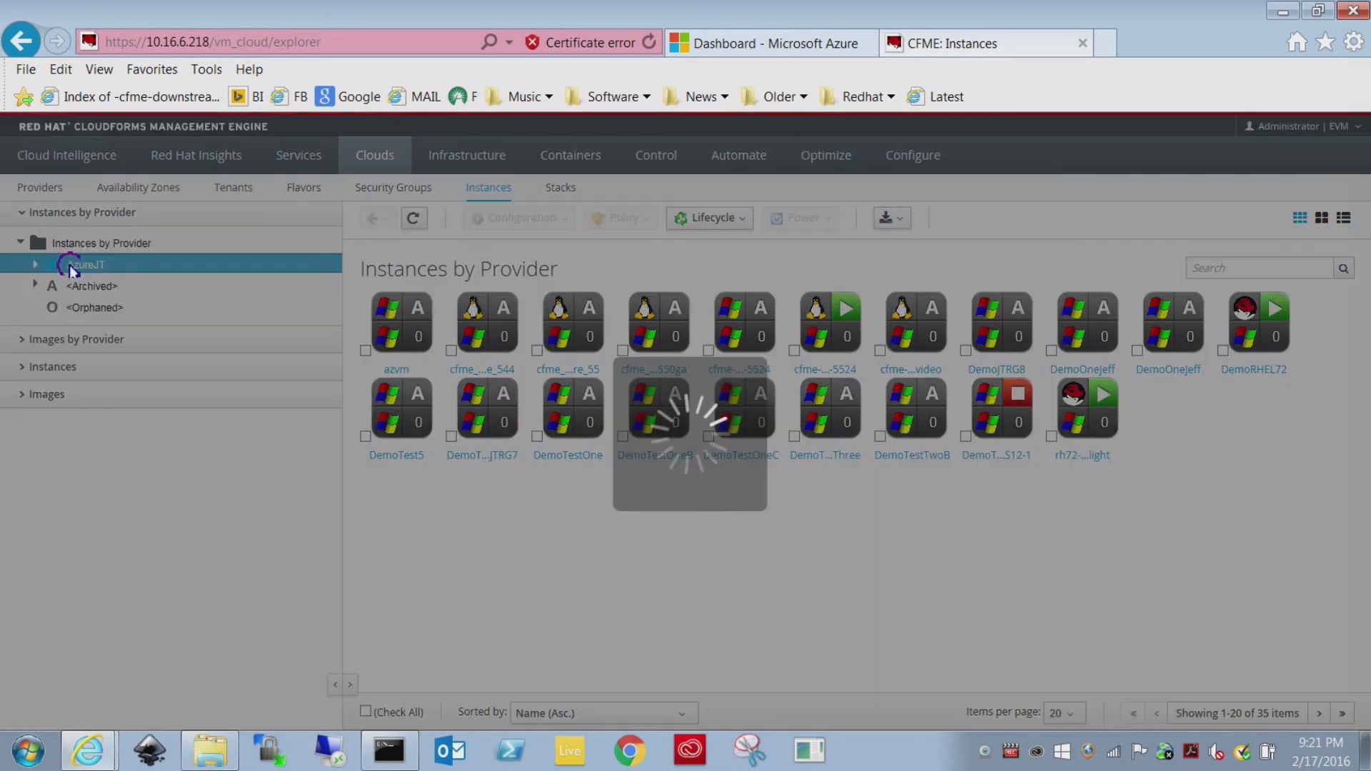
pyautogui.click(84, 265)
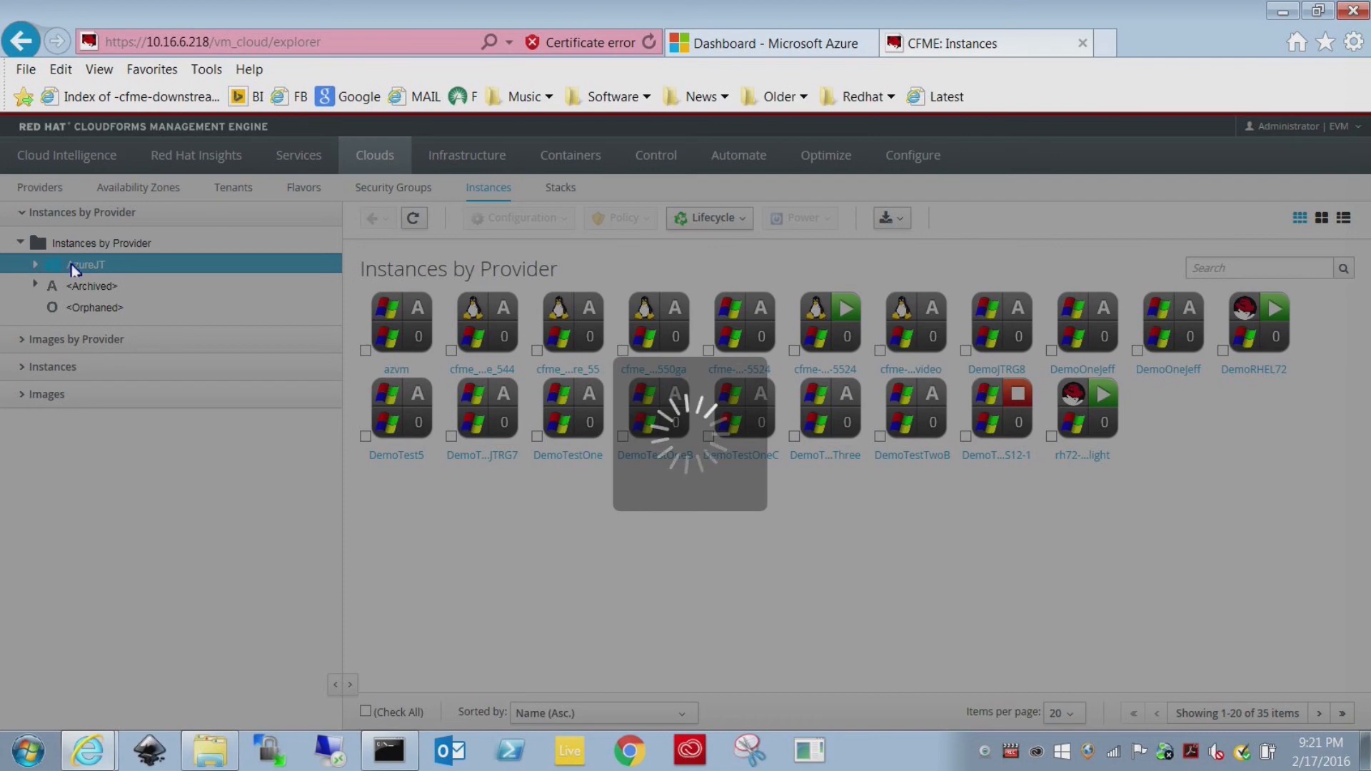
pyautogui.click(85, 264)
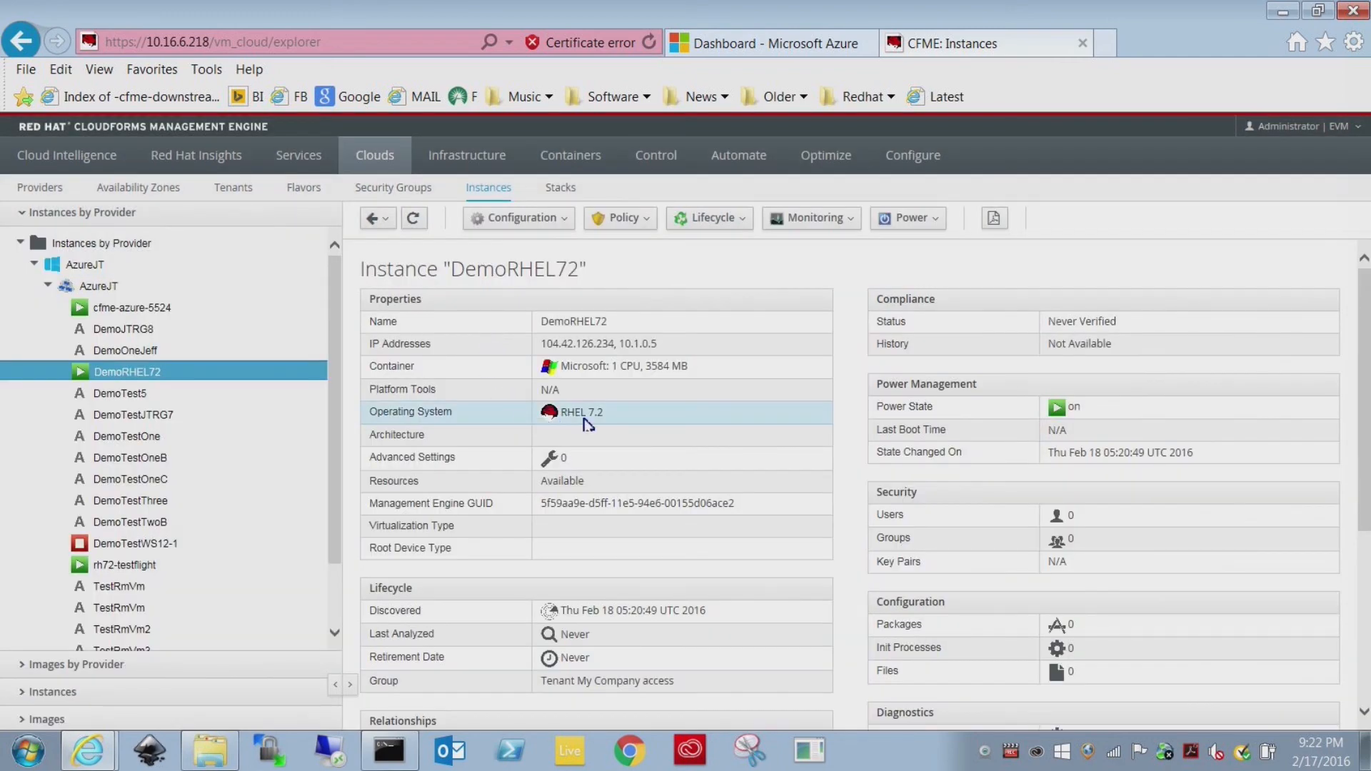
pyautogui.moveTo(598, 371)
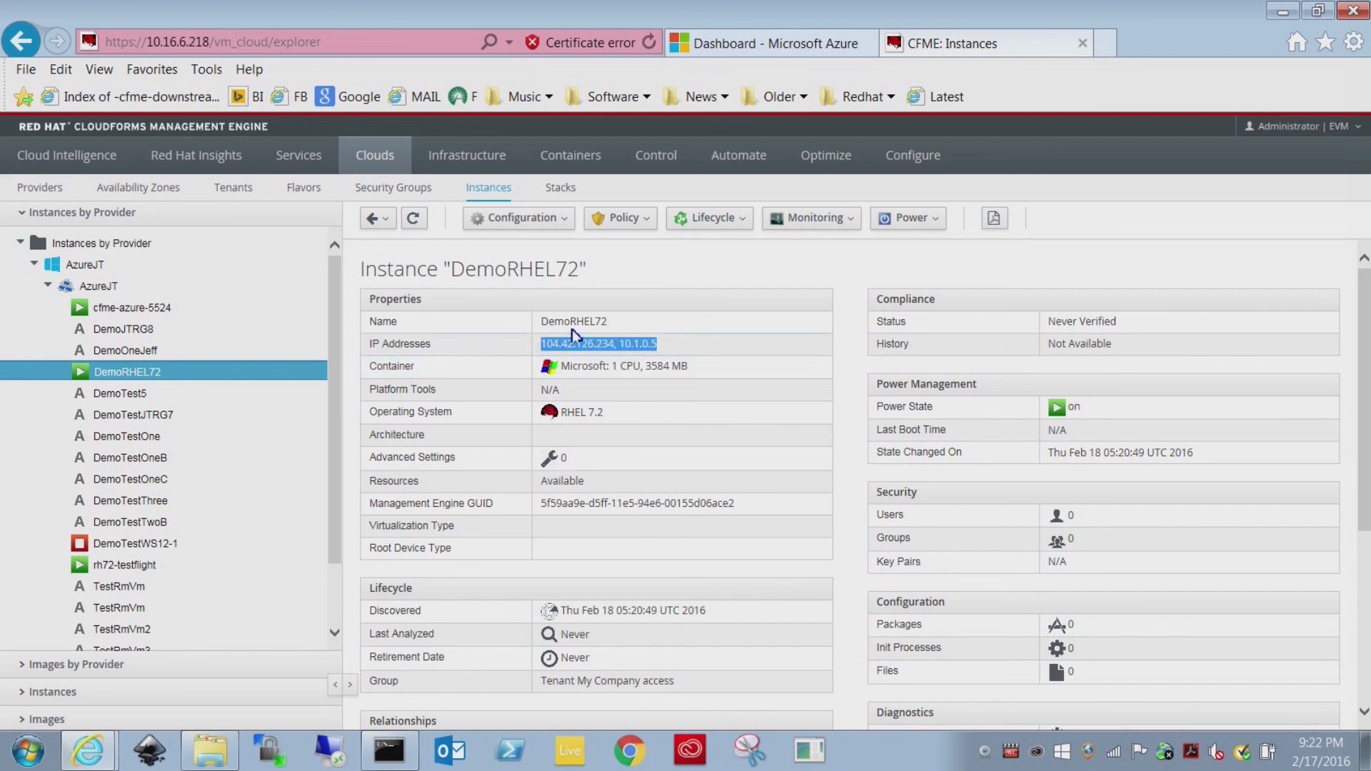
pyautogui.click(770, 43)
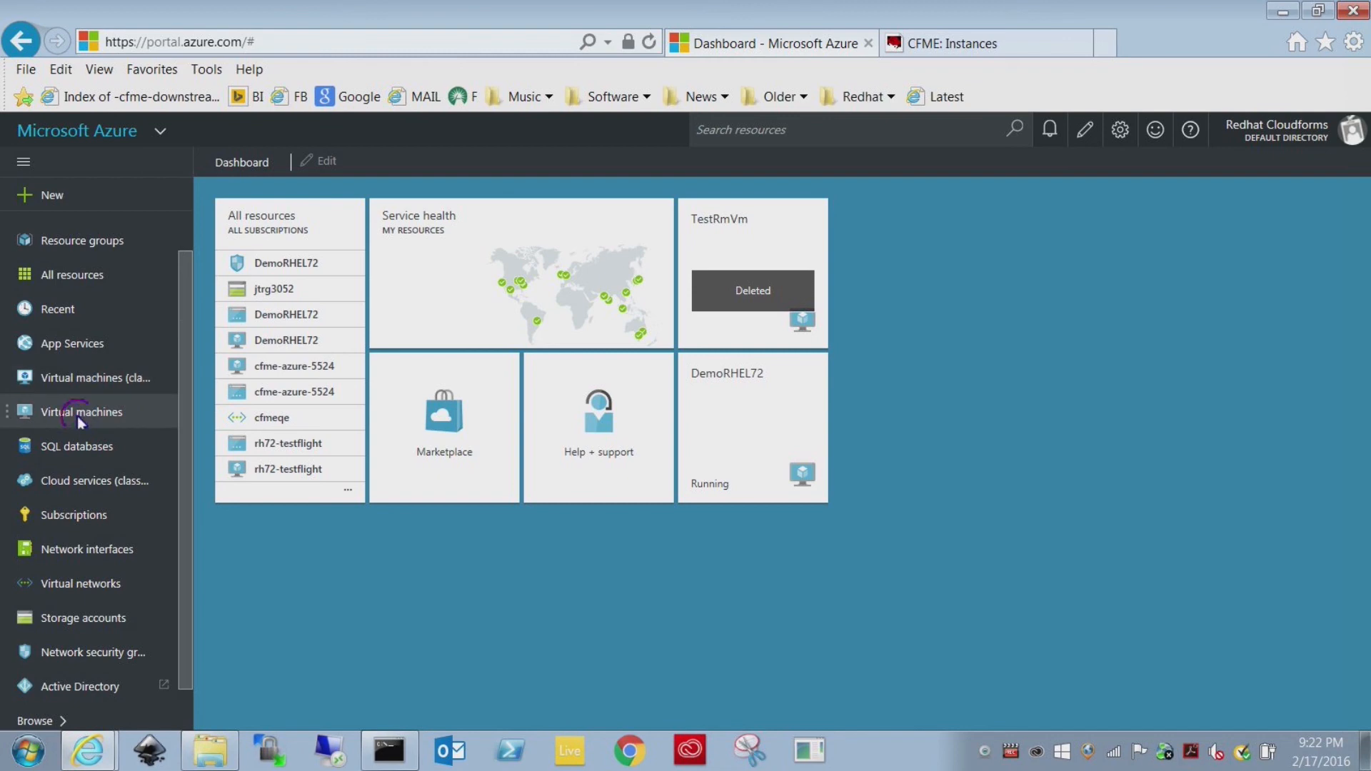
# Check Azure's virtual machines list (DemoRHEL72 running, DemoTestWS12-1 stopped), then return to CloudForms
pyautogui.click(81, 411)
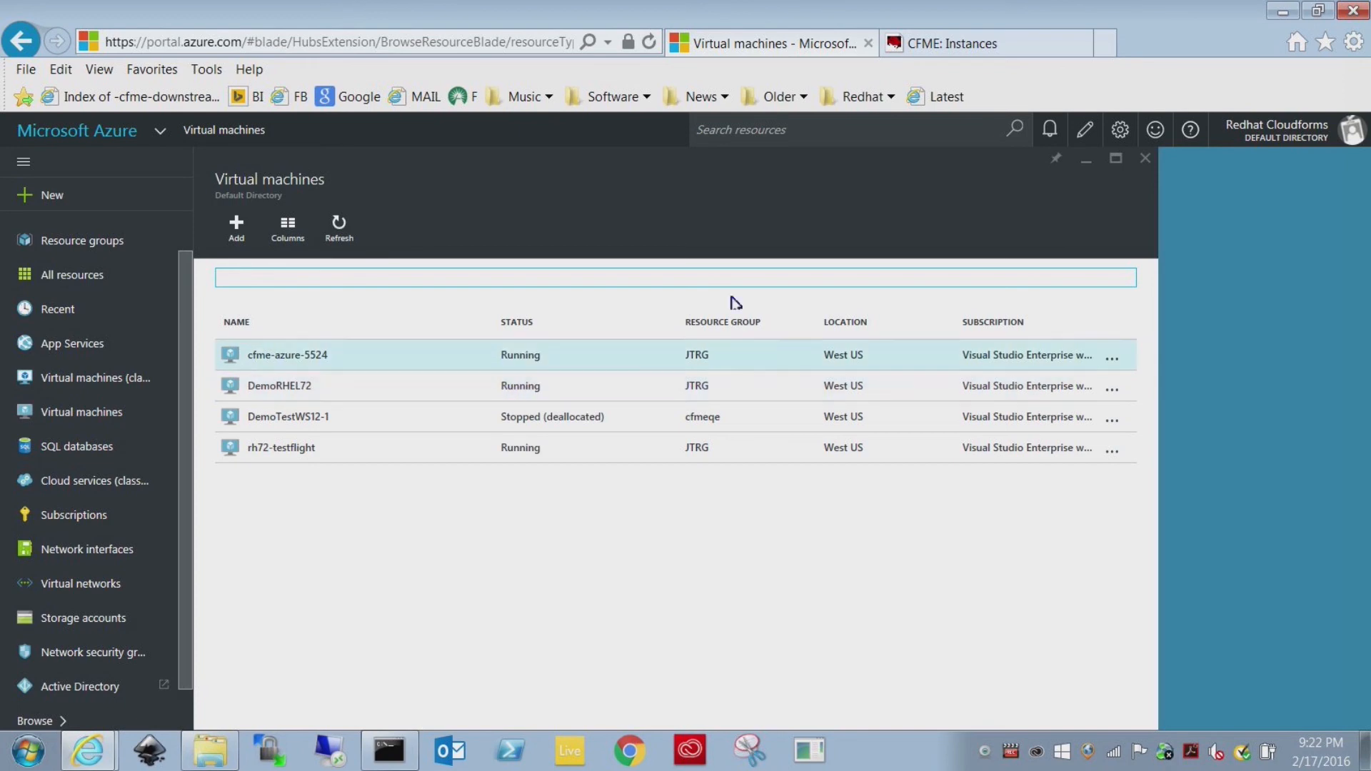
pyautogui.click(913, 154)
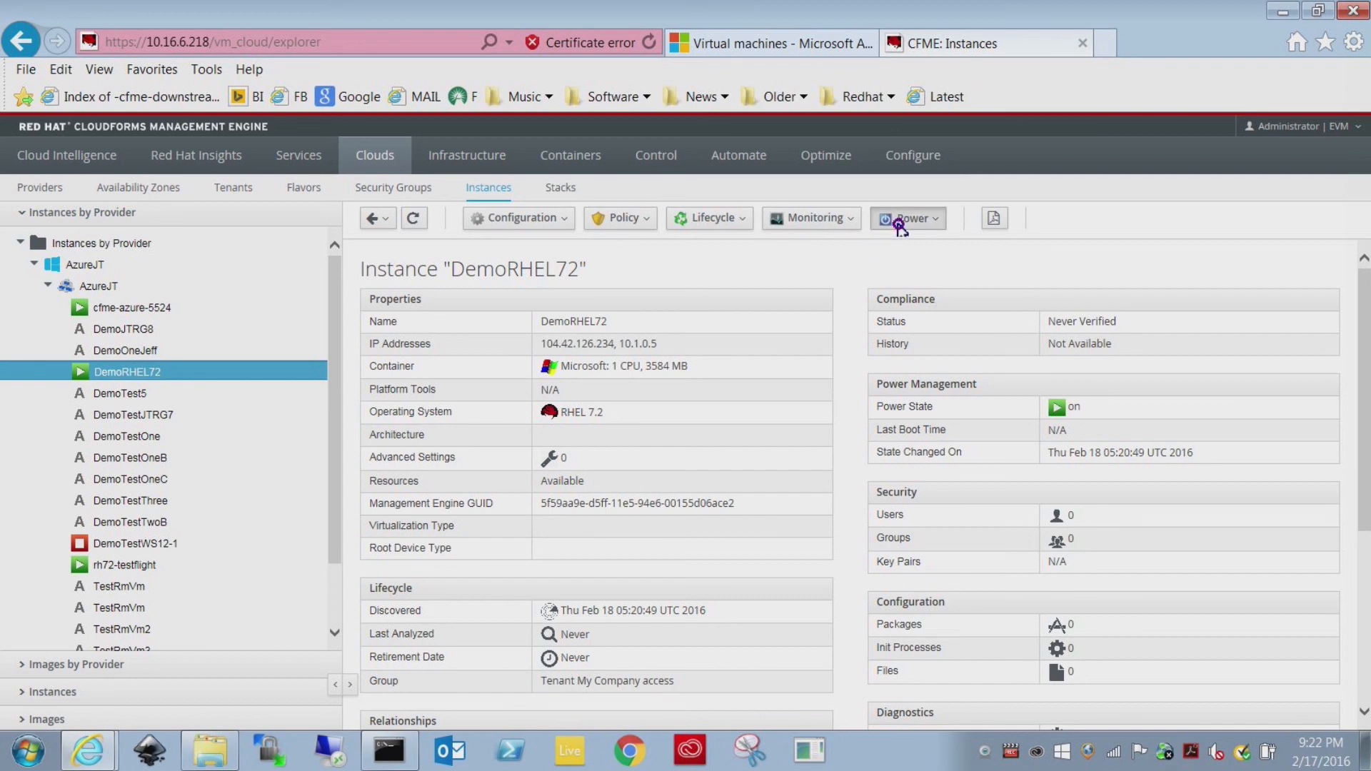
# Stop the DemoRHEL72 instance from its Power menu and confirm, then return to the Azure portal
pyautogui.click(908, 217)
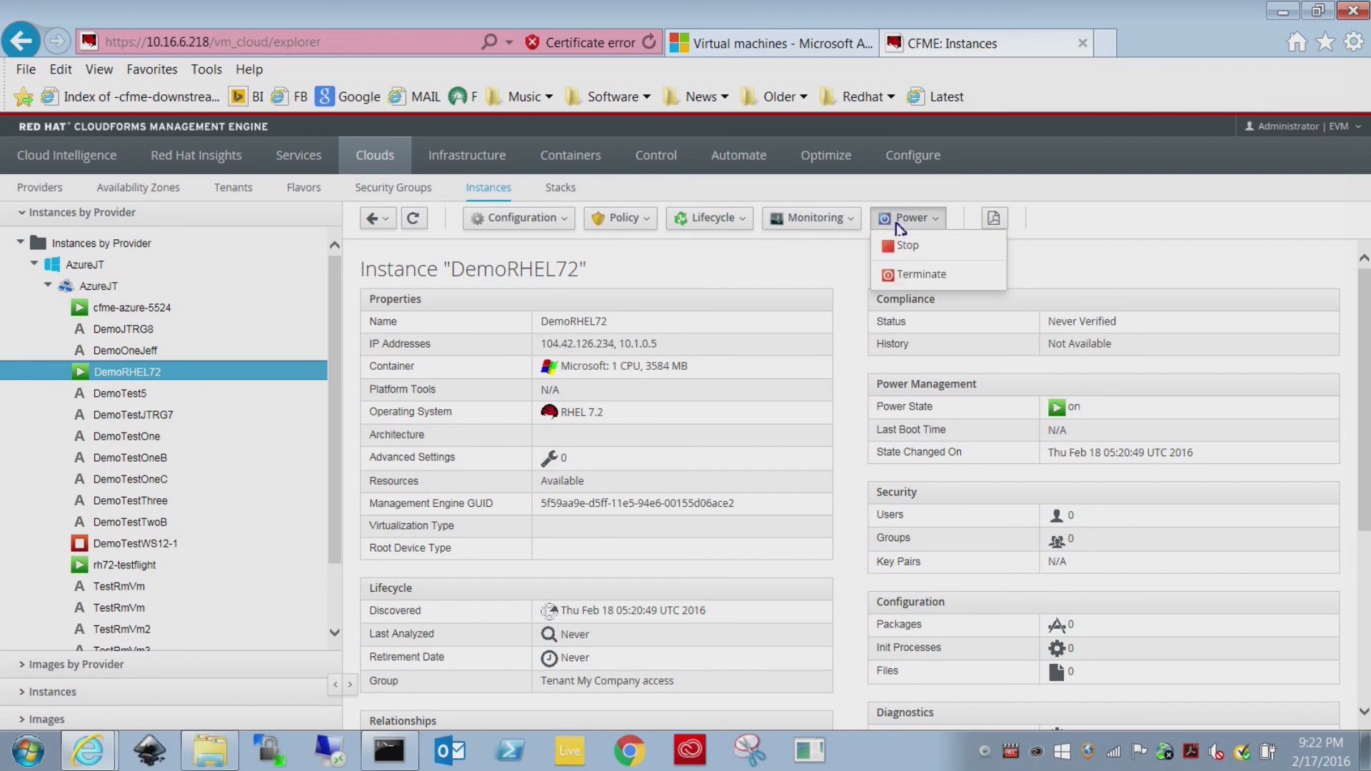
pyautogui.click(908, 244)
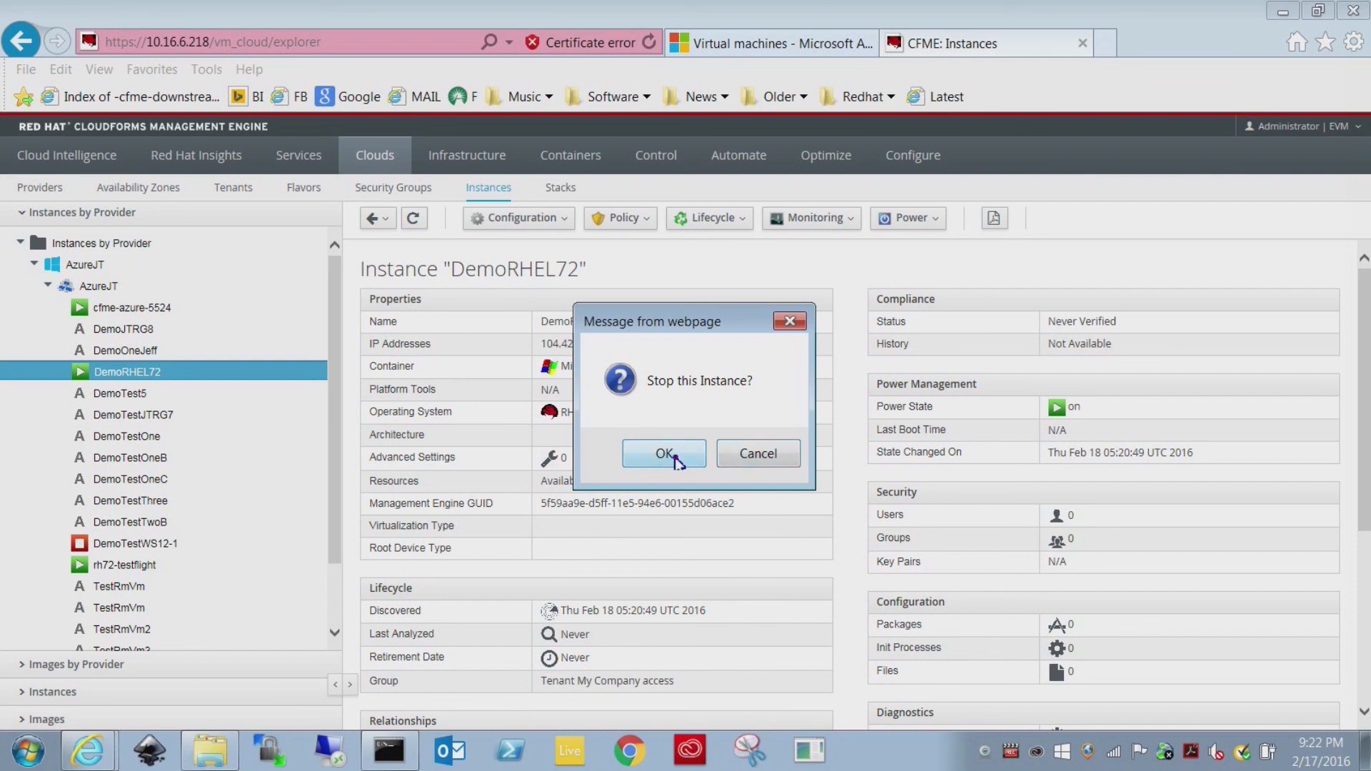
pyautogui.click(663, 453)
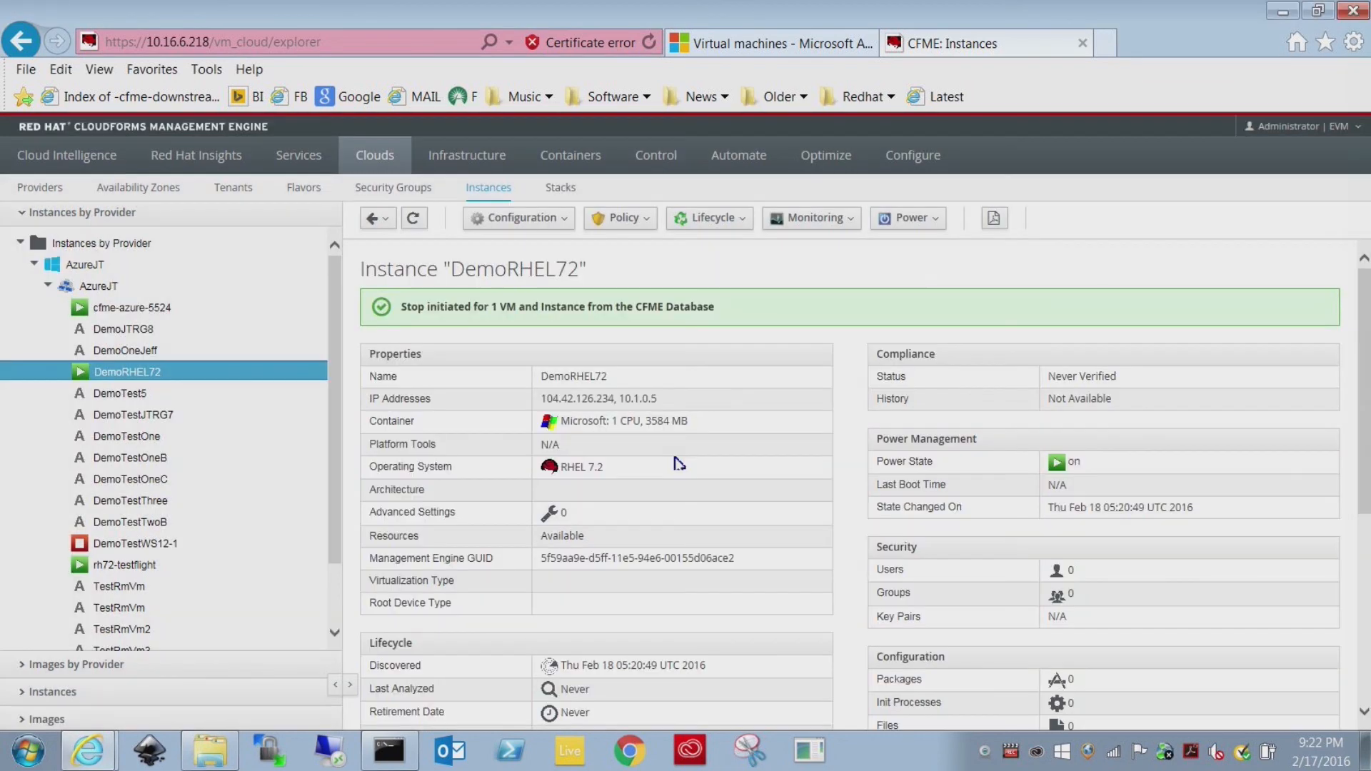
pyautogui.click(770, 43)
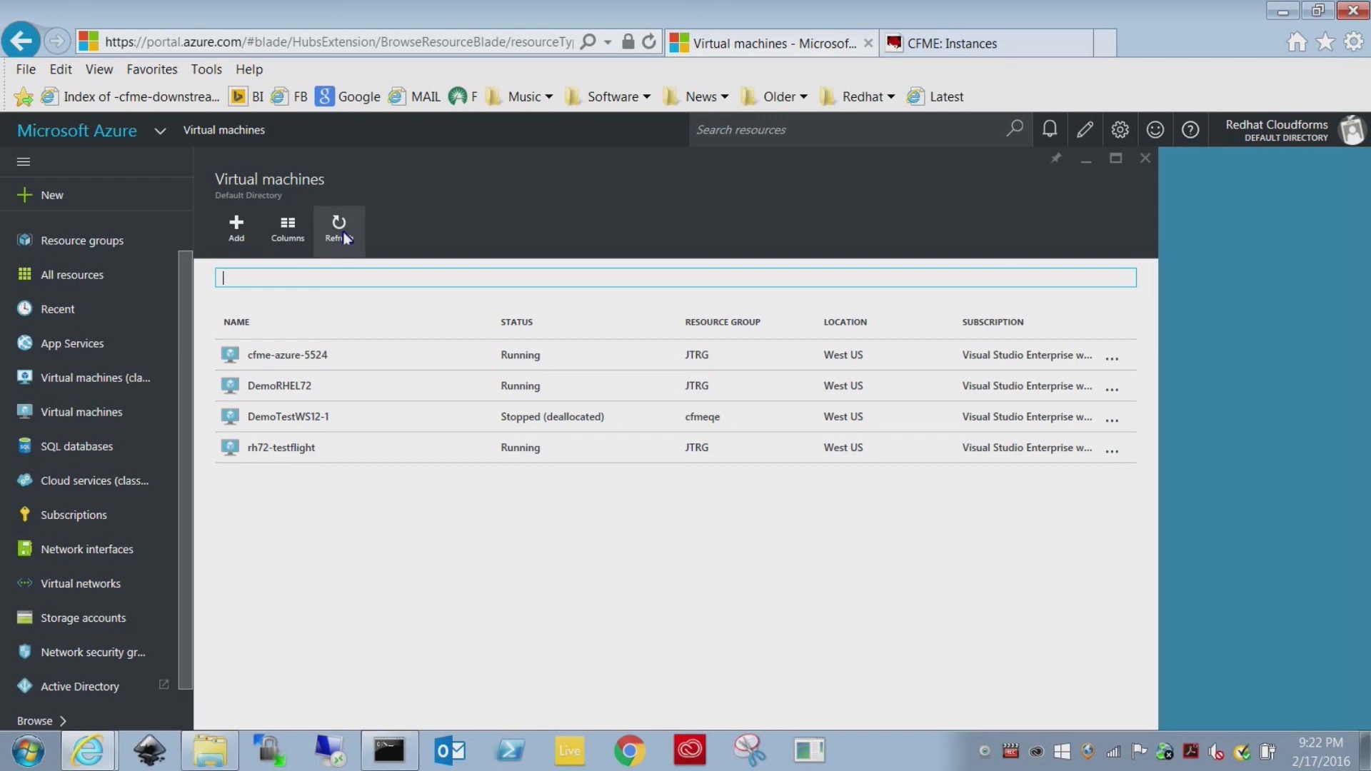
# Refresh Azure's virtual machines list to see DemoRHEL72 as Stopping, then return to CloudForms
pyautogui.click(337, 227)
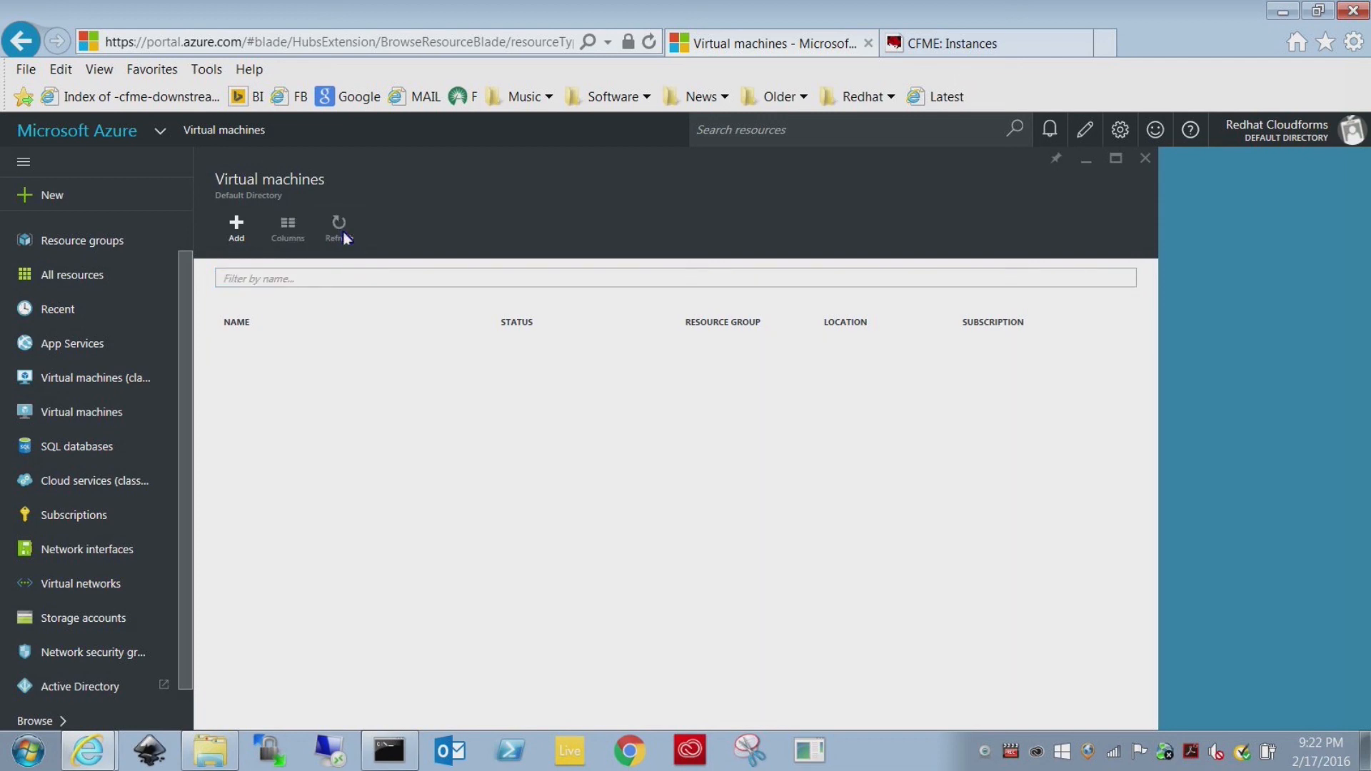
pyautogui.click(338, 228)
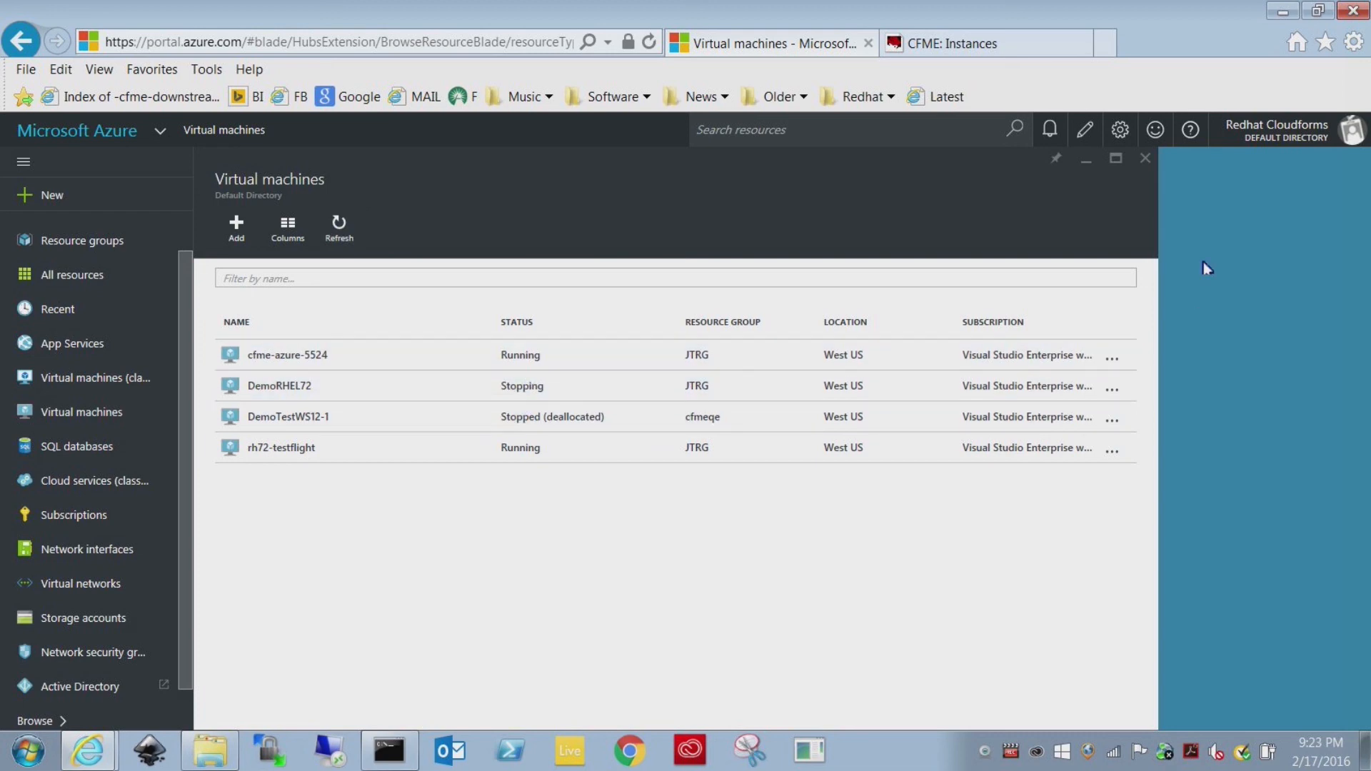
pyautogui.click(968, 44)
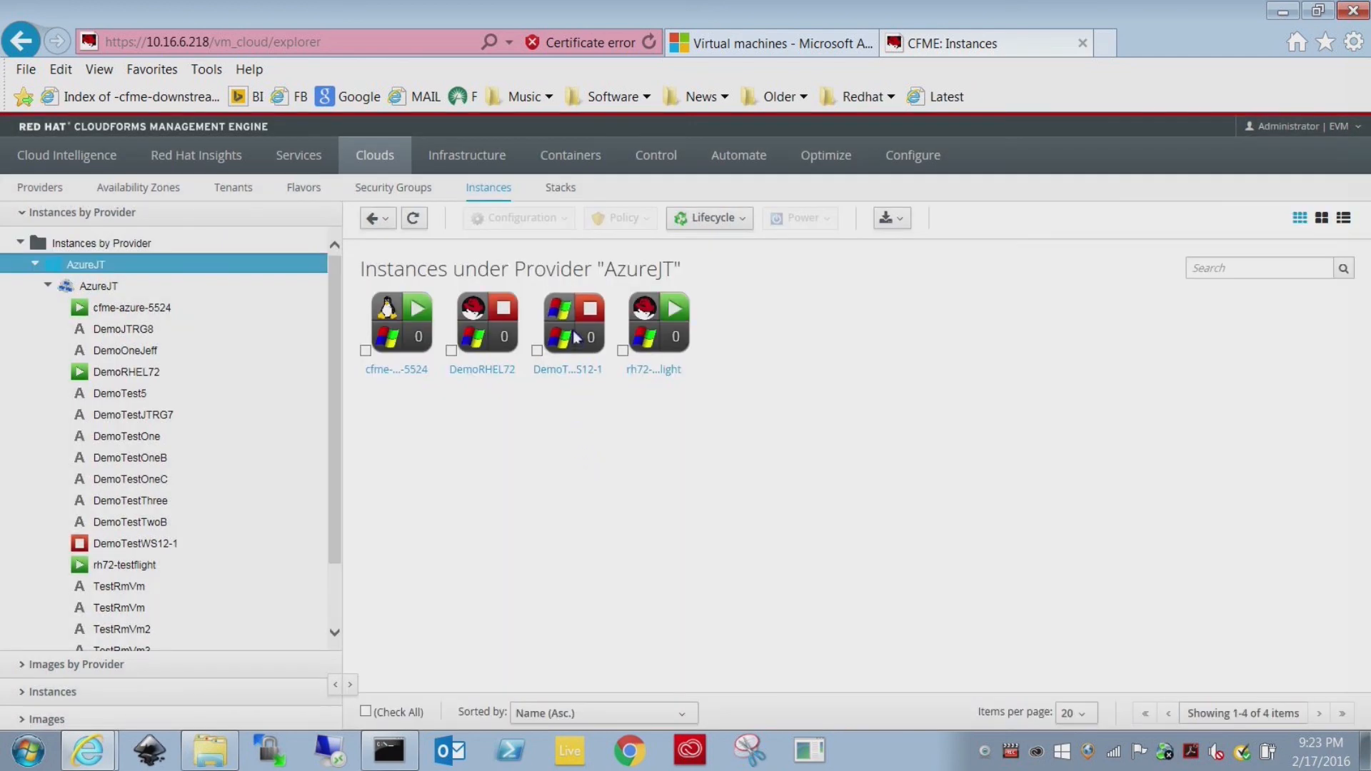
# Start the DemoTestWS12-1 instance from its Power menu in CloudForms
pyautogui.click(136, 543)
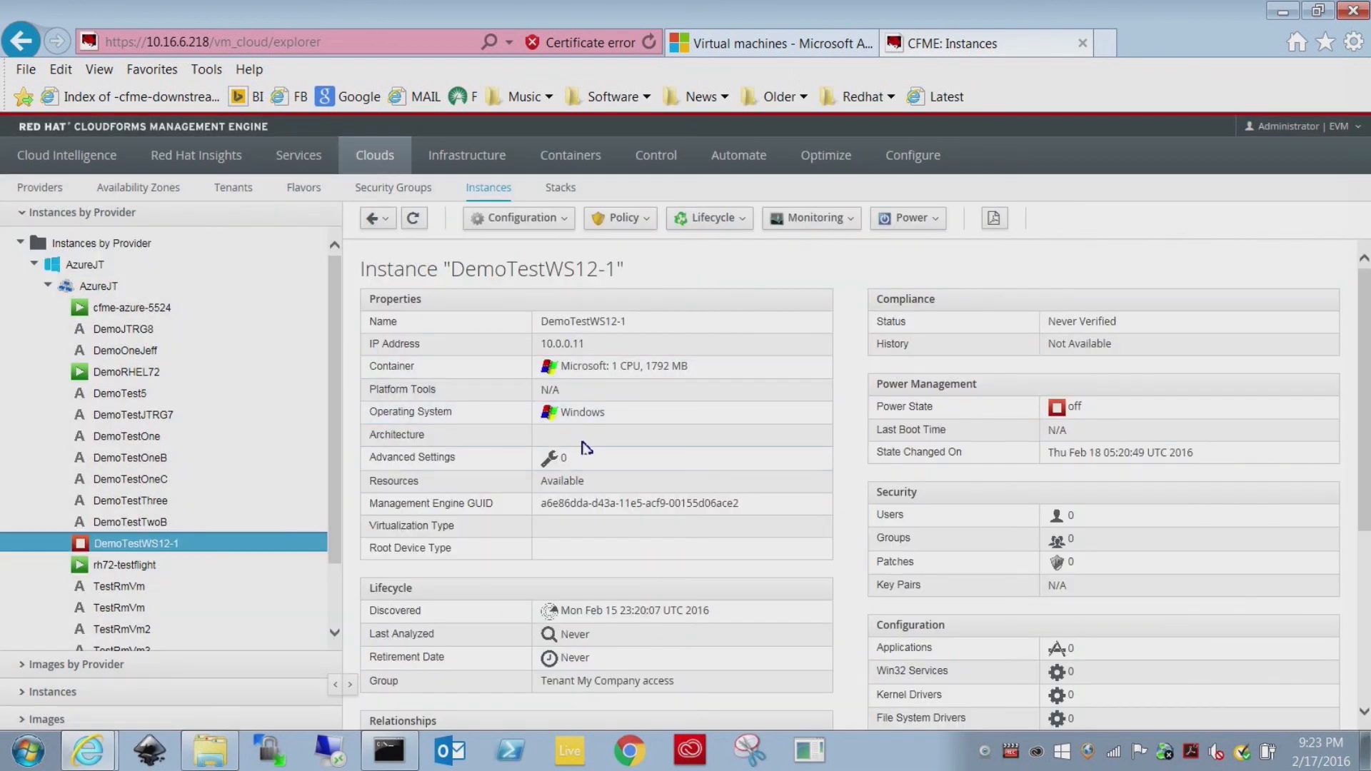
pyautogui.moveTo(907, 252)
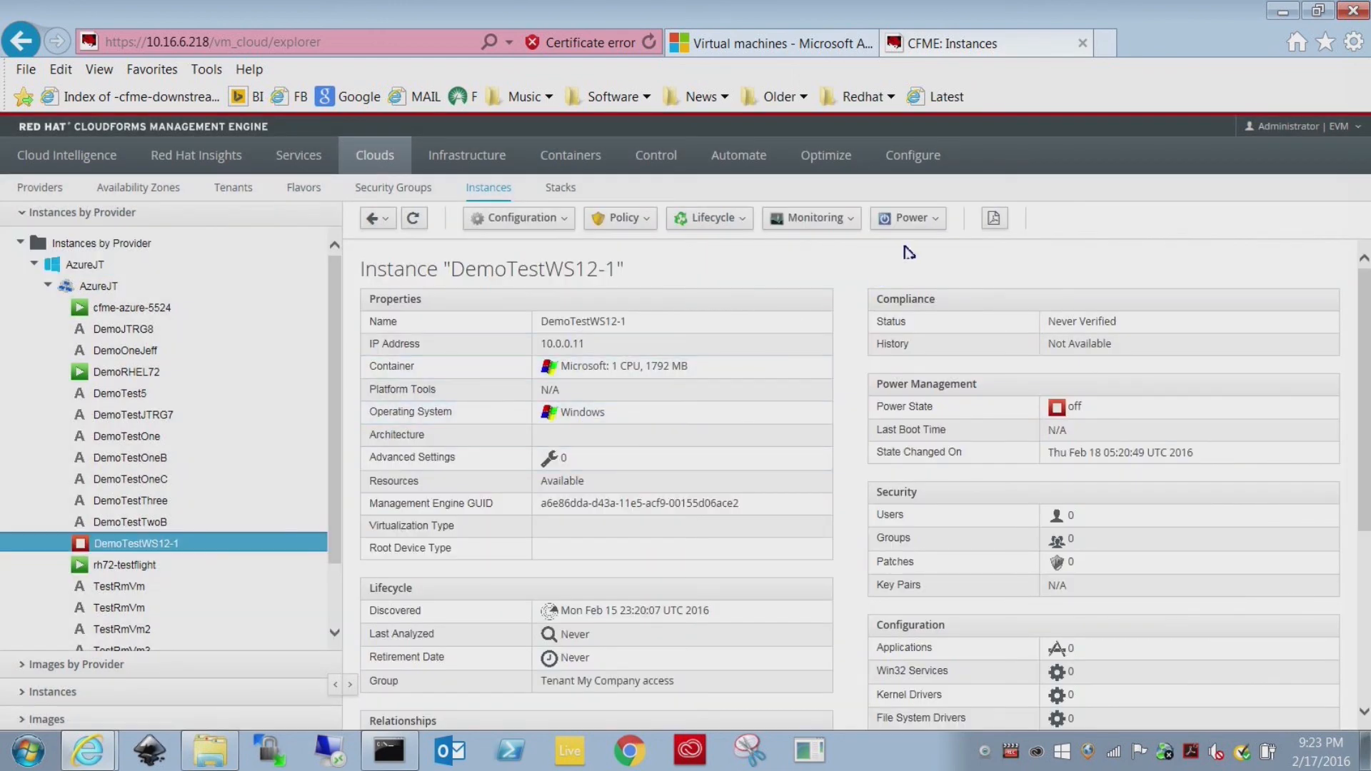
pyautogui.click(905, 217)
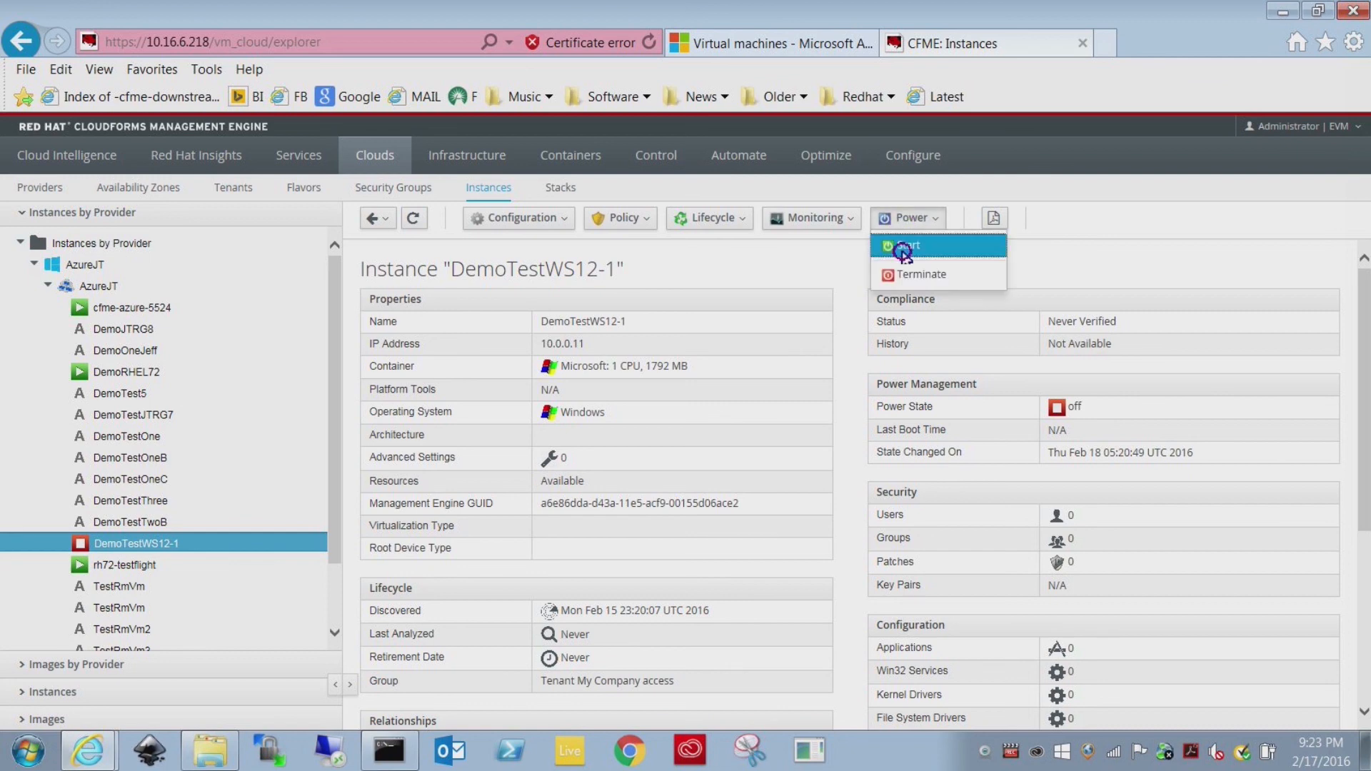
pyautogui.click(907, 246)
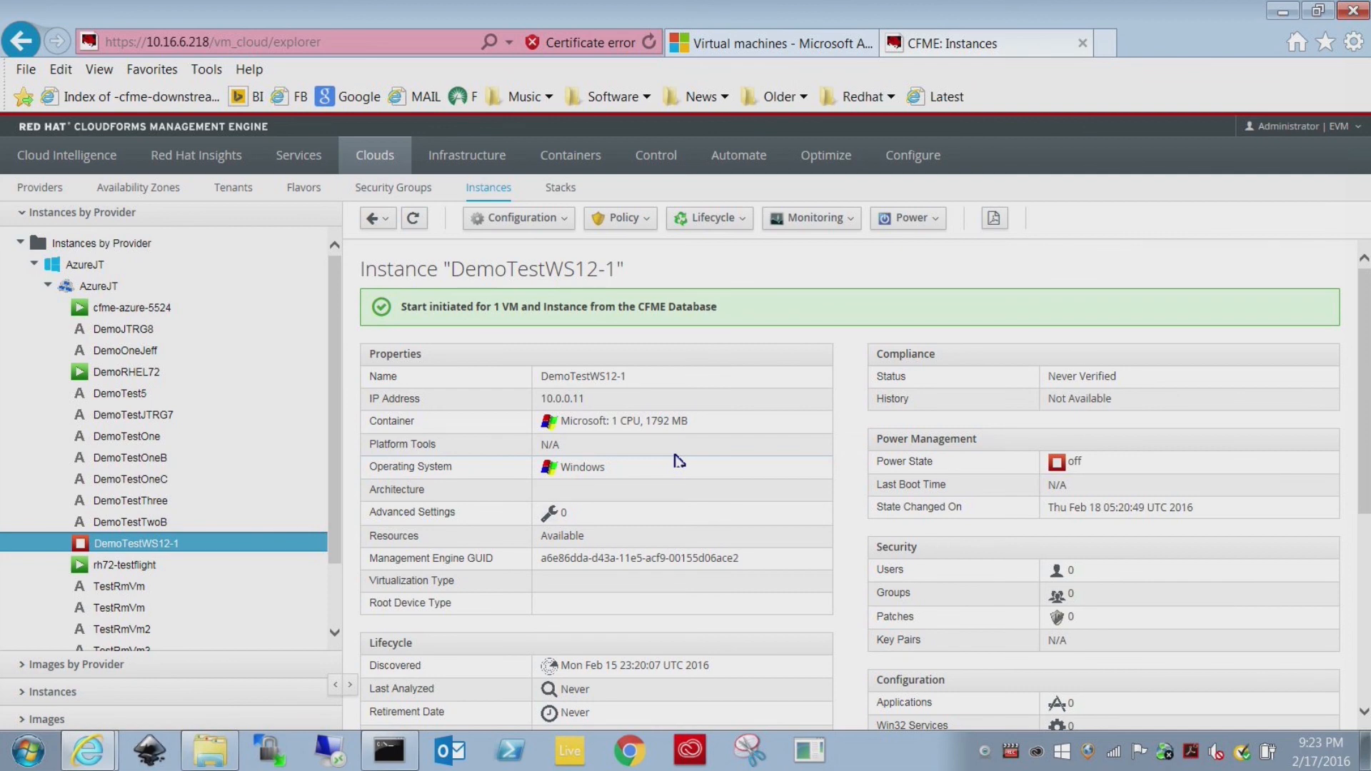
pyautogui.moveTo(705, 400)
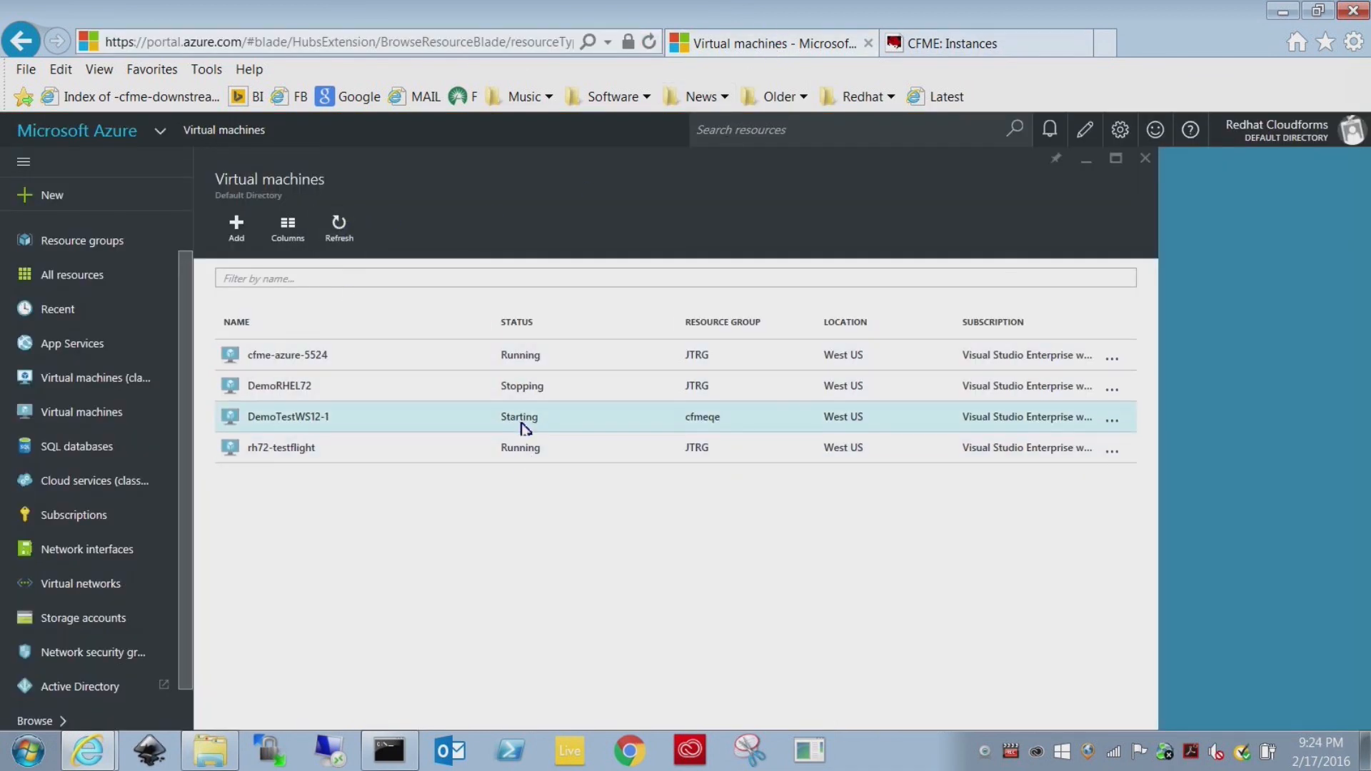
pyautogui.moveTo(454, 398)
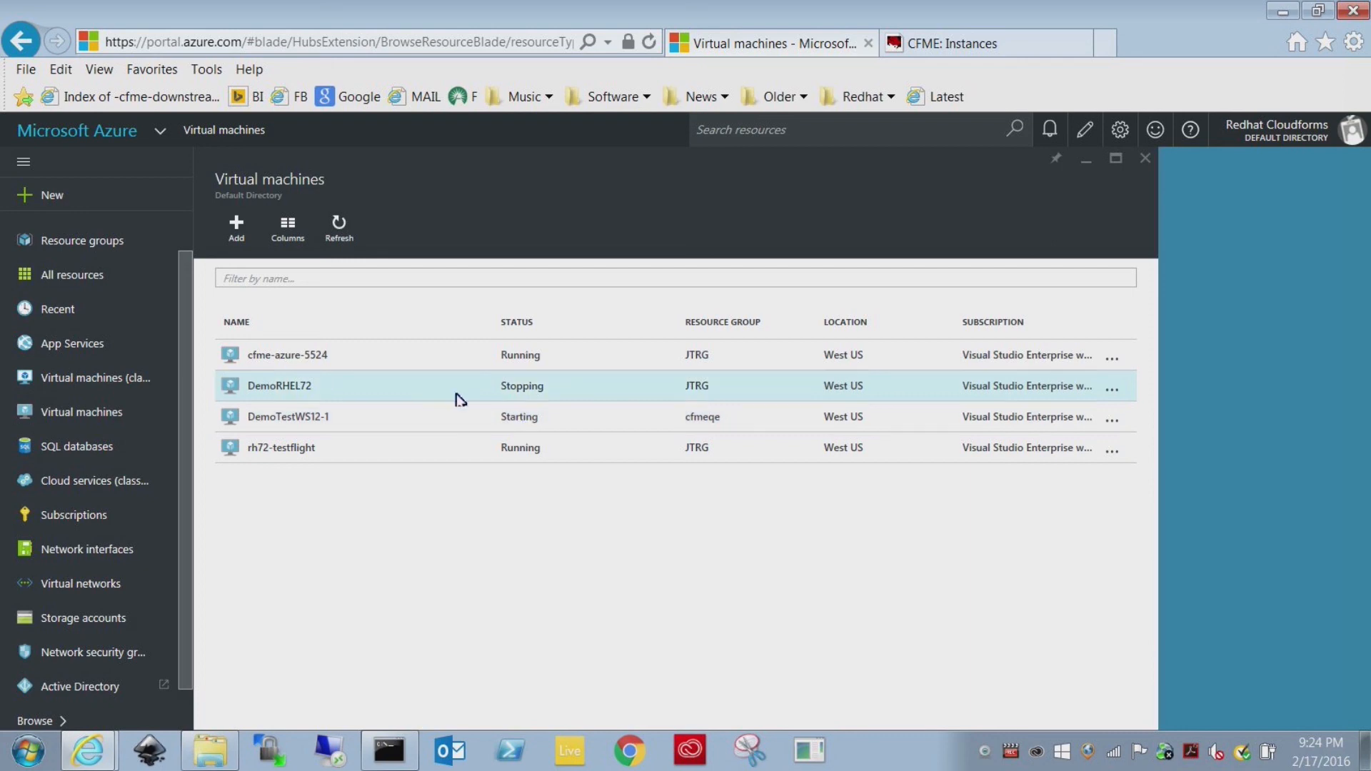